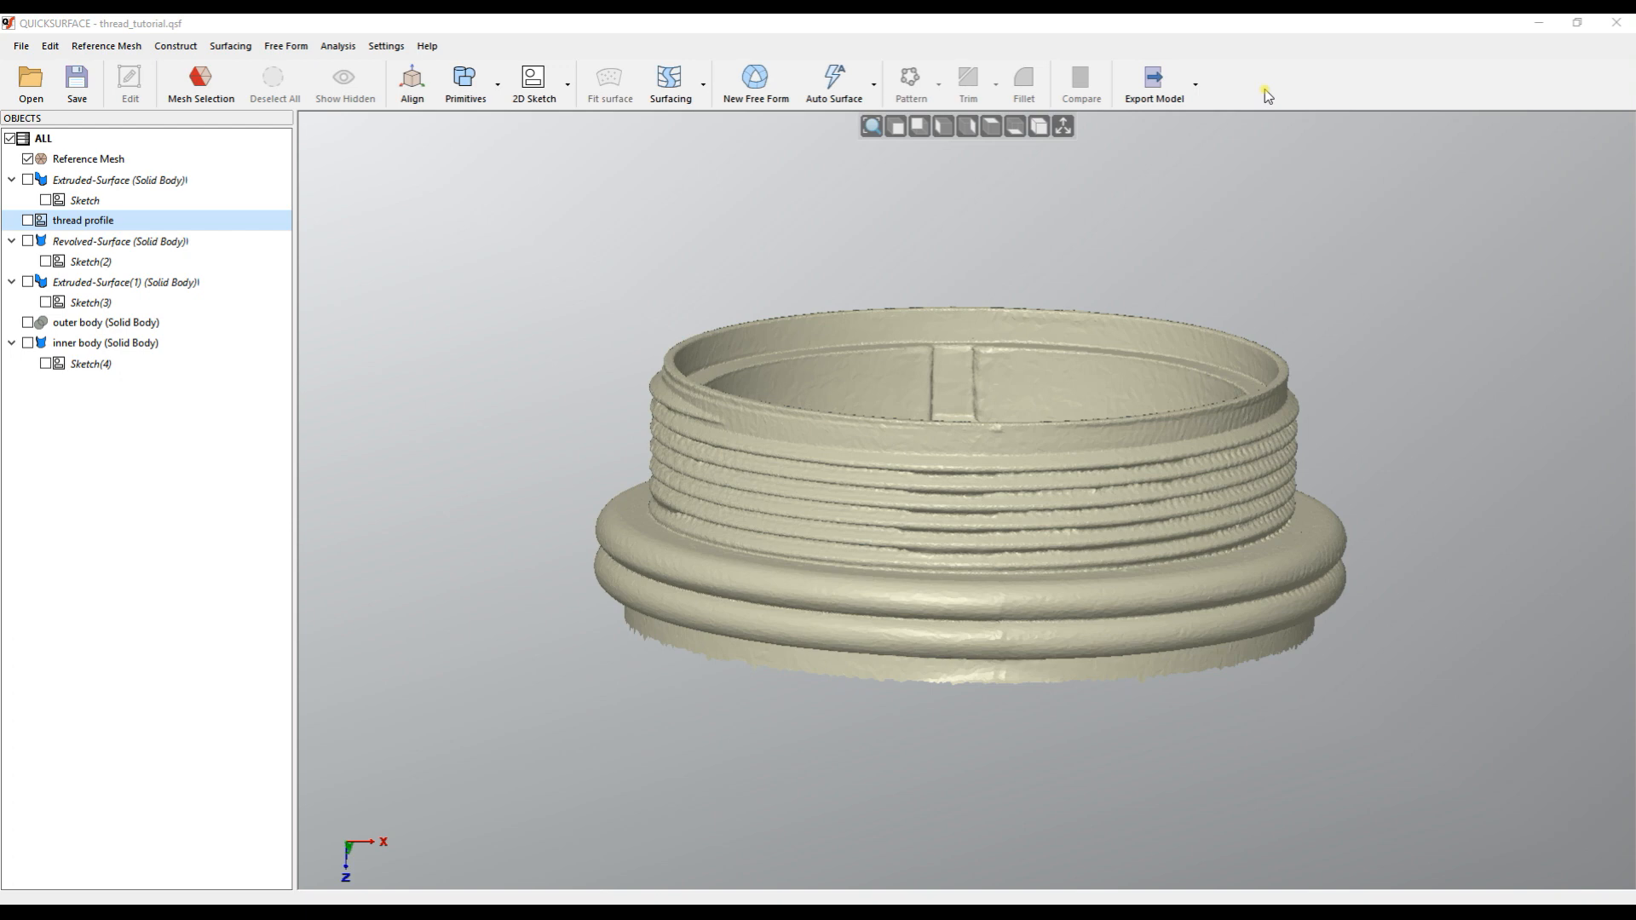
mouse_move(934, 543)
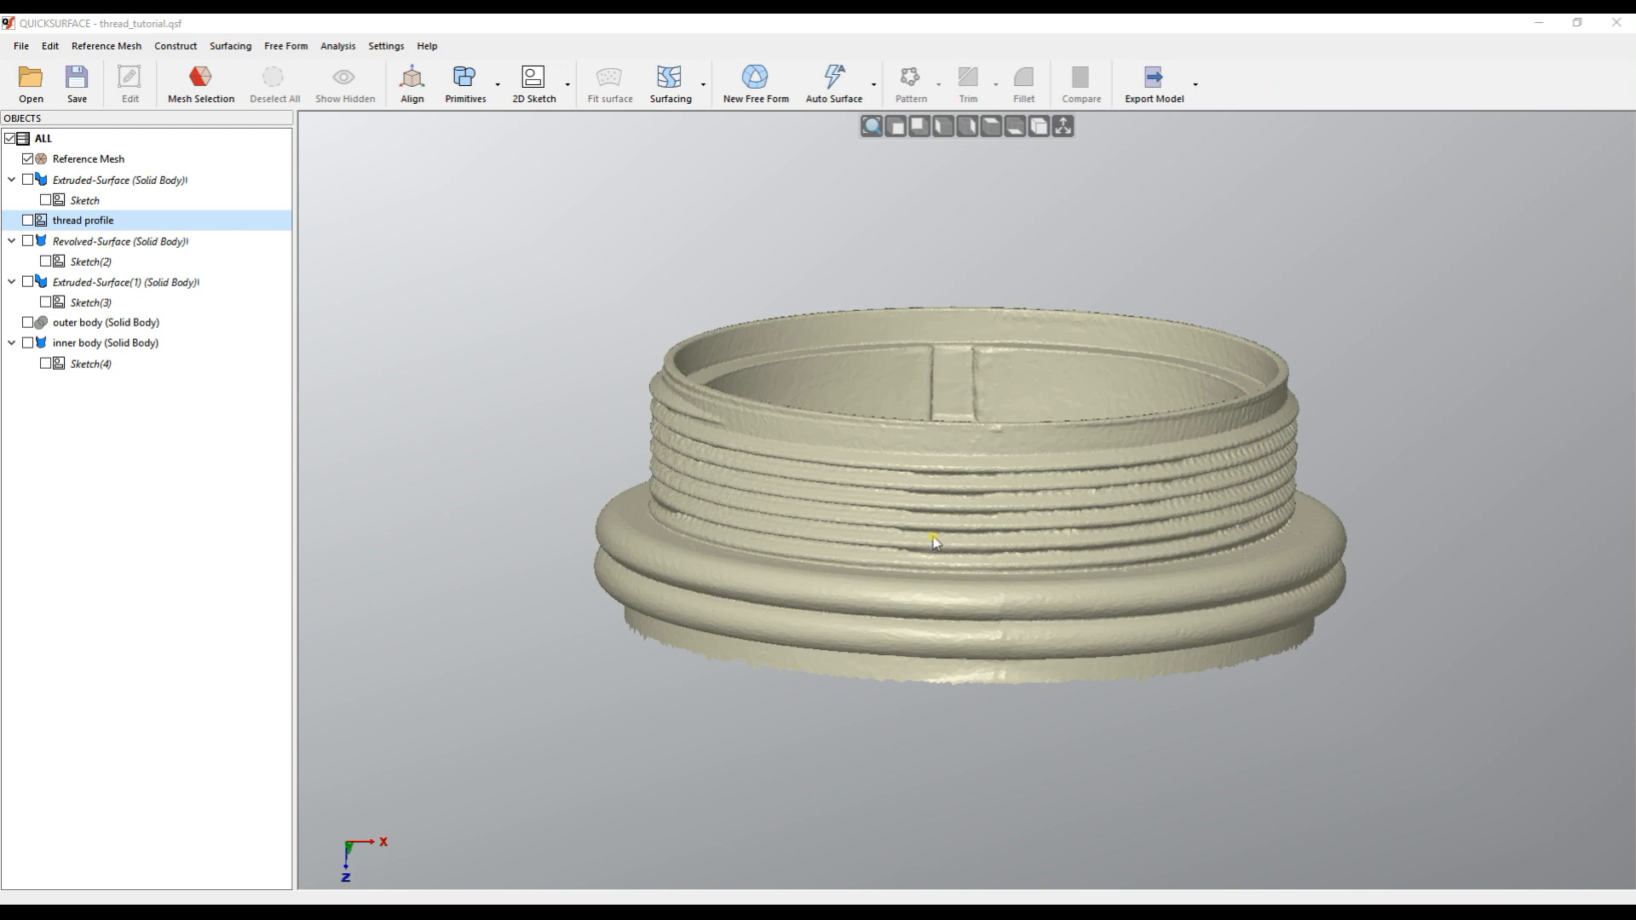
mouse_move(1046, 609)
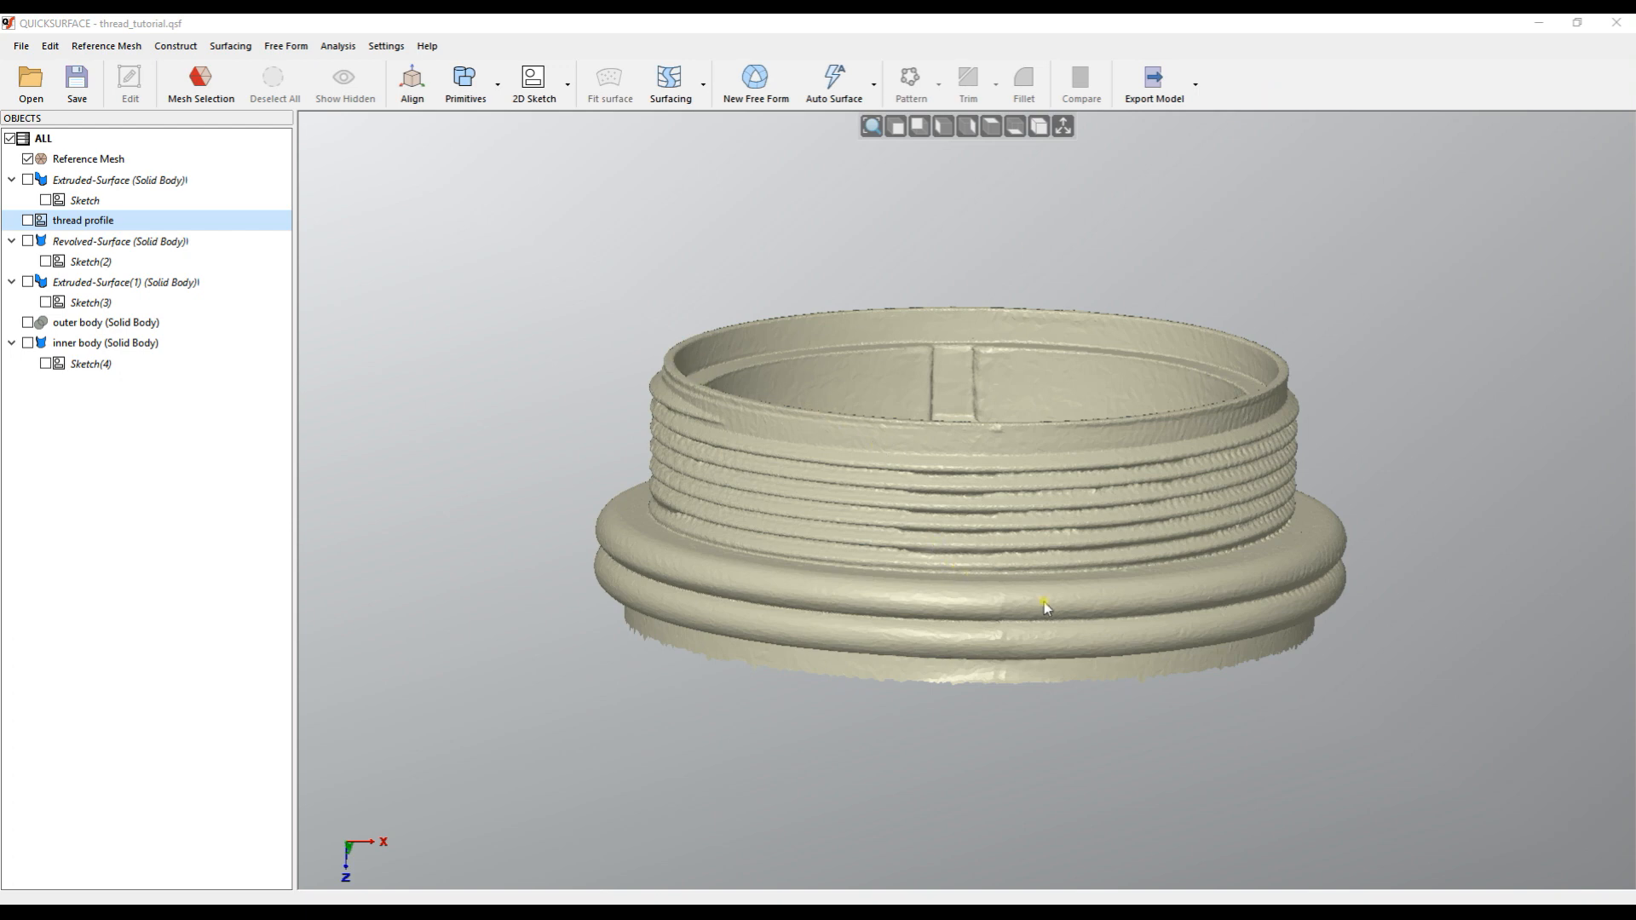
mouse_move(833, 633)
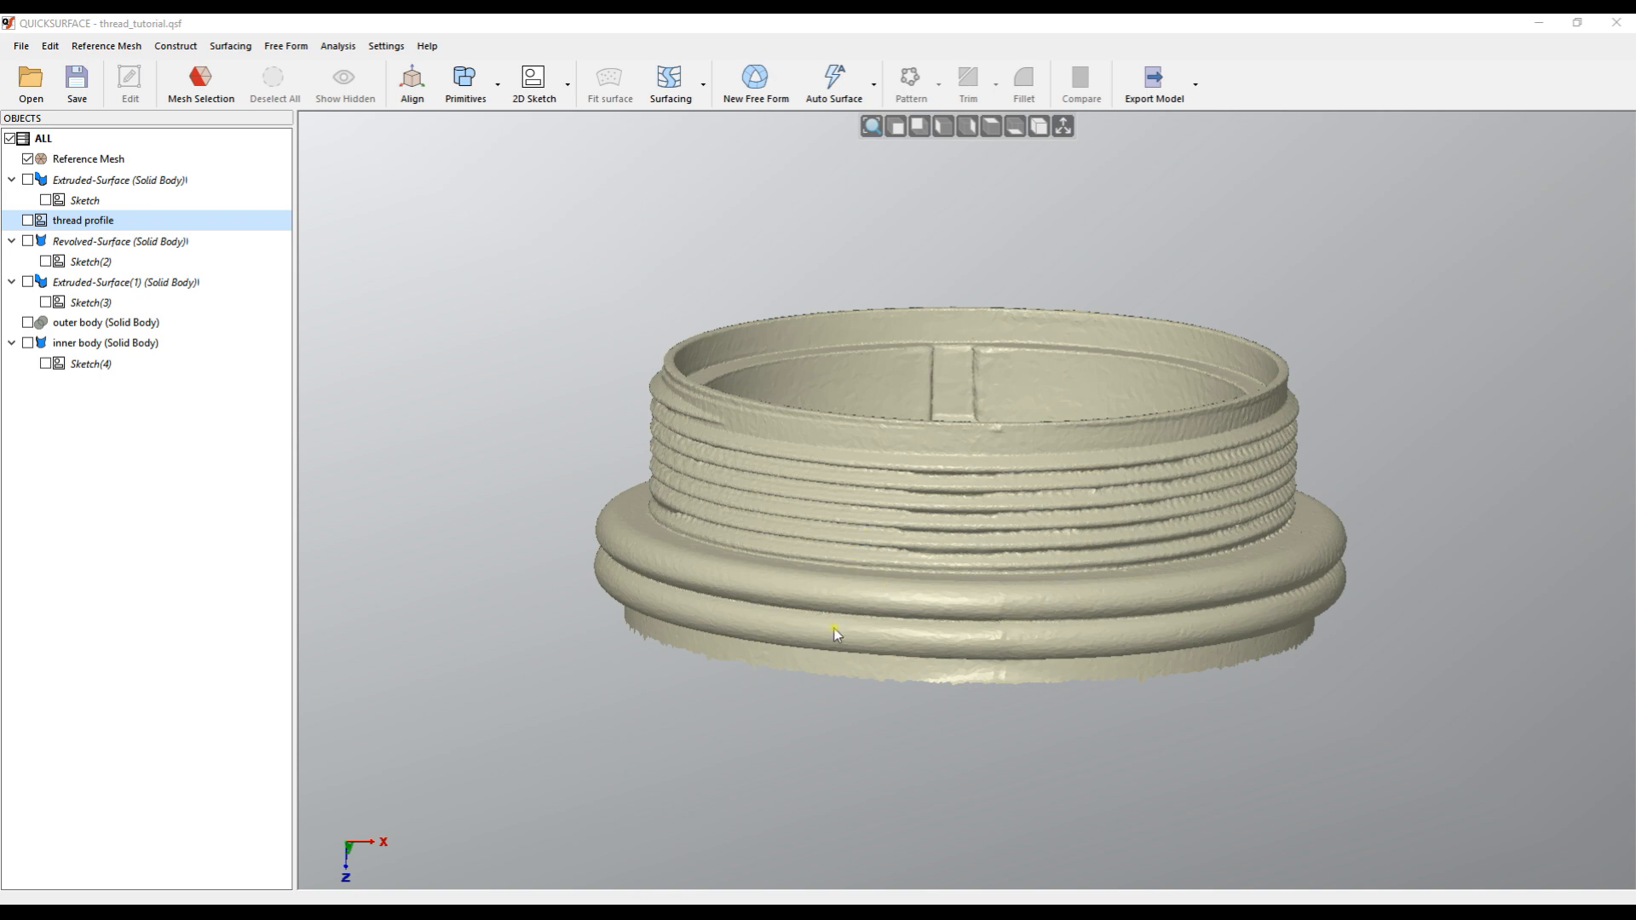
Orbit the scanned cap, then hide the Reference Mesh in the Objects tree
drag(835, 634, 958, 572)
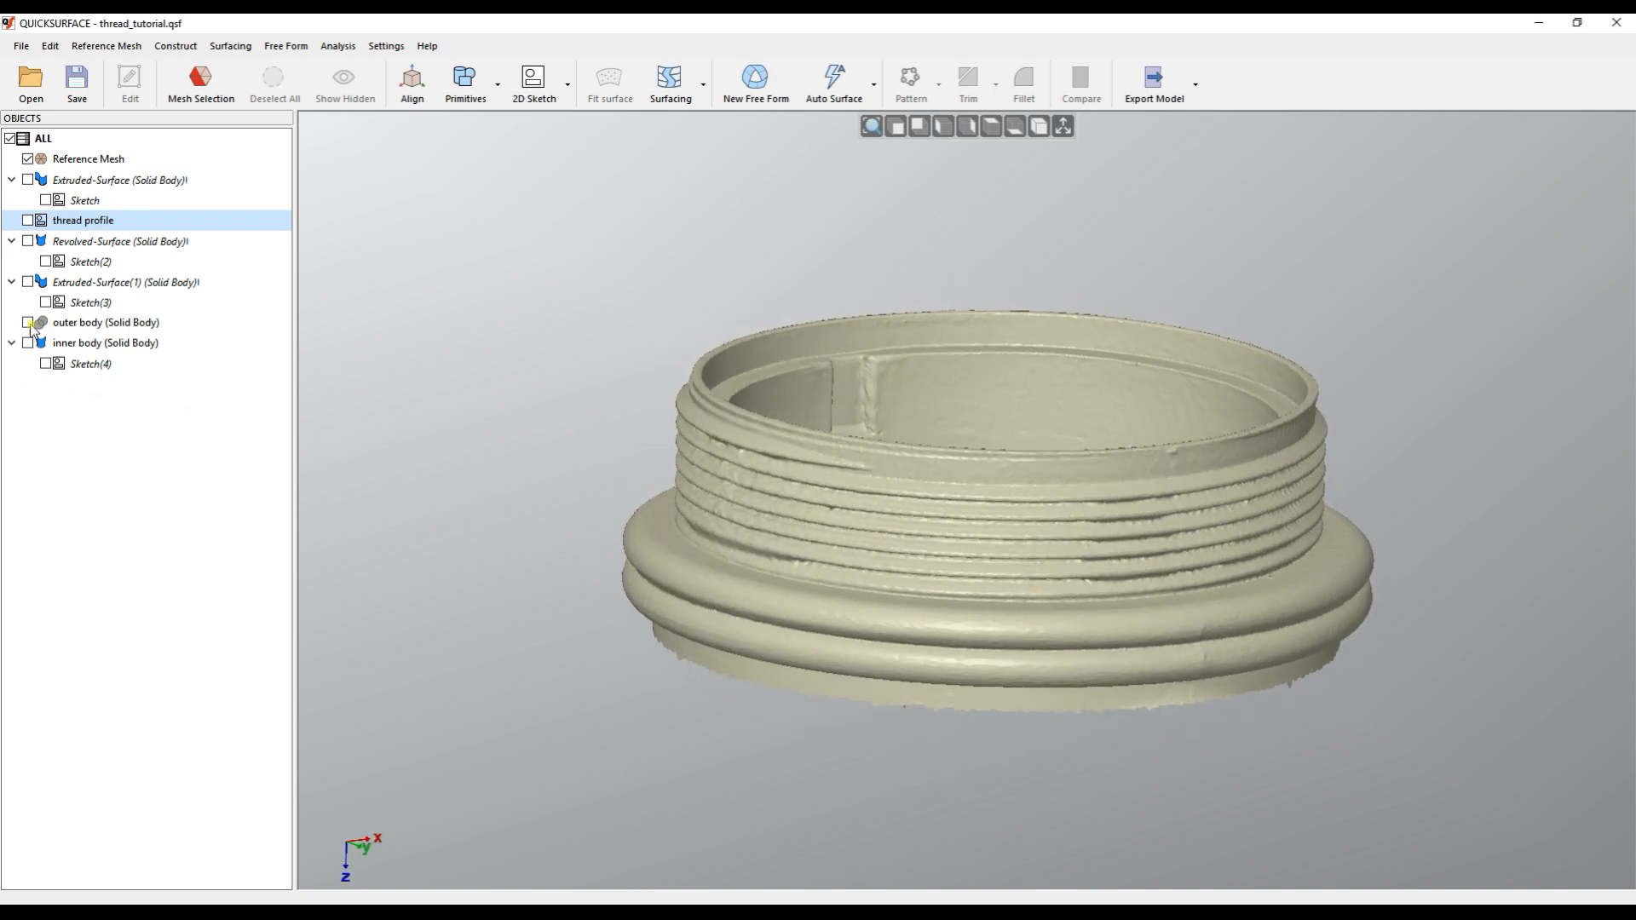
click(28, 322)
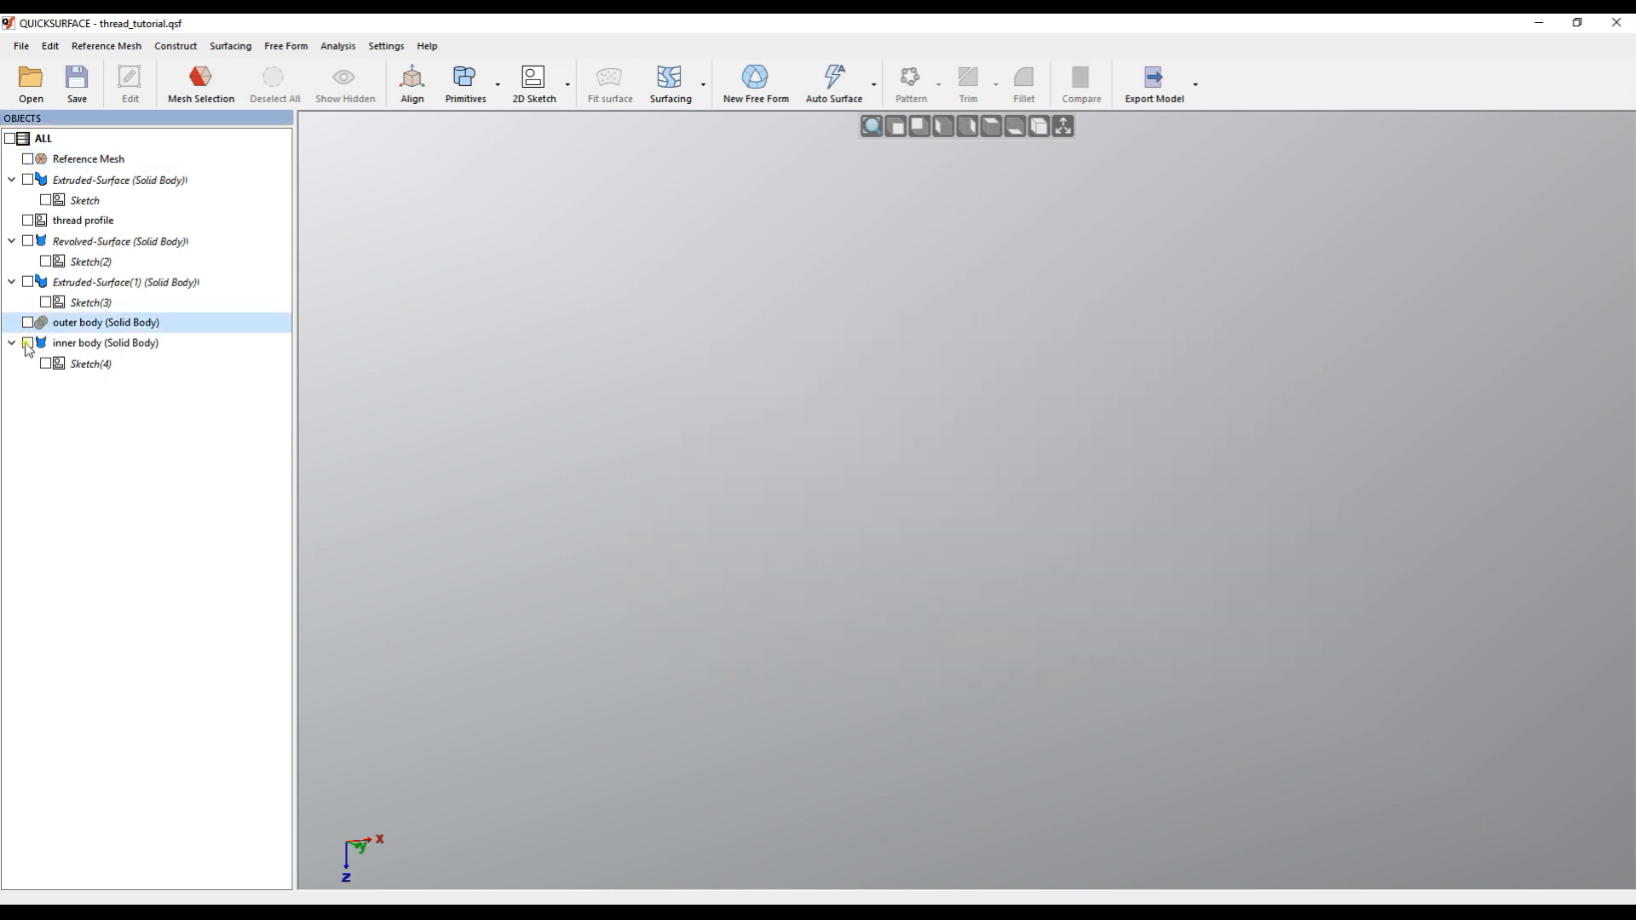
Toggle the outer and inner bodies on and off, leaving only the Reference Mesh visible
click(28, 322)
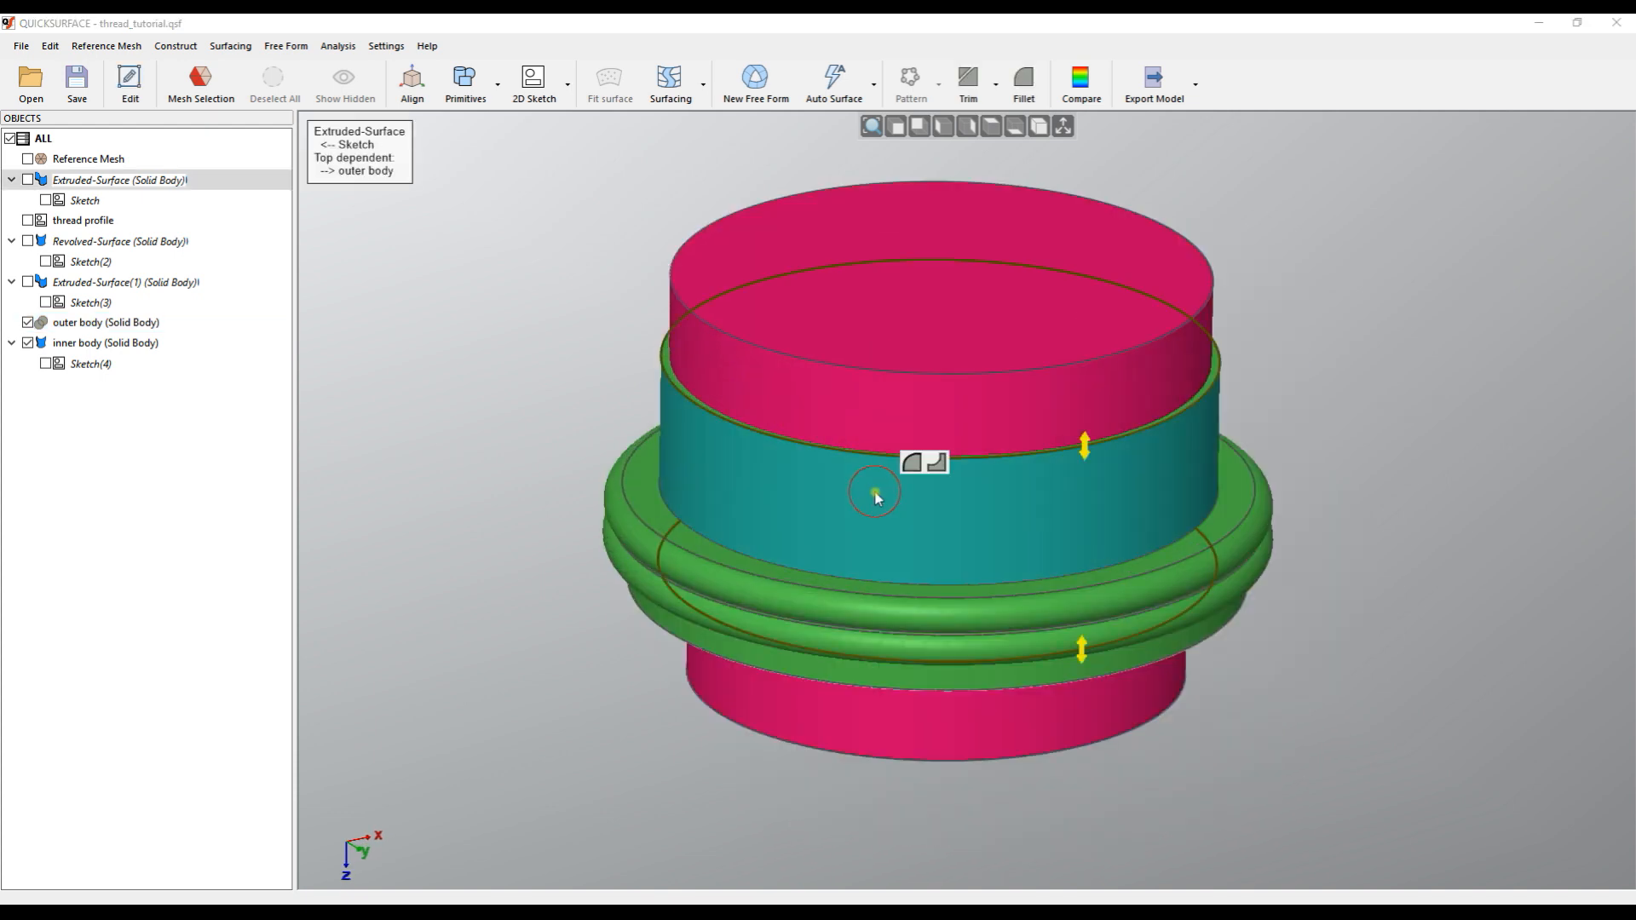
click(875, 494)
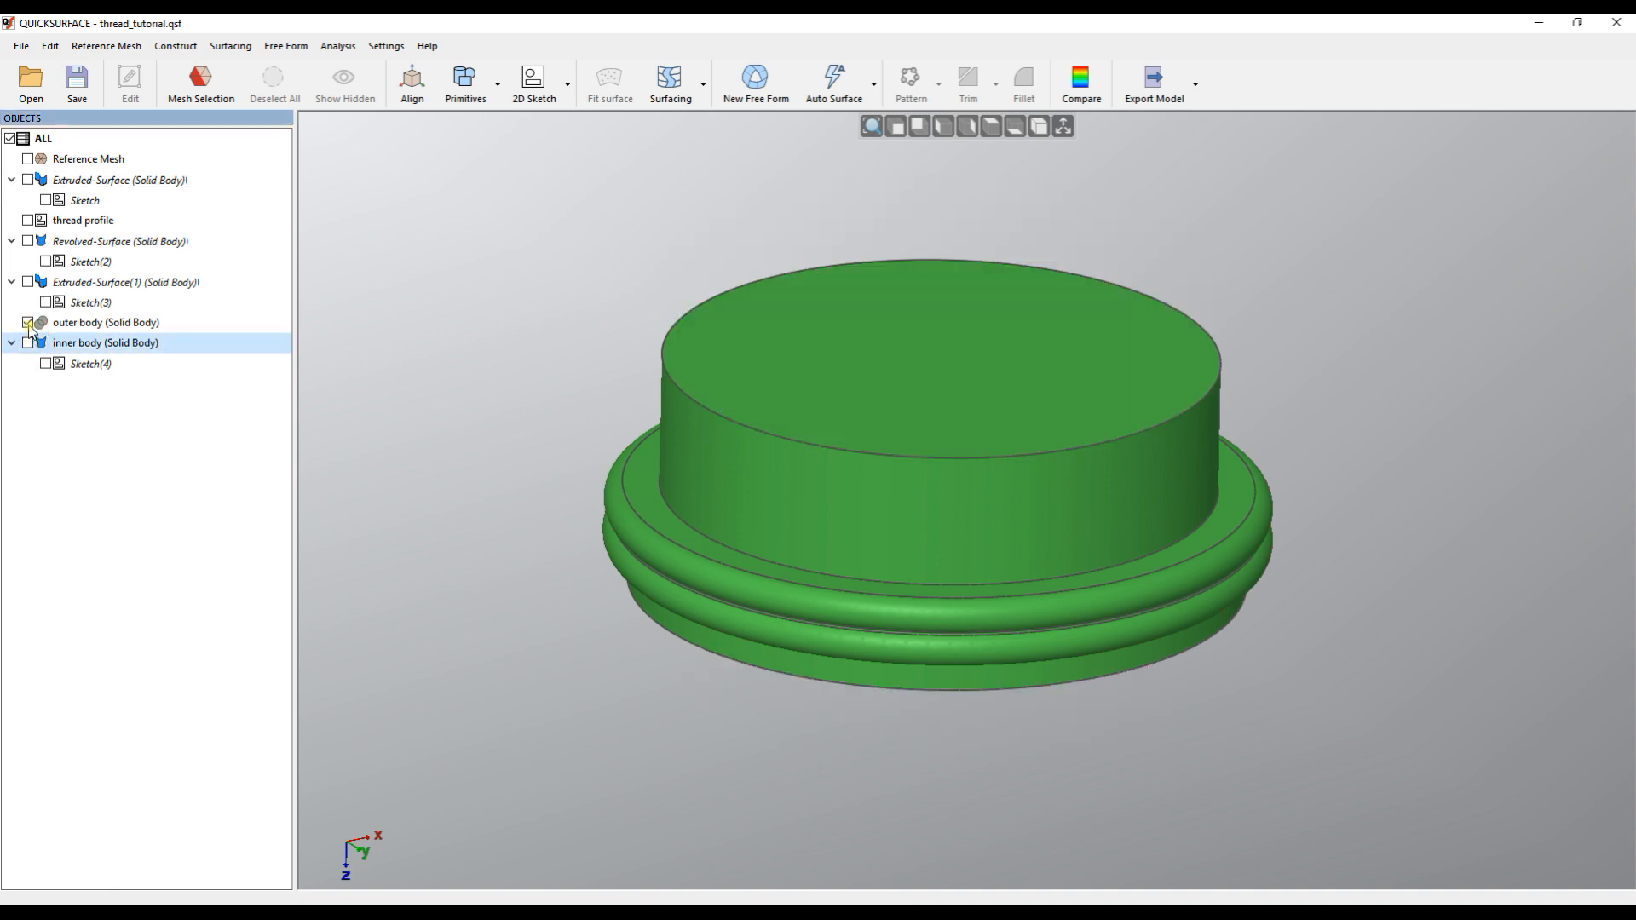
click(28, 158)
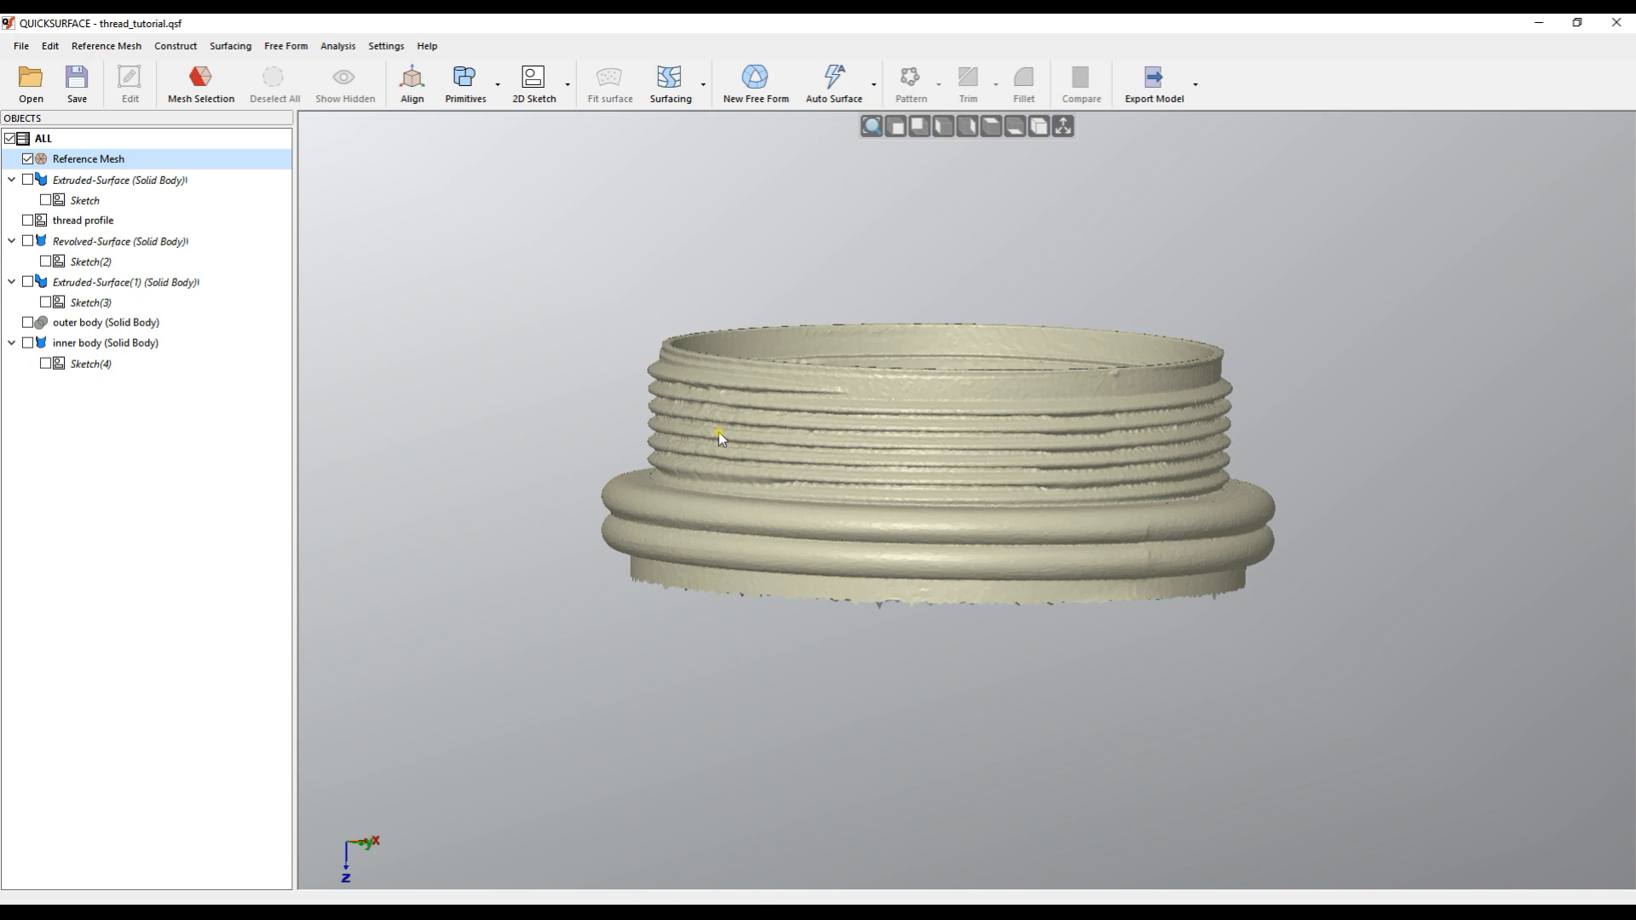
mouse_move(980, 615)
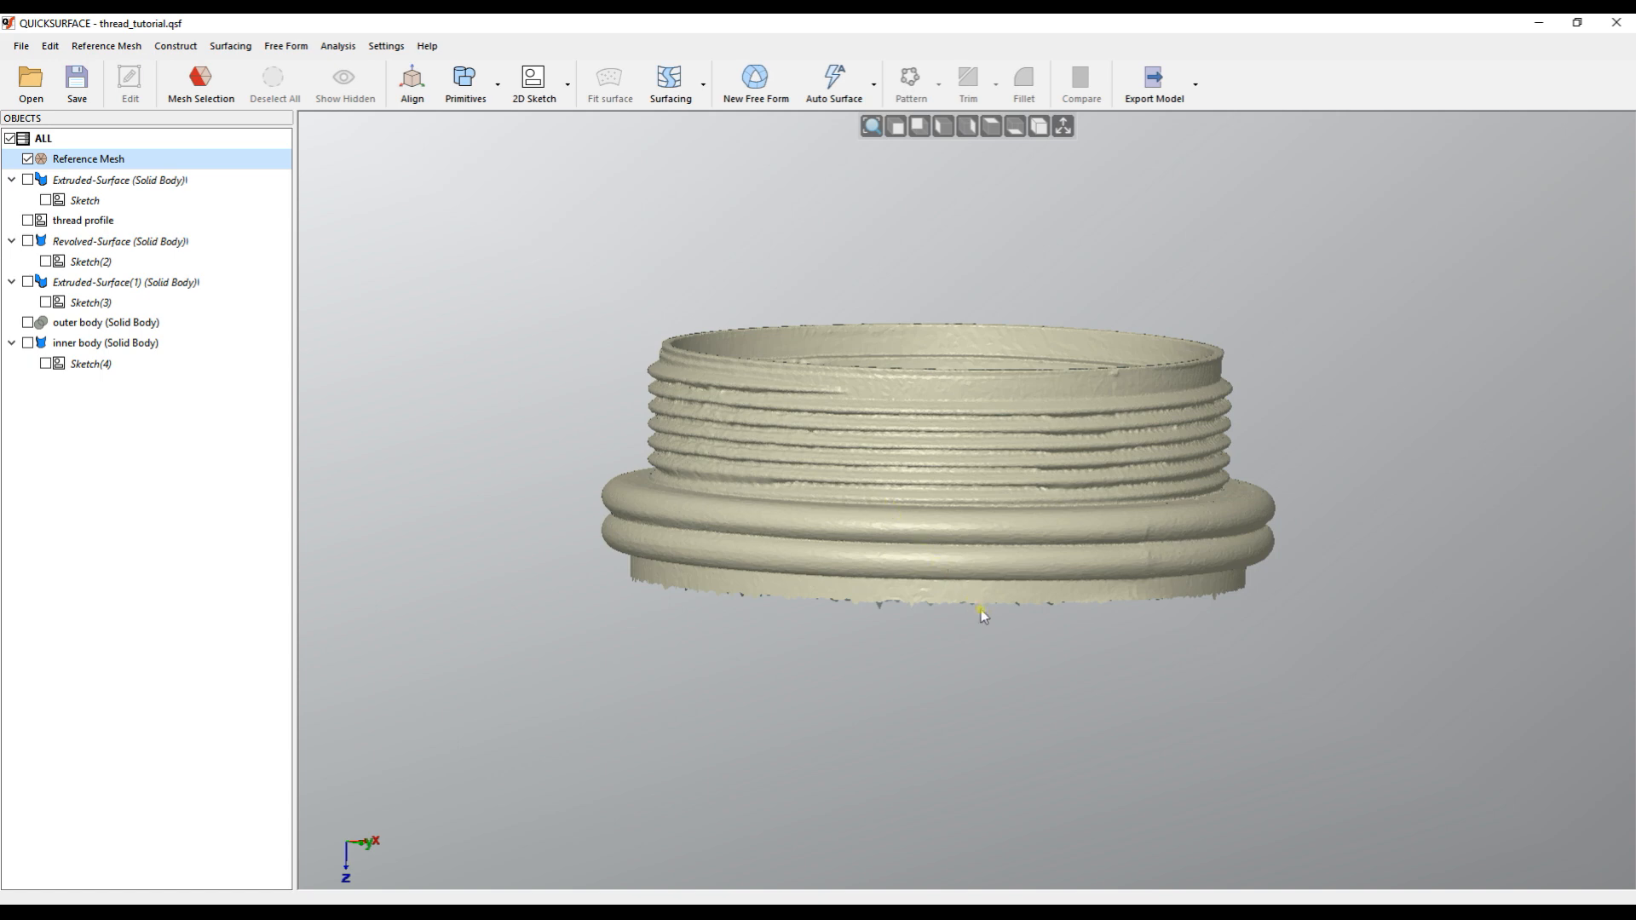
drag(981, 615, 986, 688)
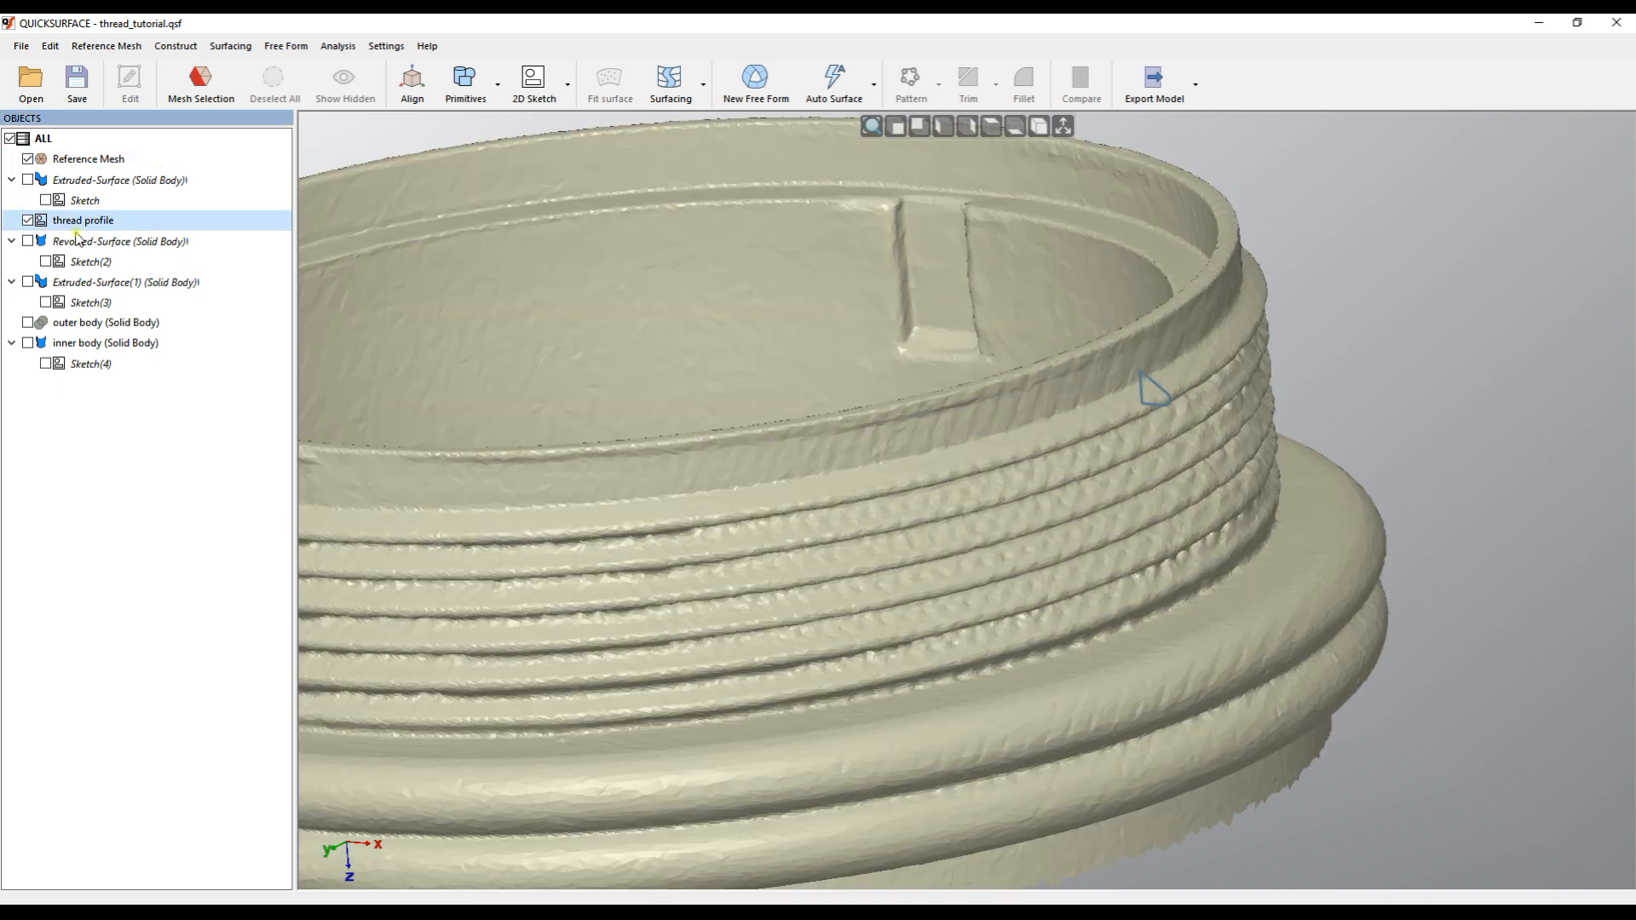
click(533, 79)
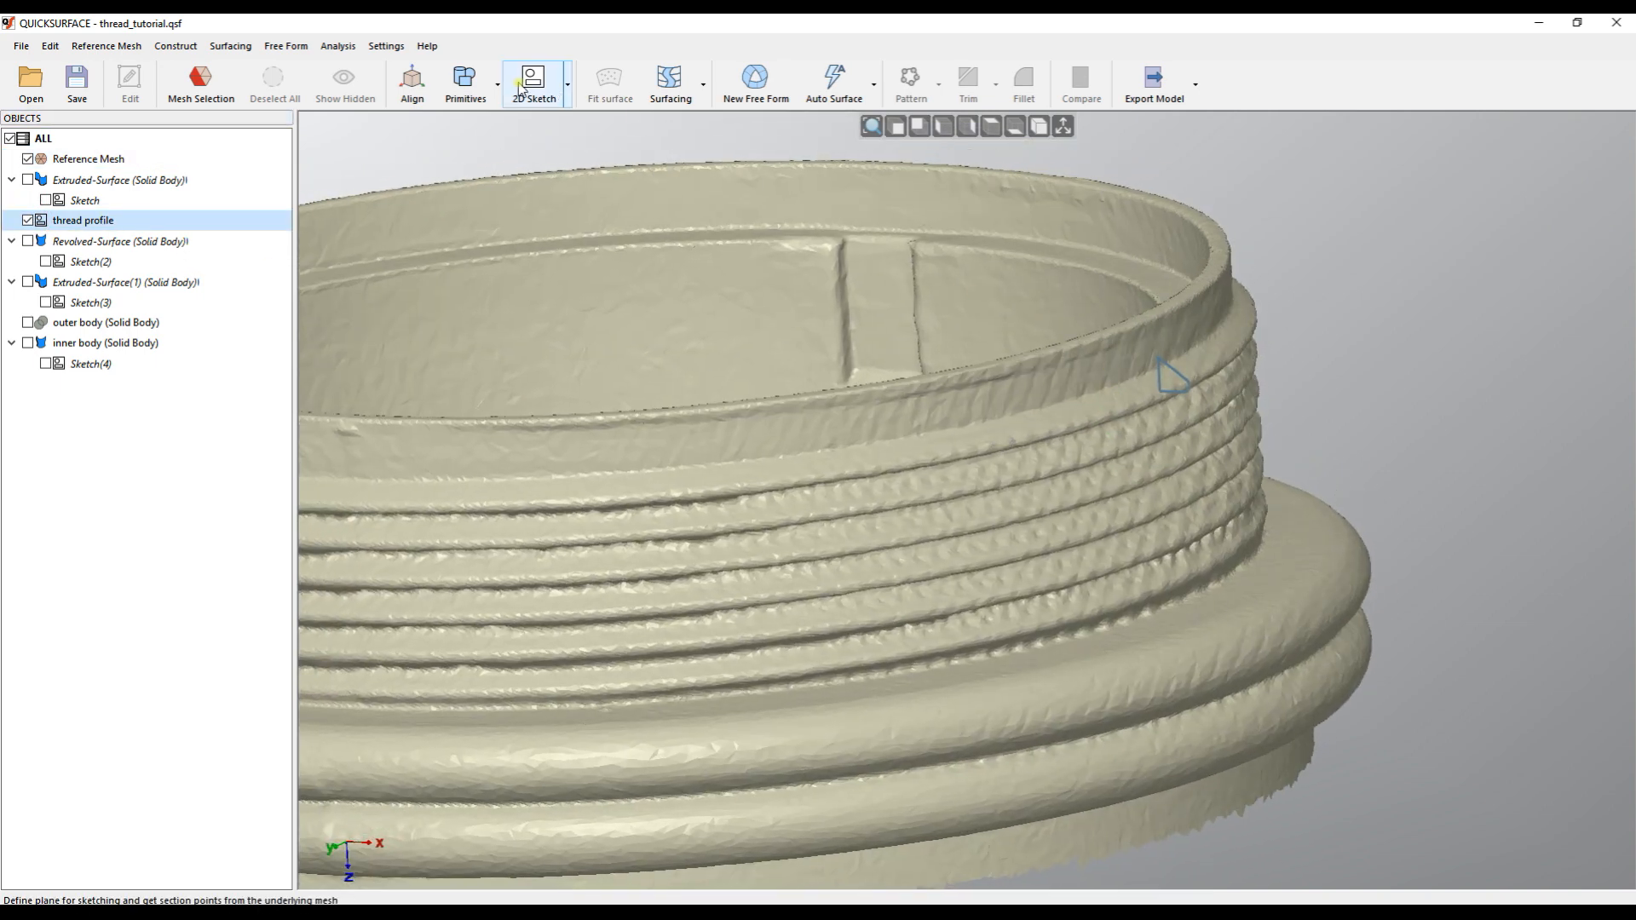
click(531, 79)
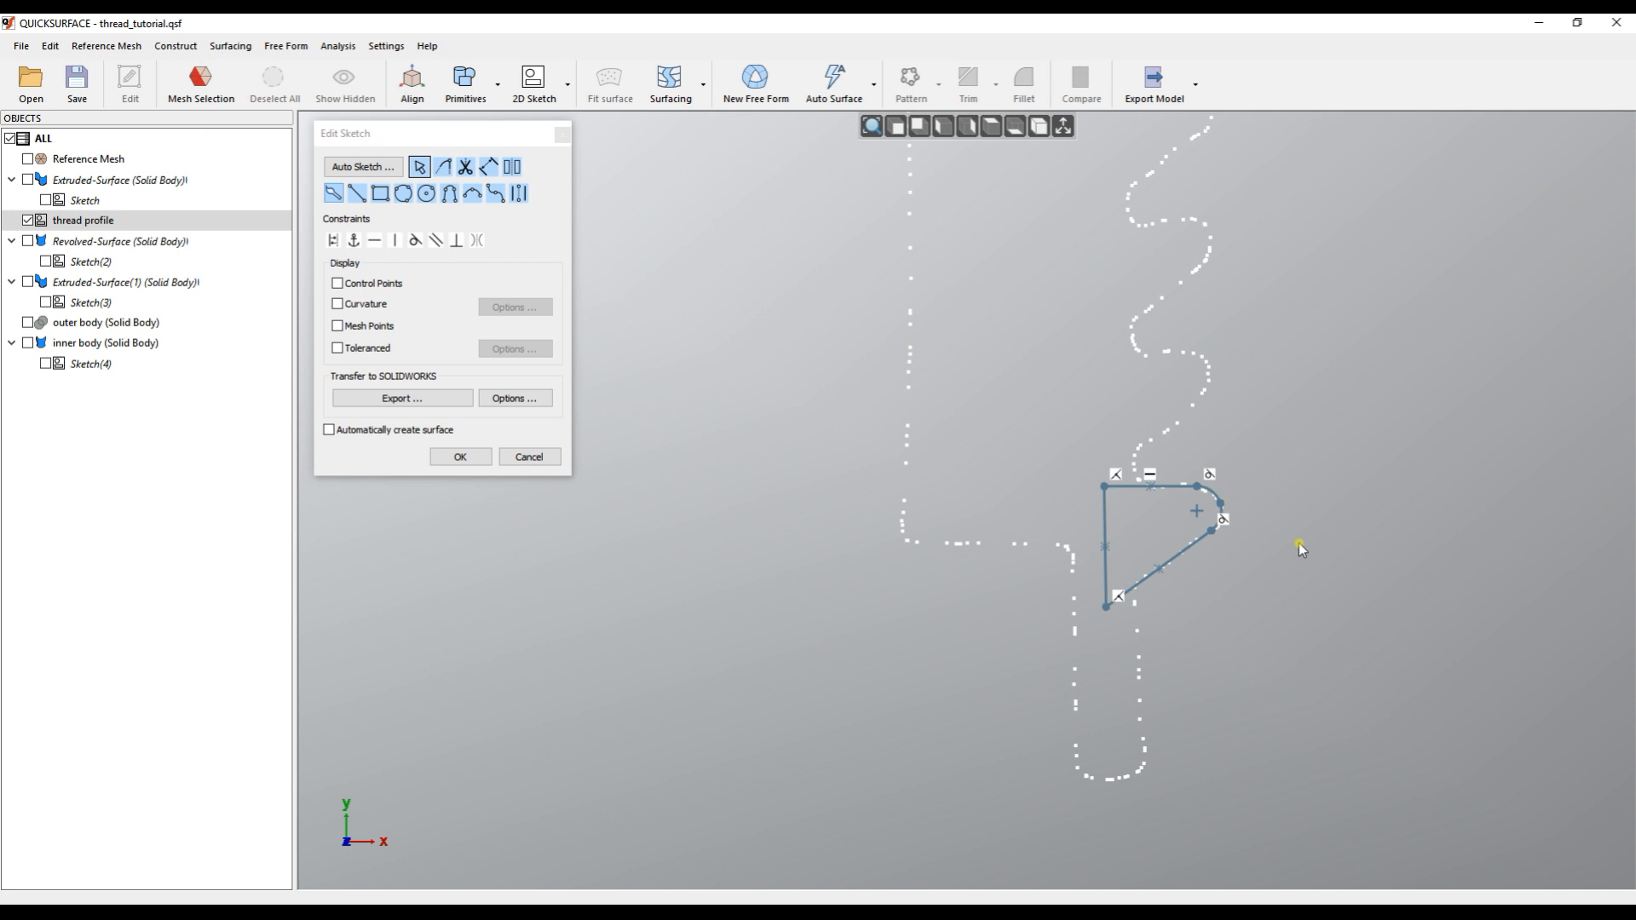
mouse_move(1164, 500)
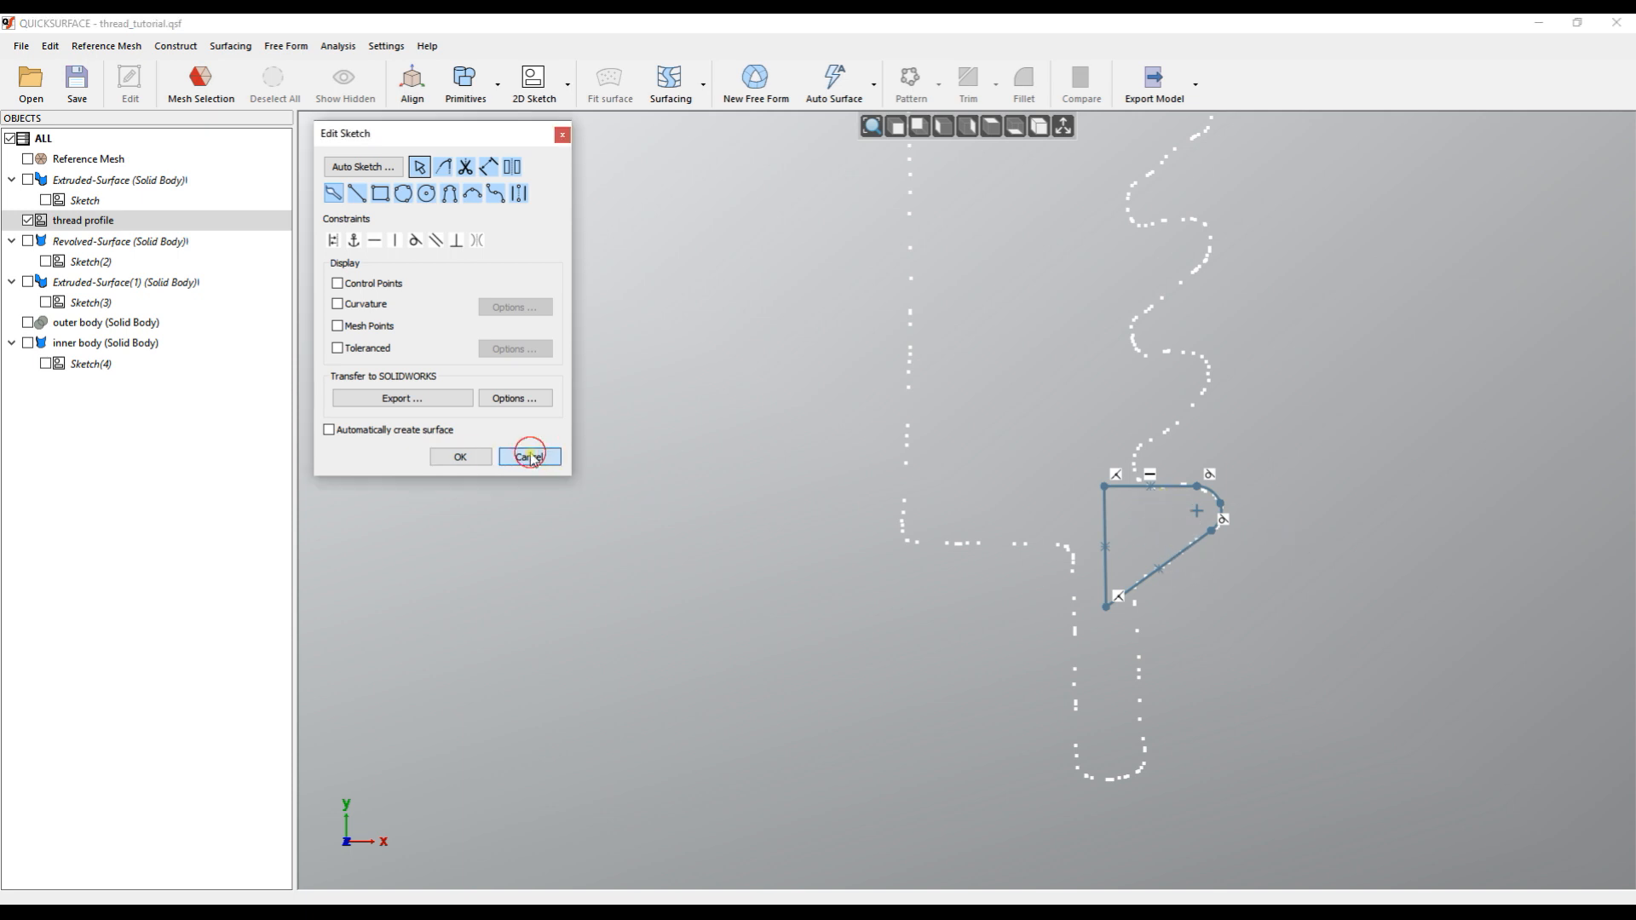
click(529, 457)
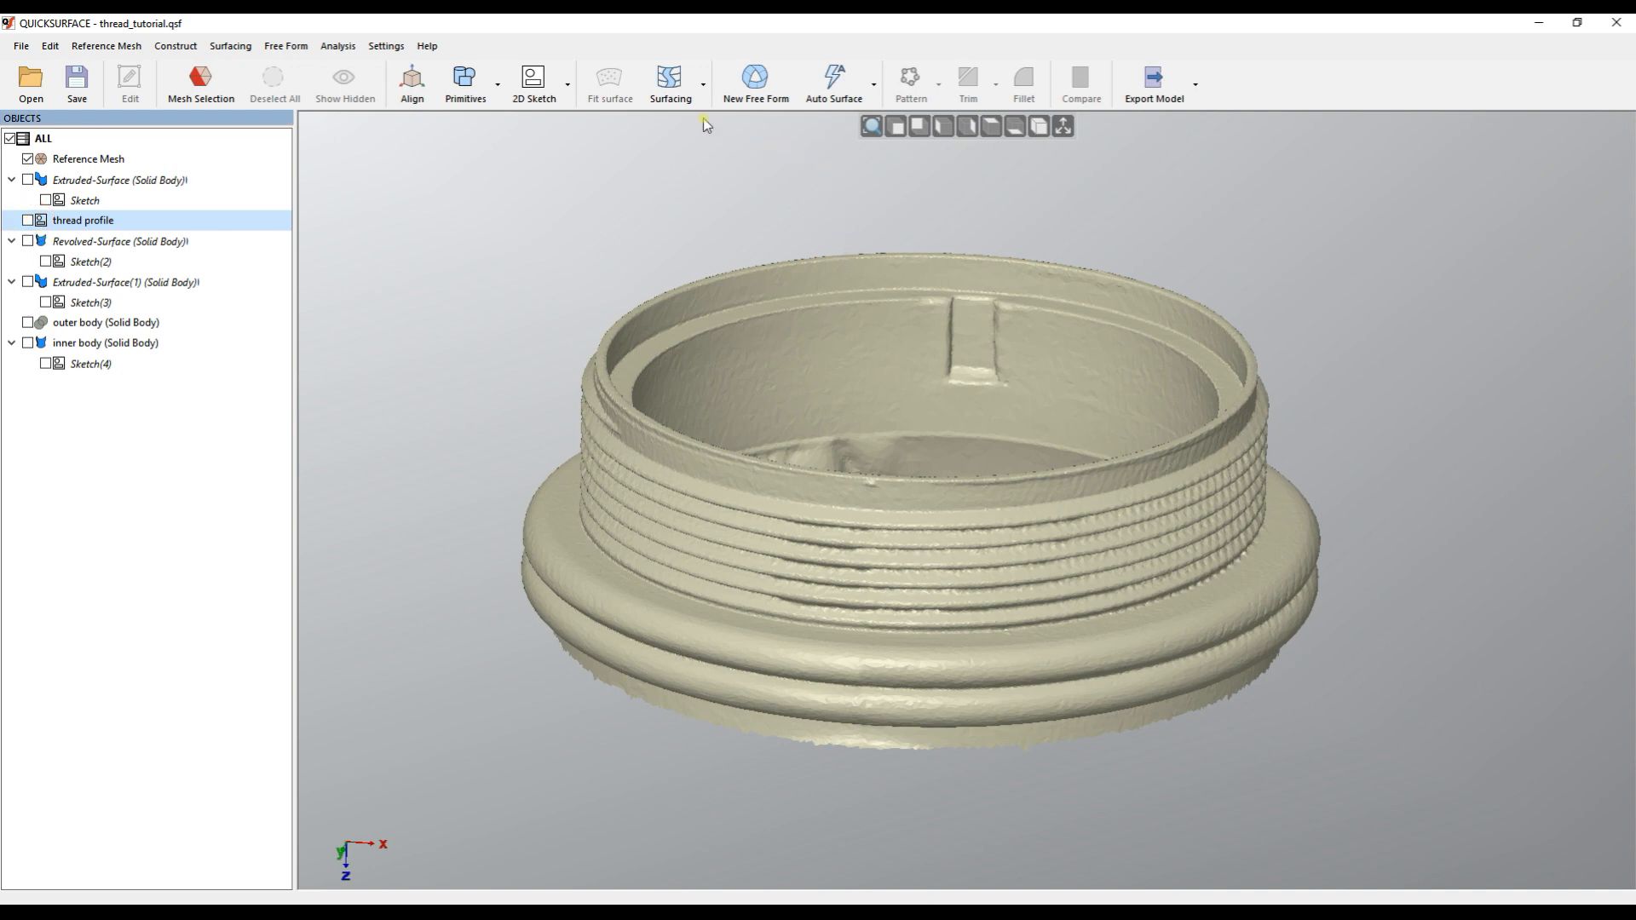
mouse_move(671, 78)
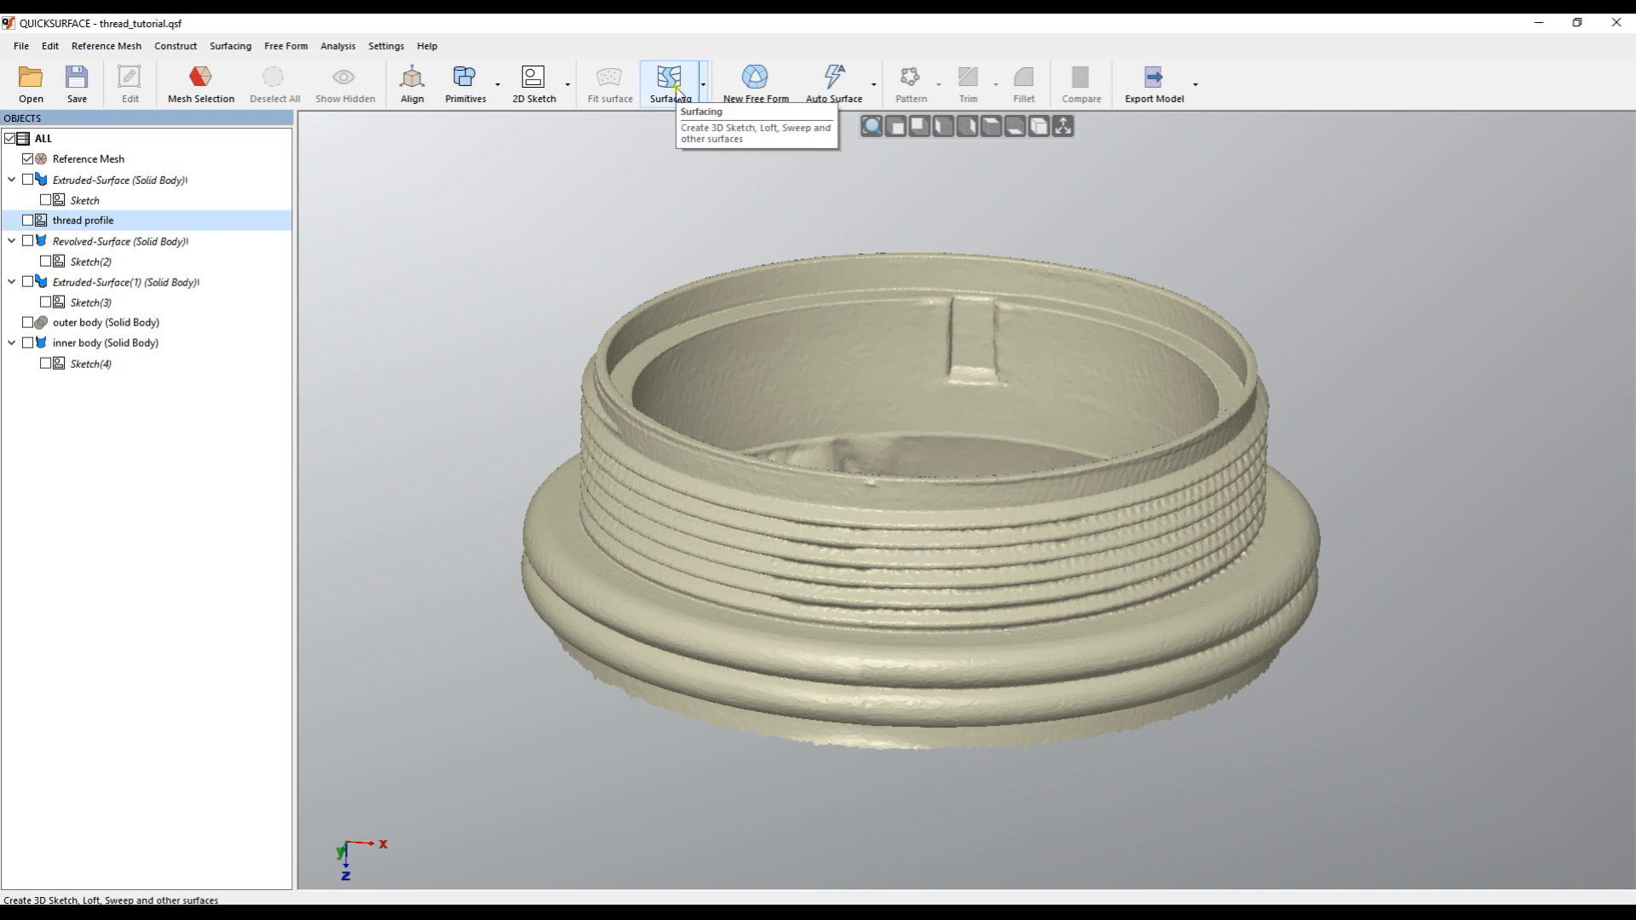
Start a Surfacing Helix and open the Axis choices, closing them without a selection
click(669, 84)
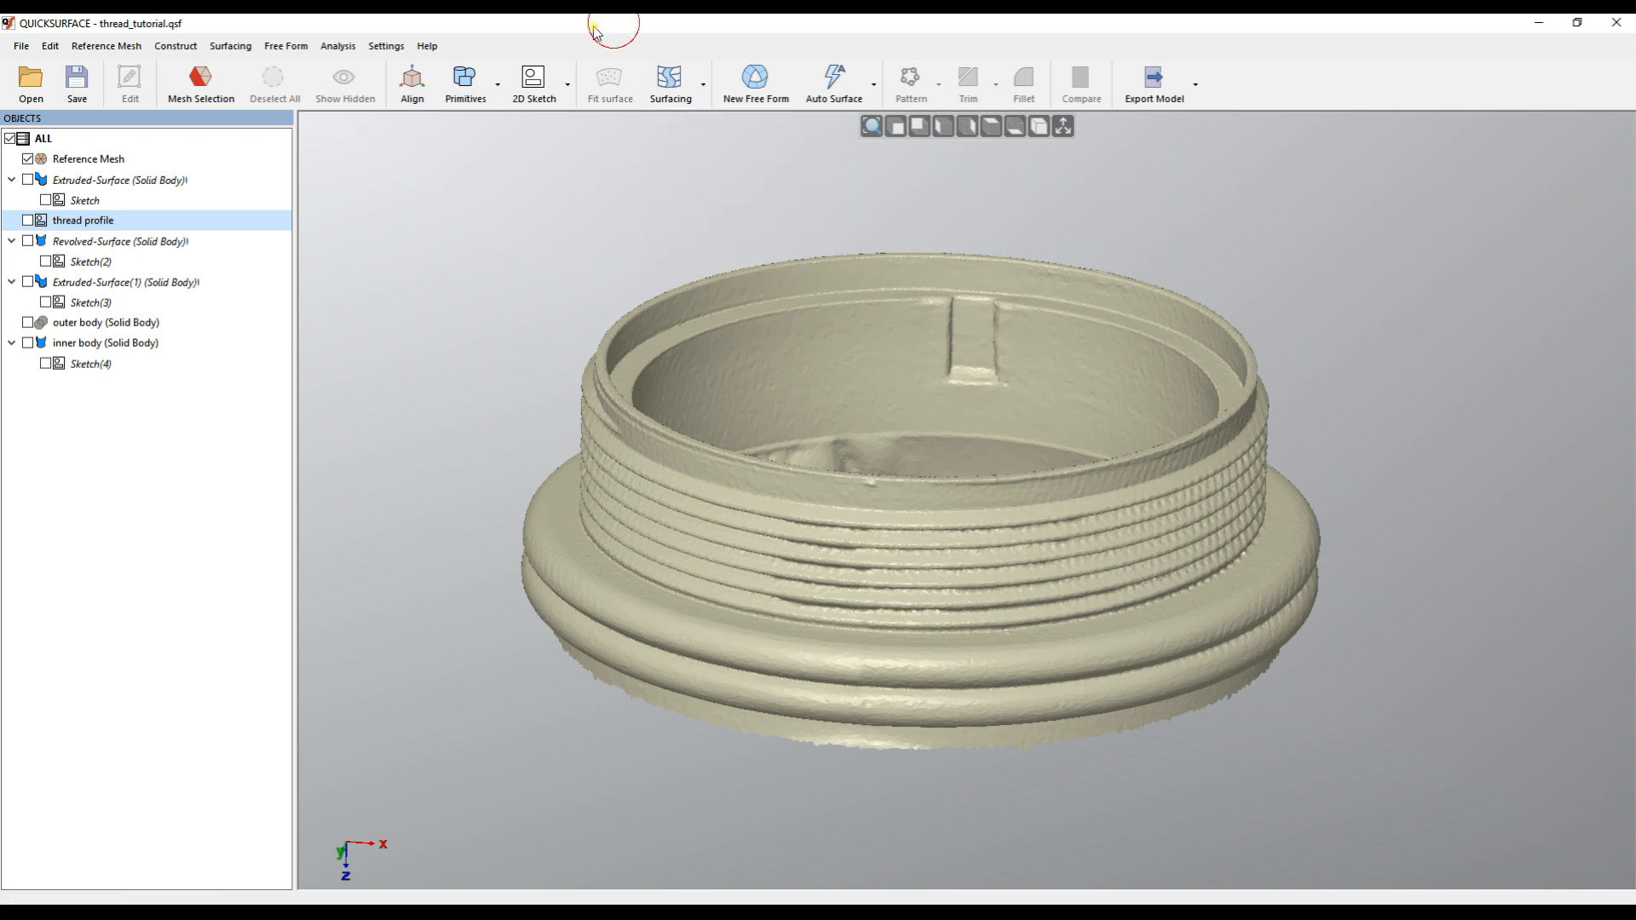
click(231, 45)
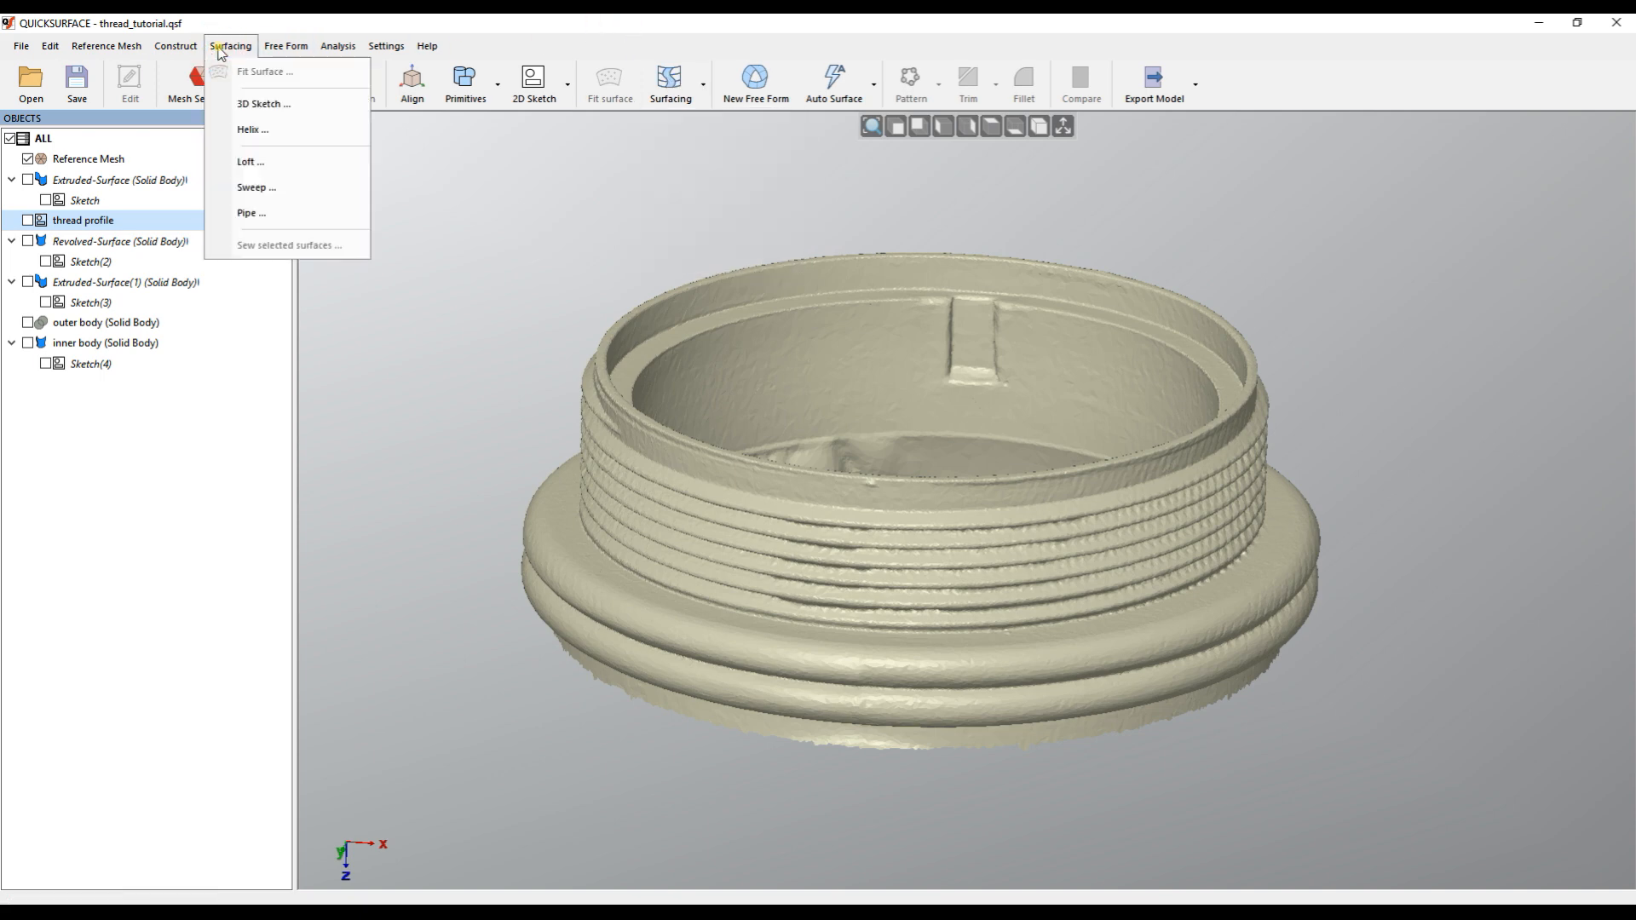
click(252, 130)
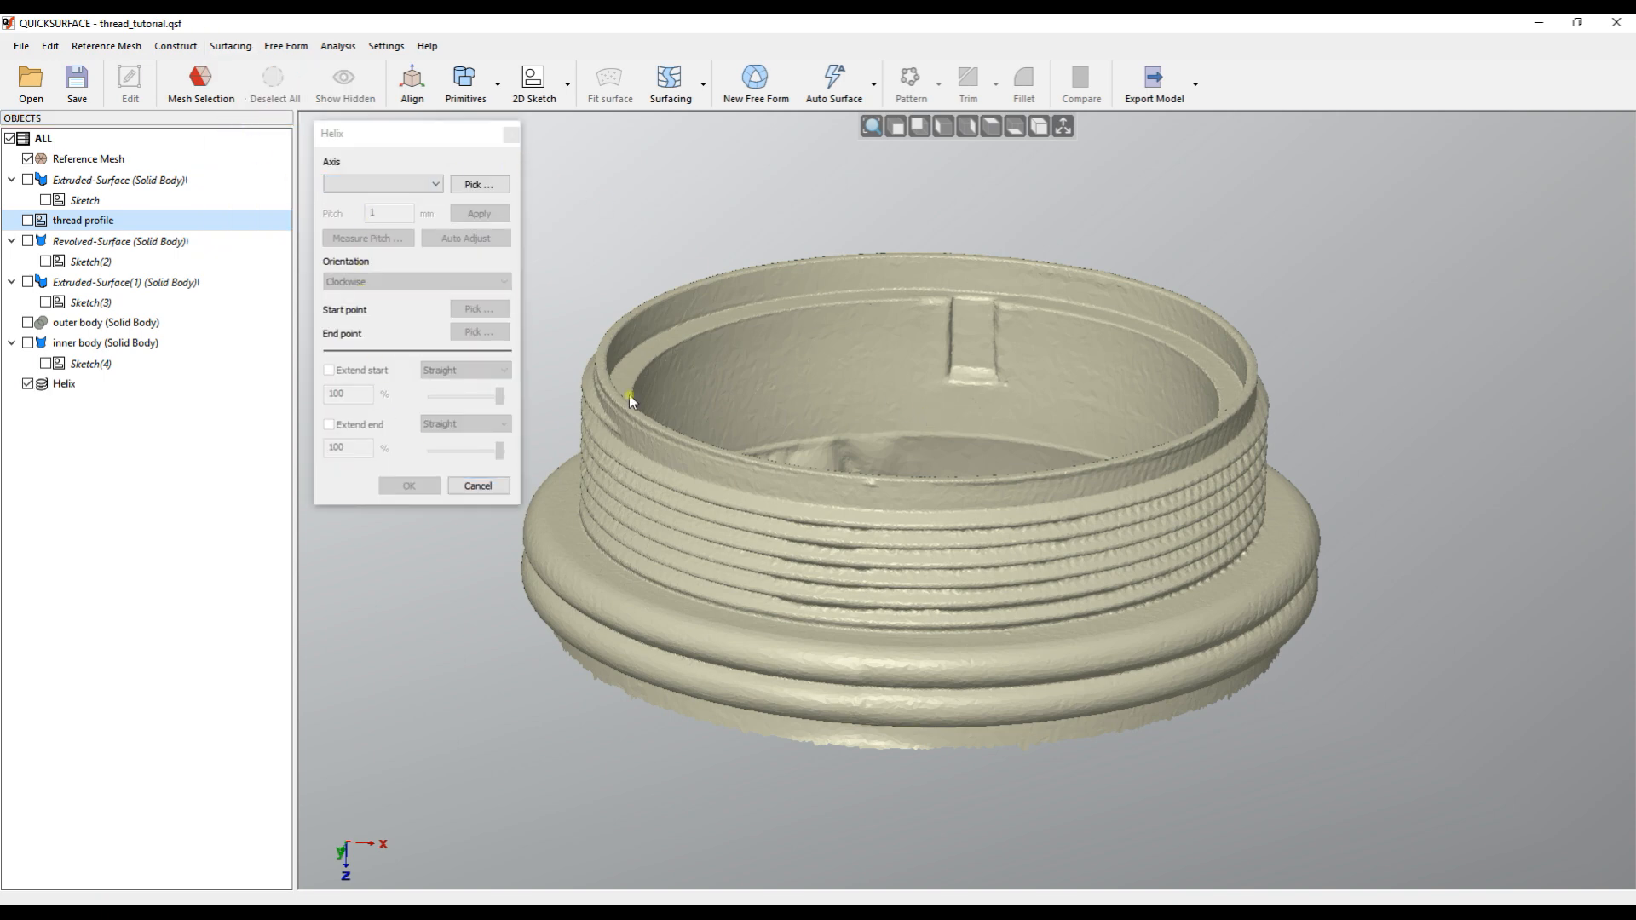
click(377, 184)
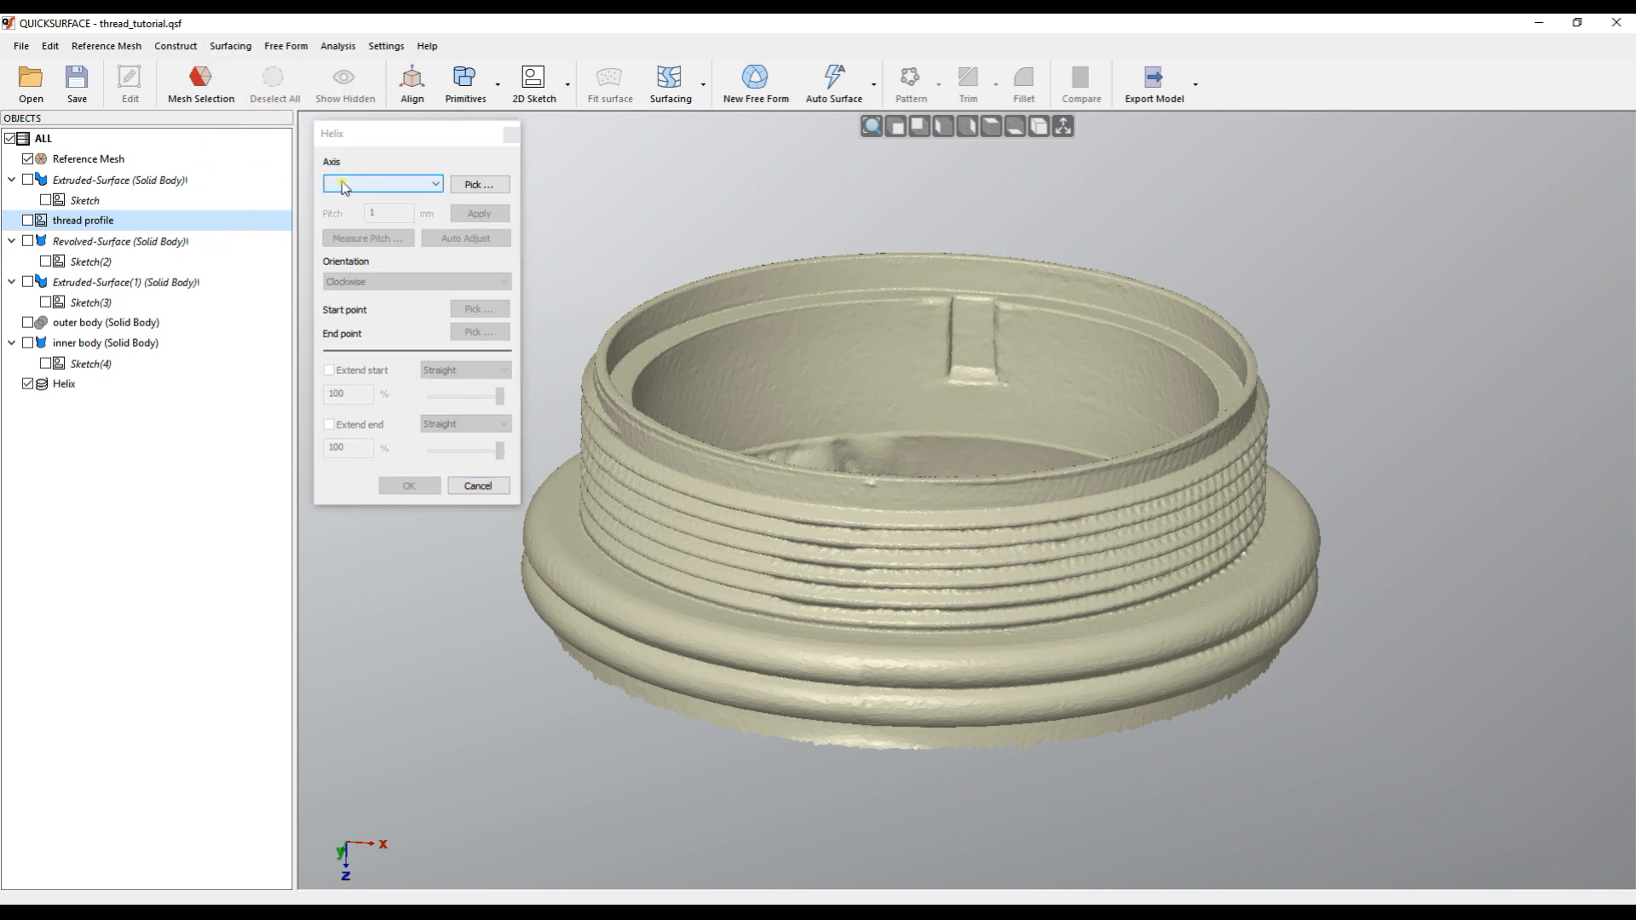
click(381, 184)
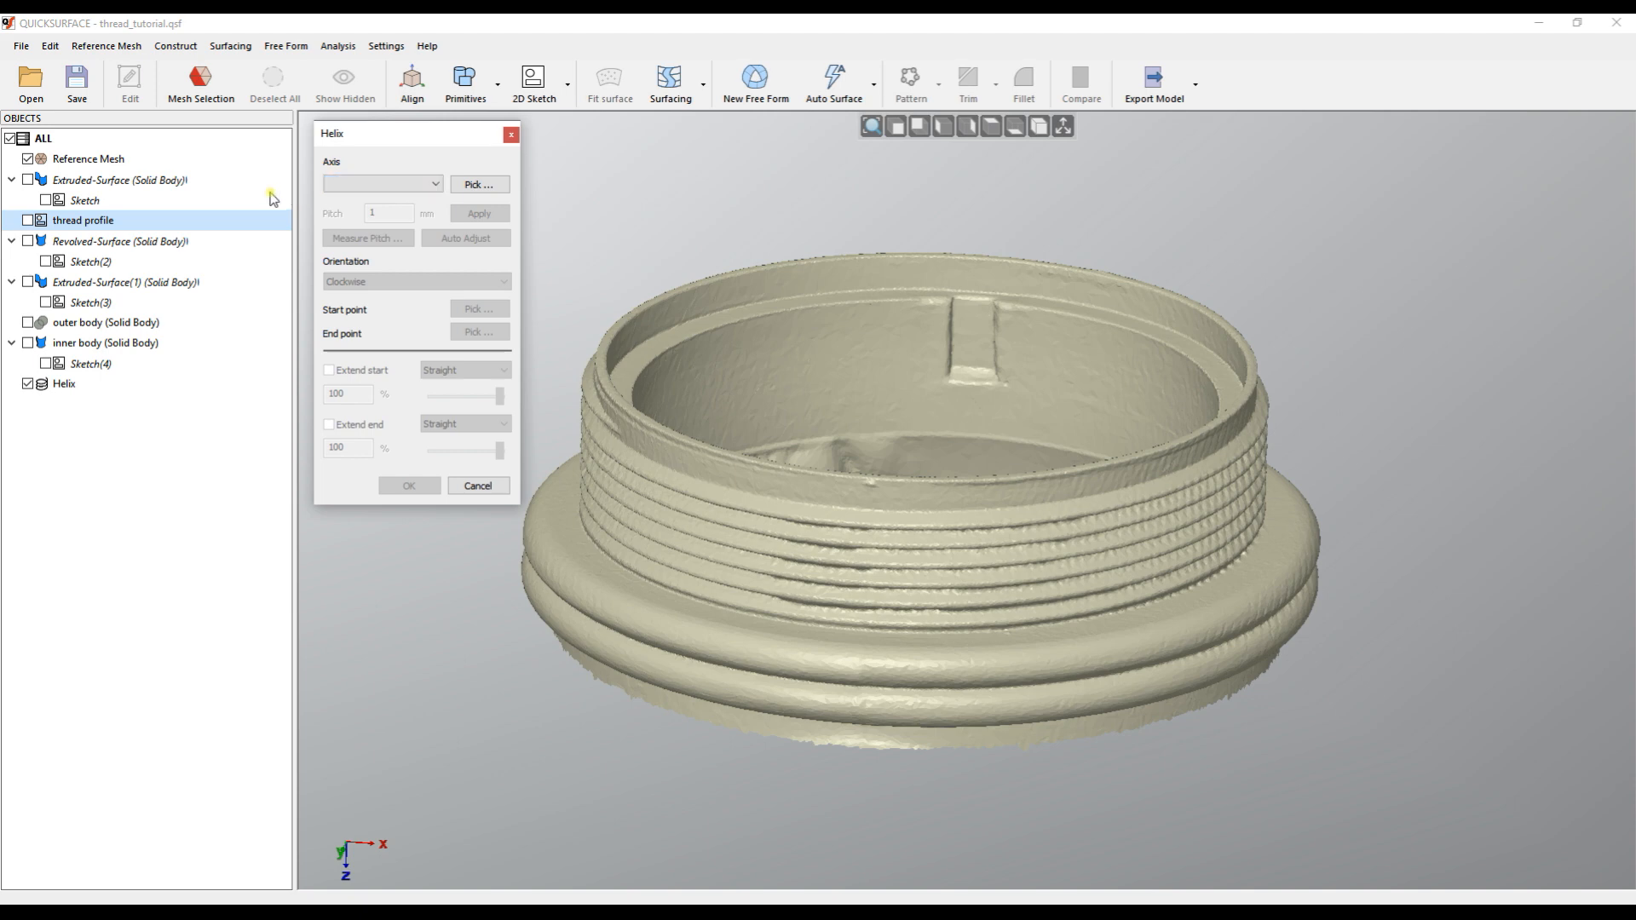
mouse_move(905, 321)
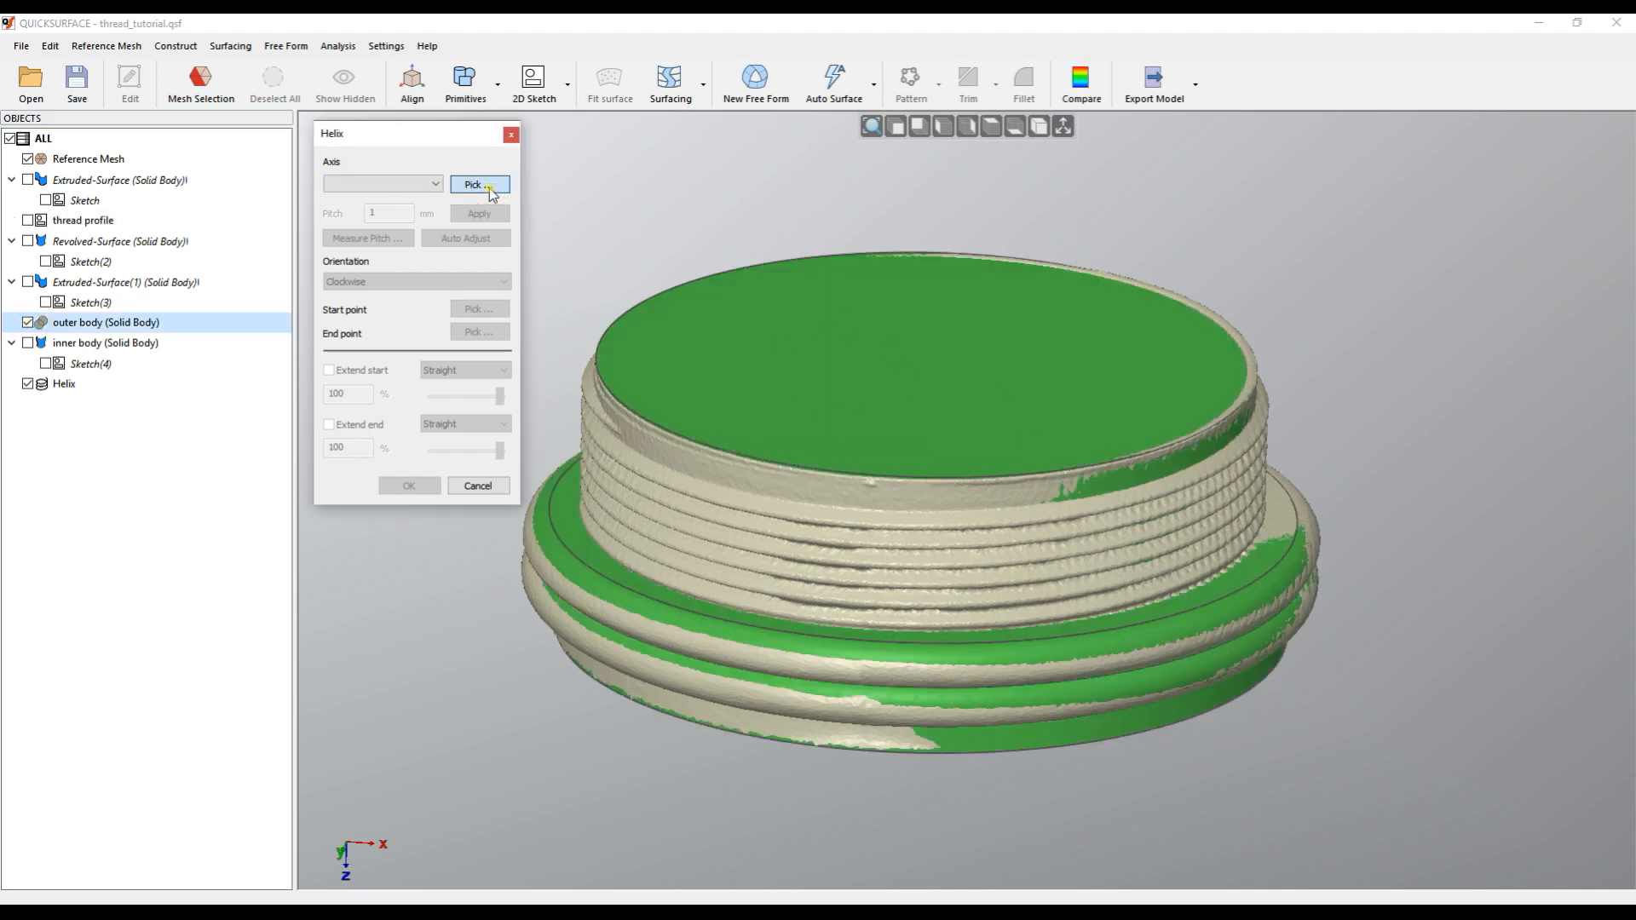
Take the helix axis from the outer body's top face and orbit to check it
click(907, 355)
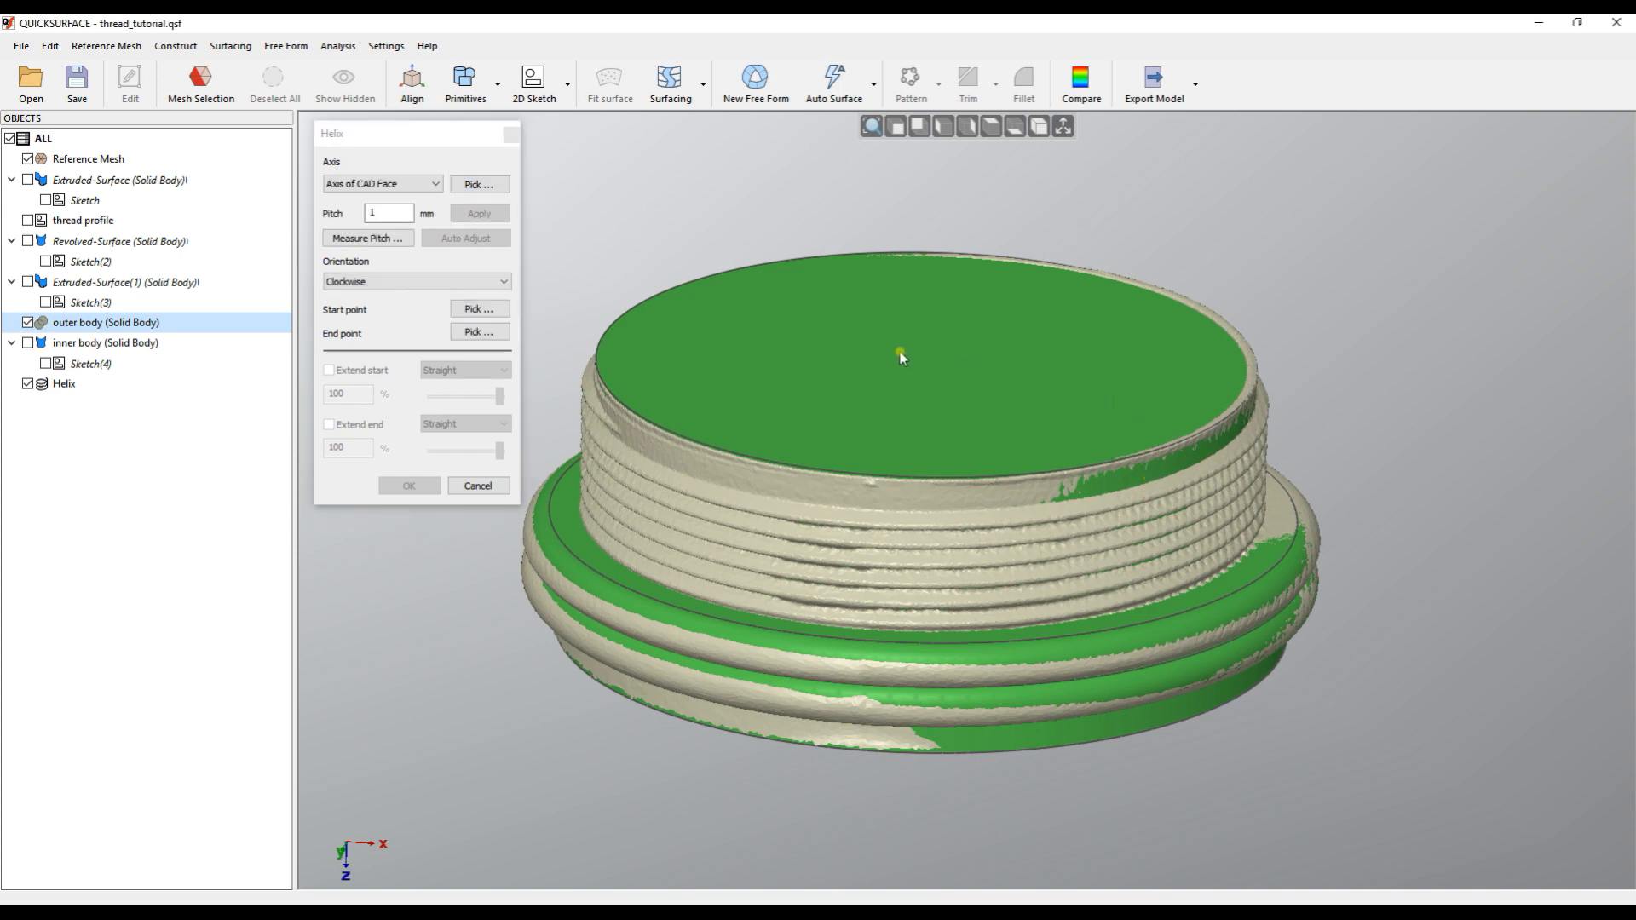
mouse_move(1069, 487)
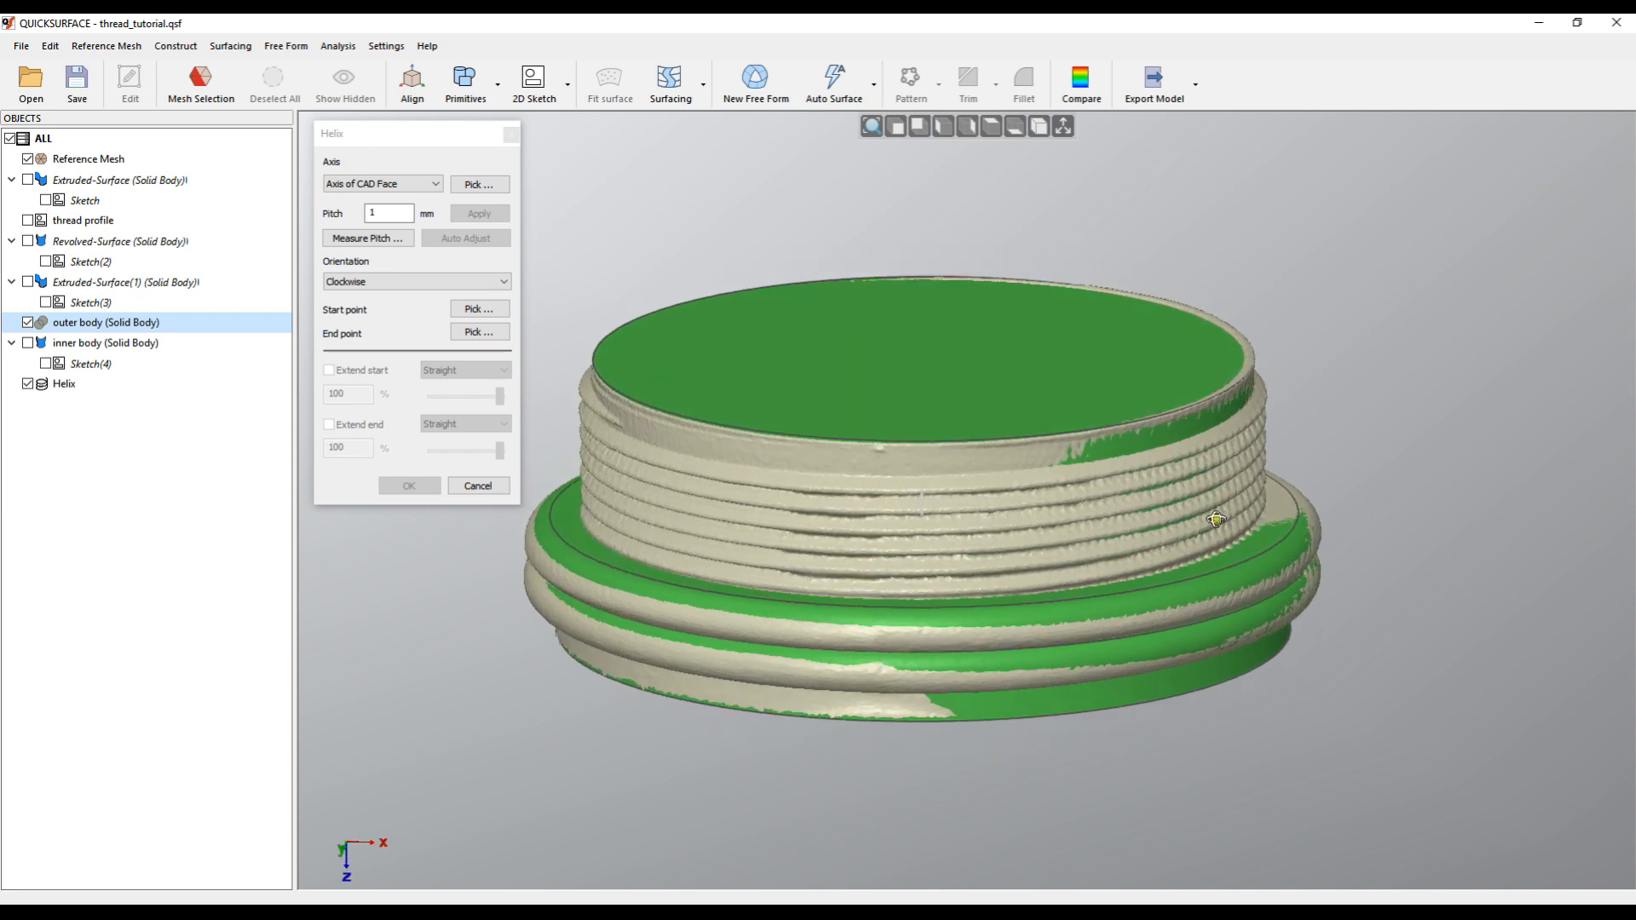
drag(1216, 519, 981, 642)
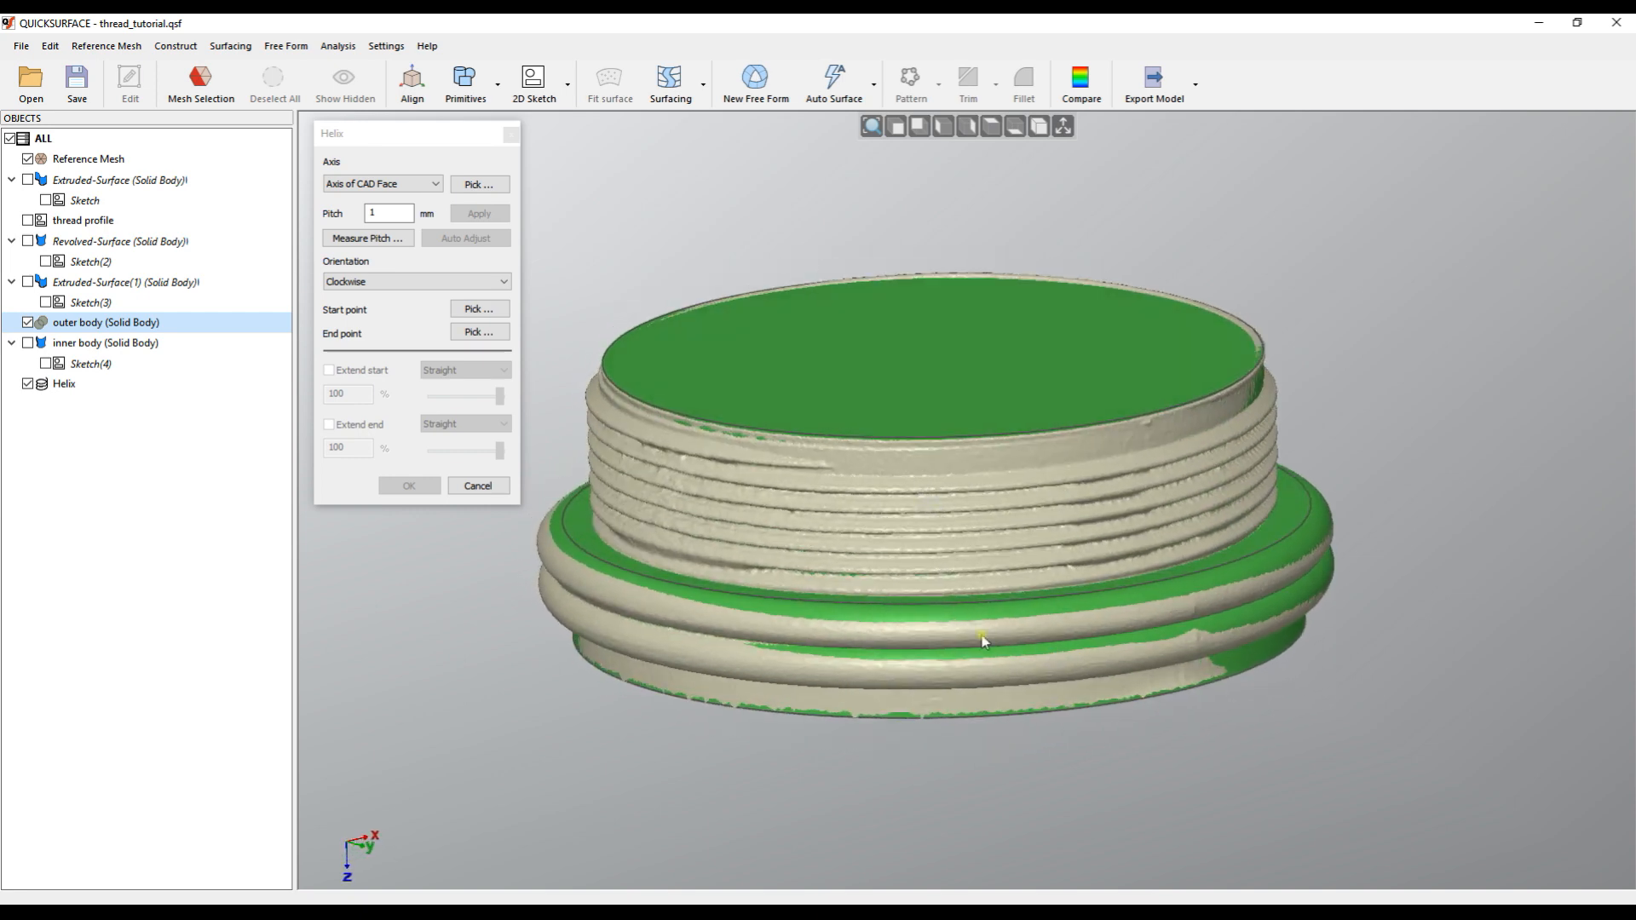
drag(980, 640, 1022, 459)
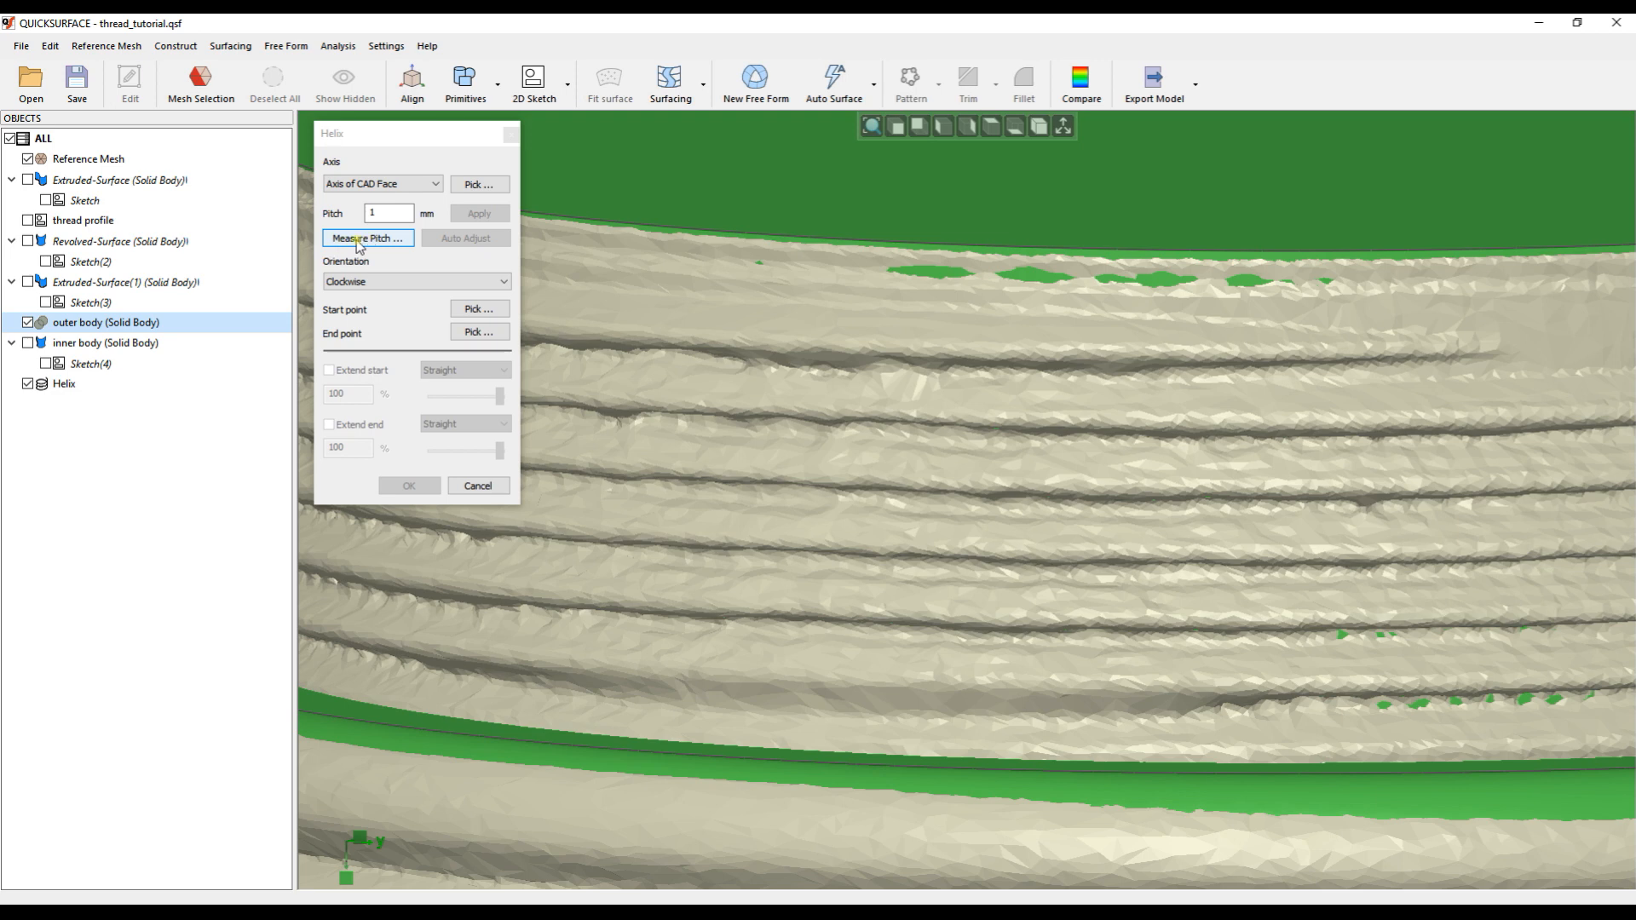
Measure the pitch between adjacent thread crests on the scan, giving 2.312 mm
click(366, 238)
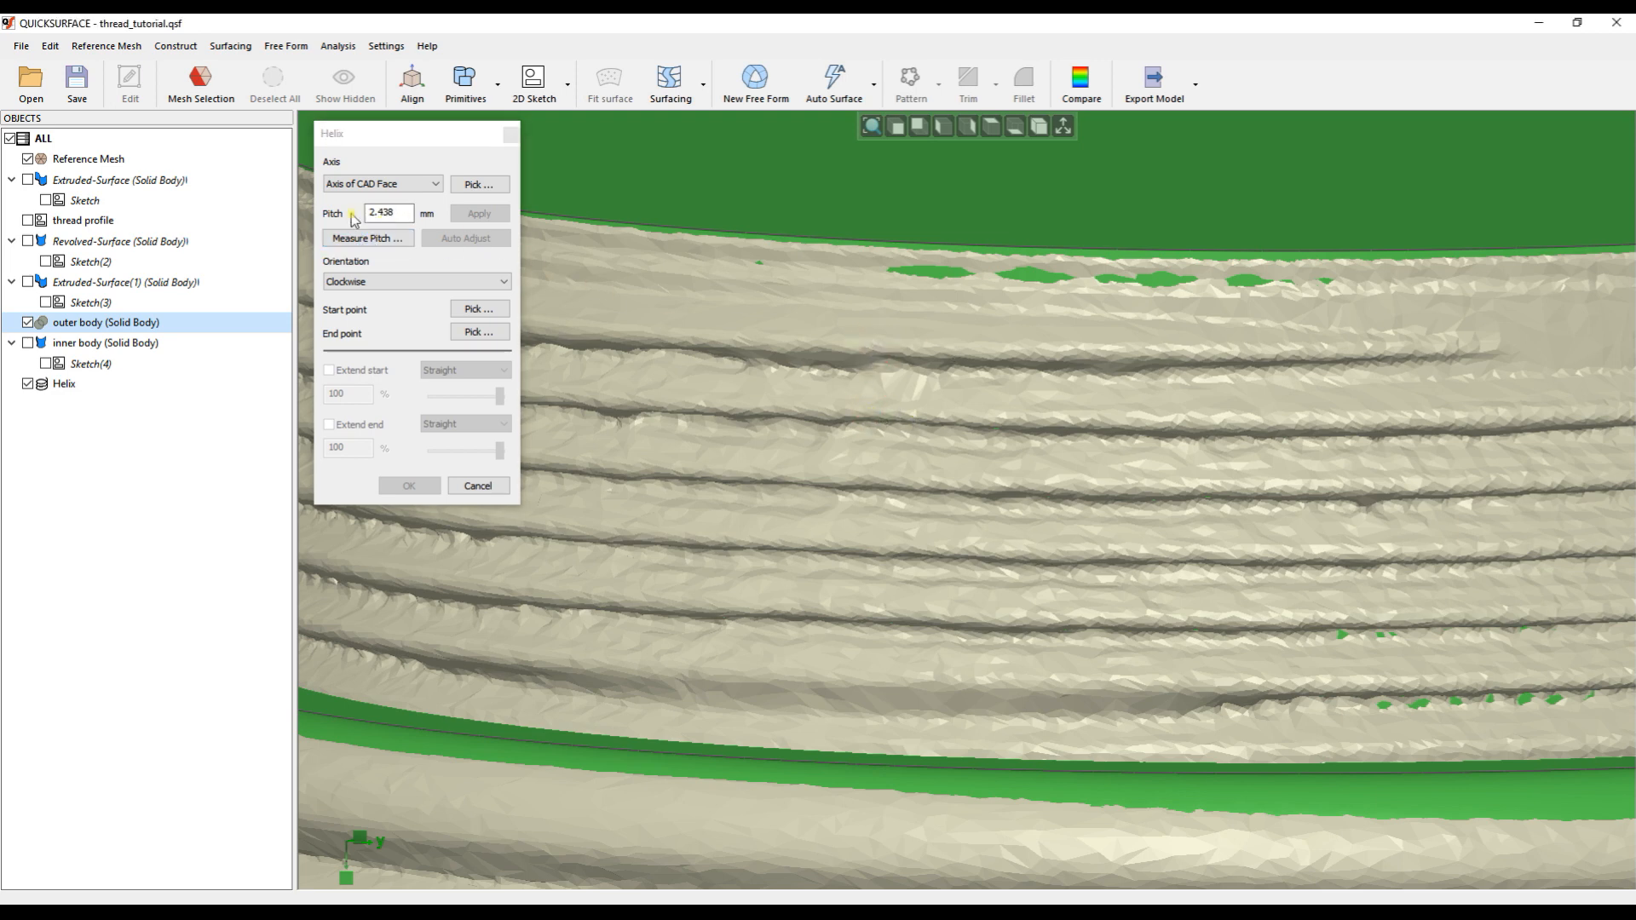
mouse_move(396, 273)
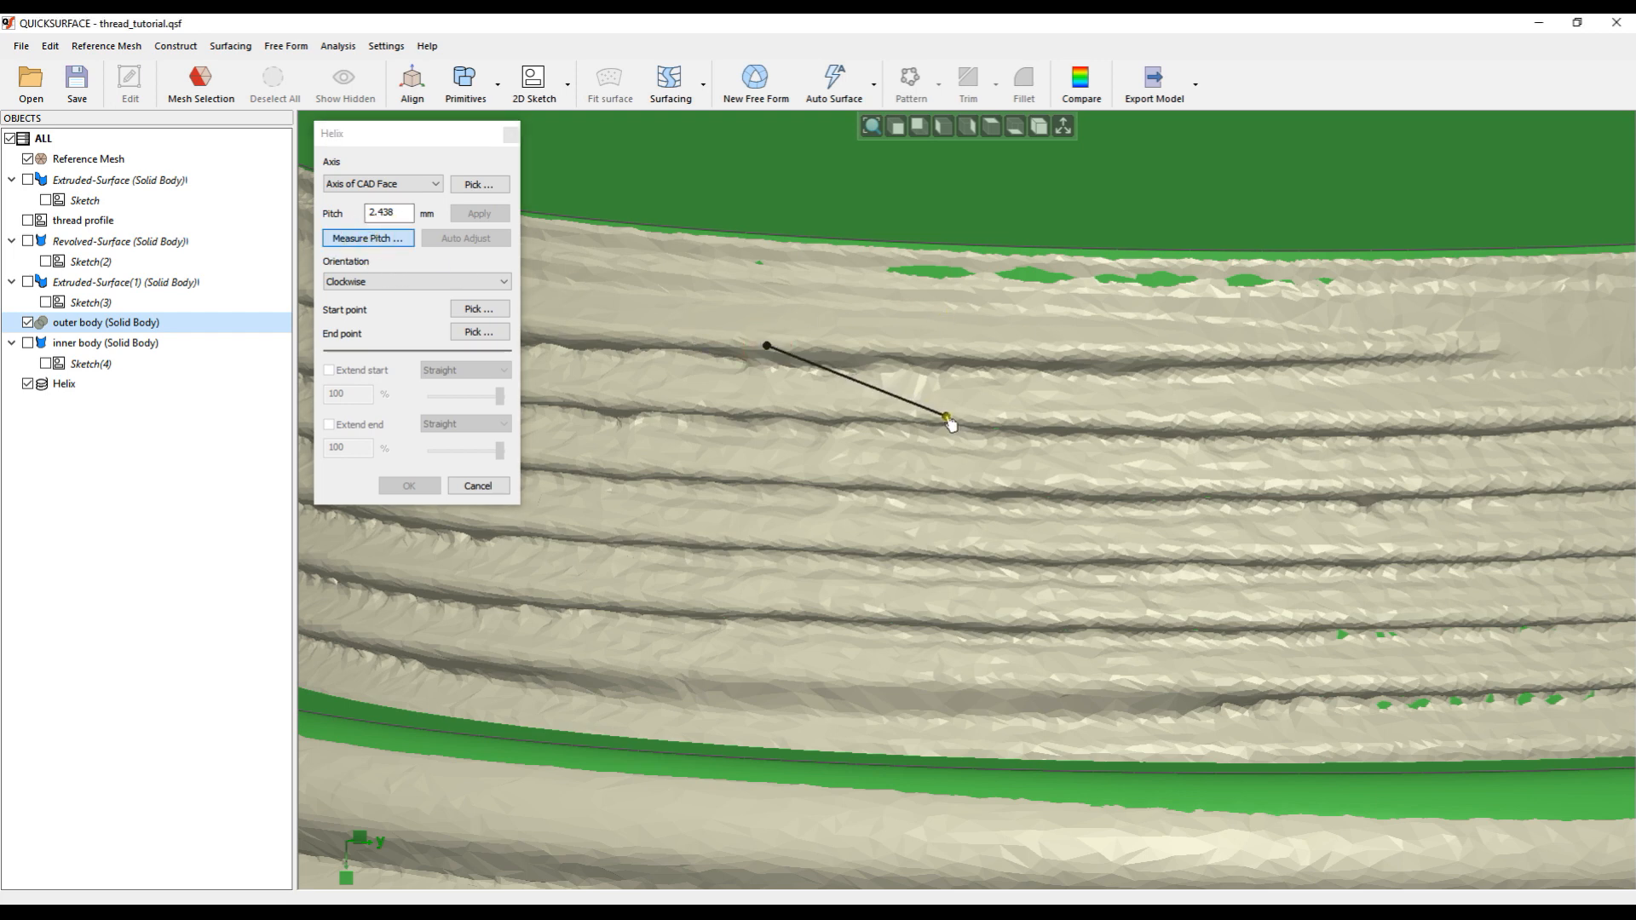
click(367, 238)
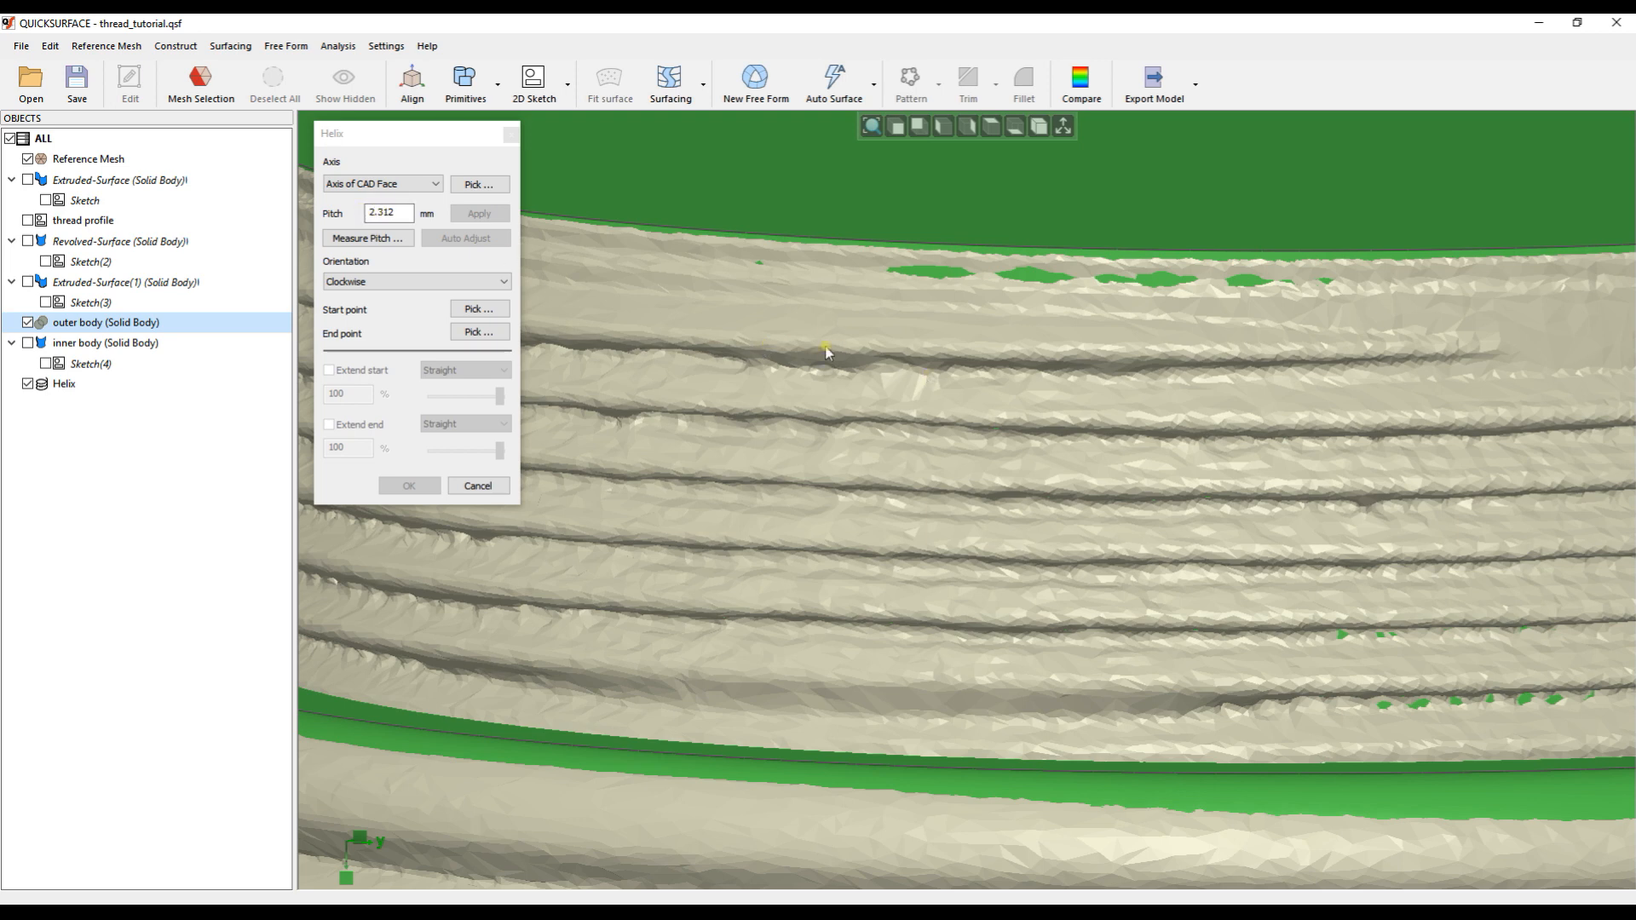
mouse_move(801, 391)
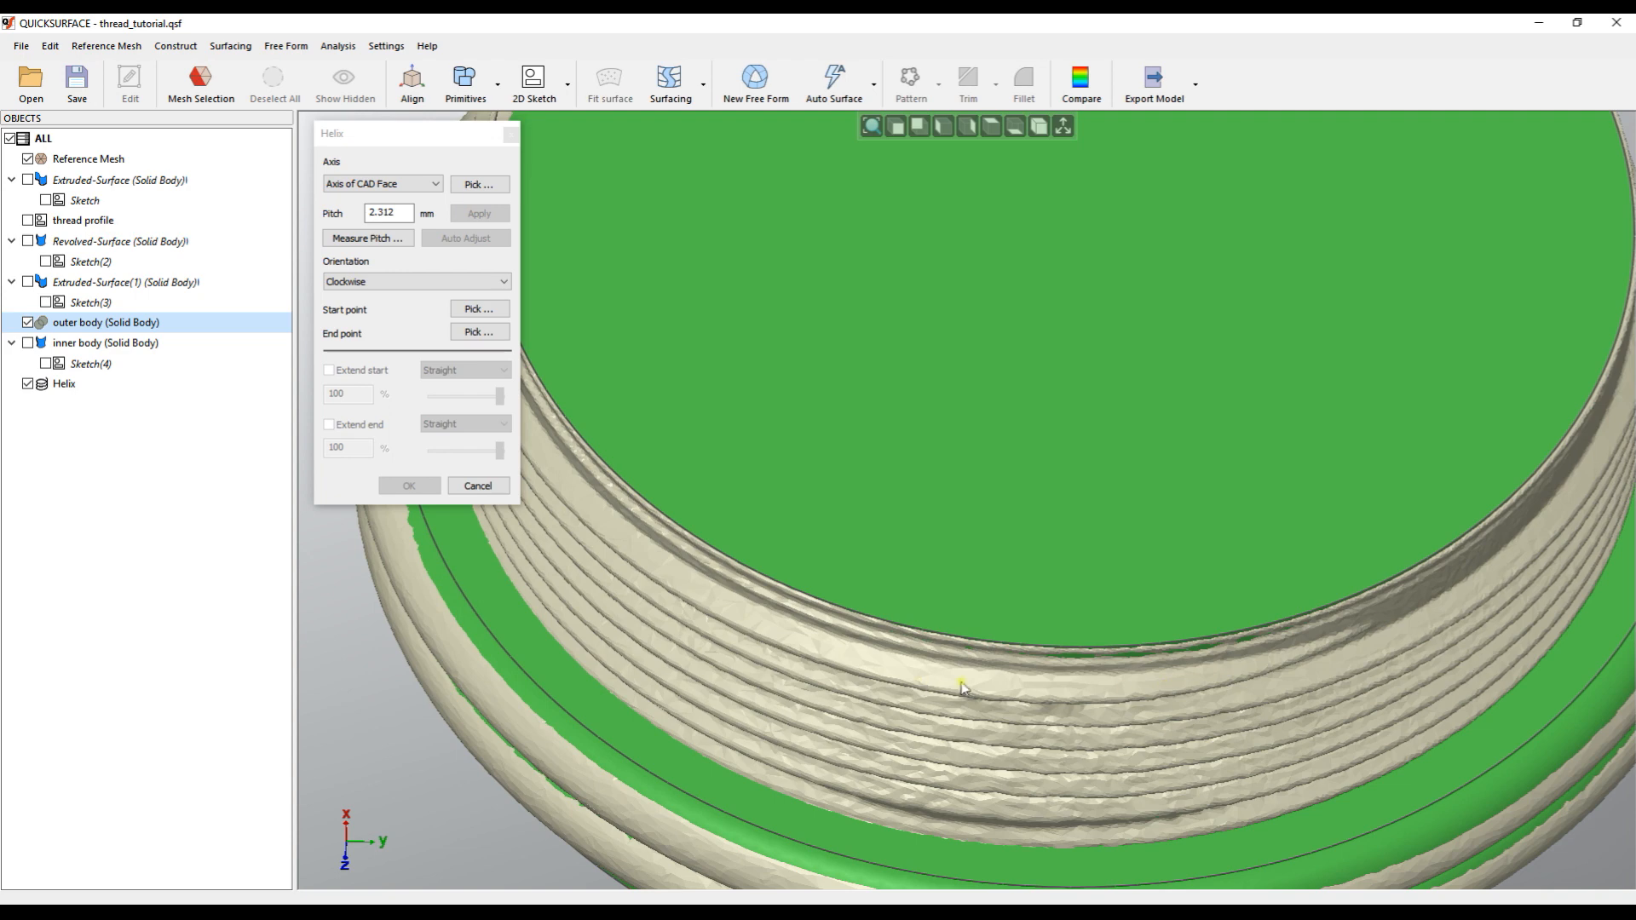
mouse_move(624, 386)
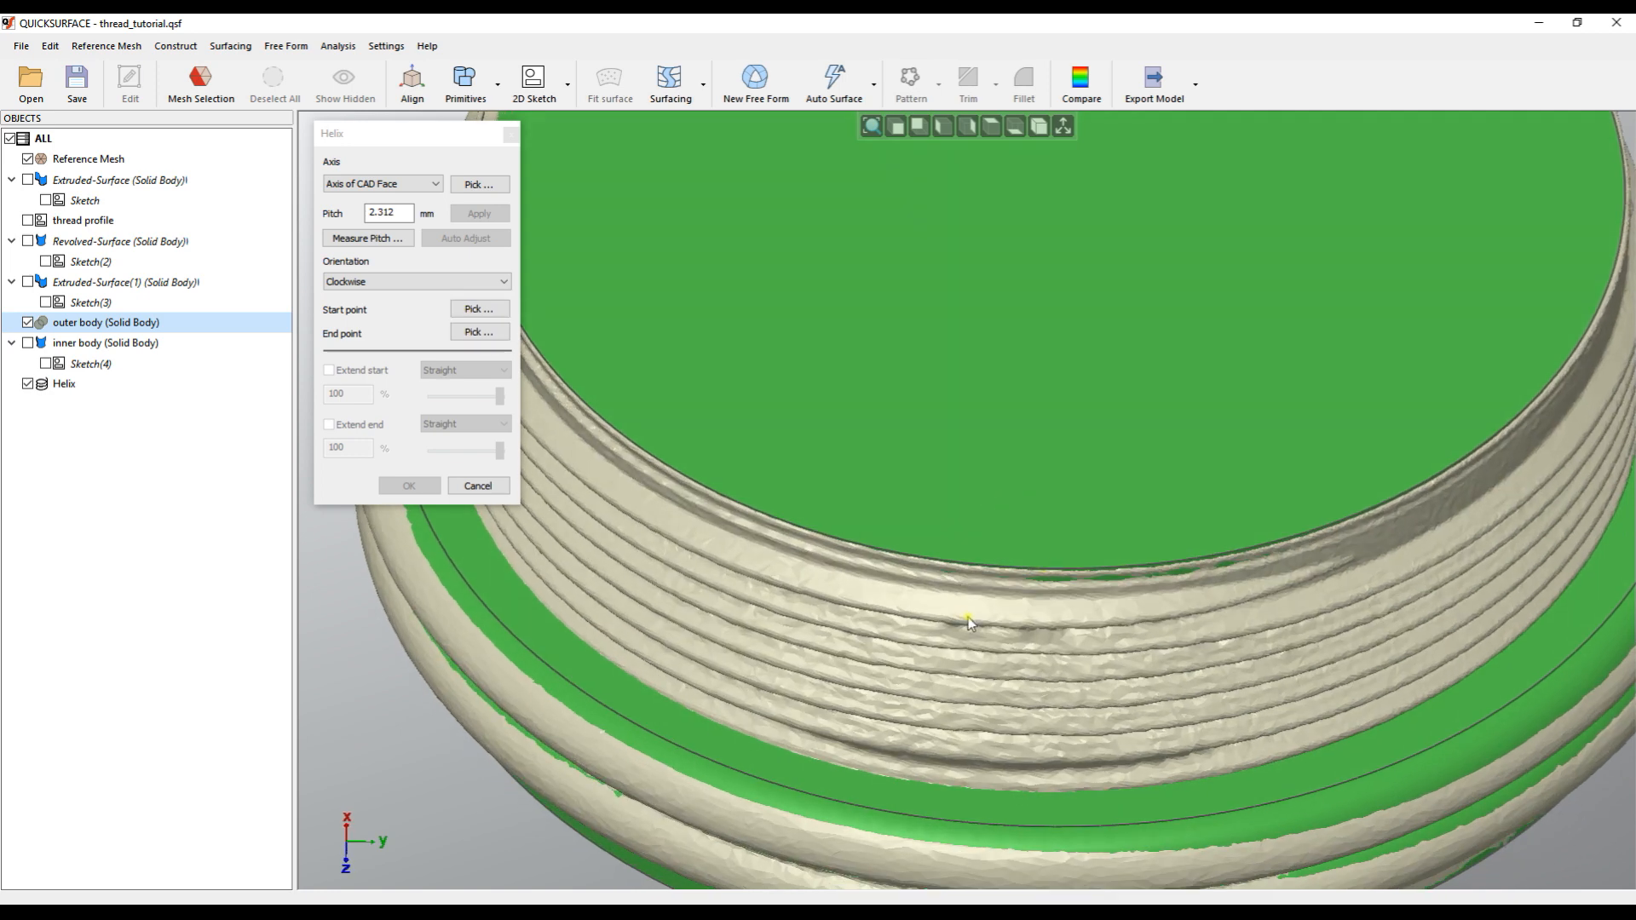
mouse_move(1286, 594)
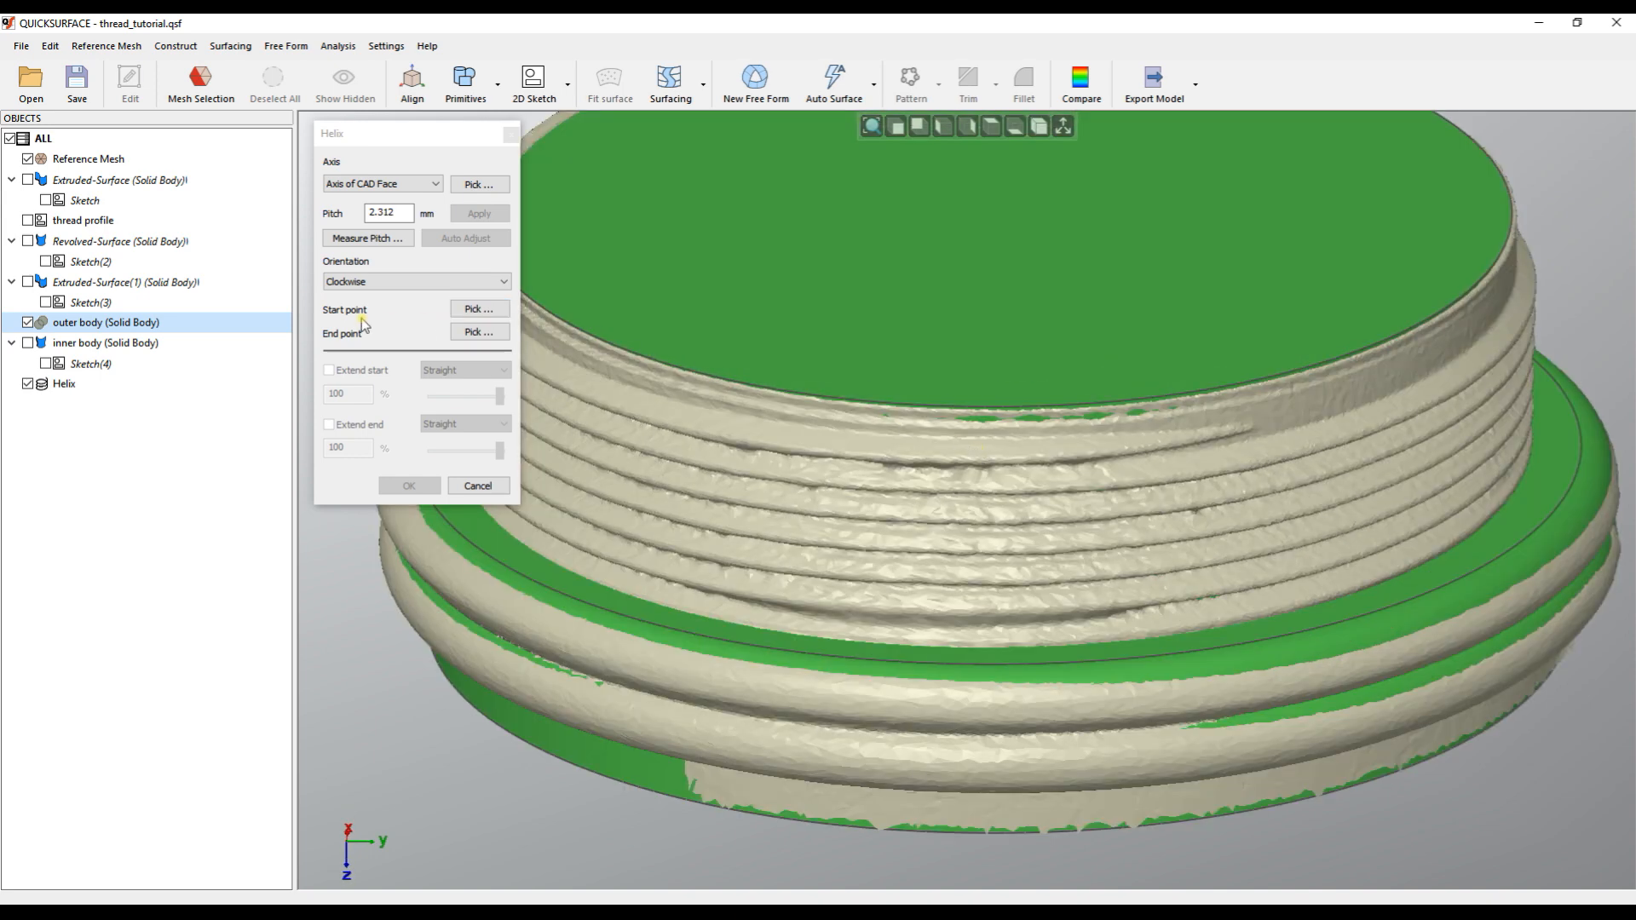
Pick the helix start point on the upper thread and the end point near the bottom
click(478, 309)
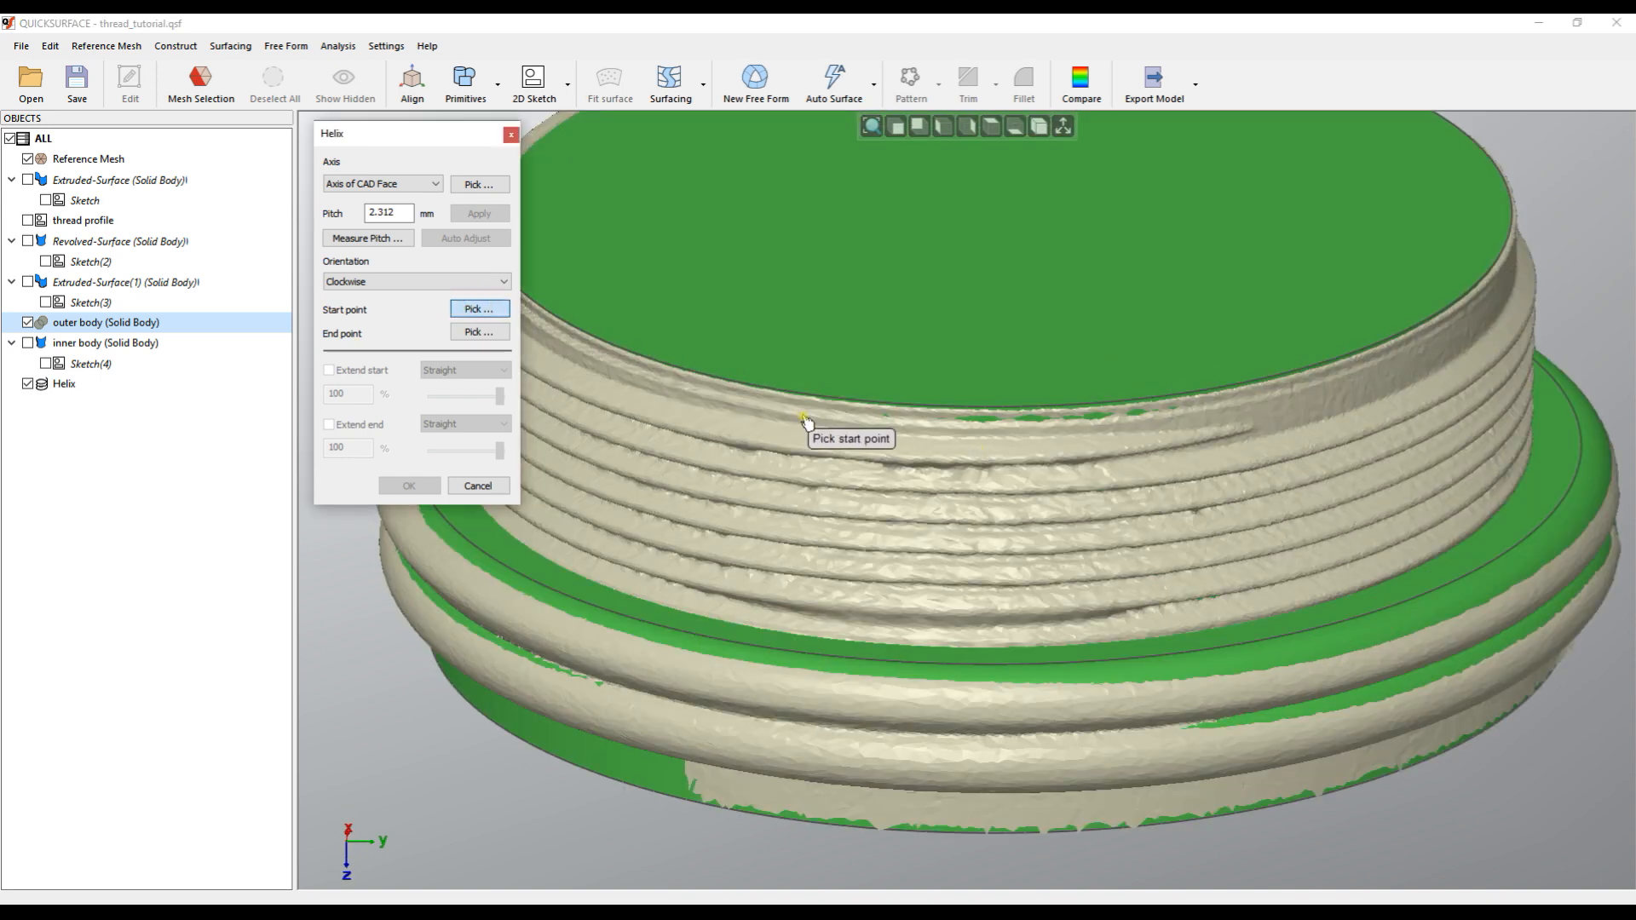
mouse_move(994, 498)
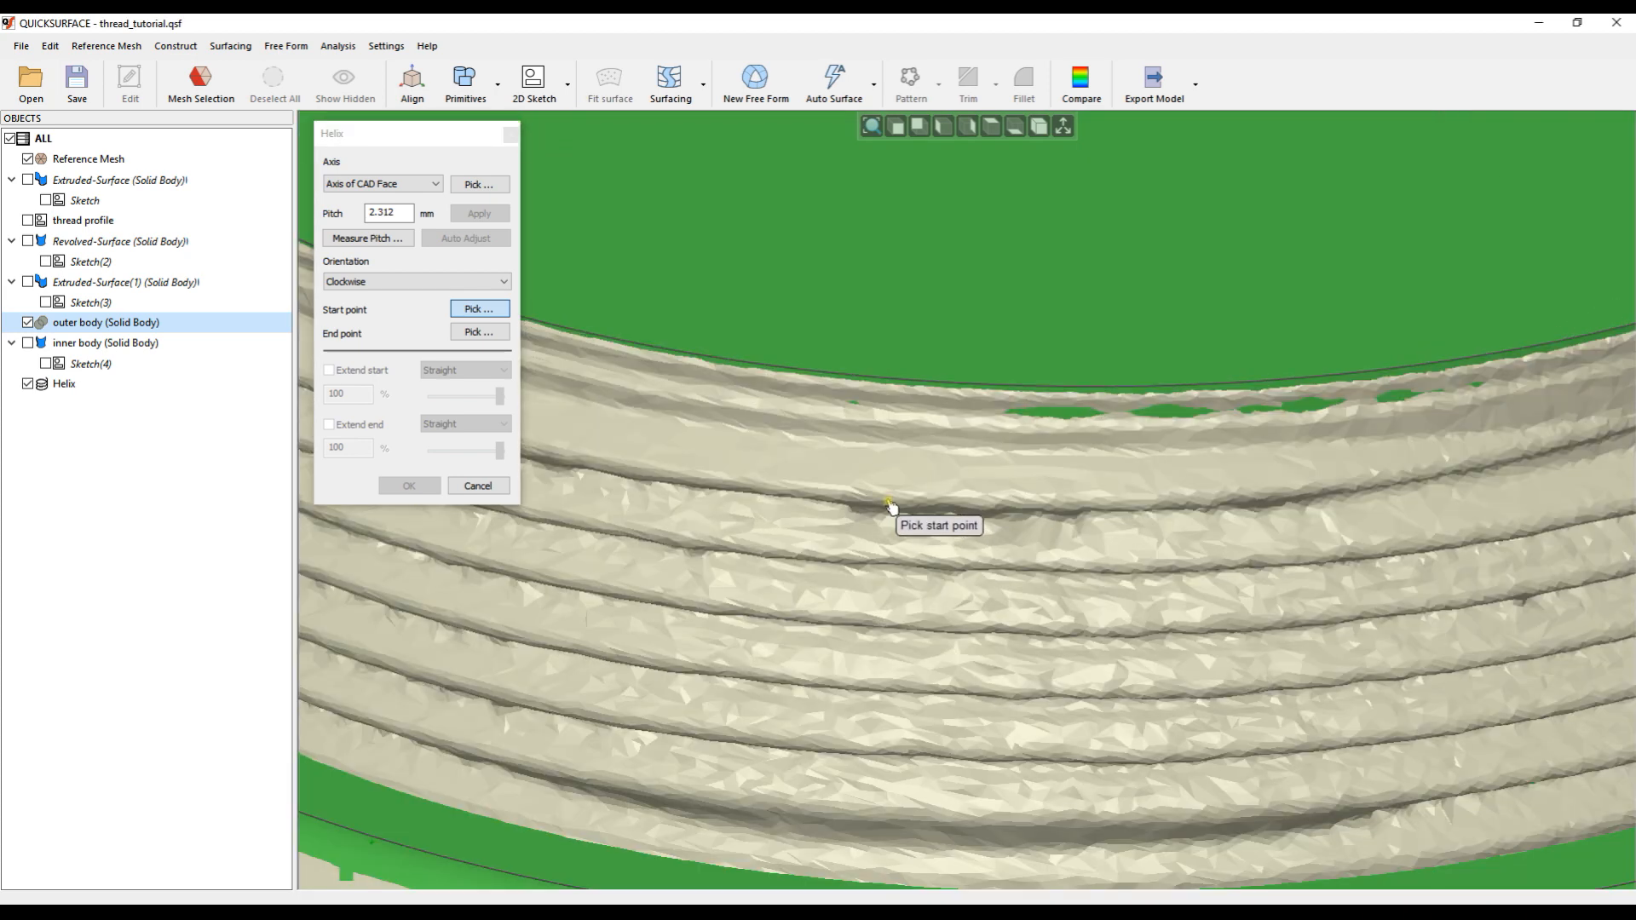
click(886, 500)
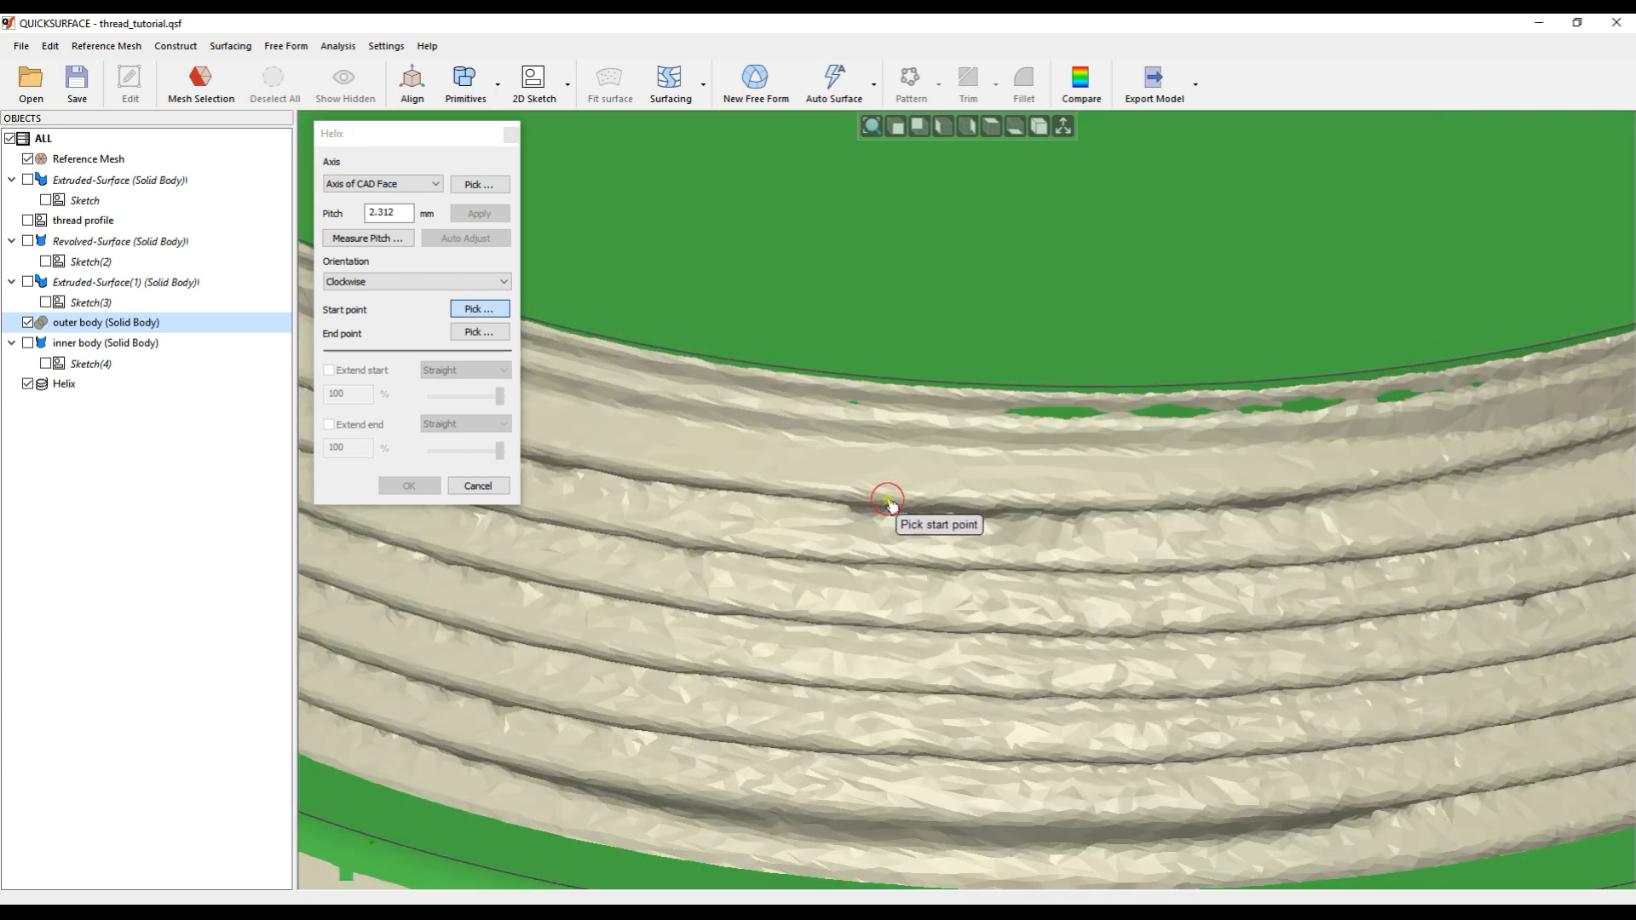
click(886, 498)
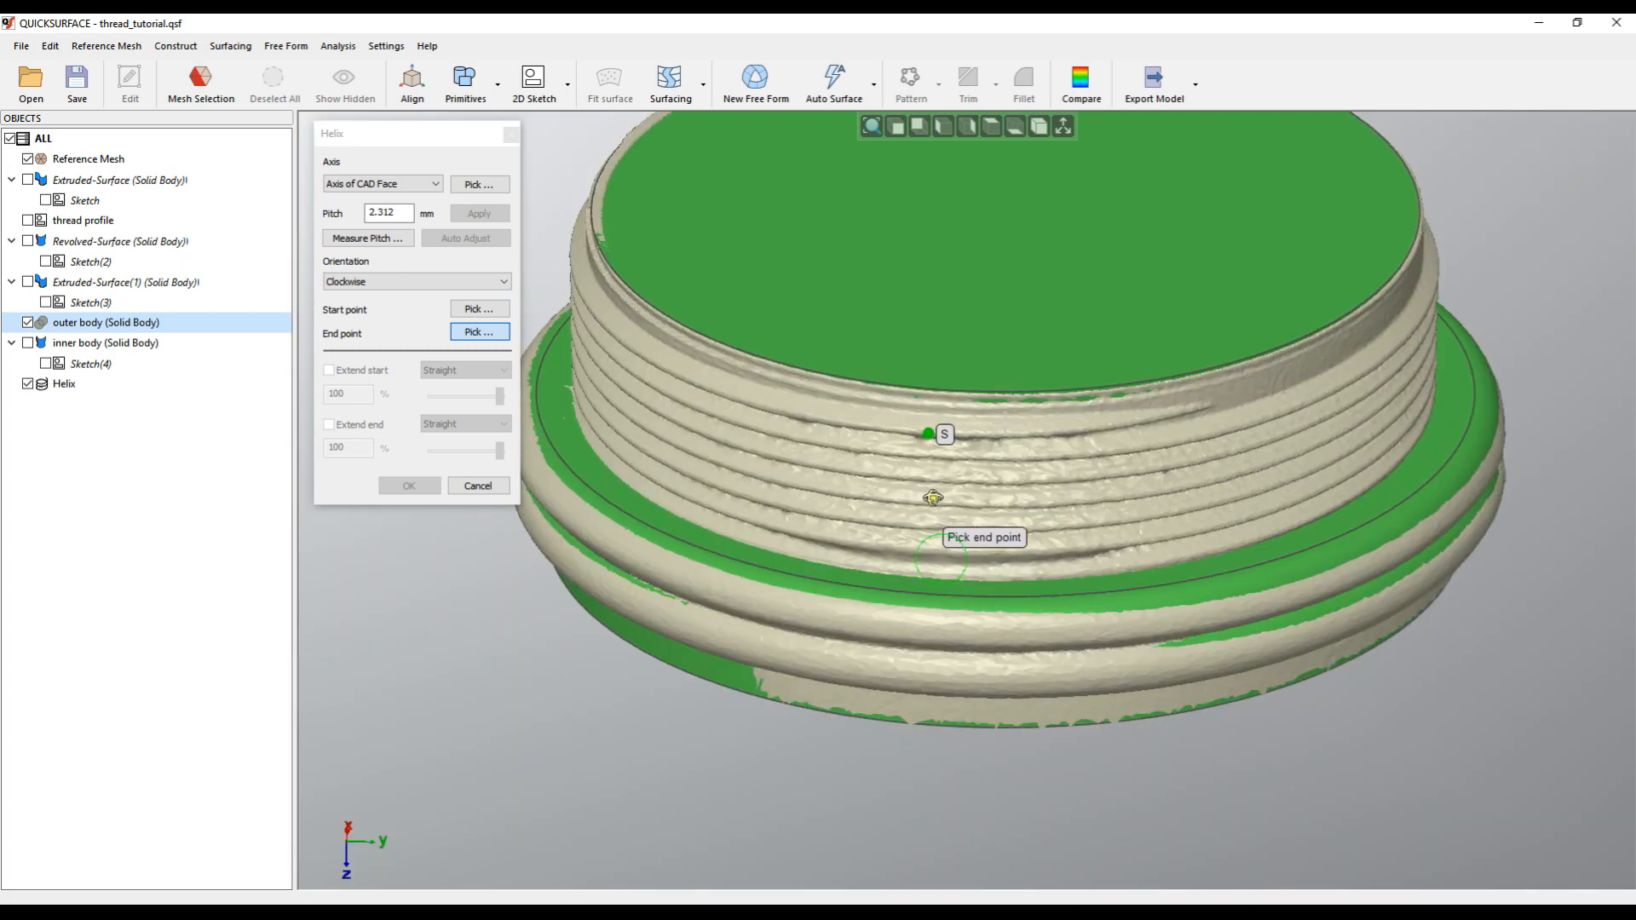
drag(934, 497, 891, 624)
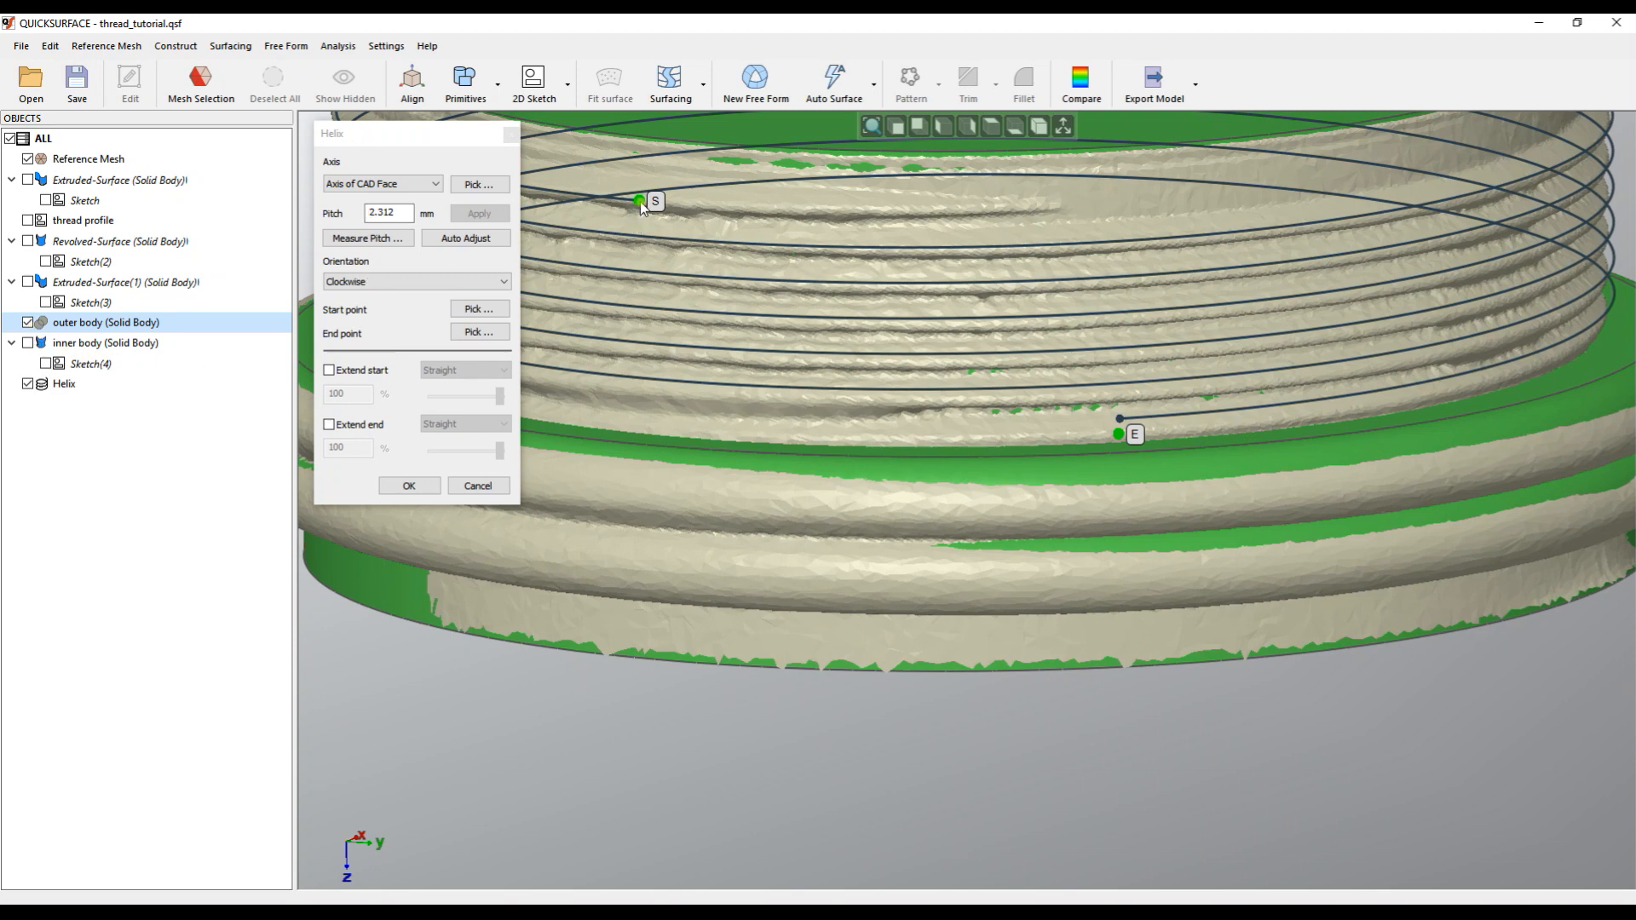
mouse_move(1129, 381)
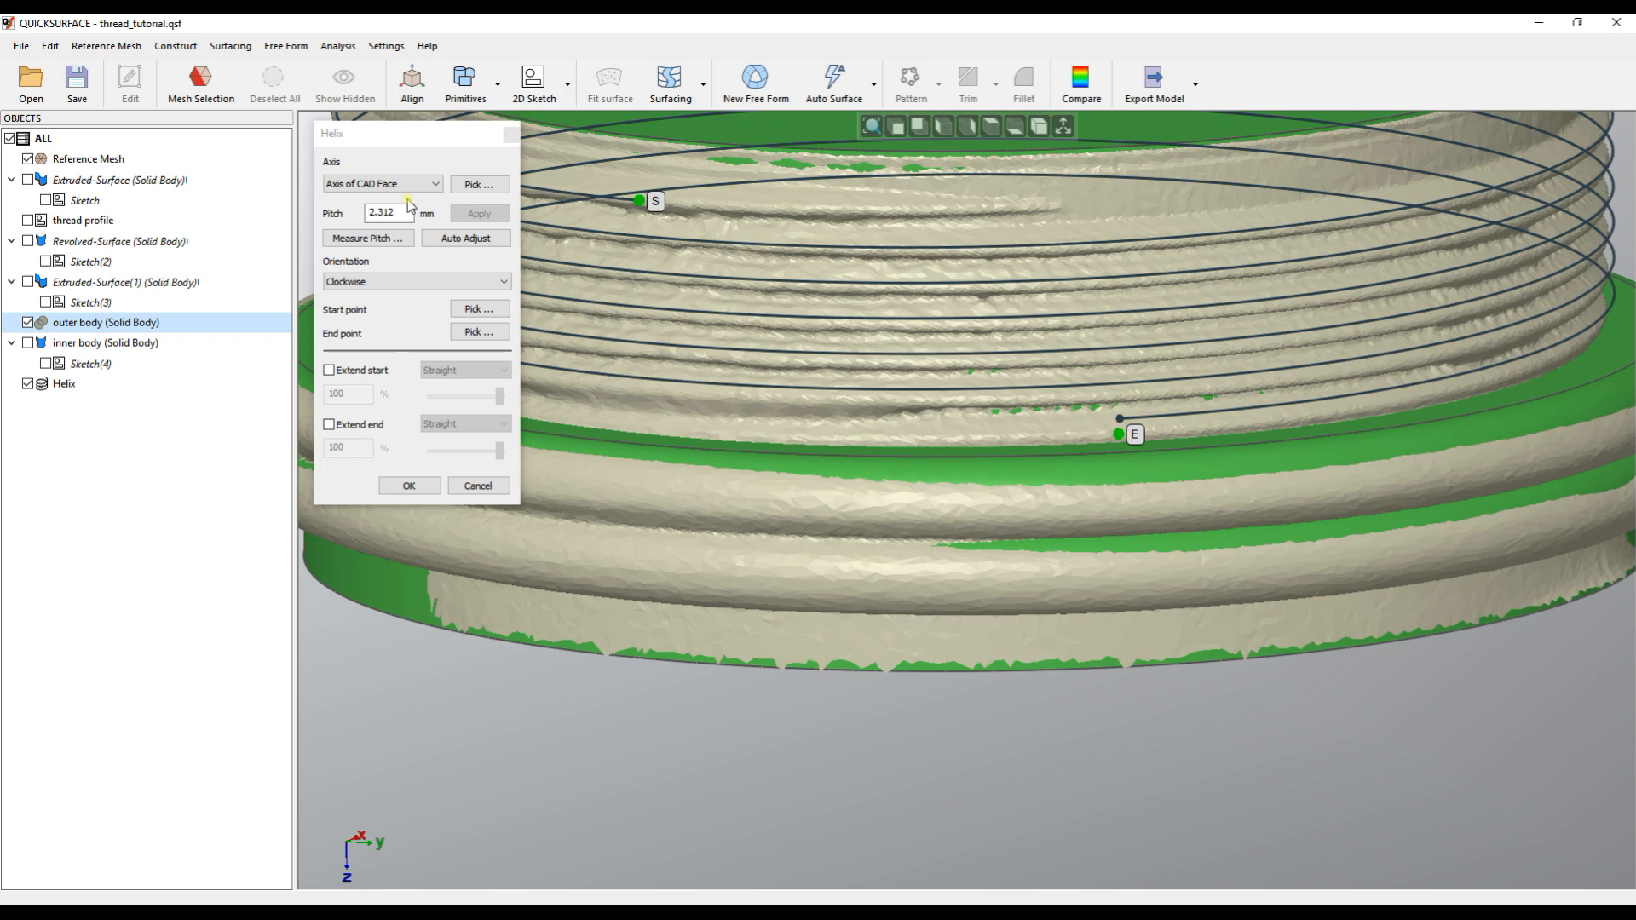
Auto-adjust the helix to the scan, round the pitch from 2.493 to 2.5 mm, and accept
click(388, 213)
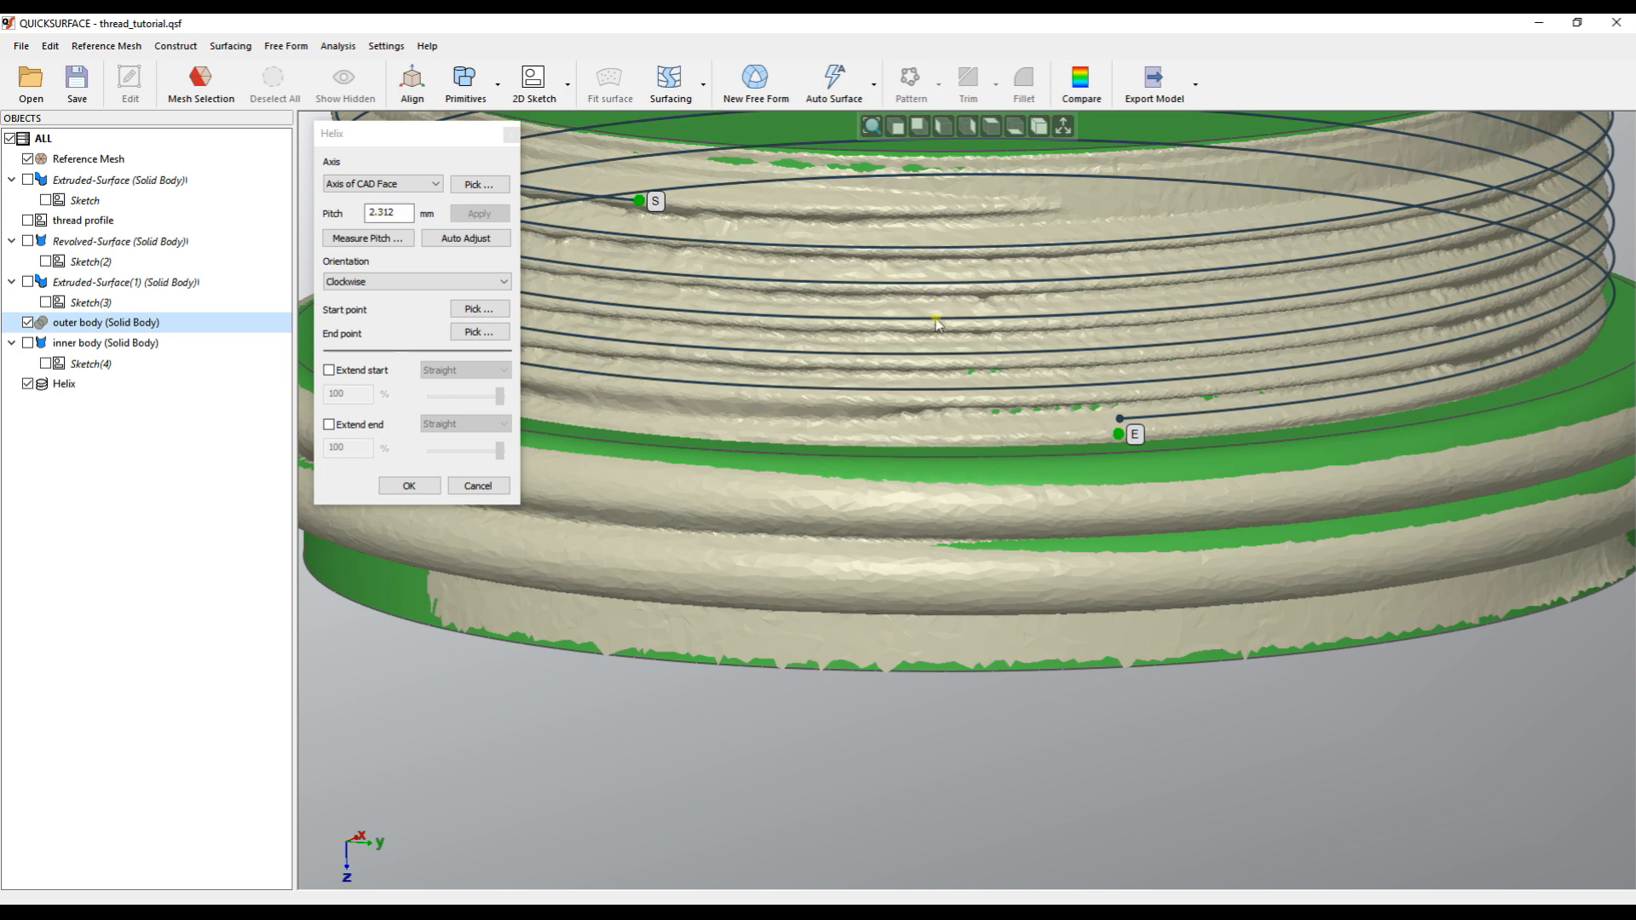
mouse_move(1170, 340)
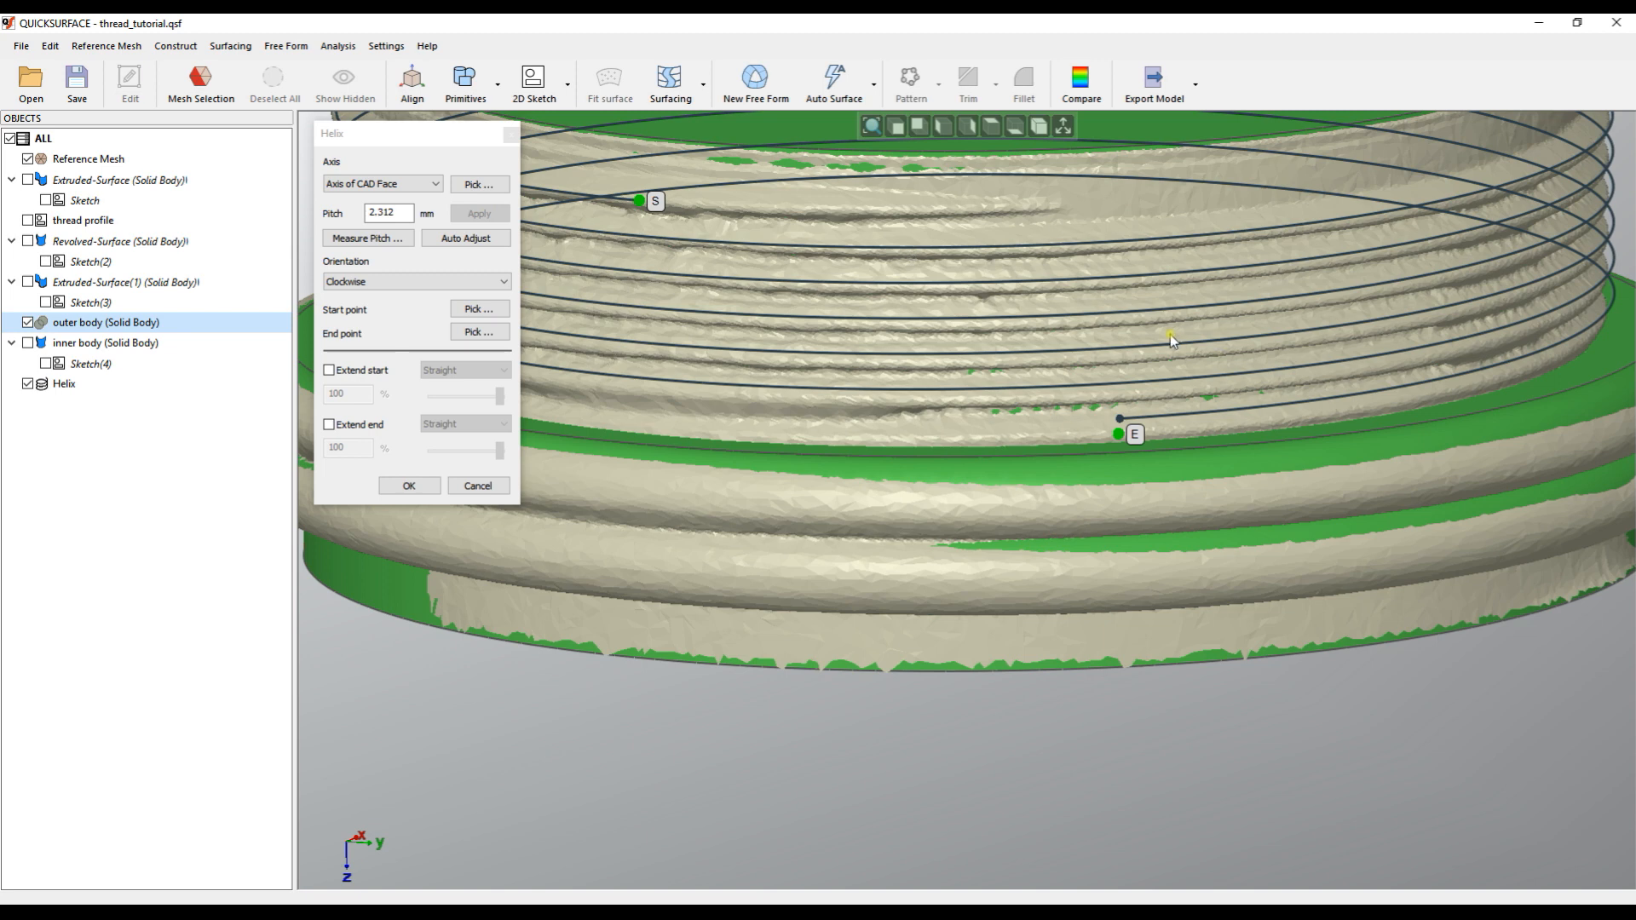
mouse_move(979, 208)
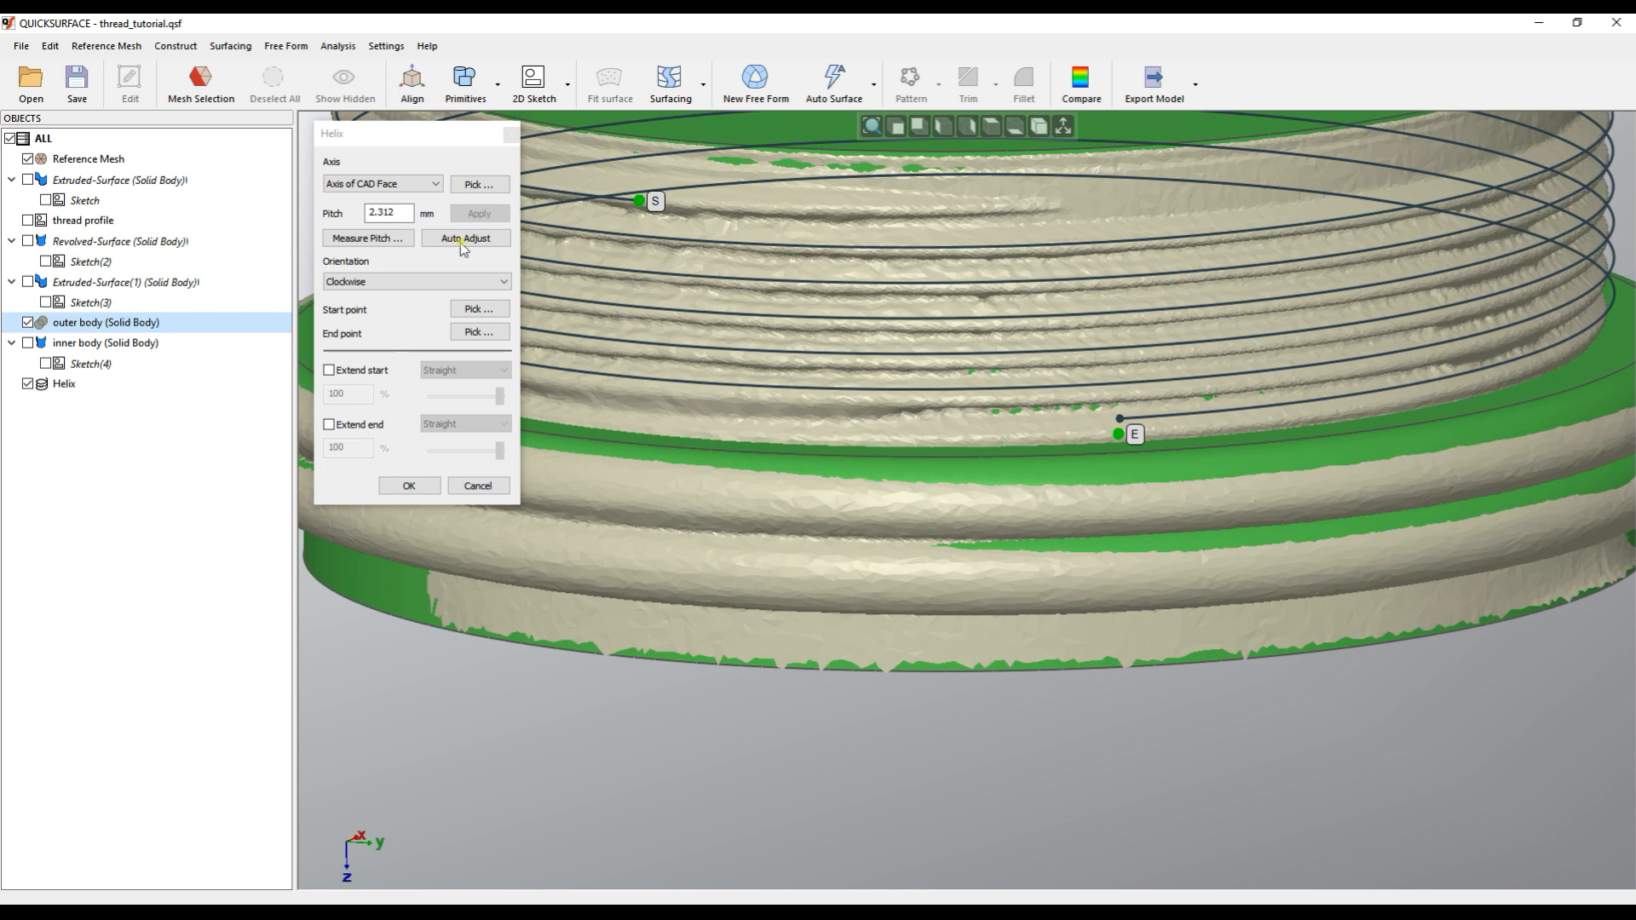
click(465, 238)
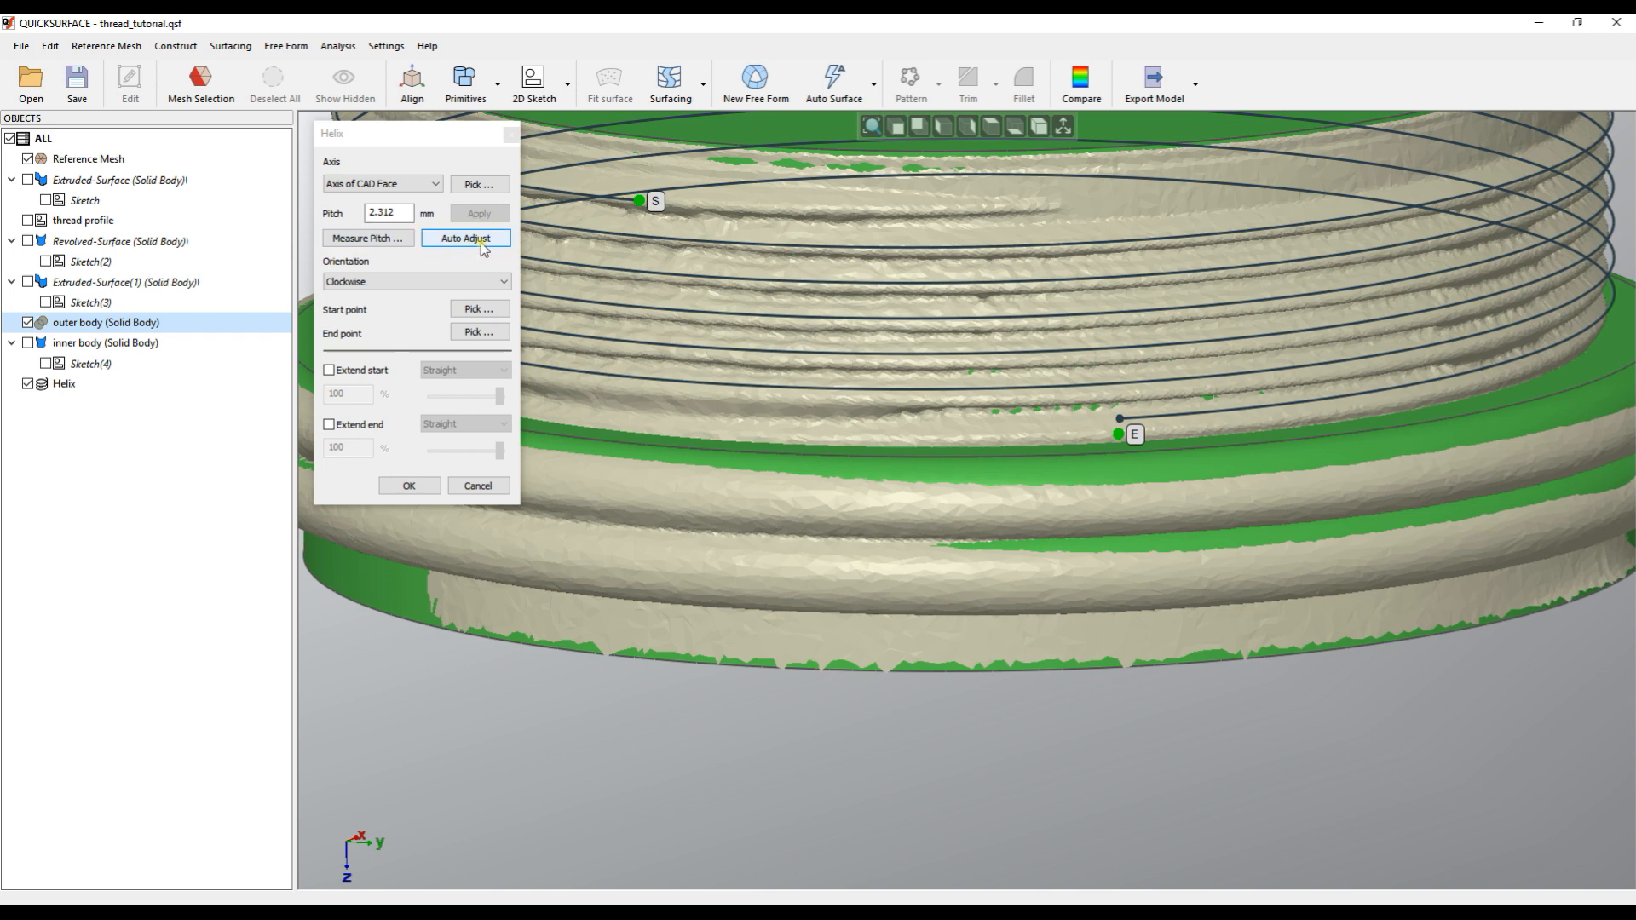
click(465, 238)
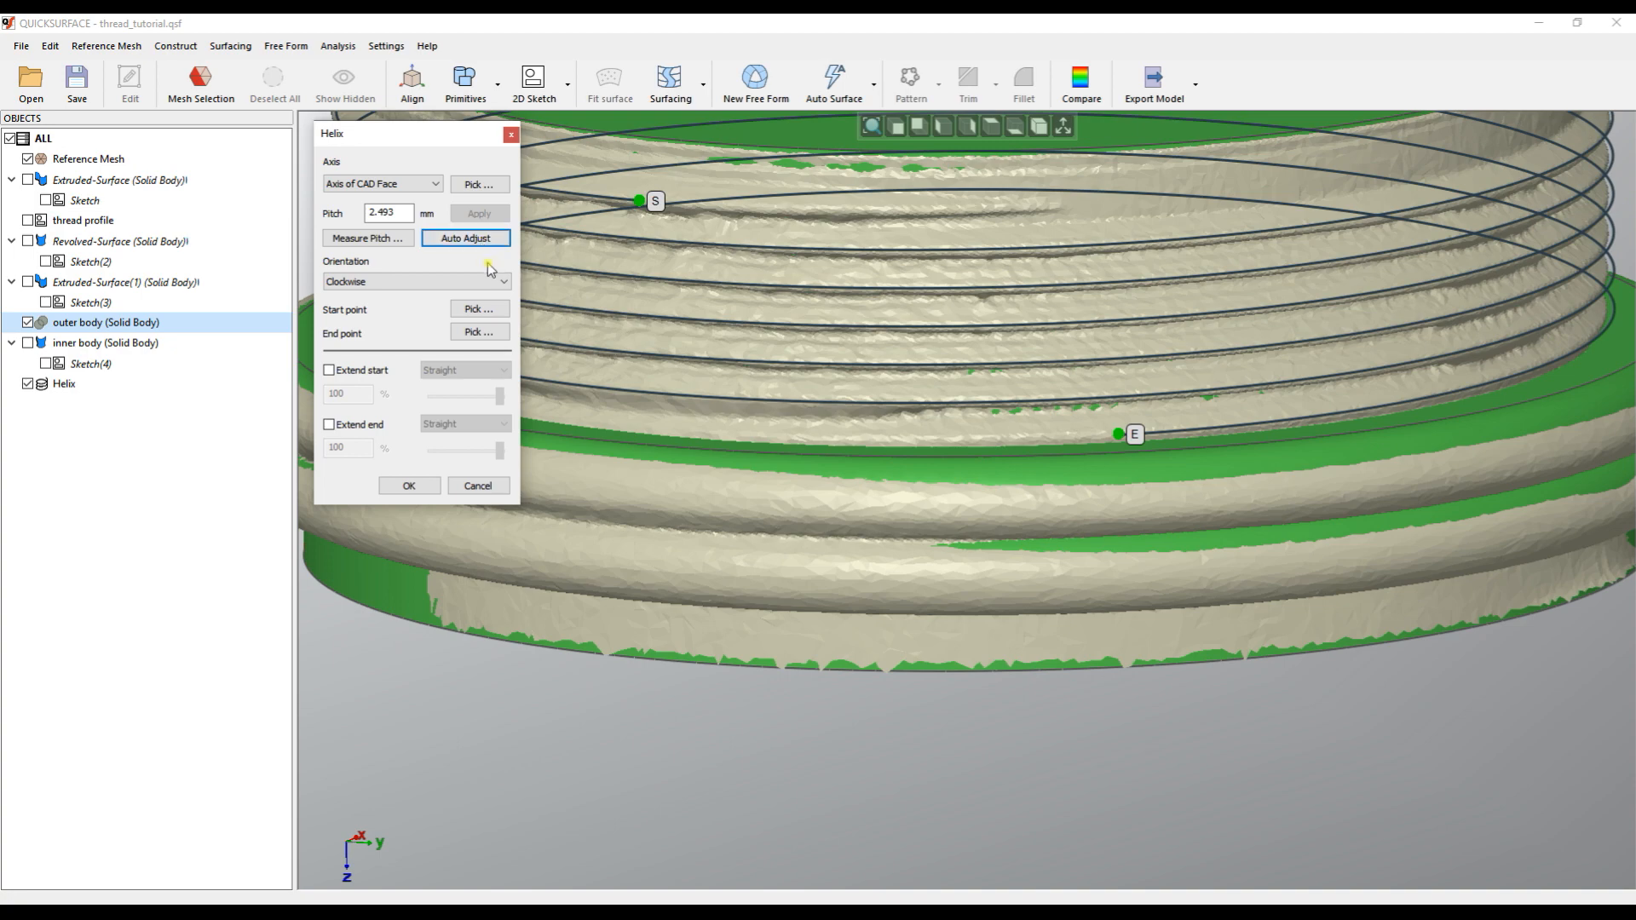
mouse_move(796, 529)
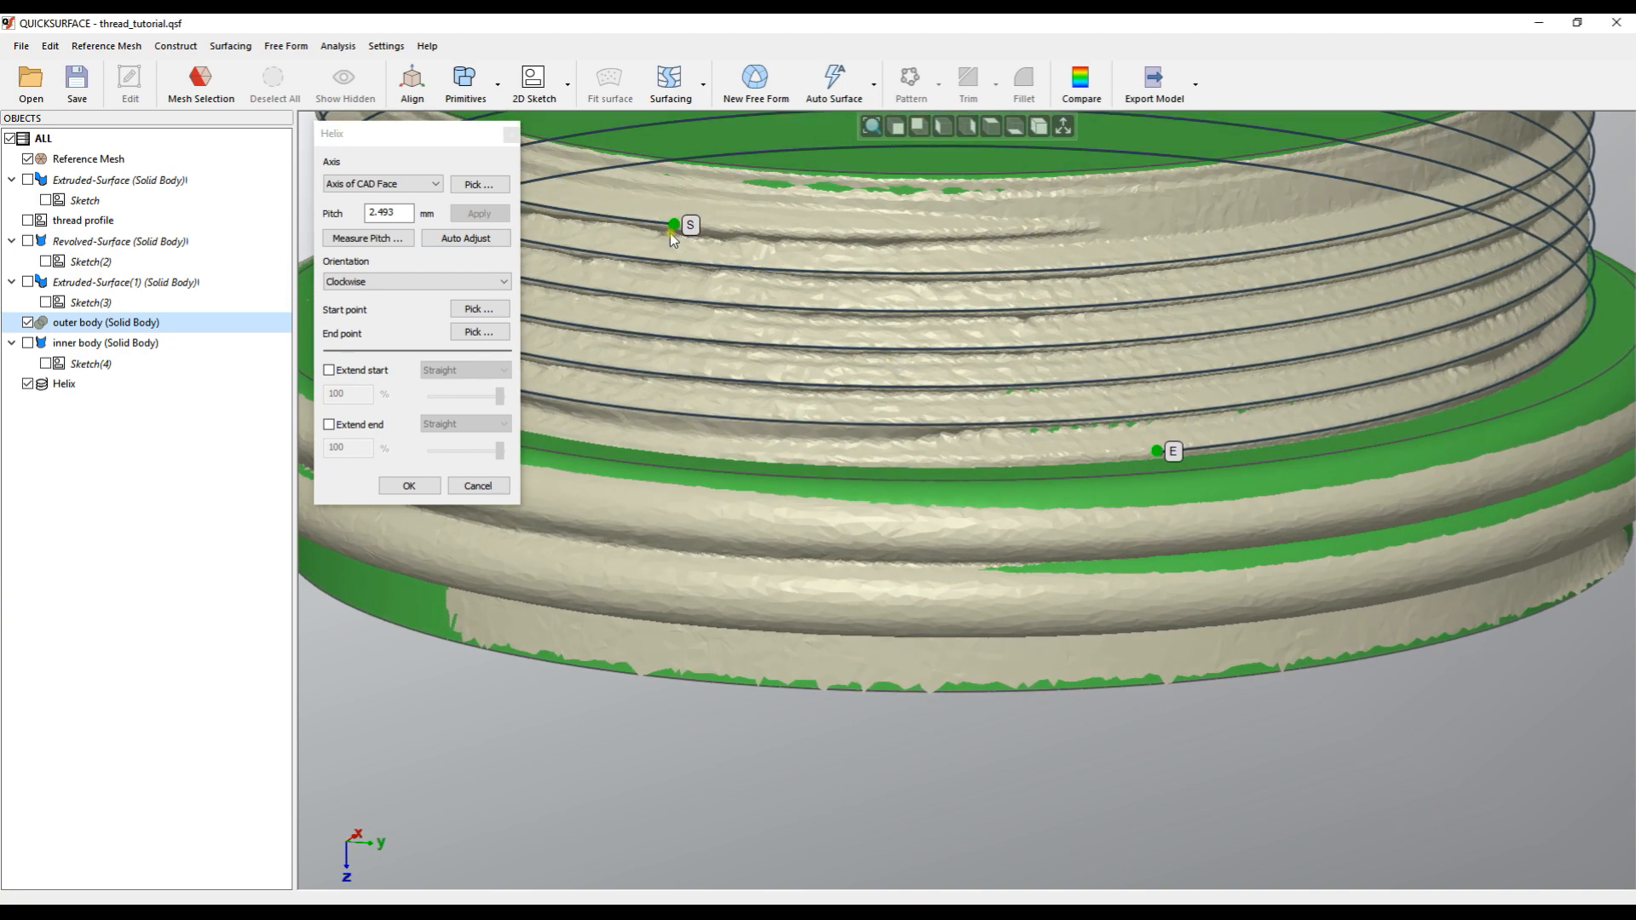
mouse_move(673, 237)
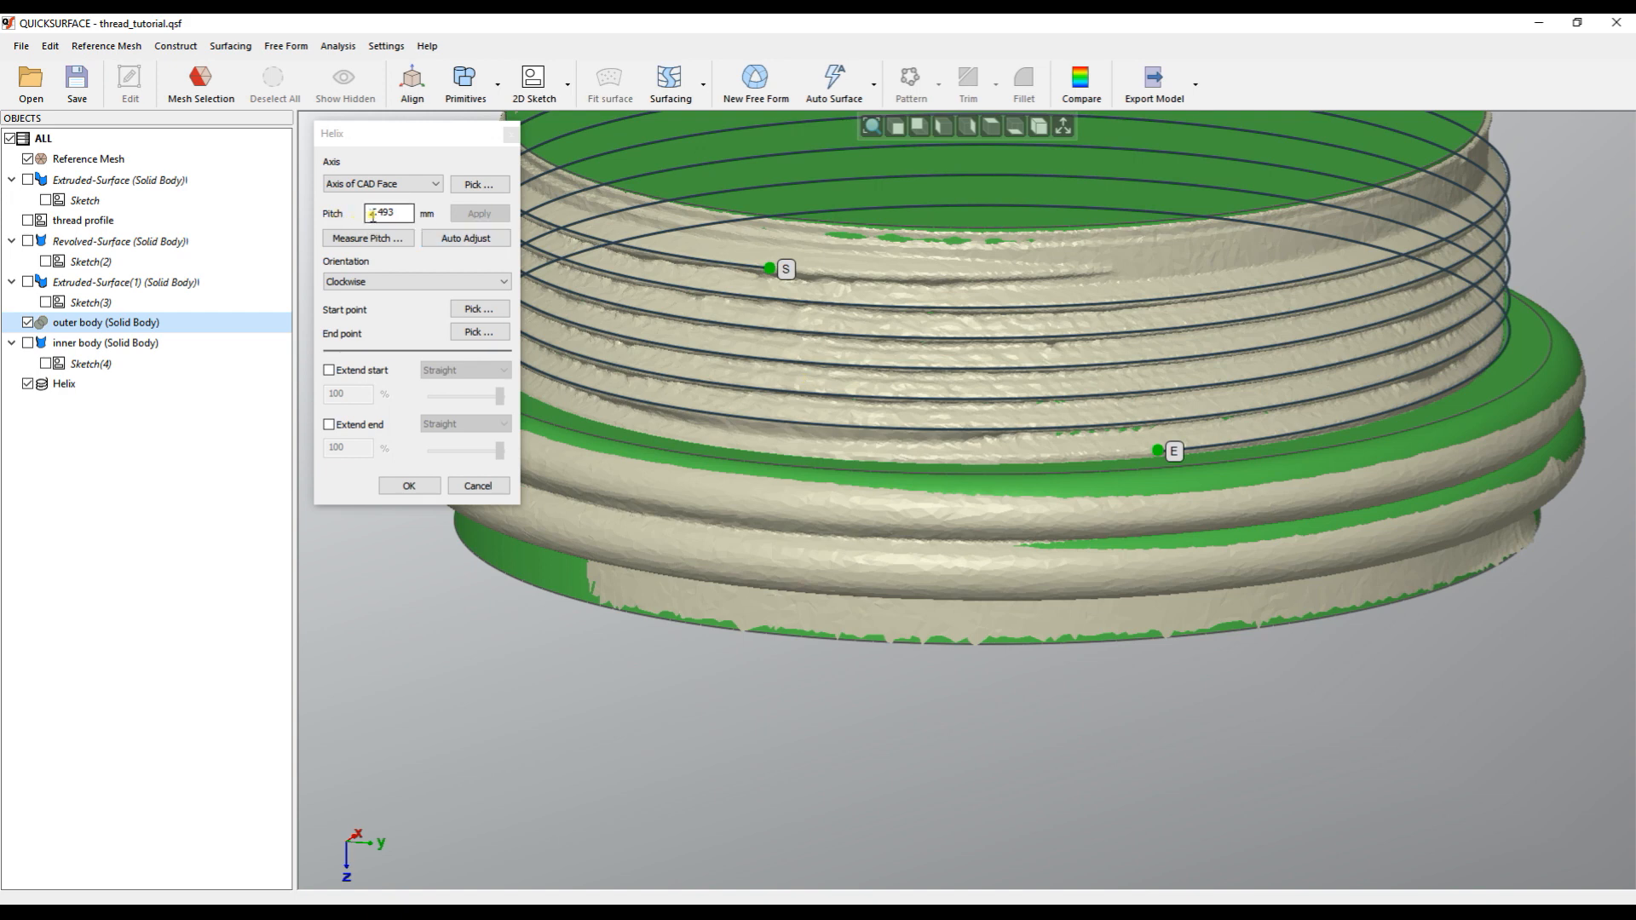
text(2.493)
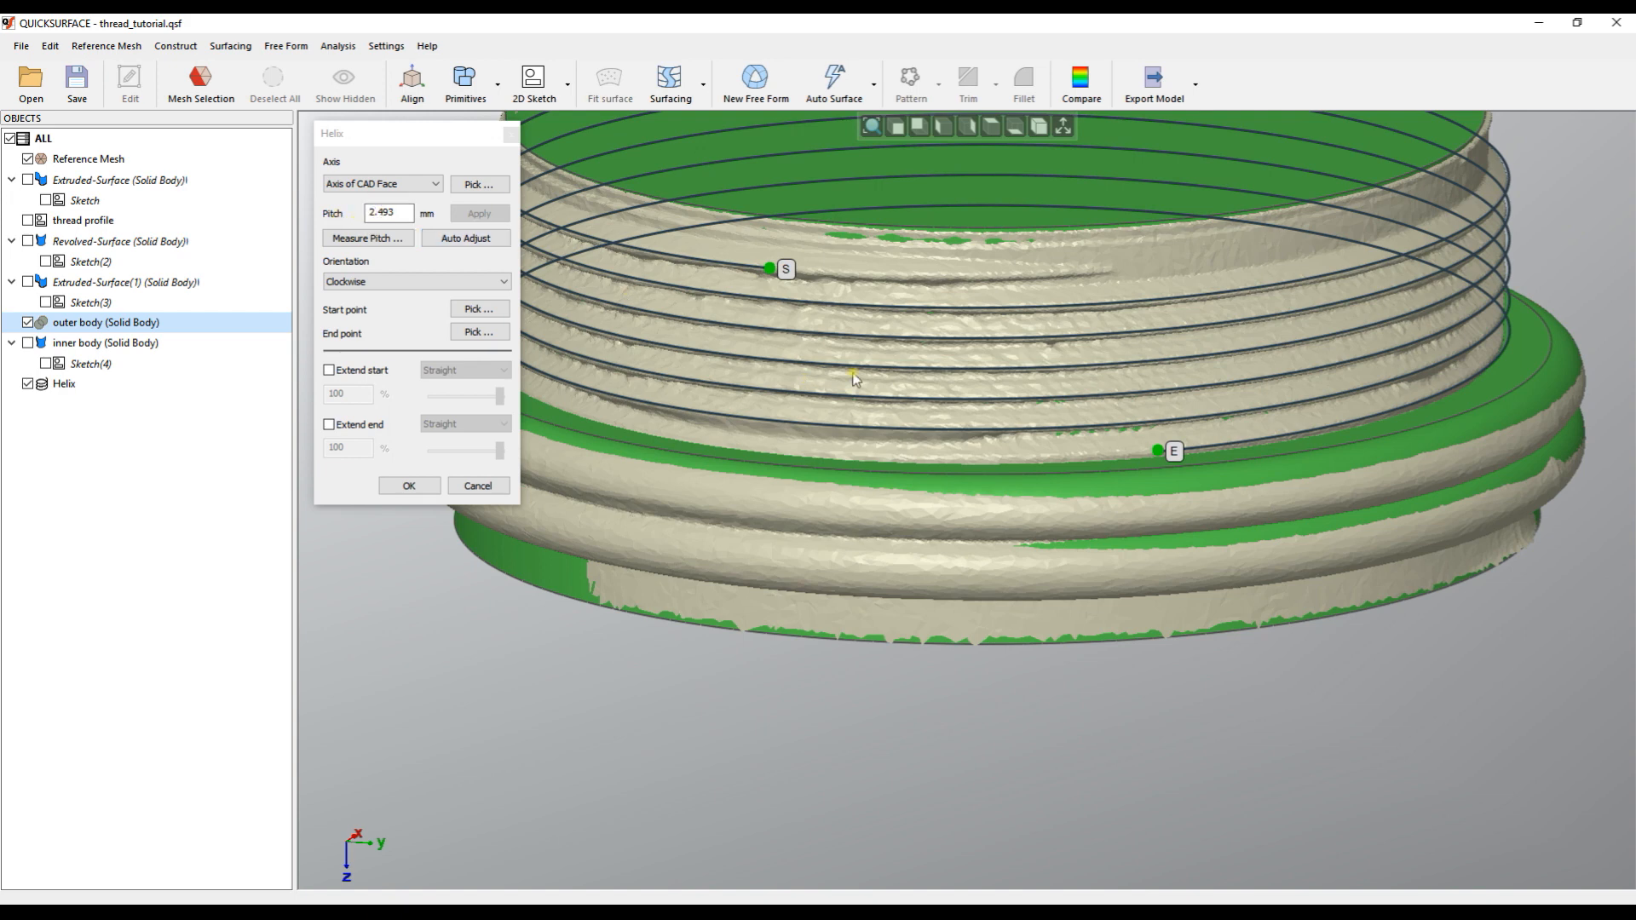
click(388, 213)
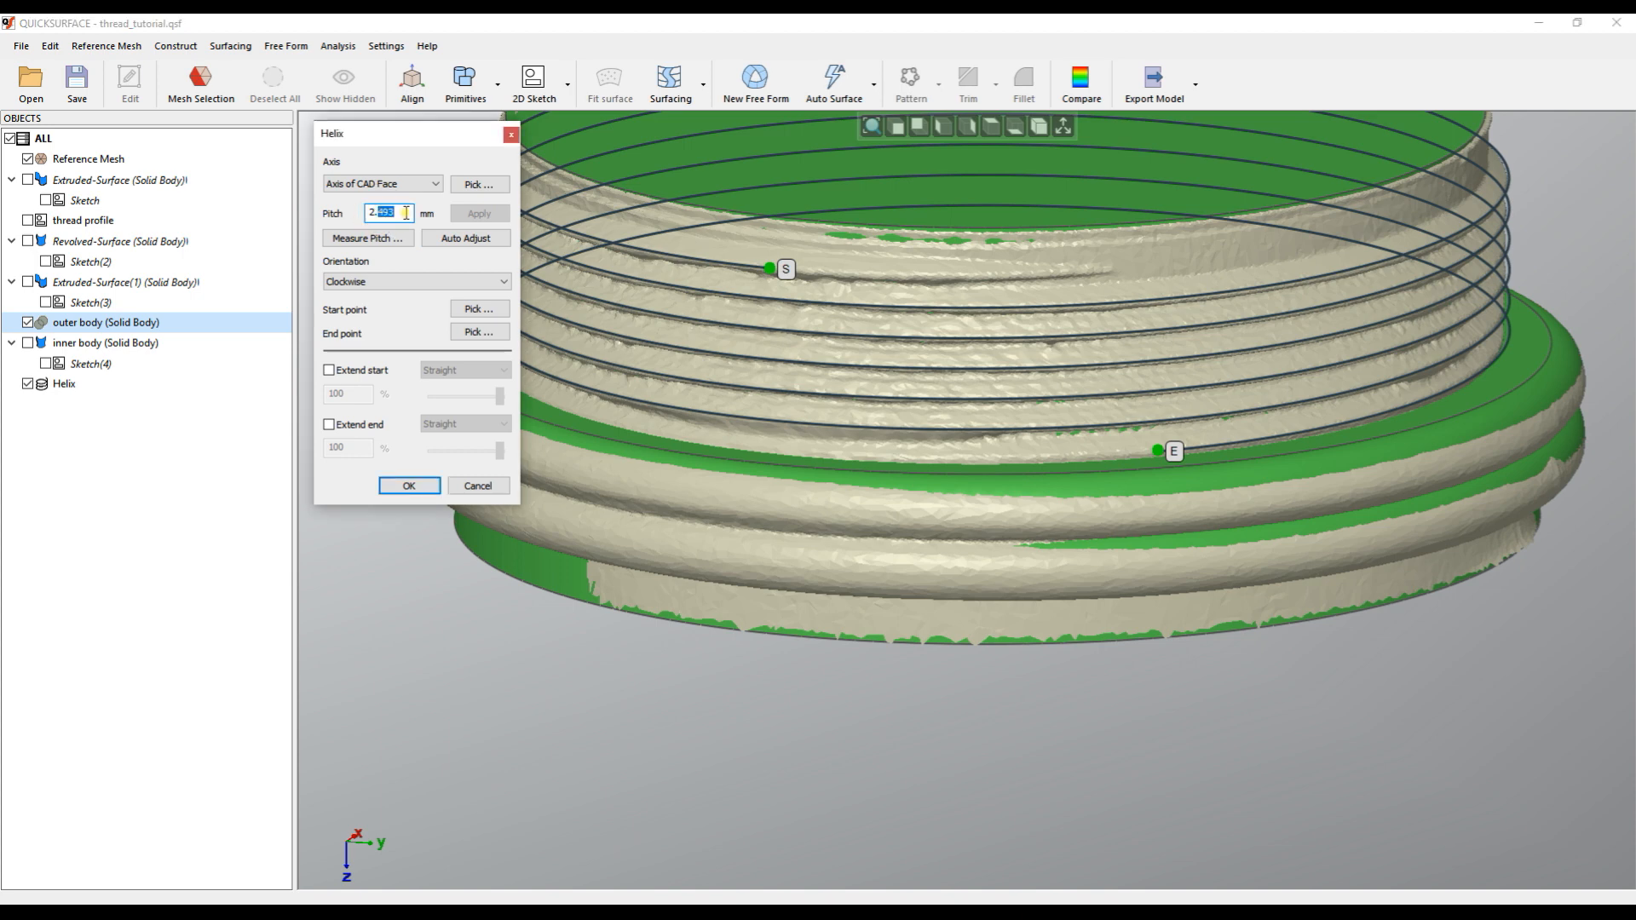
text(2.5)
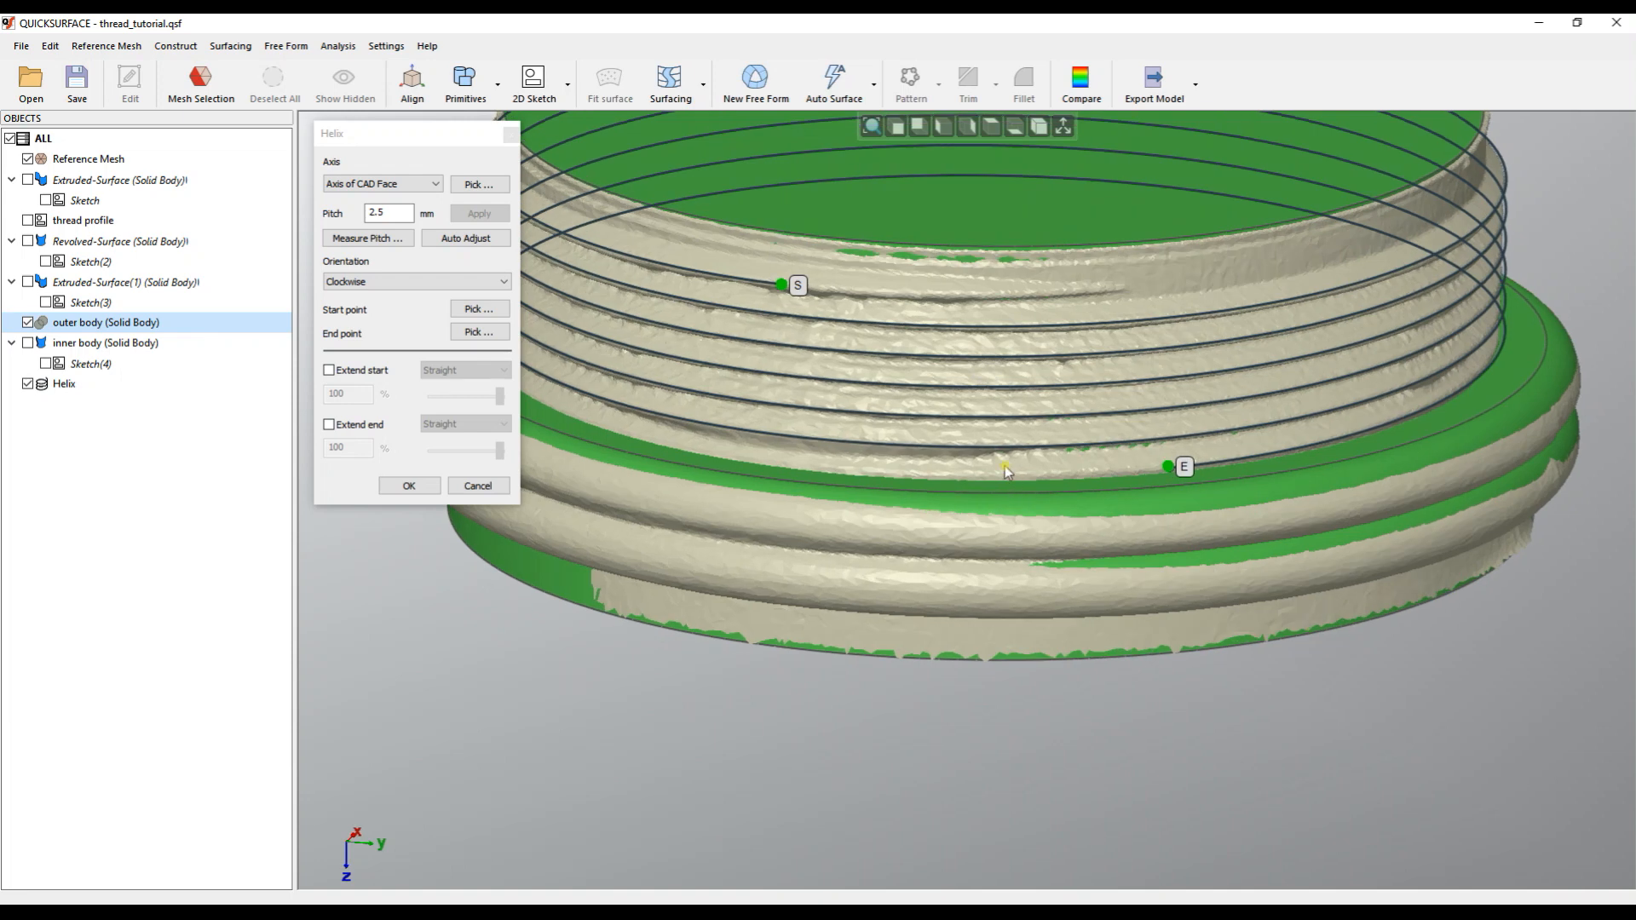
click(409, 485)
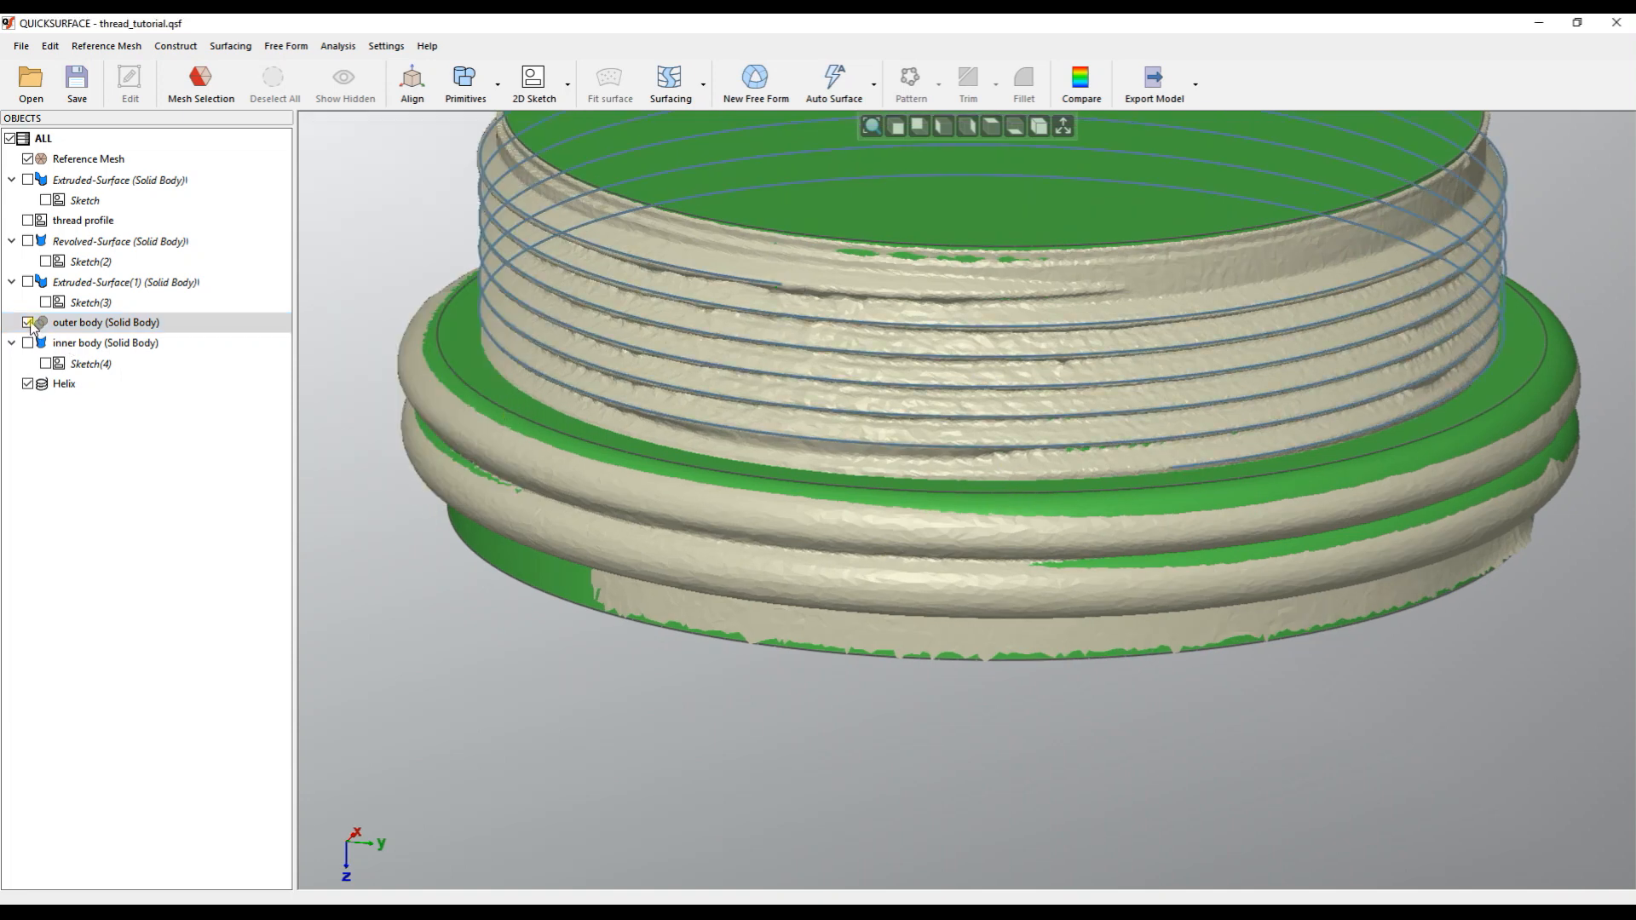
Sweep the thread profile along the helix as a solid, hiding the outer body and mesh
click(27, 321)
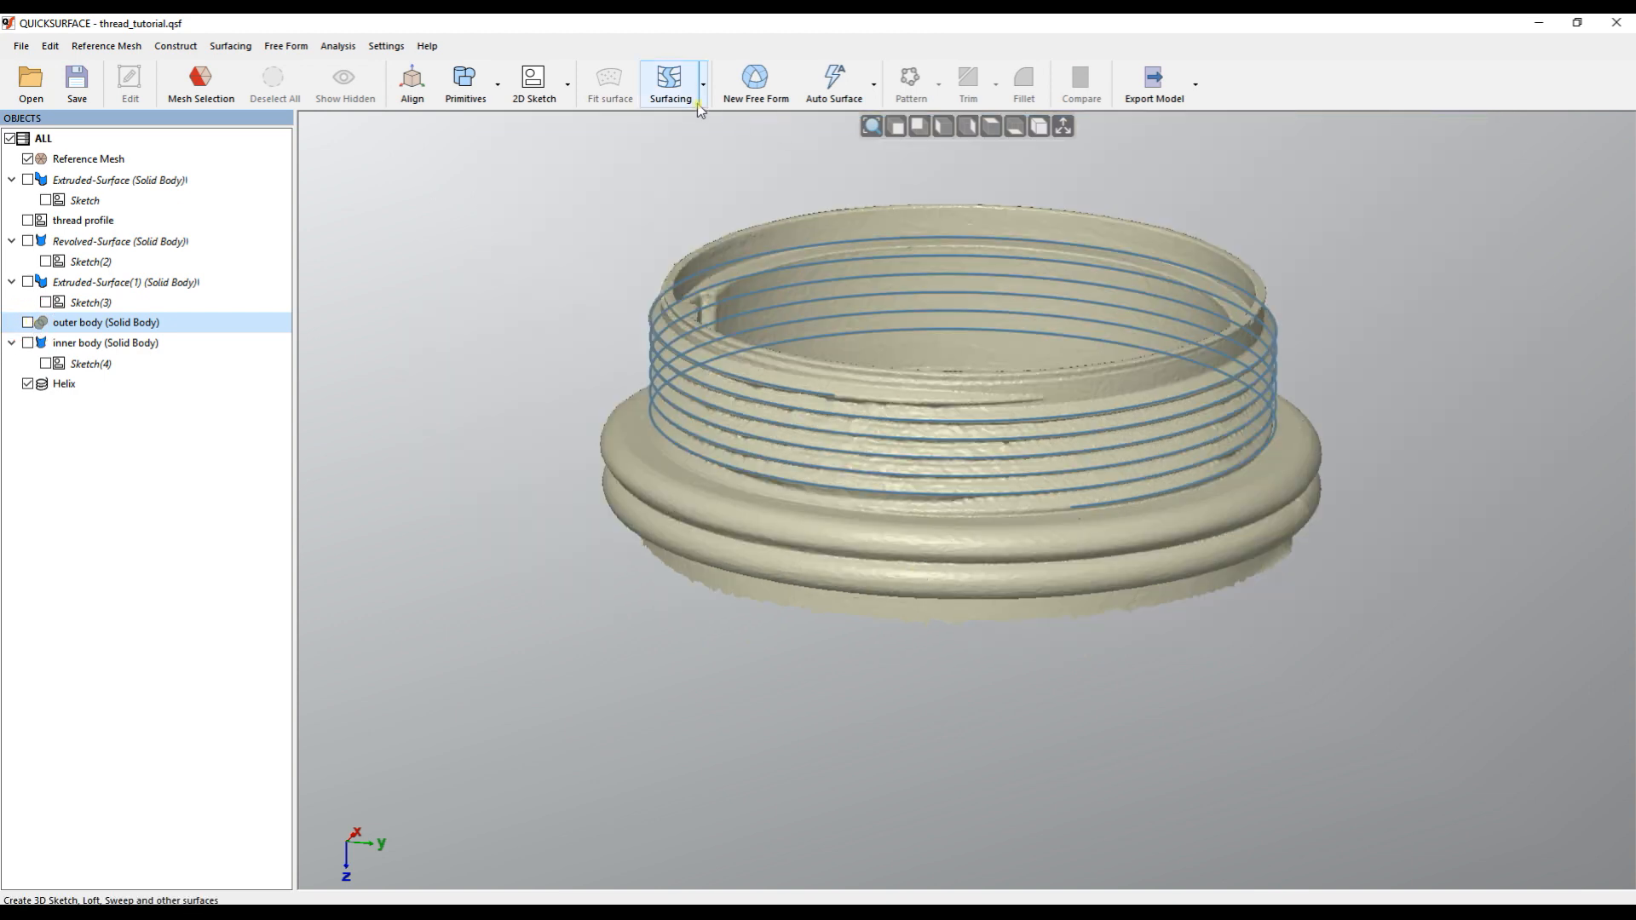
click(669, 83)
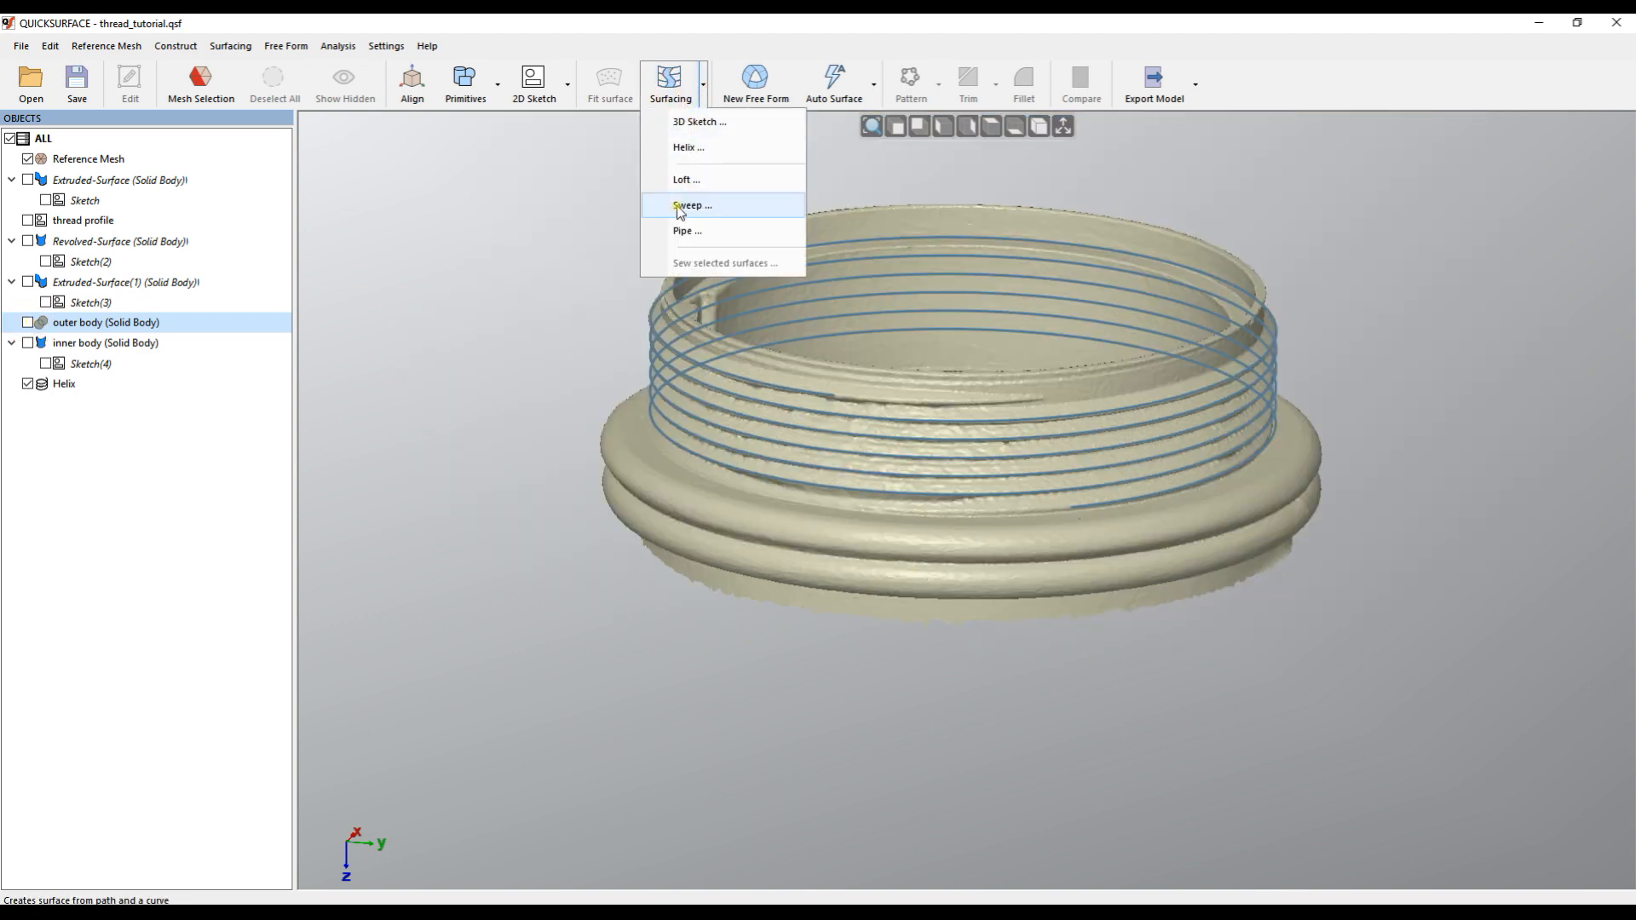
click(692, 205)
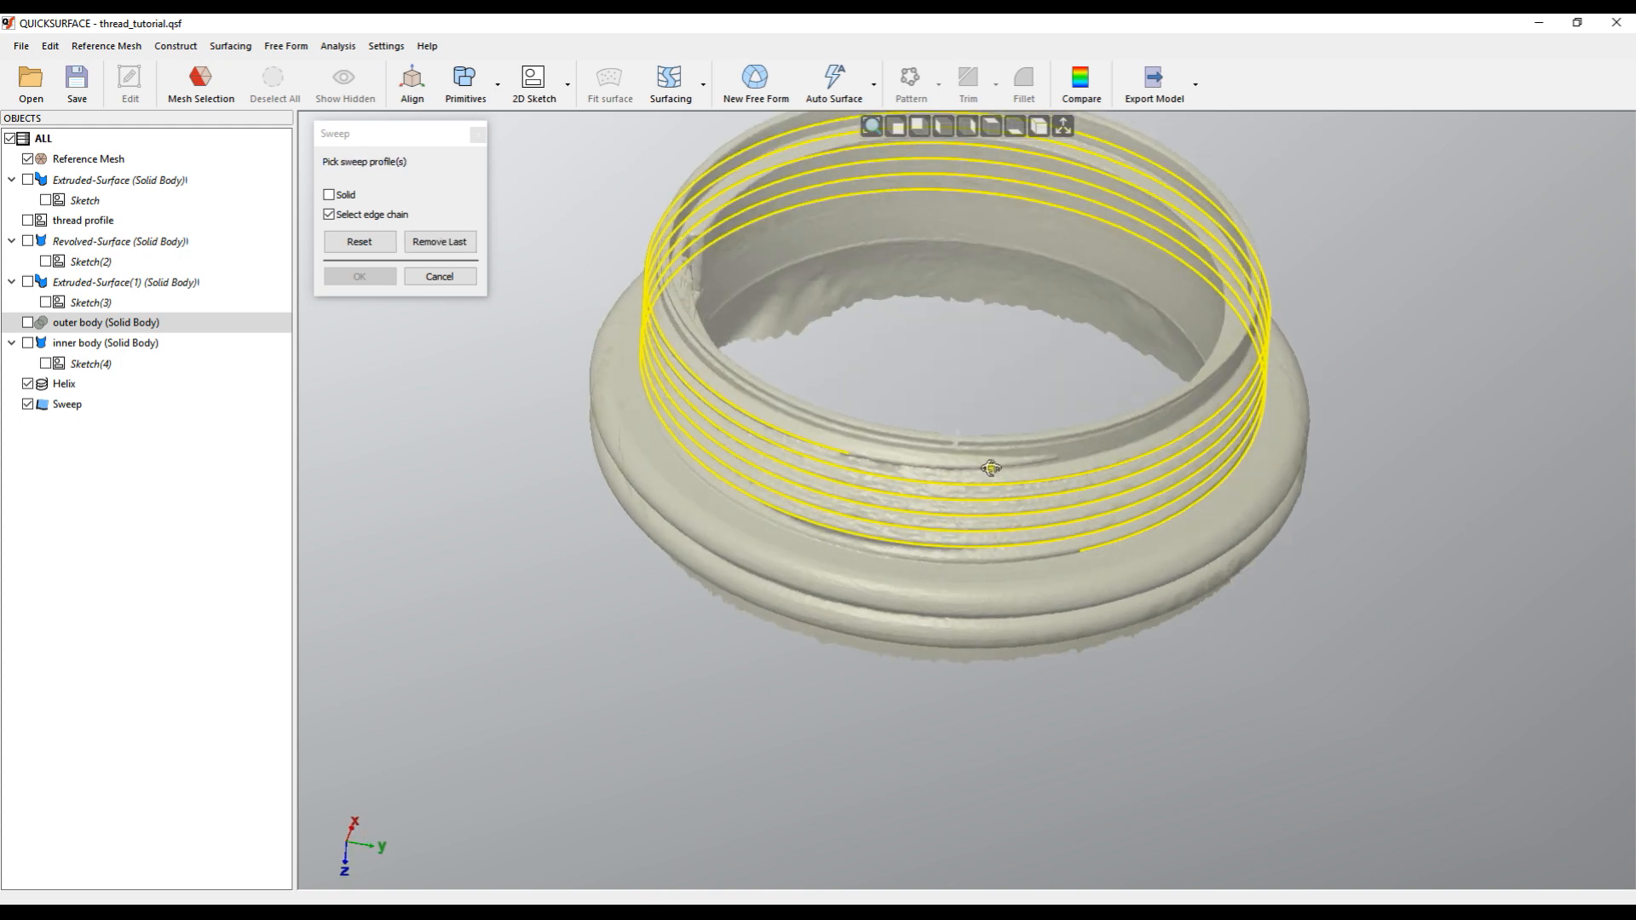
click(82, 219)
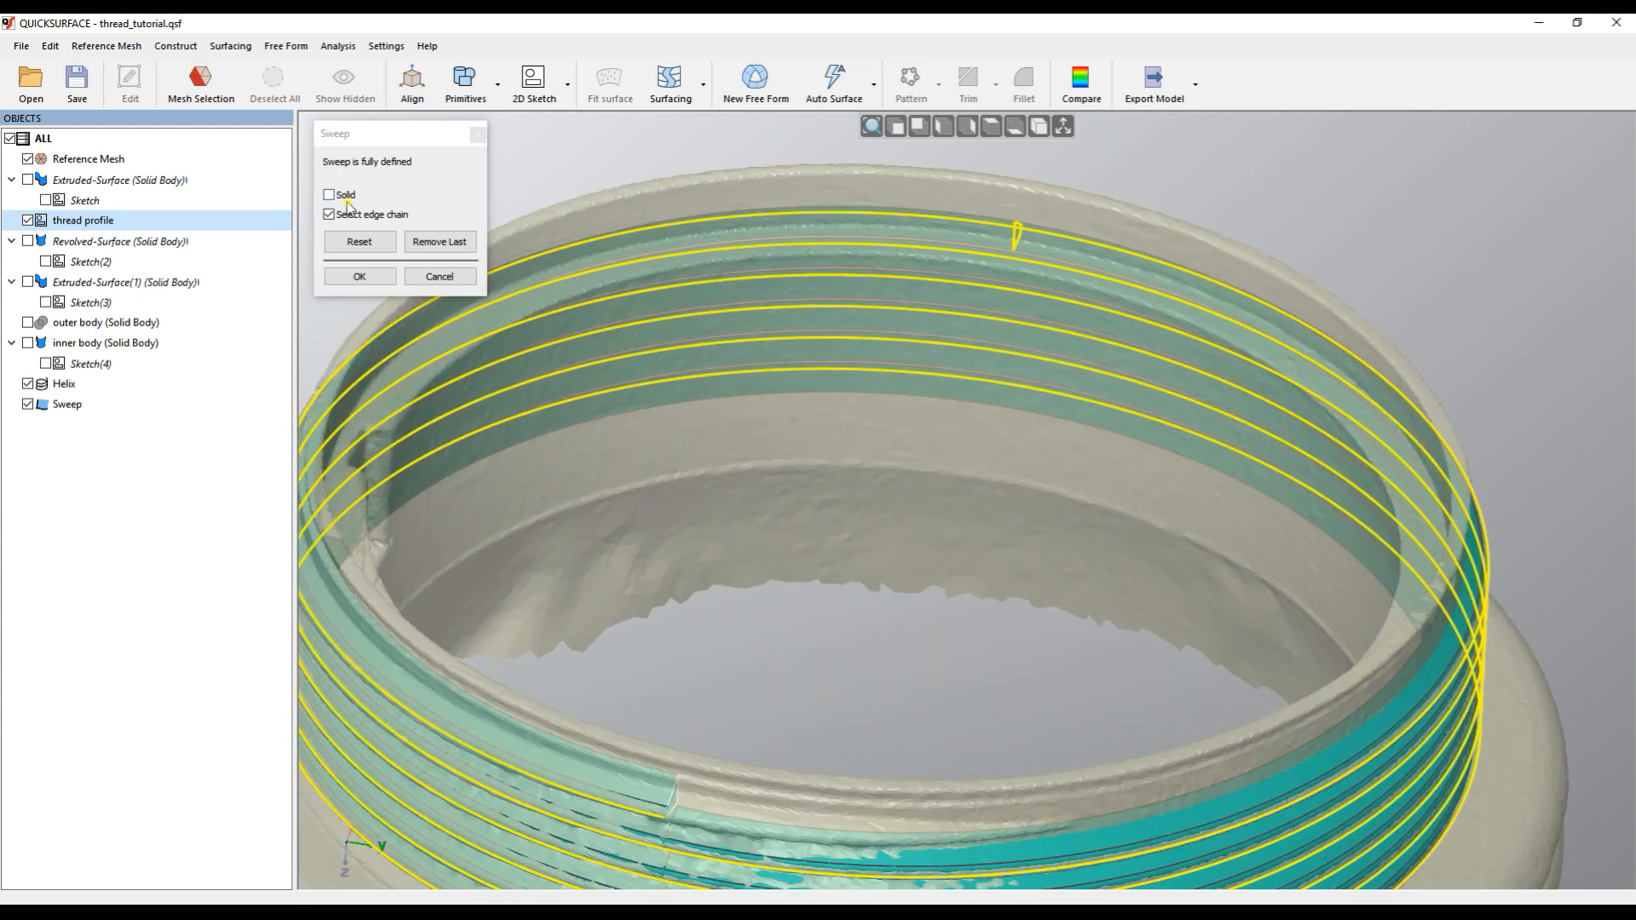
click(358, 275)
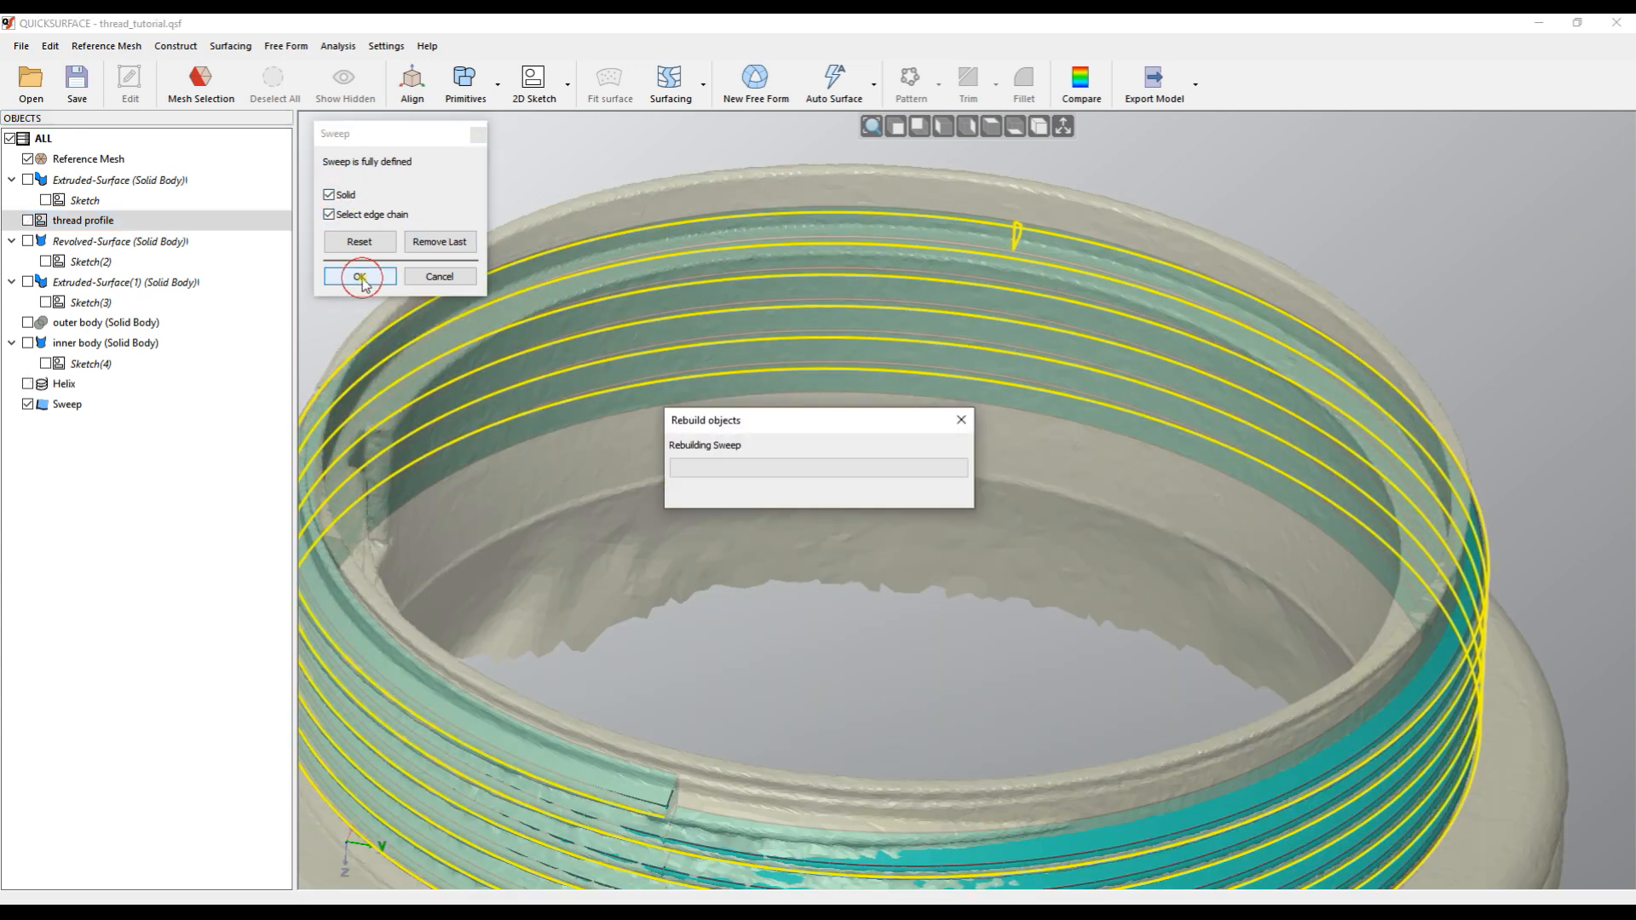
click(358, 275)
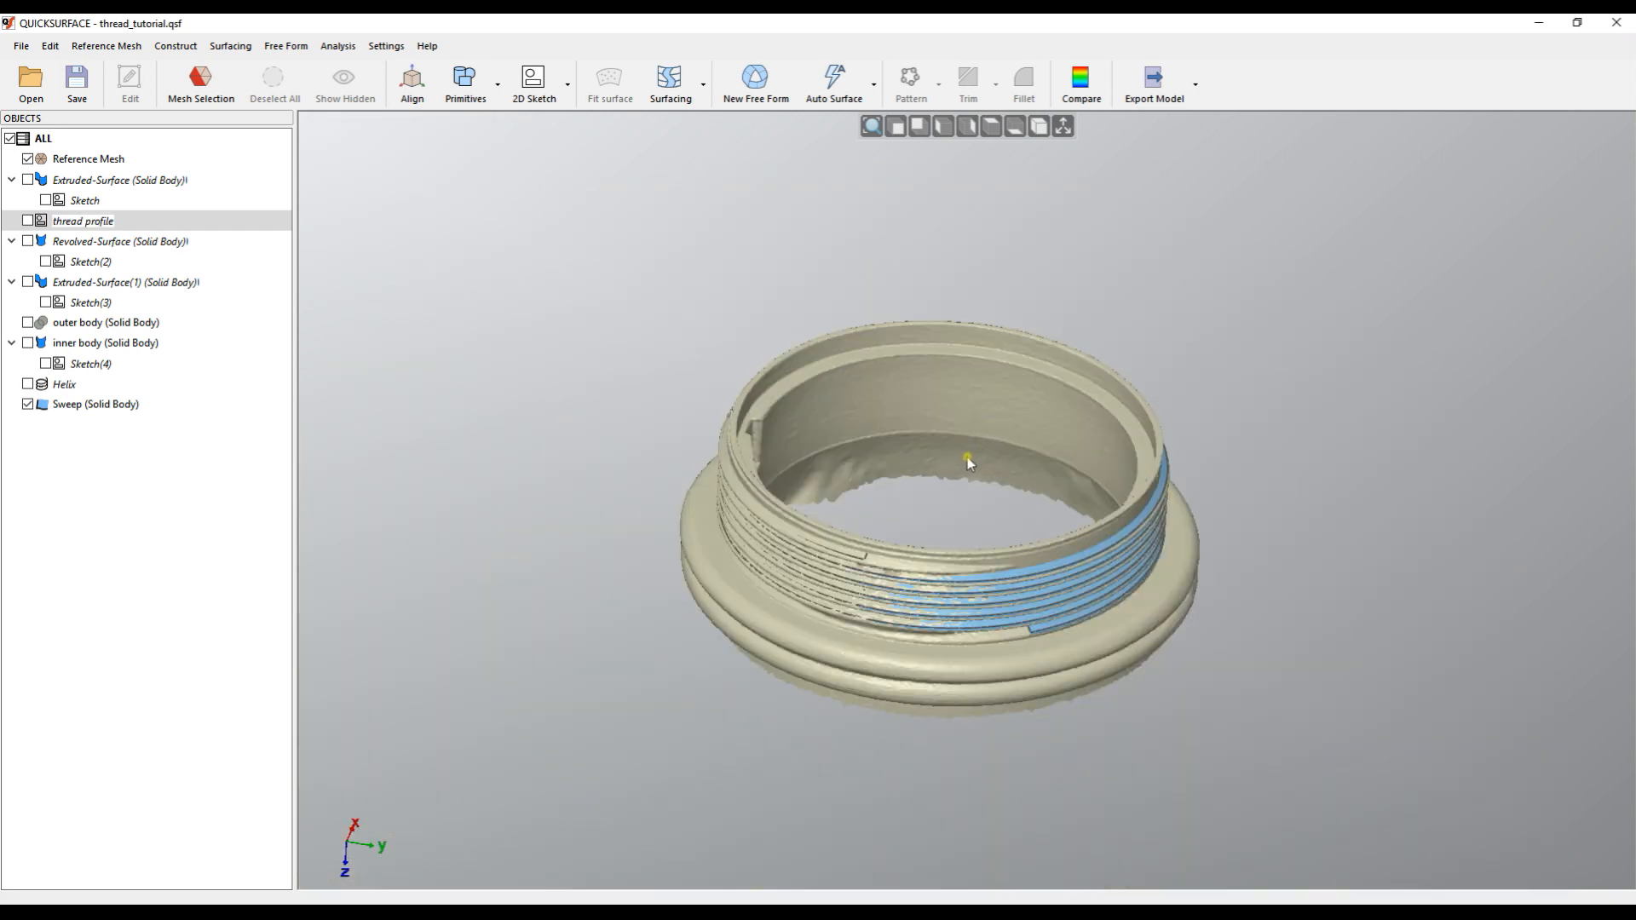
click(28, 158)
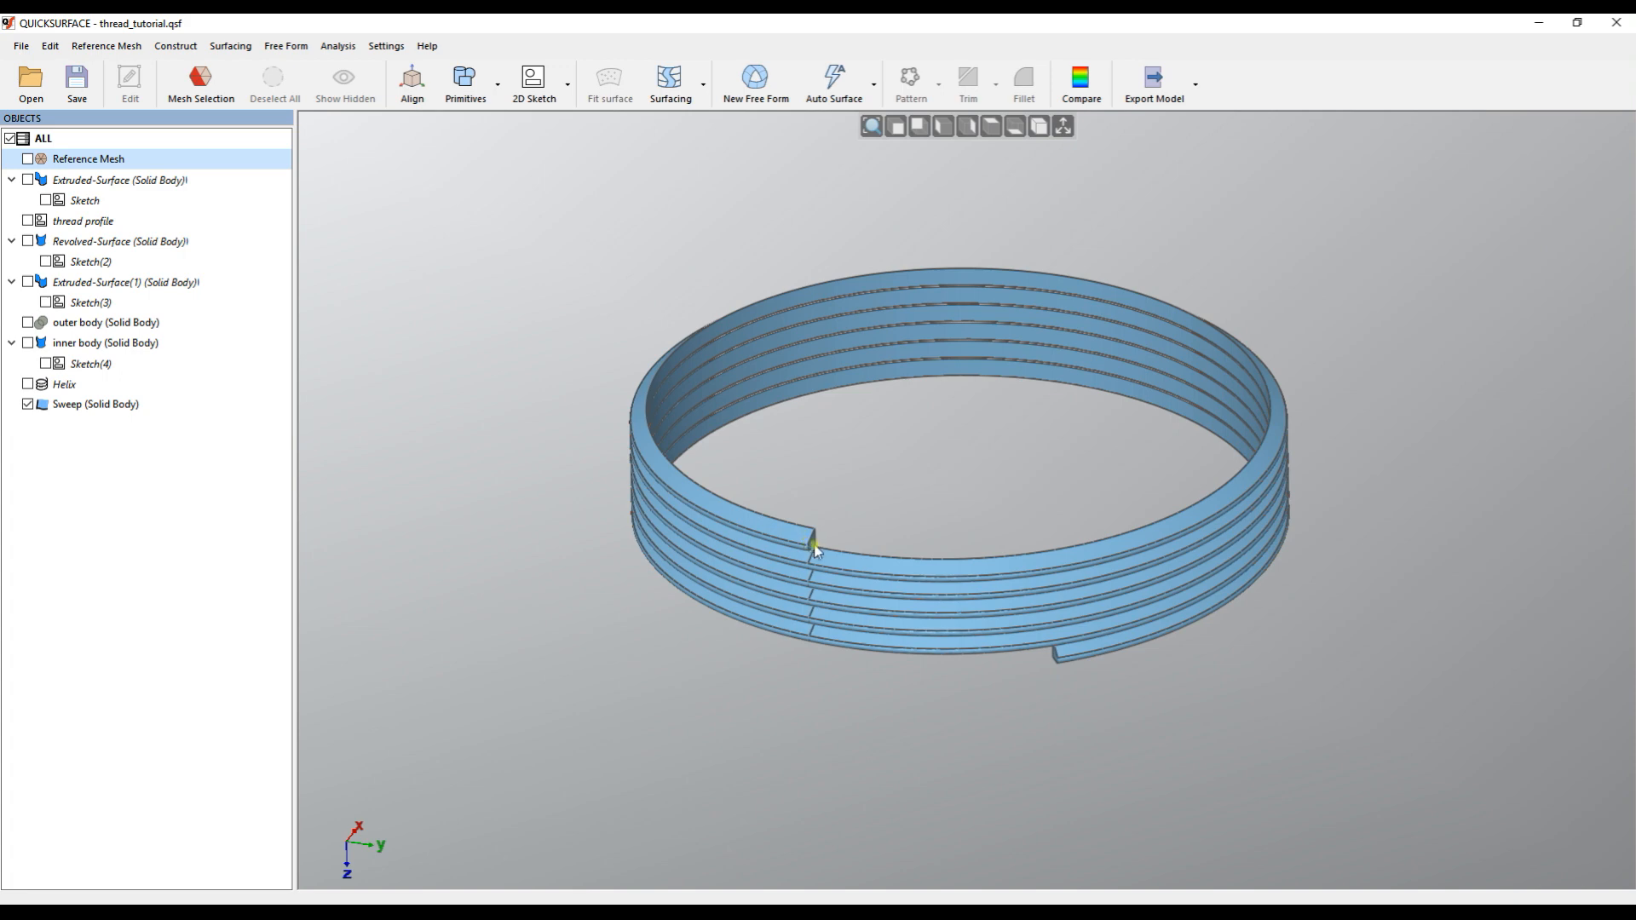
mouse_move(1050, 663)
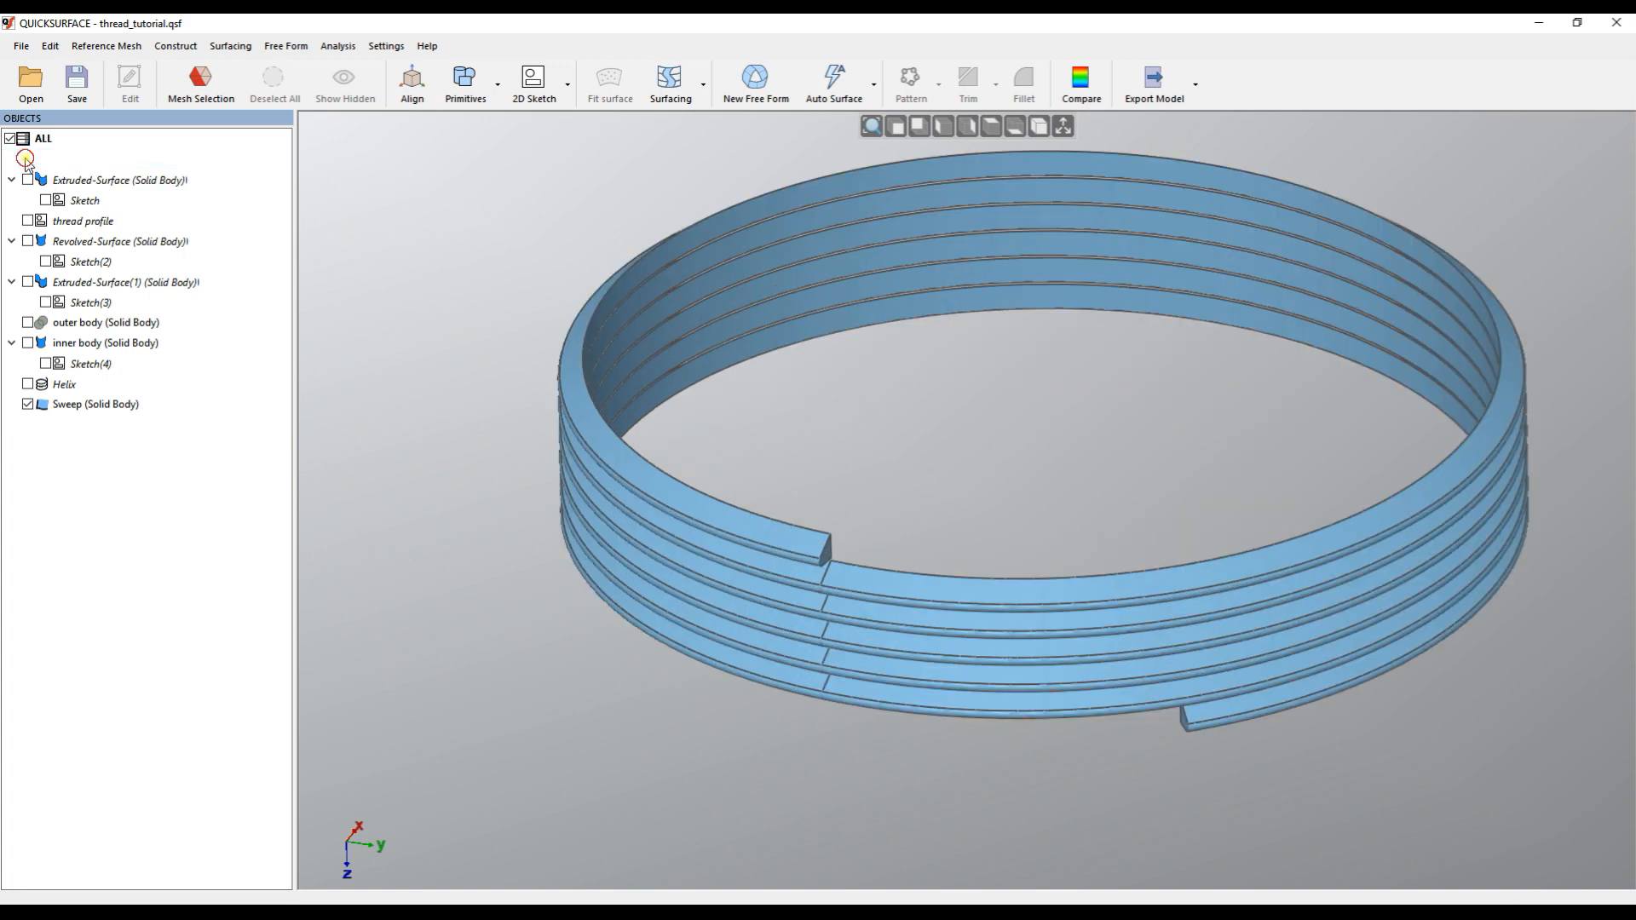
click(28, 158)
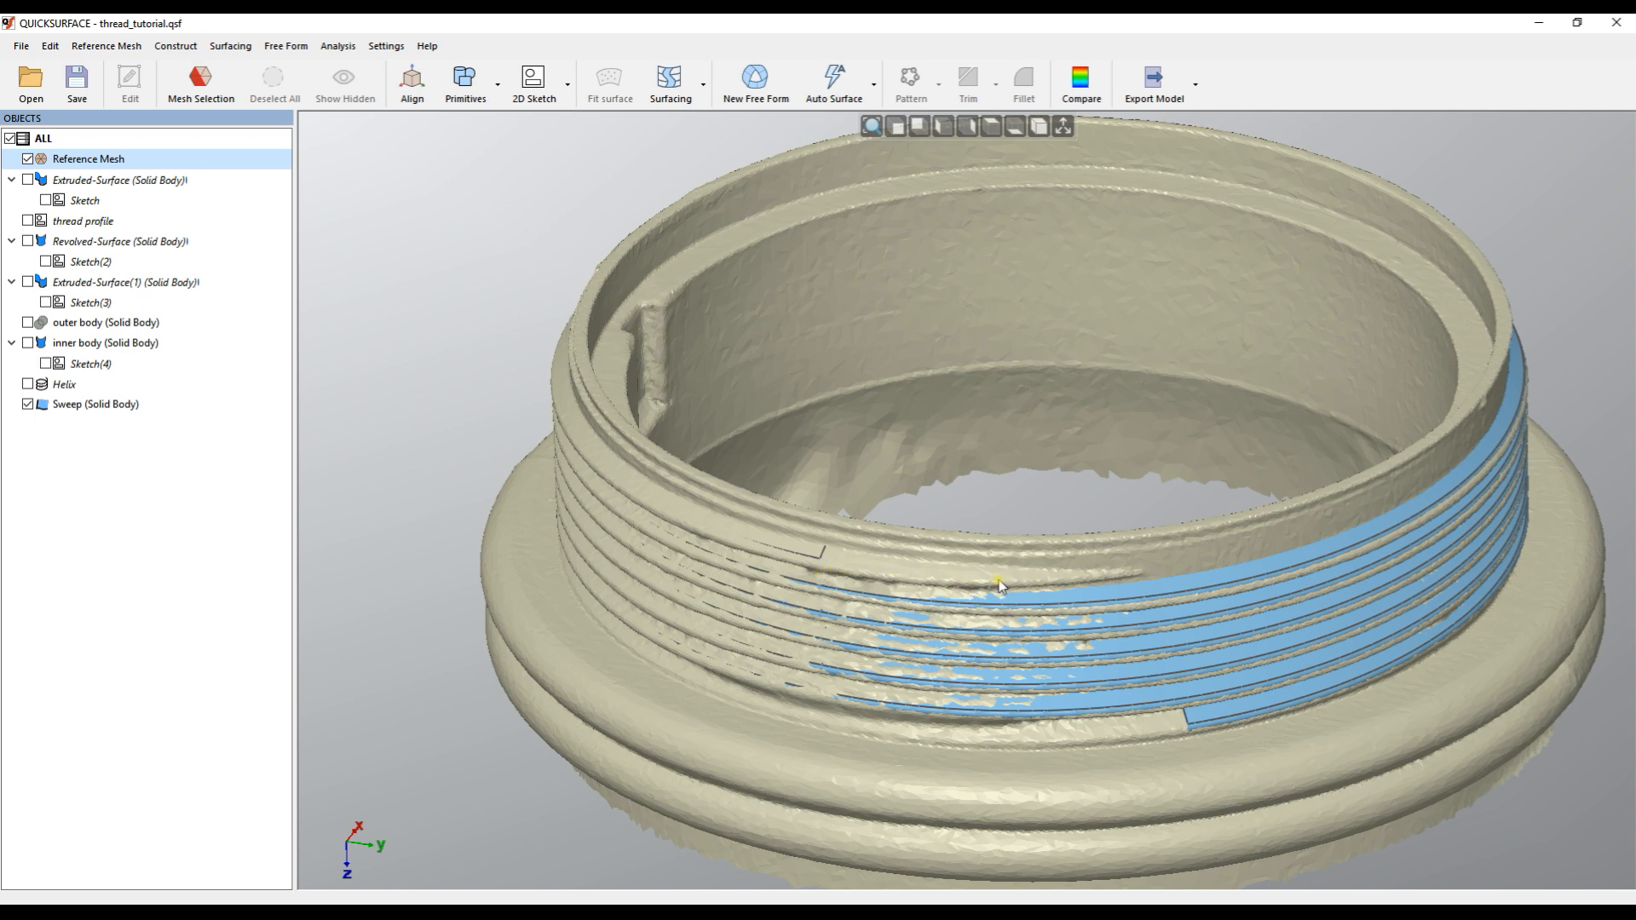
mouse_move(1258, 524)
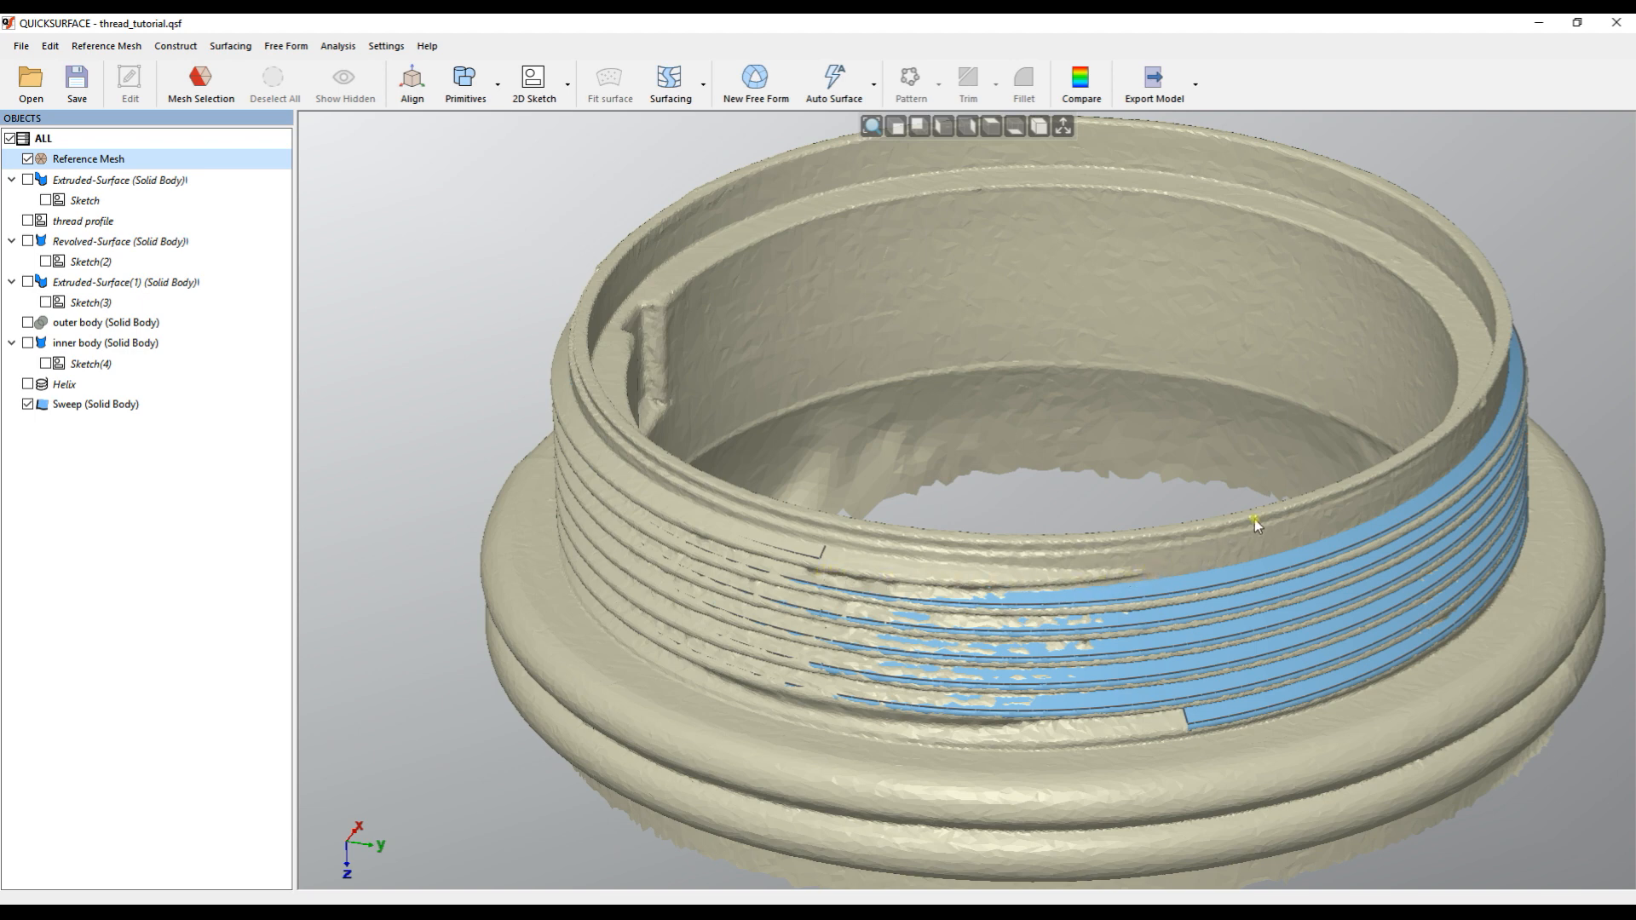
mouse_move(1069, 511)
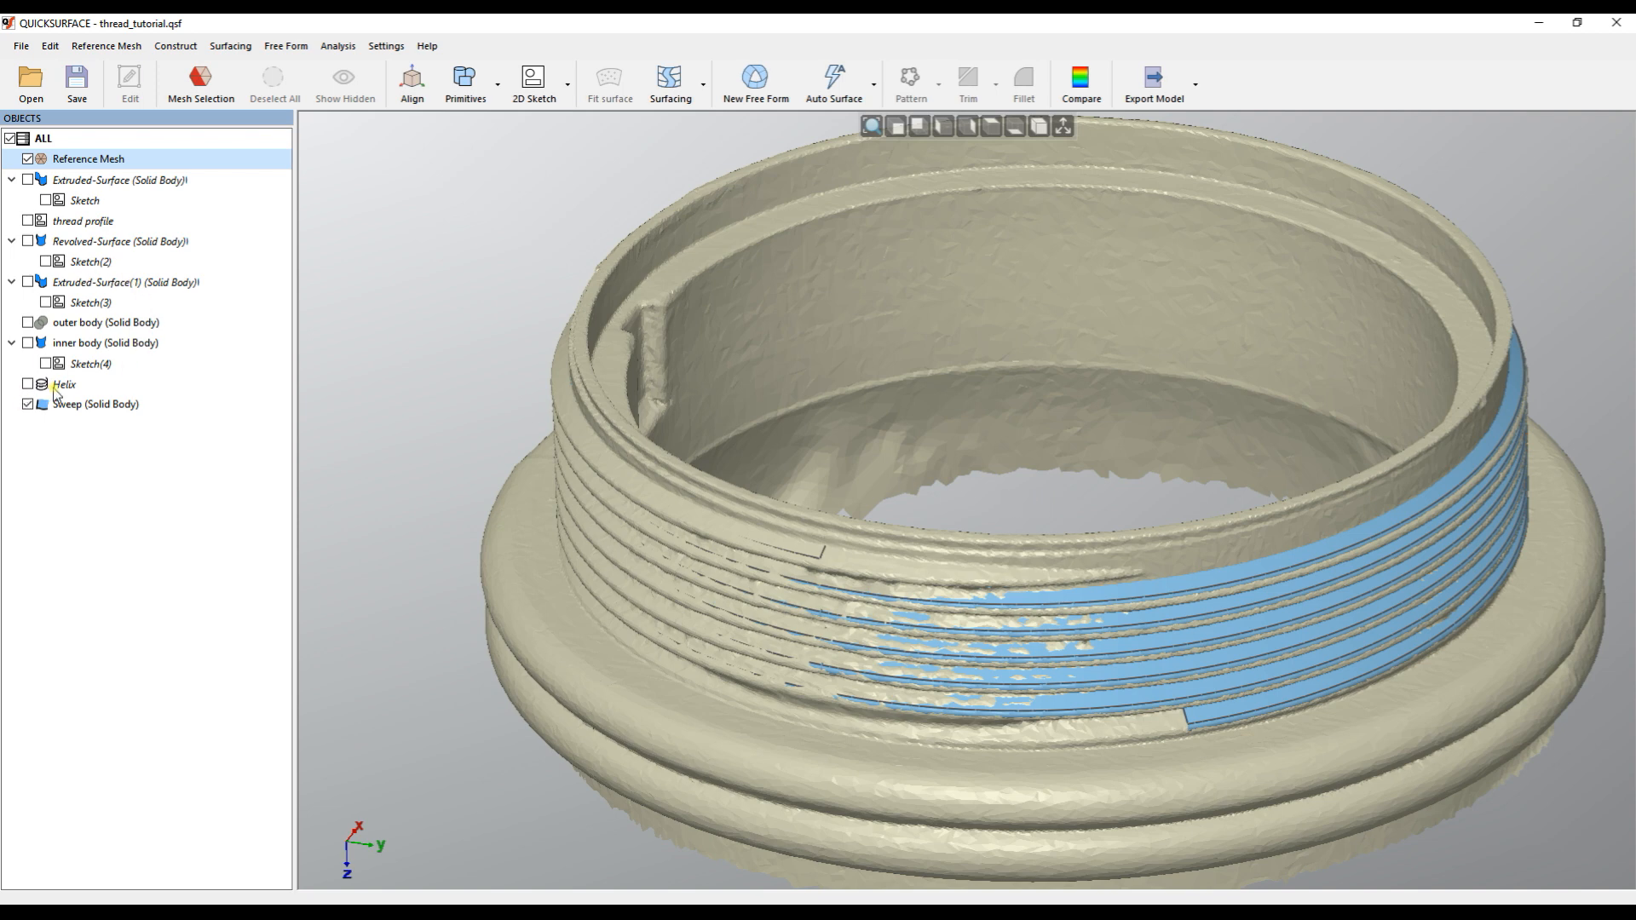
Reopen the Helix for editing and enable Extend start
right_click(93, 404)
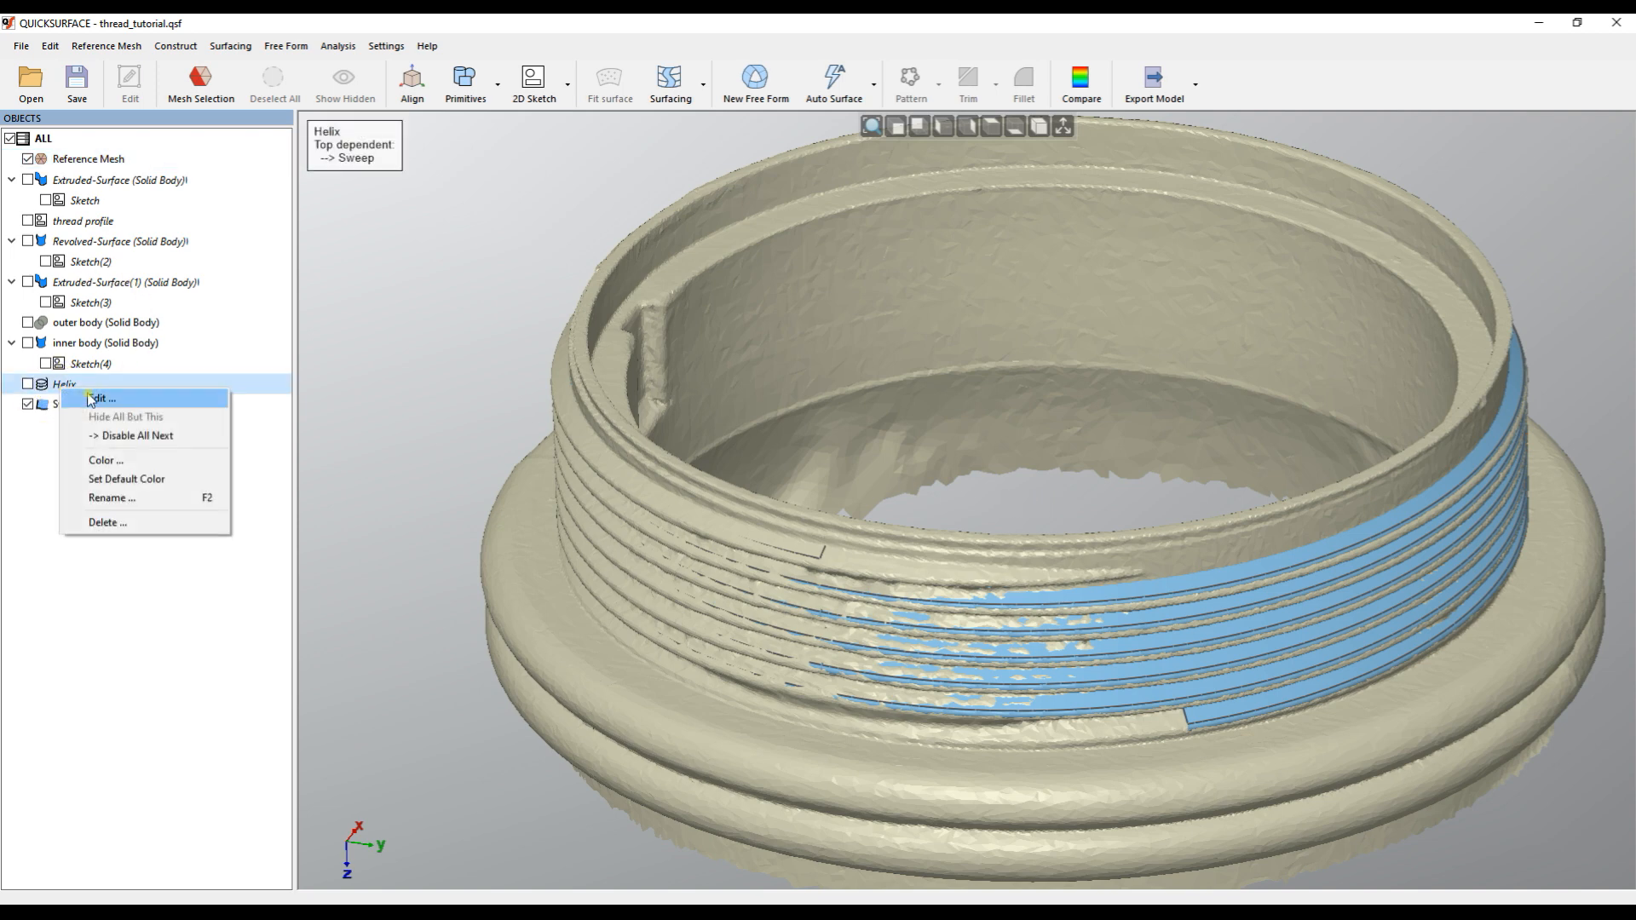
click(102, 399)
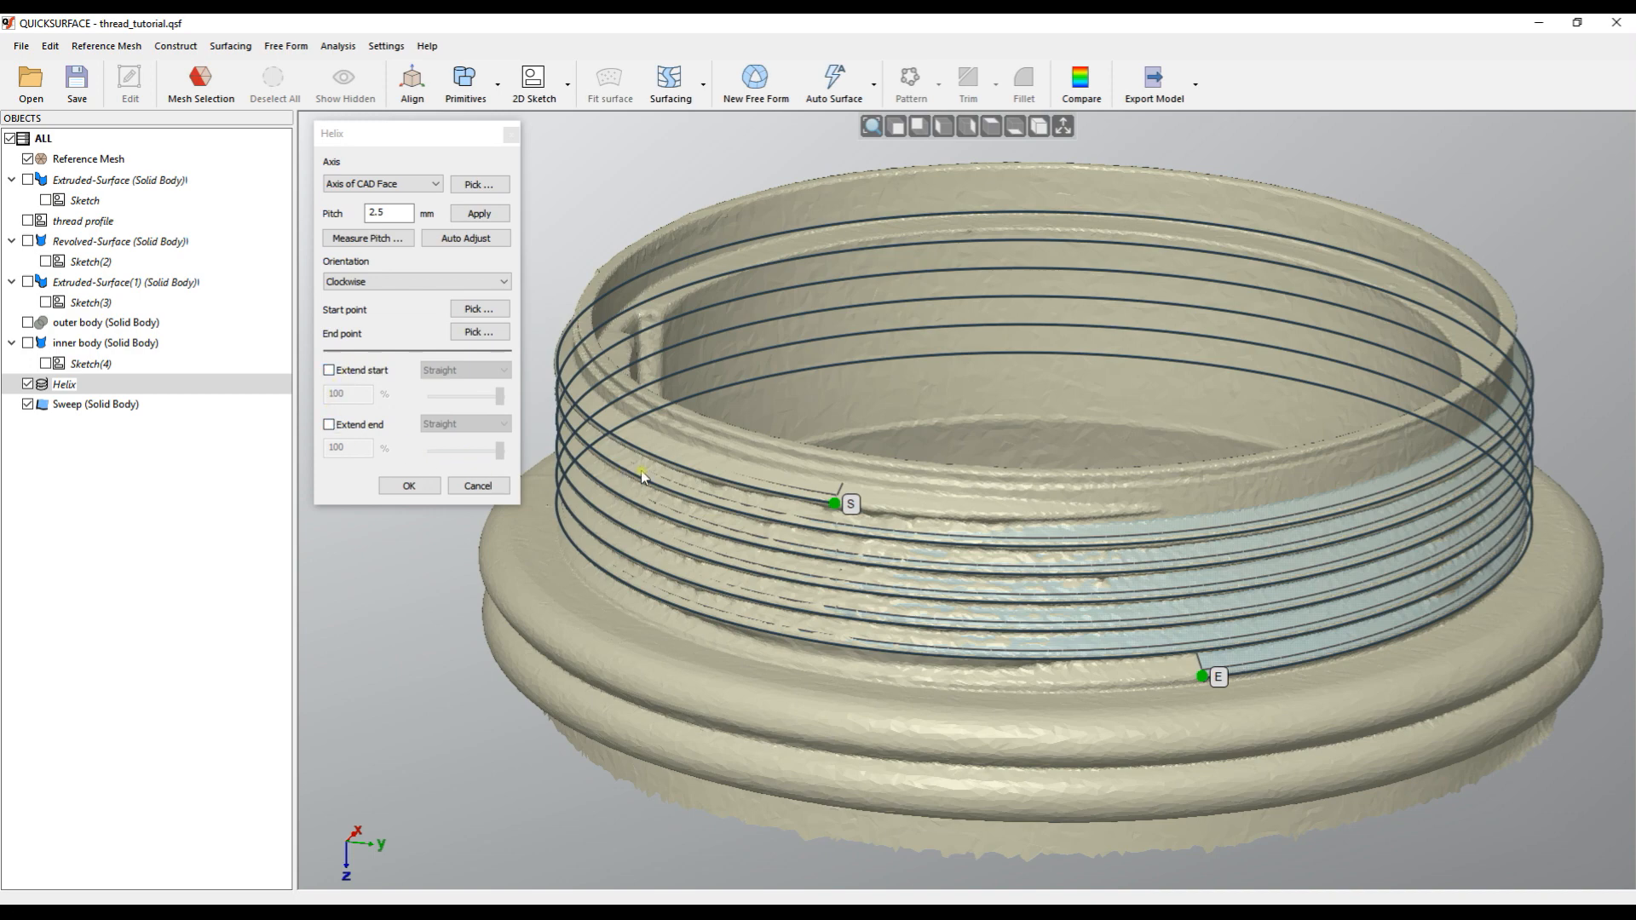
mouse_move(626, 482)
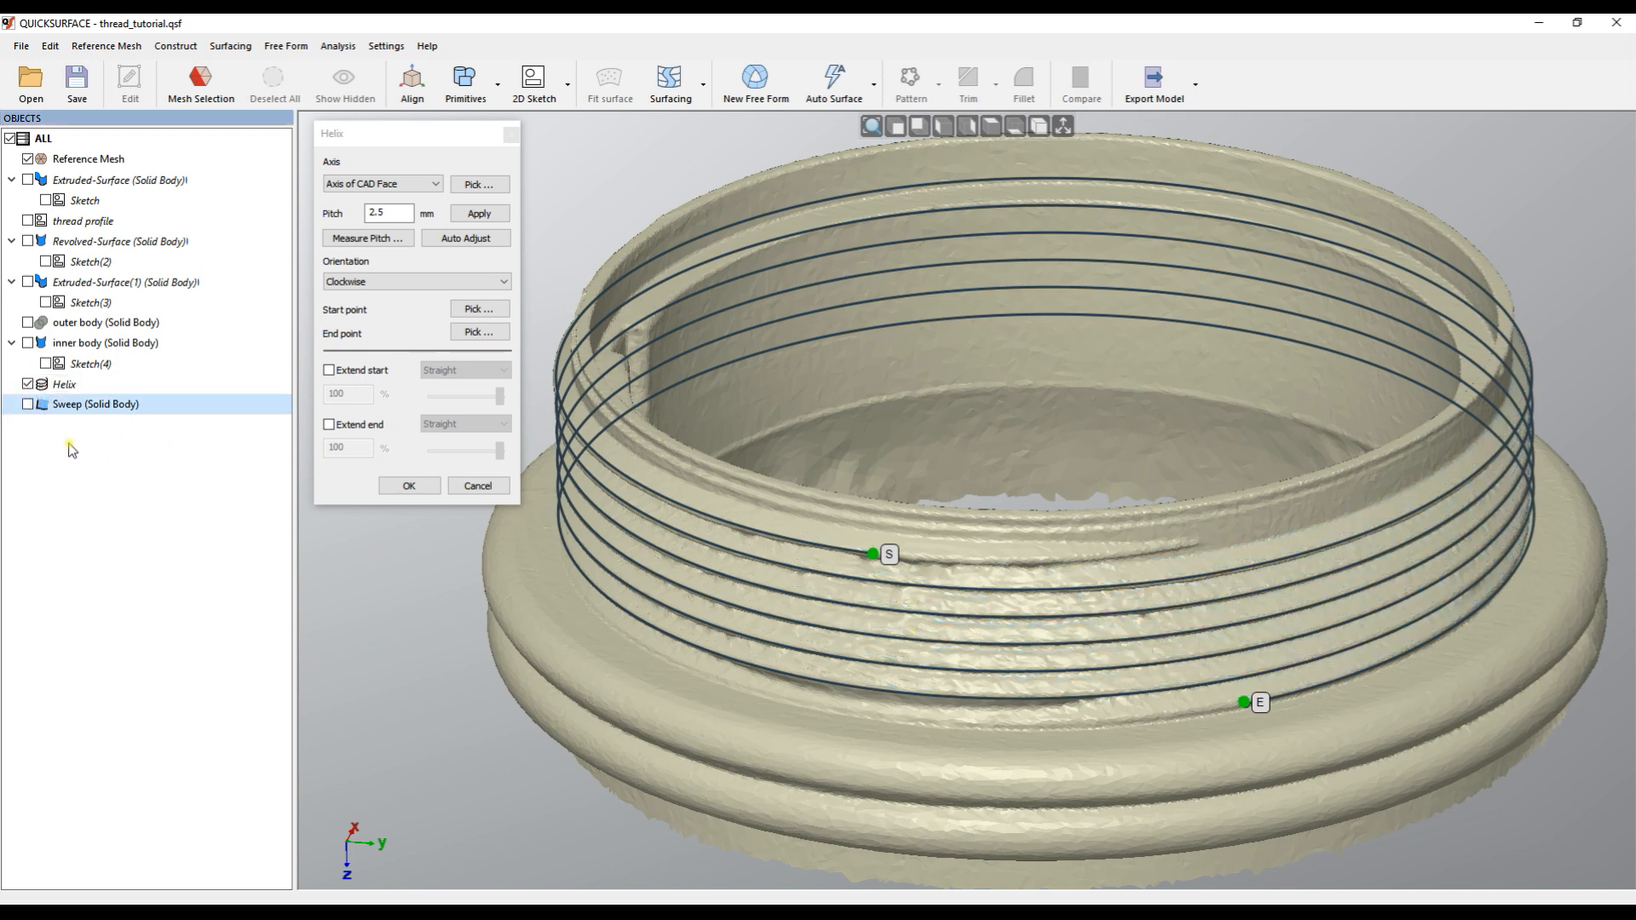
mouse_move(906, 637)
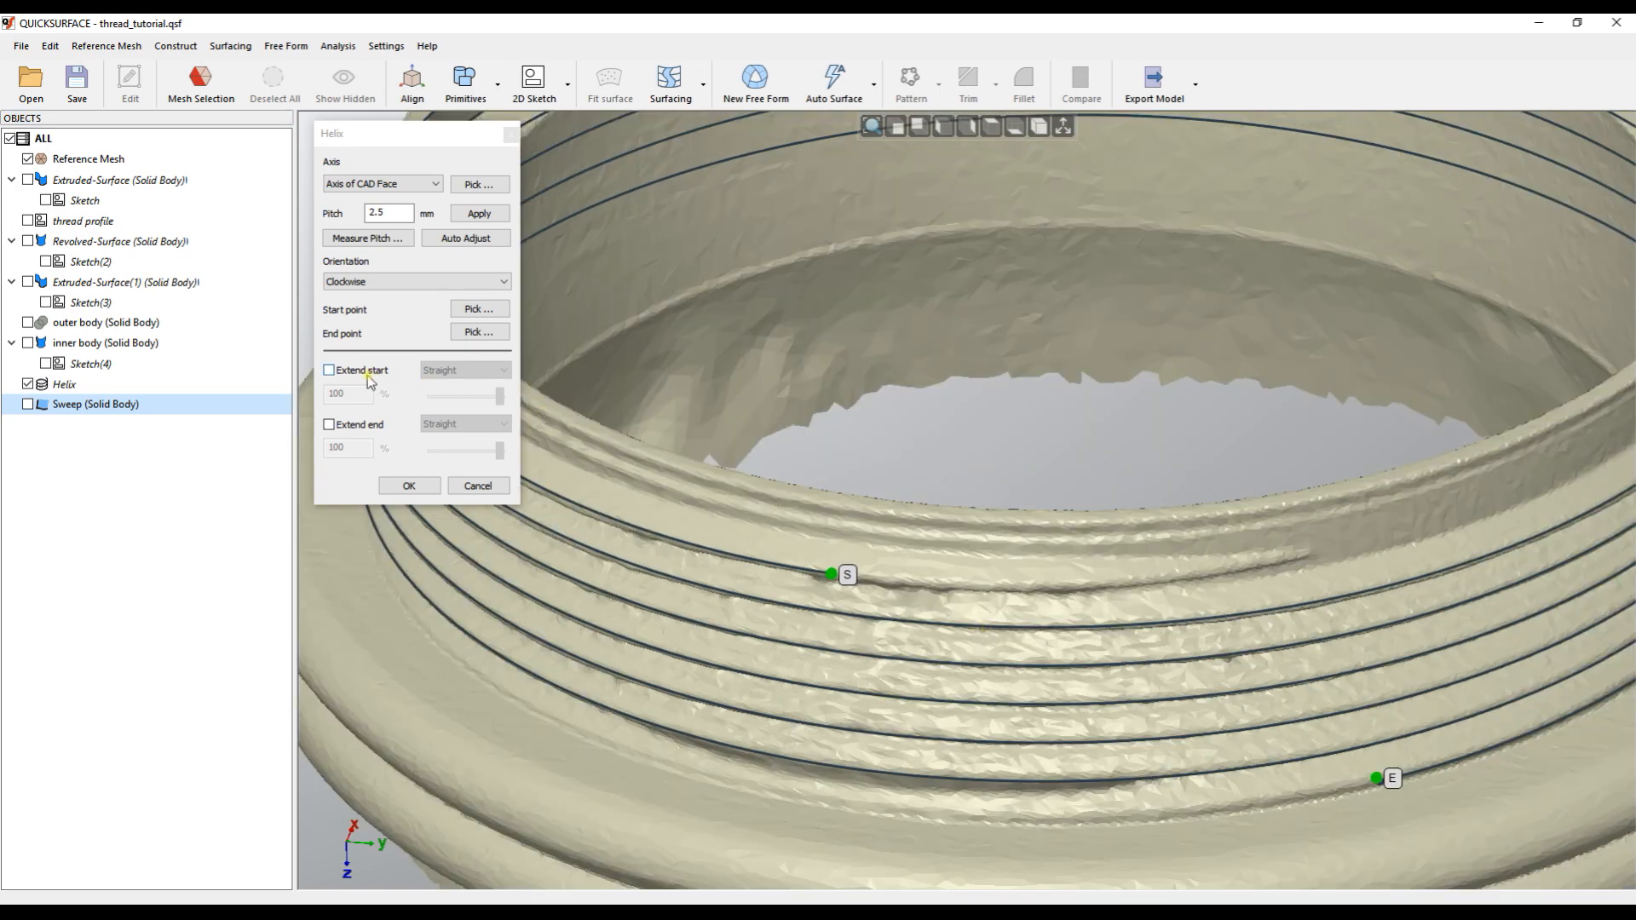
click(330, 369)
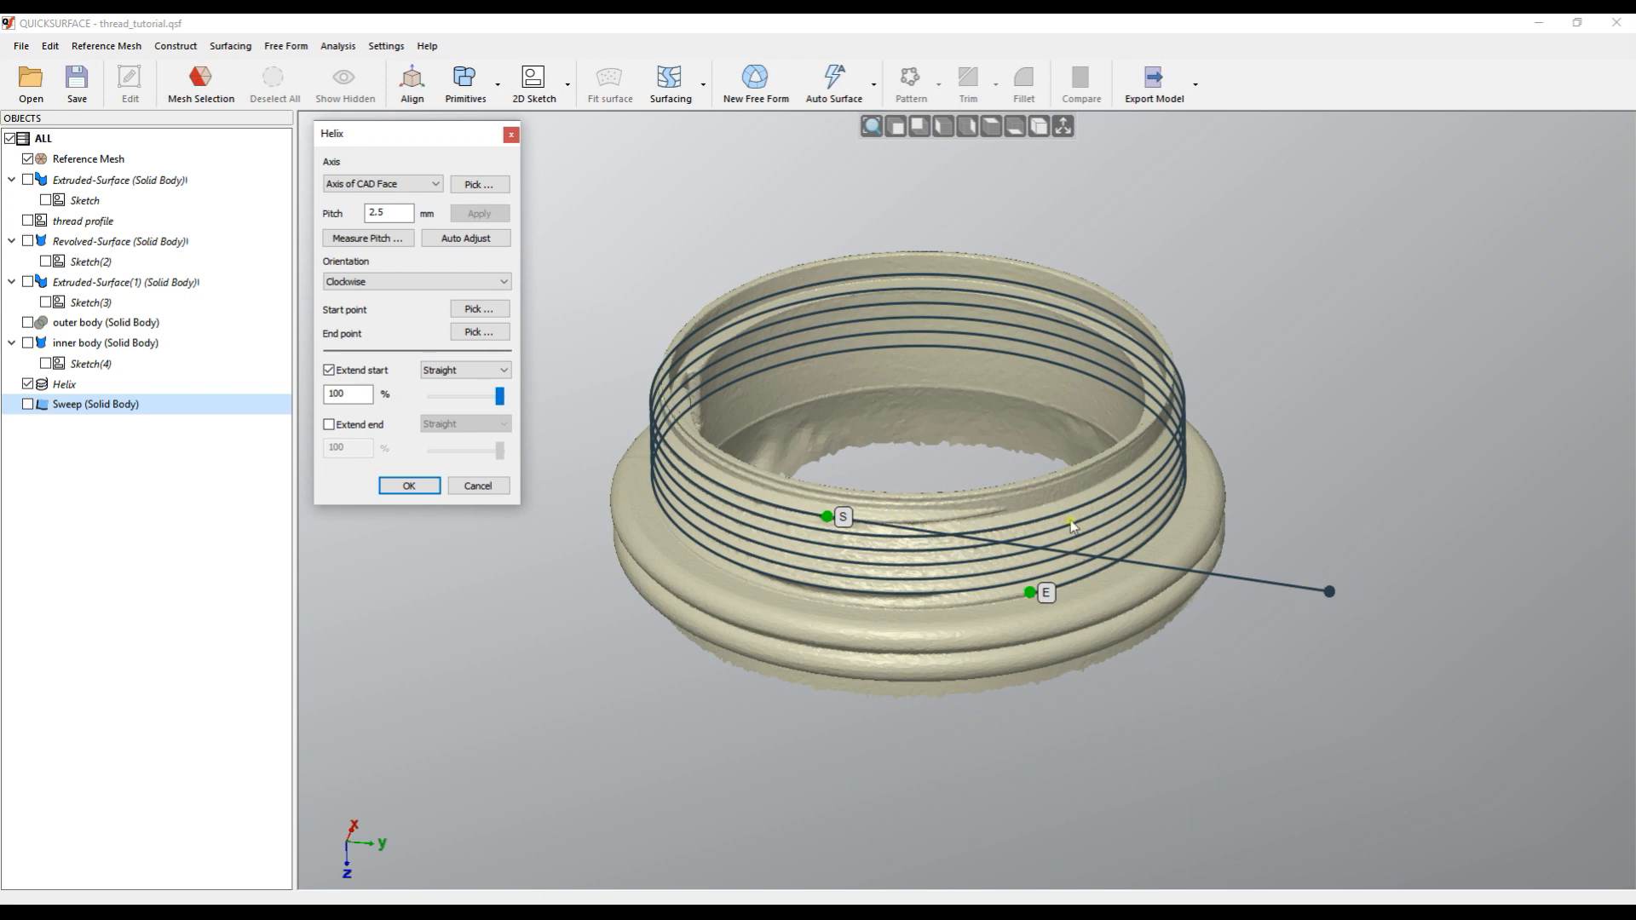
mouse_move(759, 492)
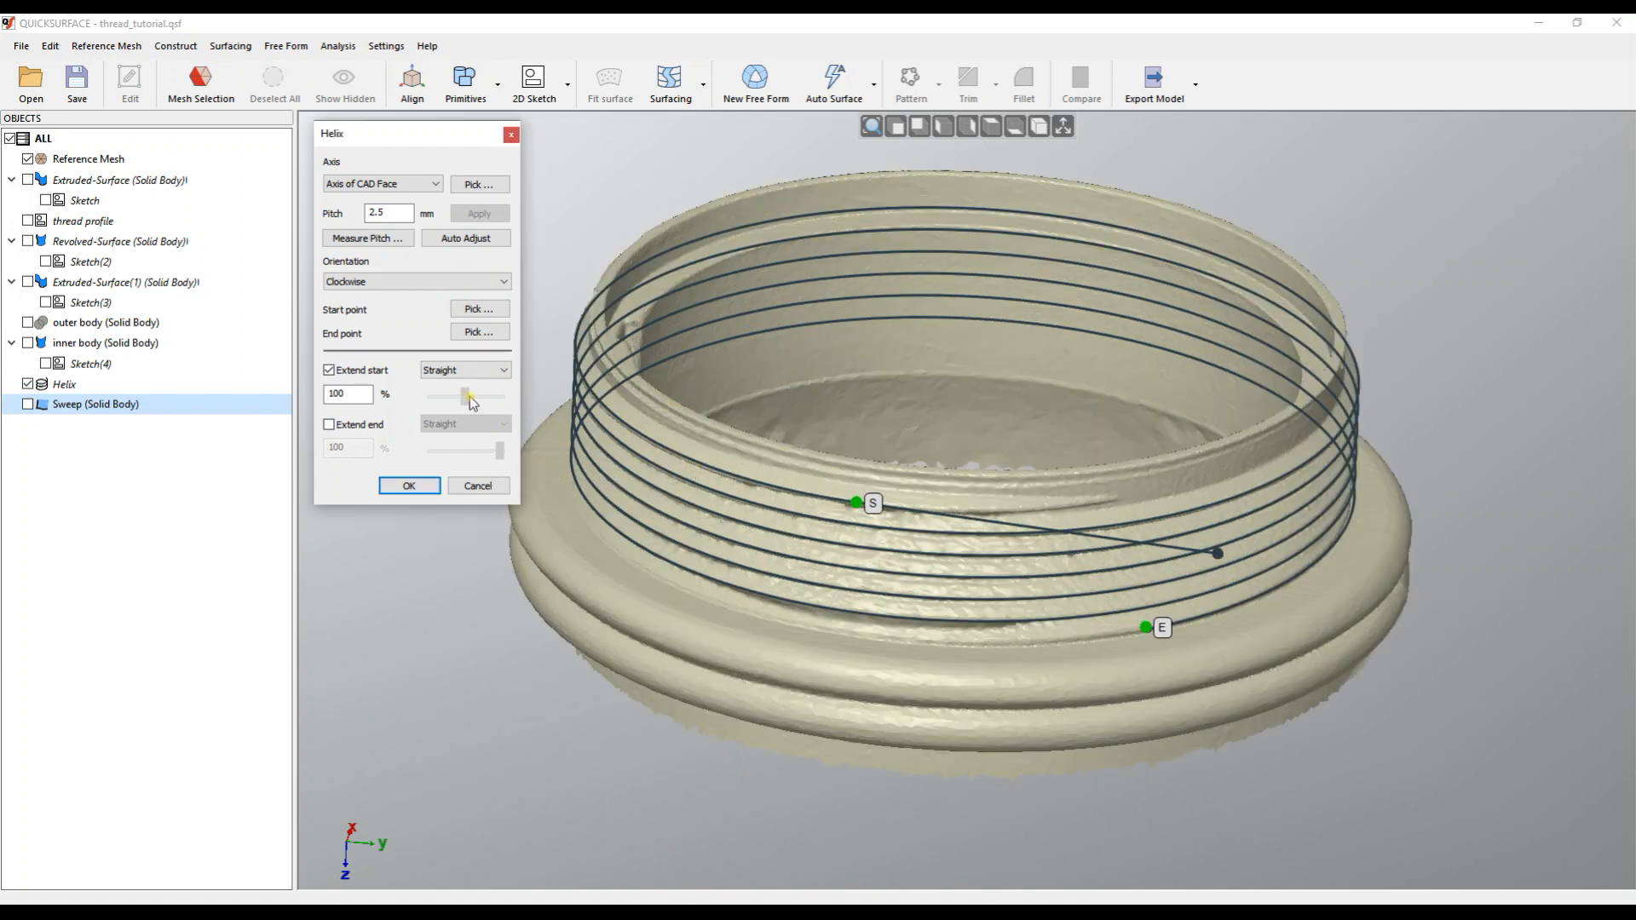
Set the start extension type to Natural and its length to 61%
drag(464, 396, 475, 396)
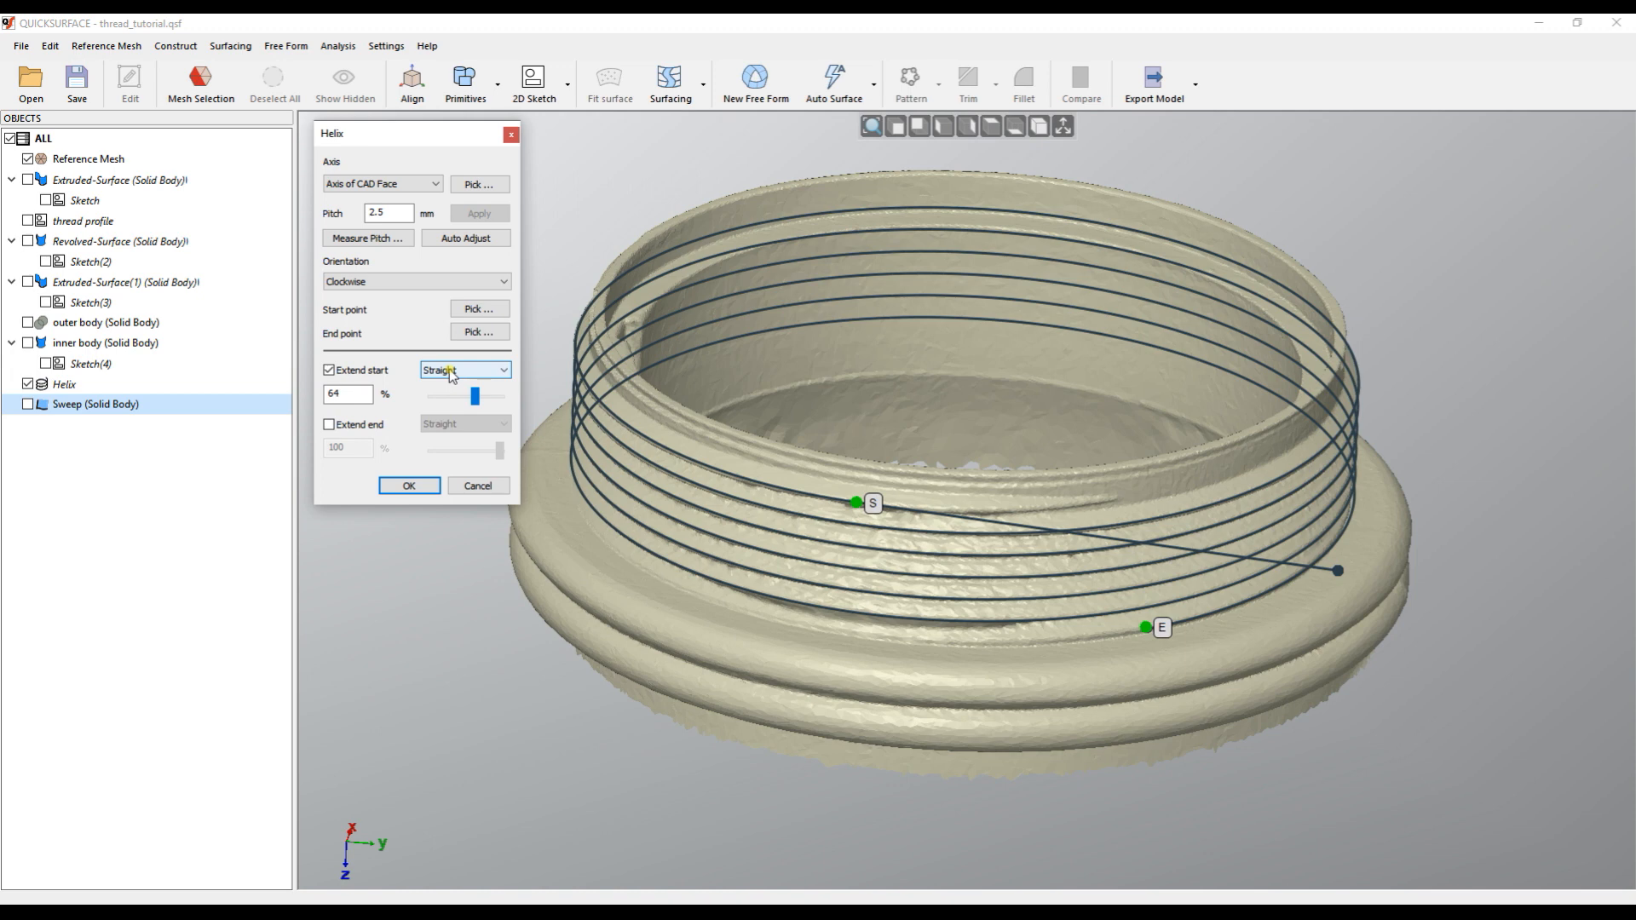
click(464, 369)
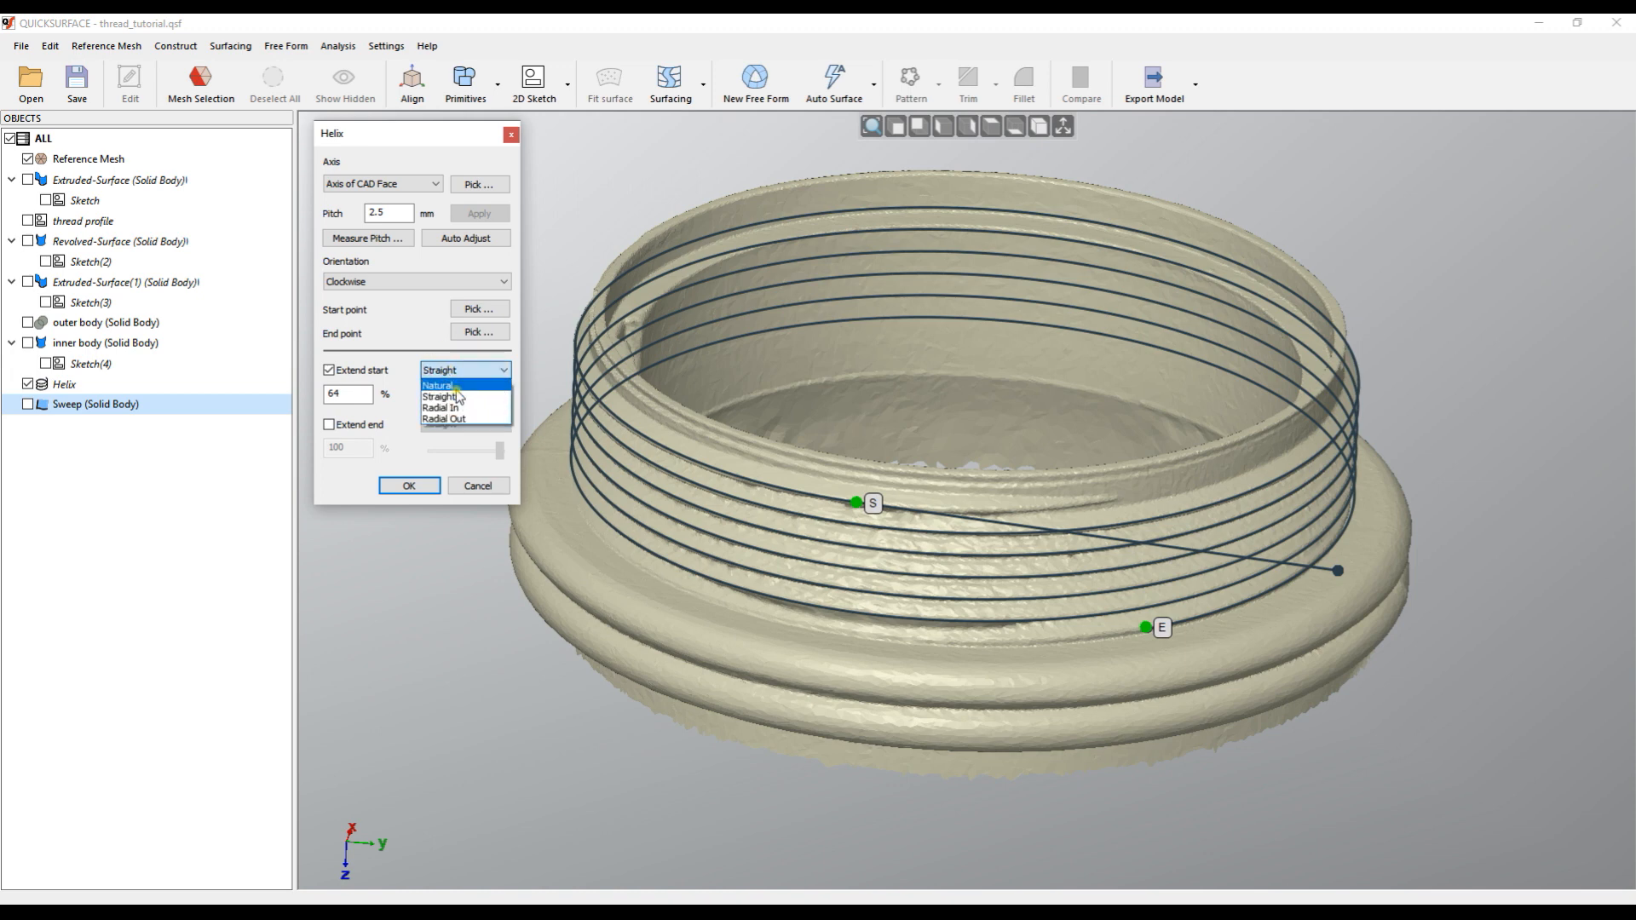
click(436, 385)
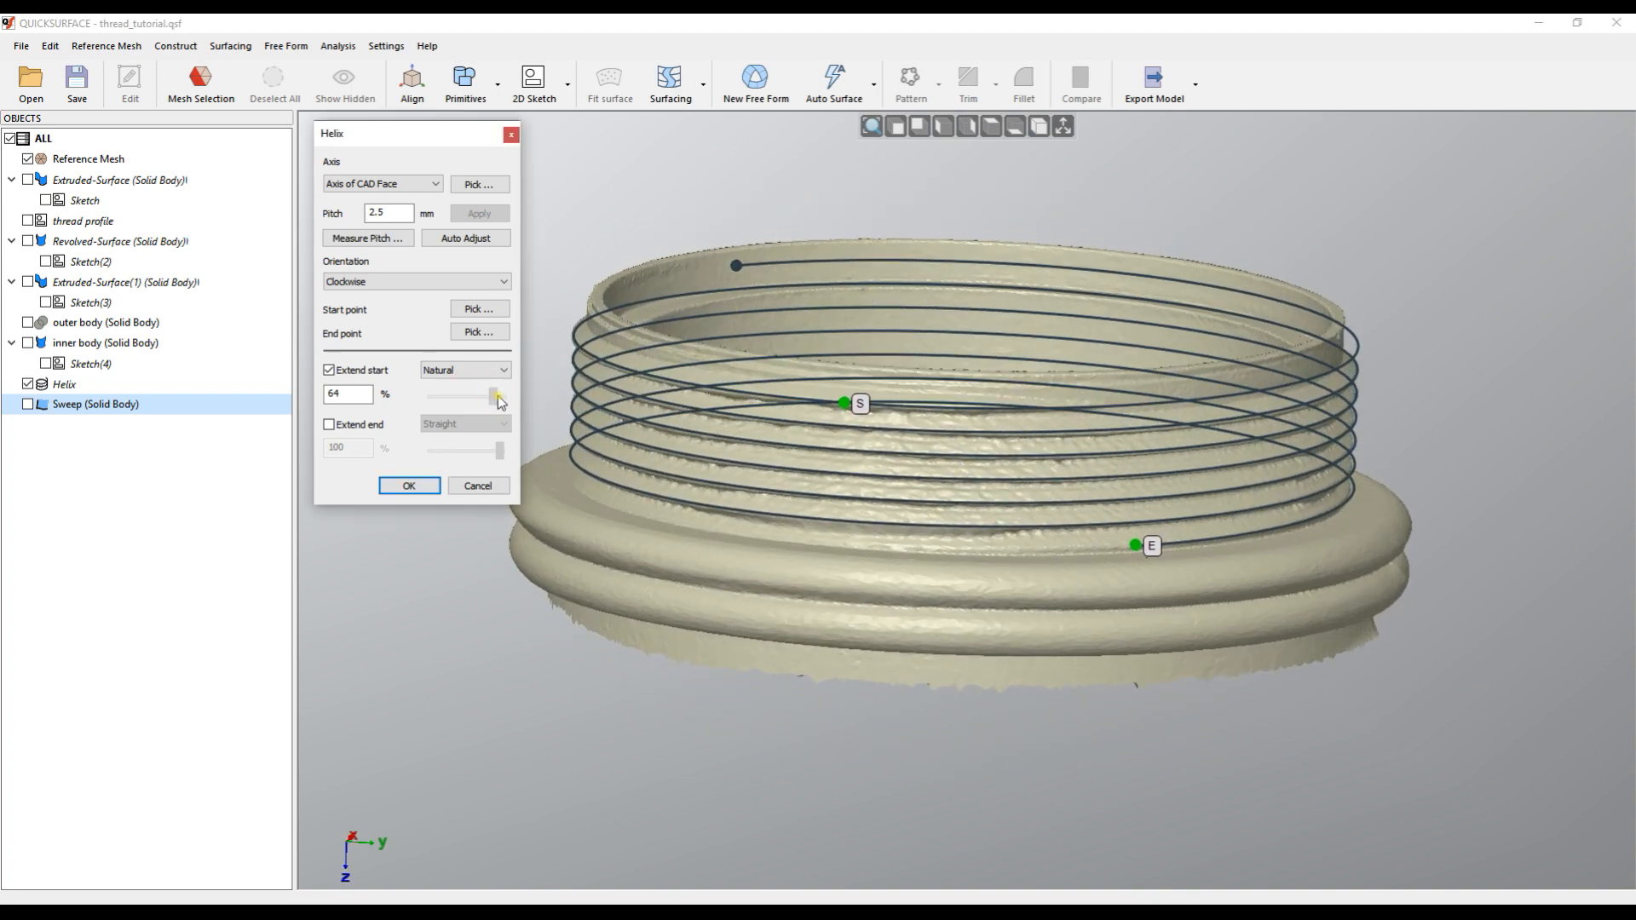
drag(499, 398, 483, 404)
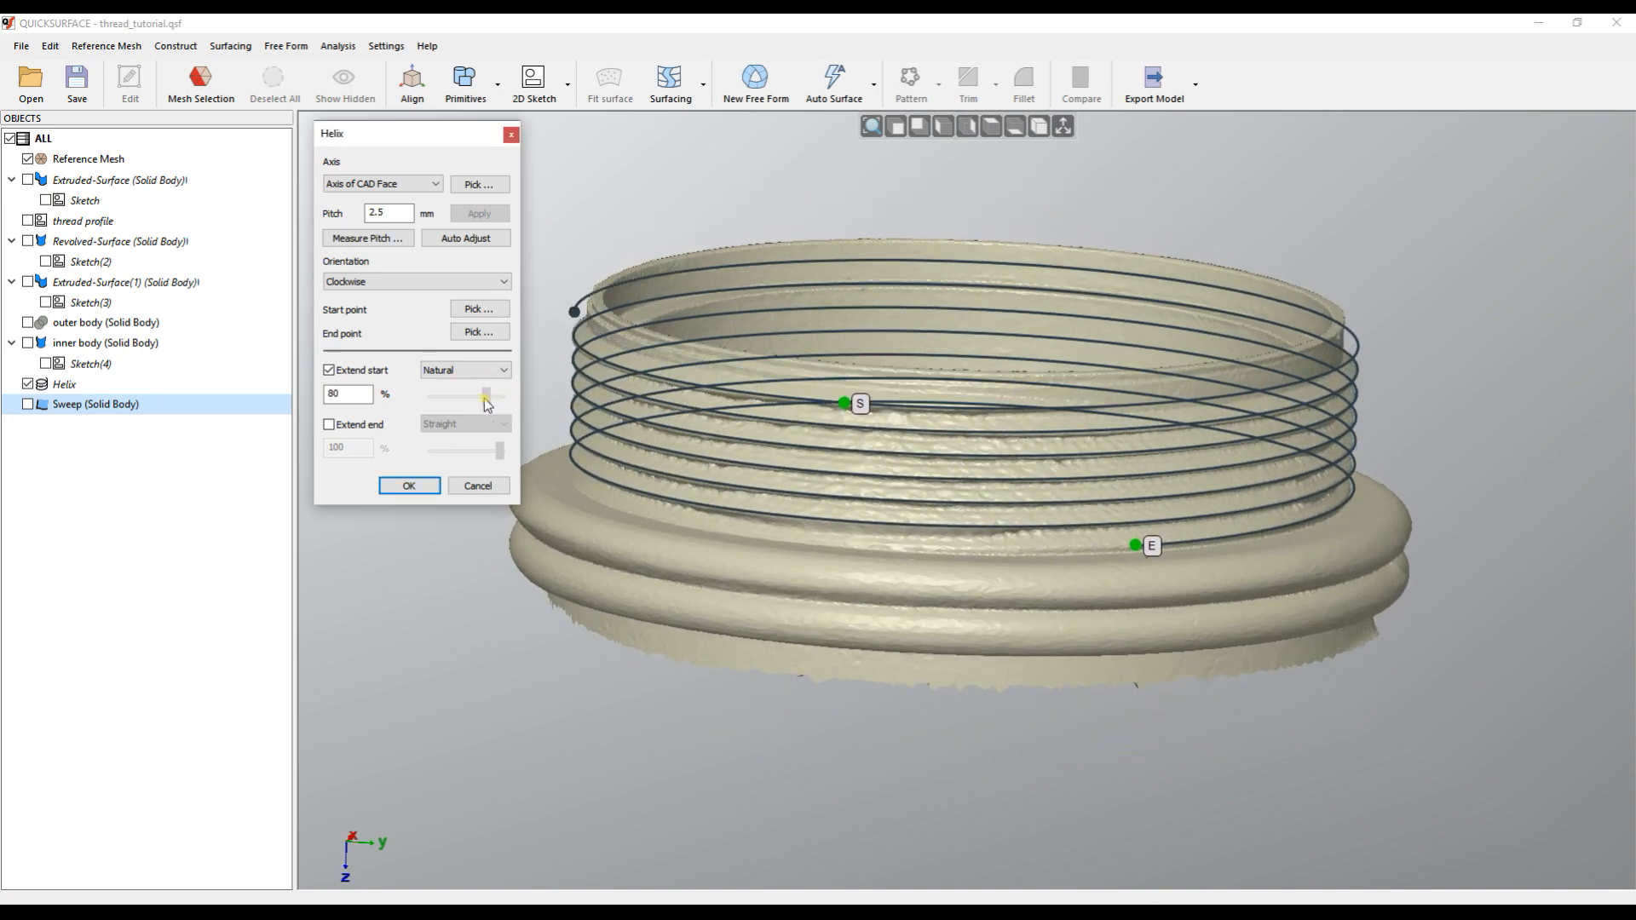
drag(464, 395, 501, 401)
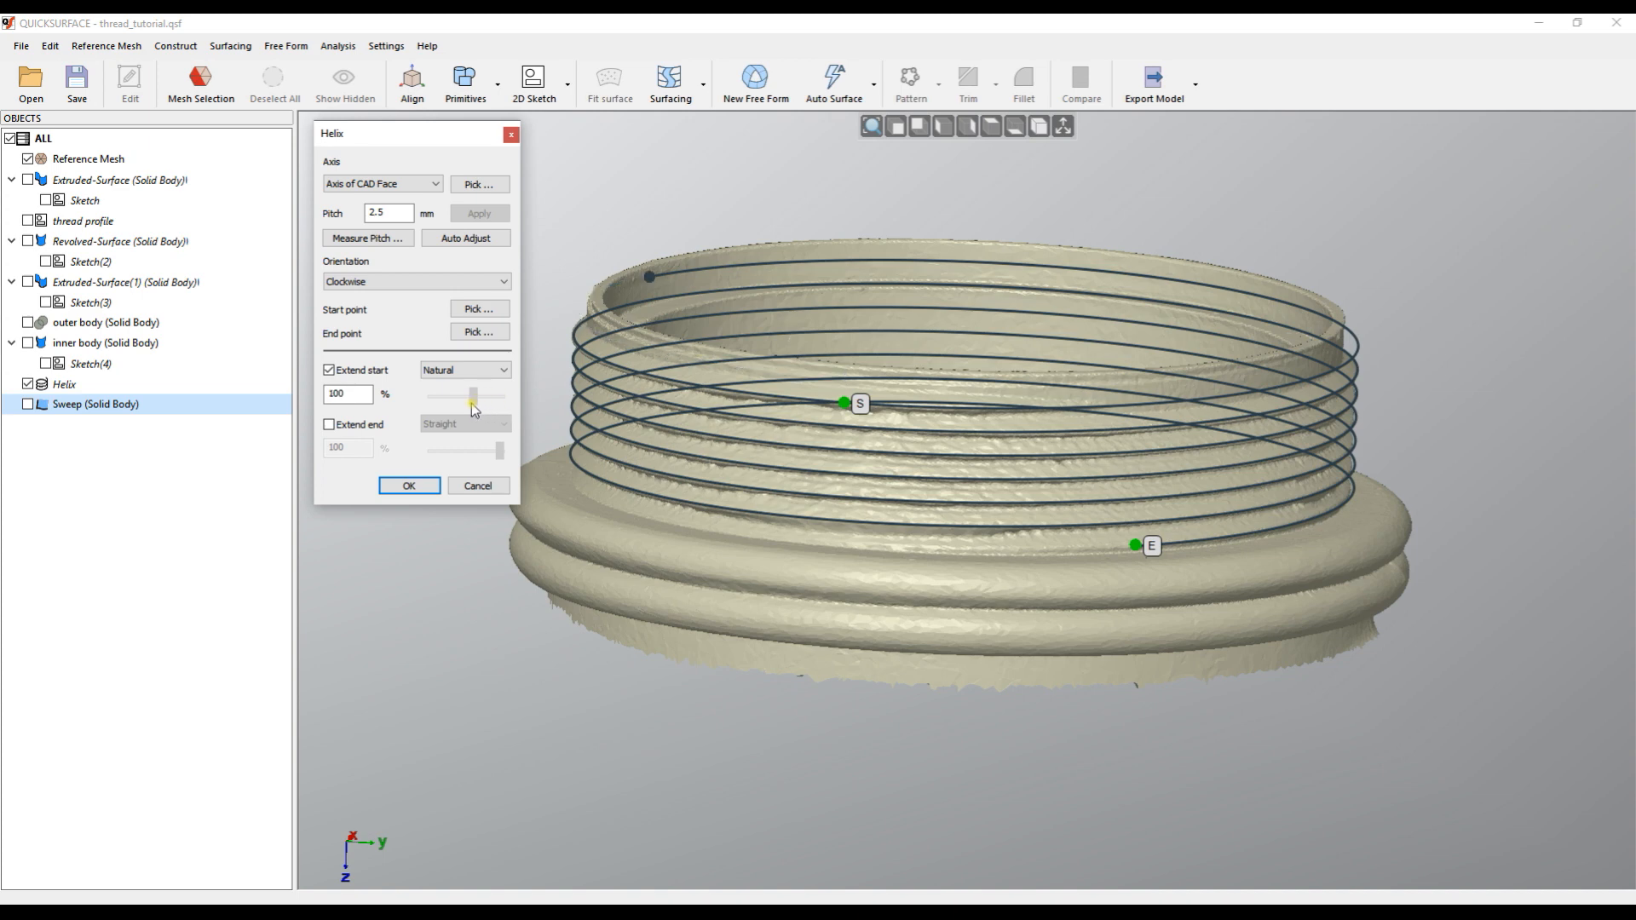
drag(503, 395, 473, 395)
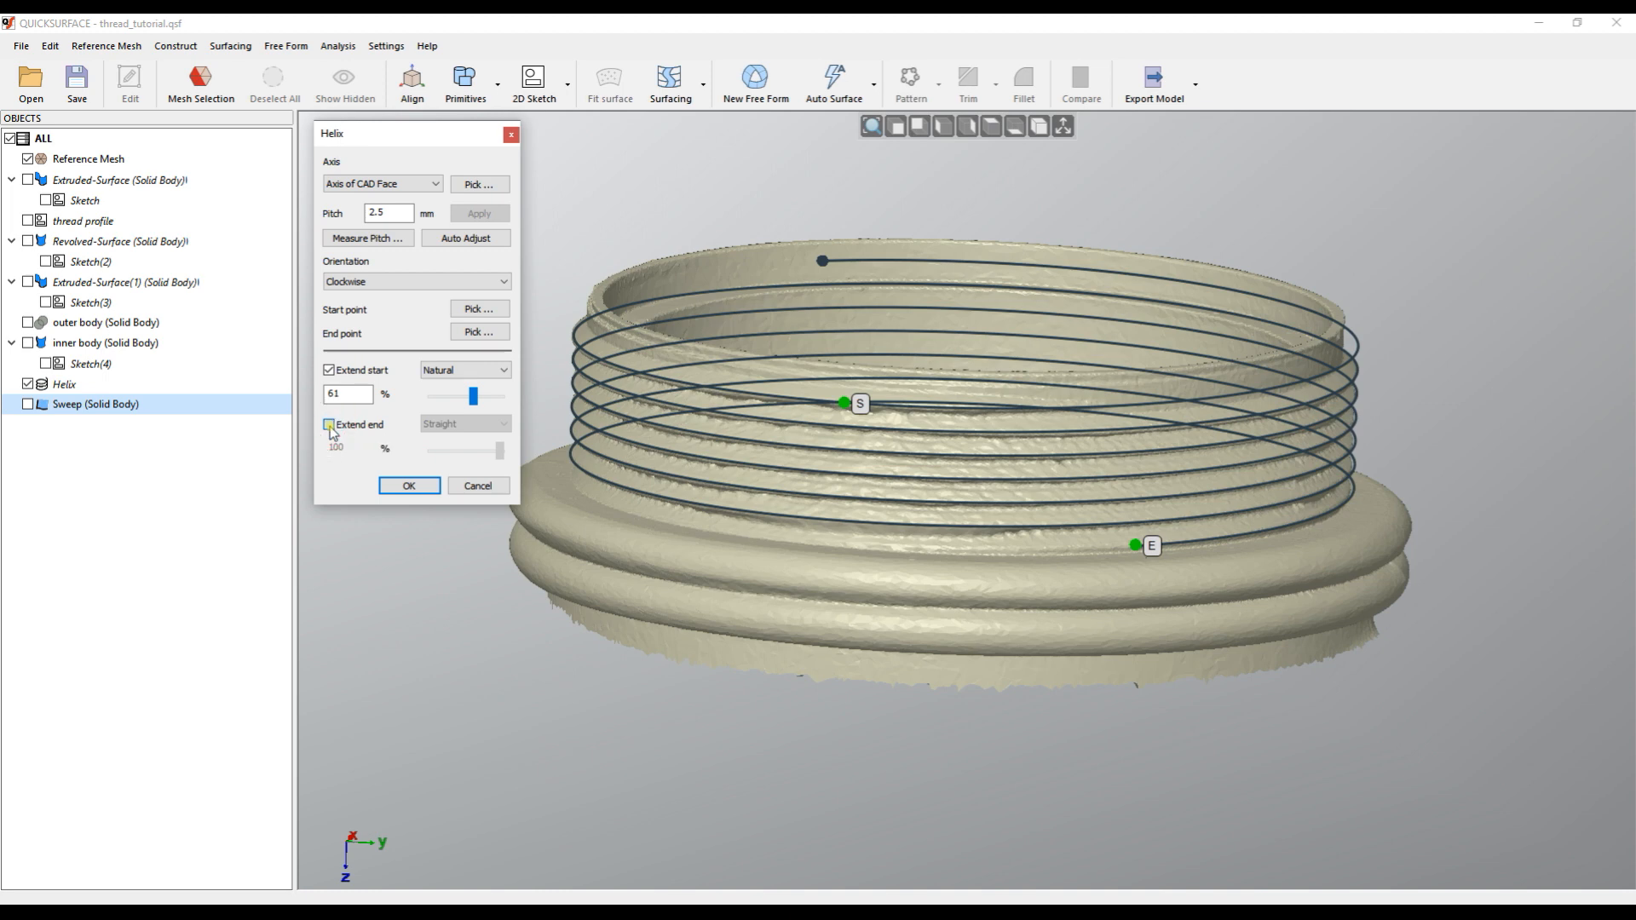
Enable Extend end on the helix and open its extension shape choices
click(329, 426)
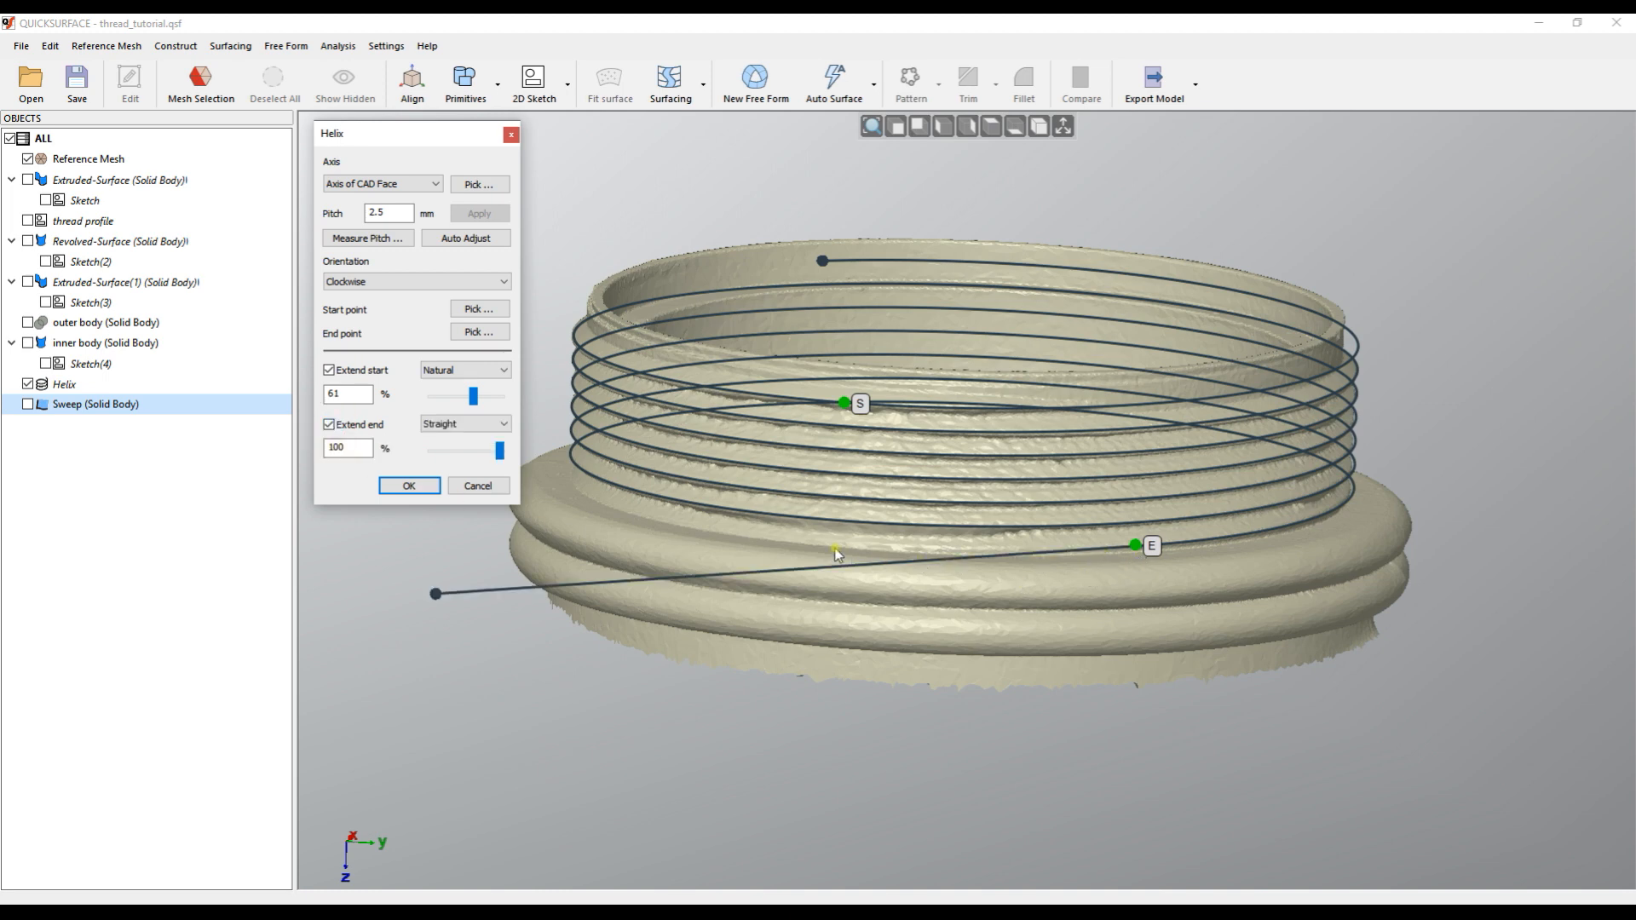
click(465, 423)
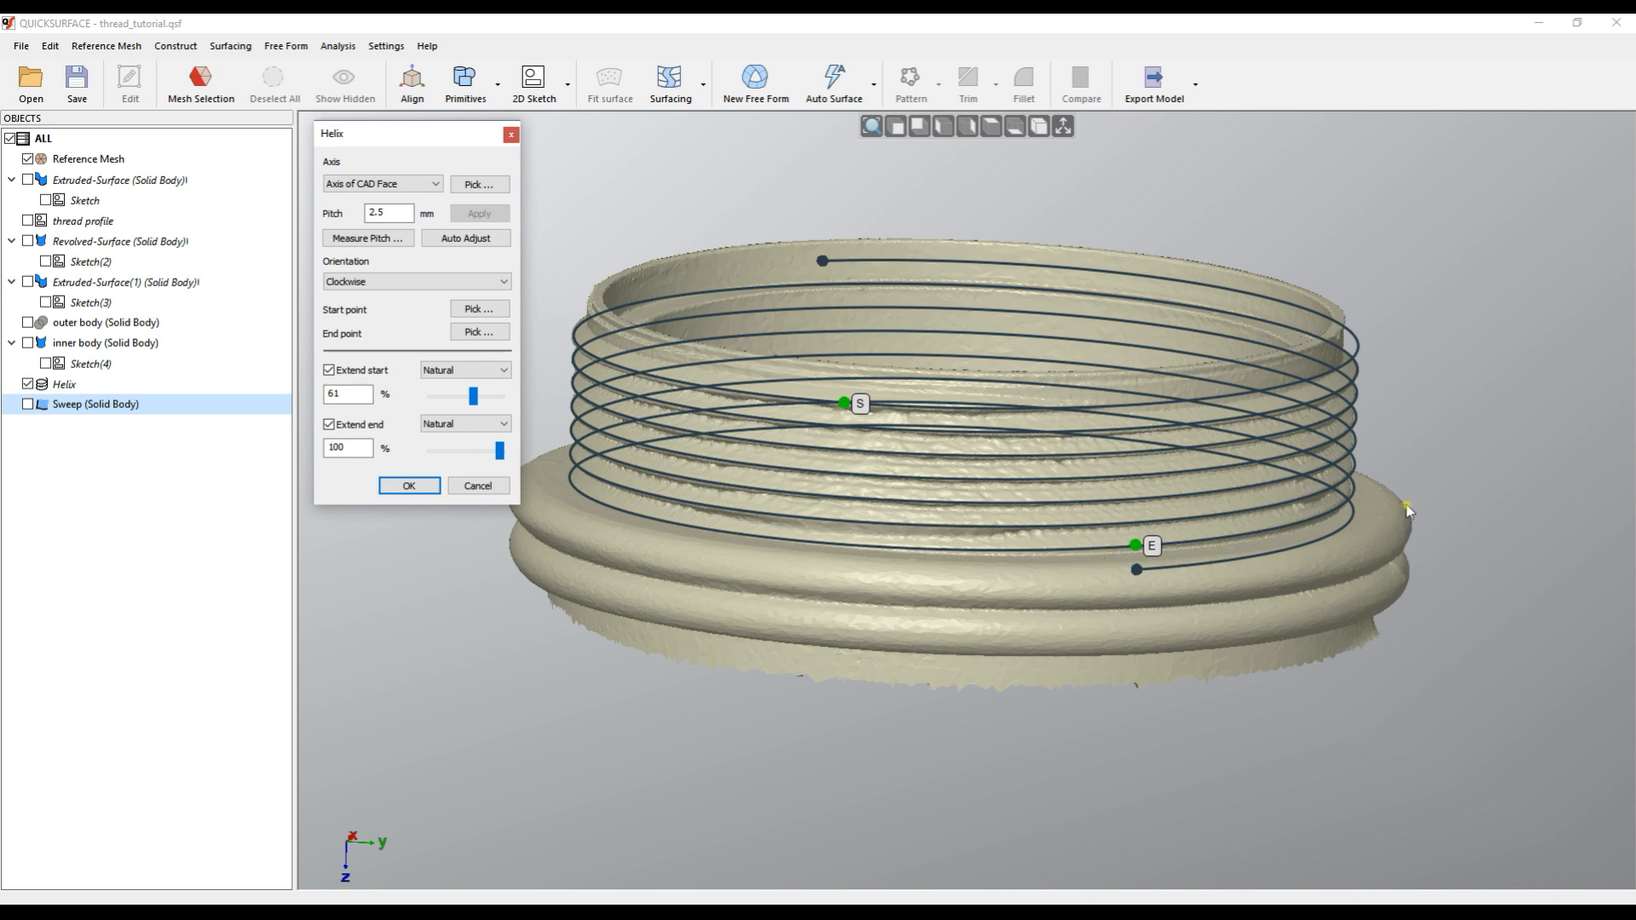
mouse_move(851, 582)
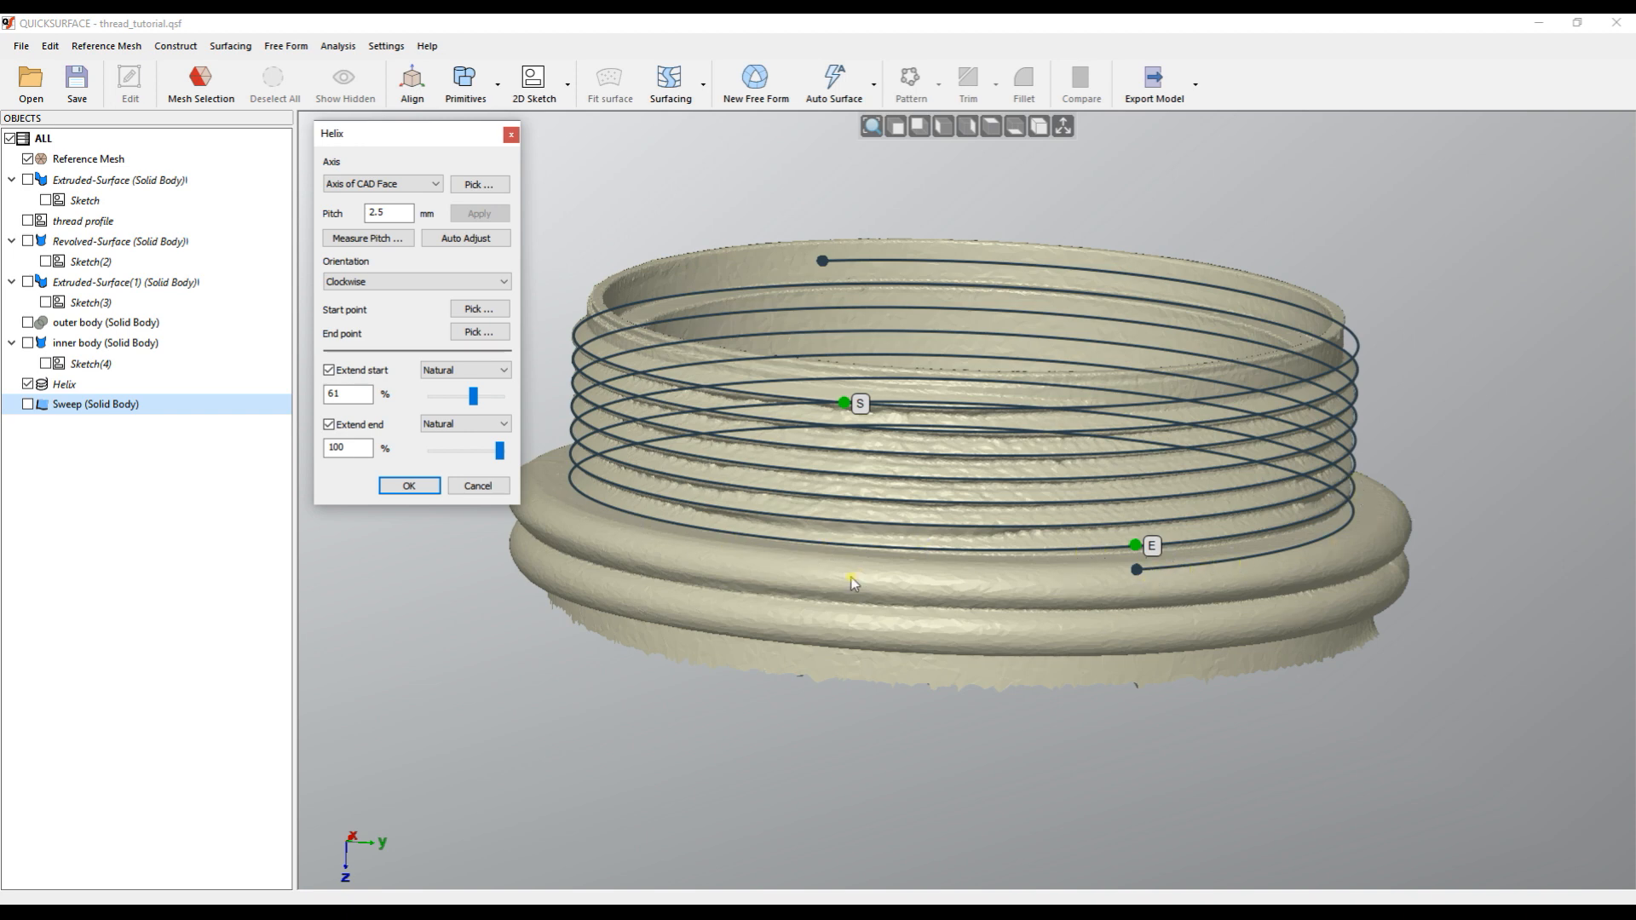
mouse_move(740, 628)
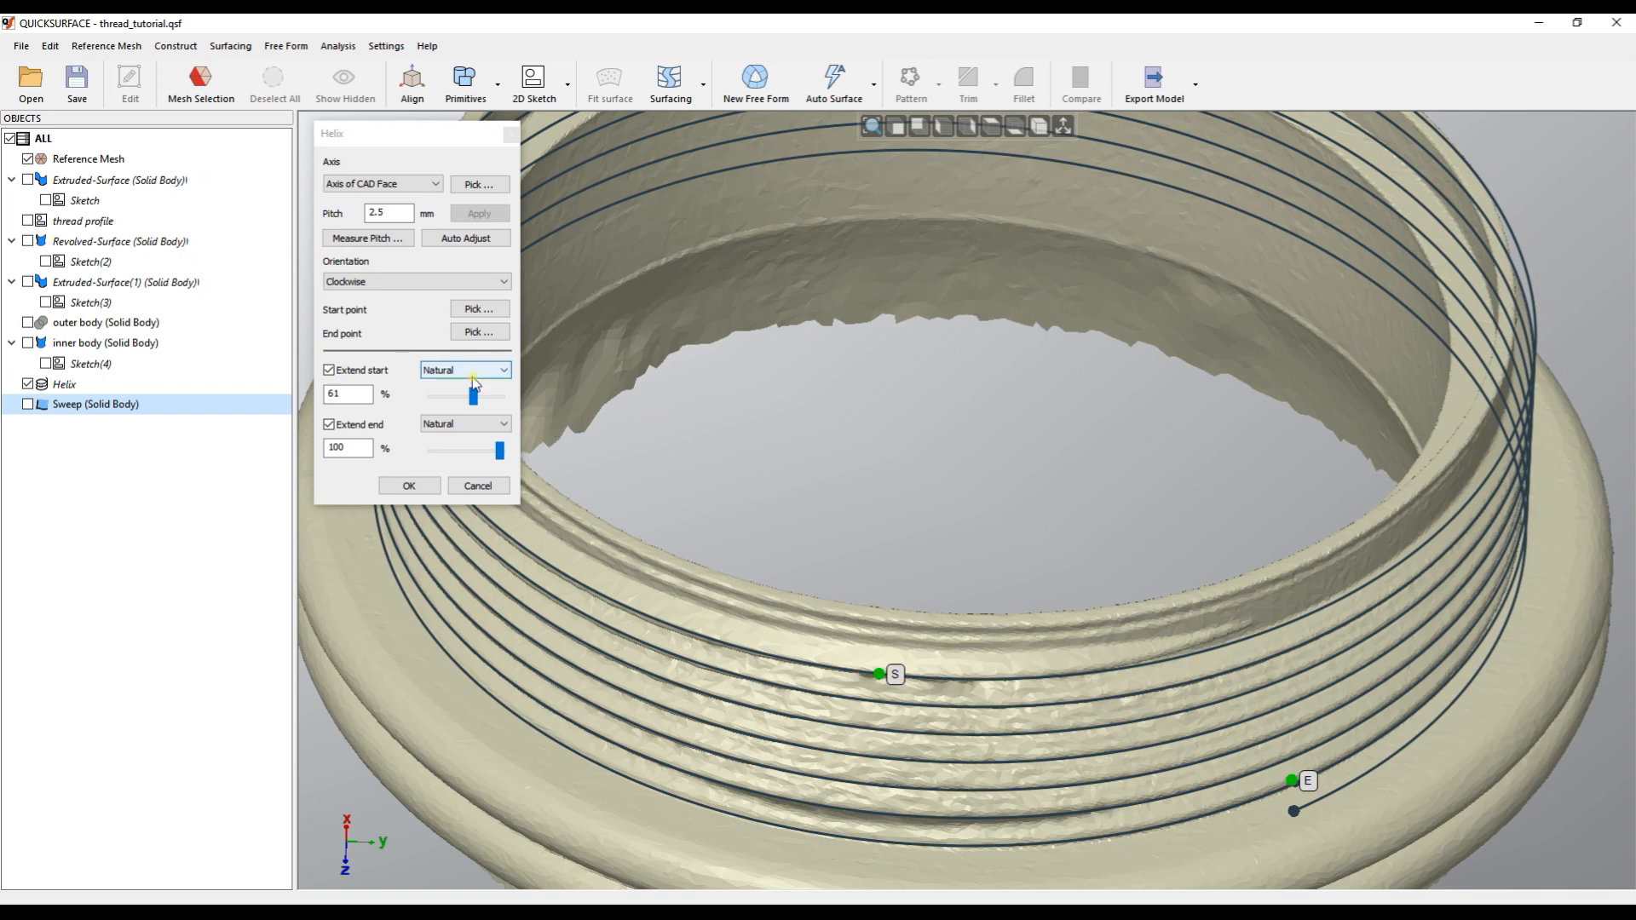
Set the helix start extension to Radial In with a 45% lead-in length
click(464, 369)
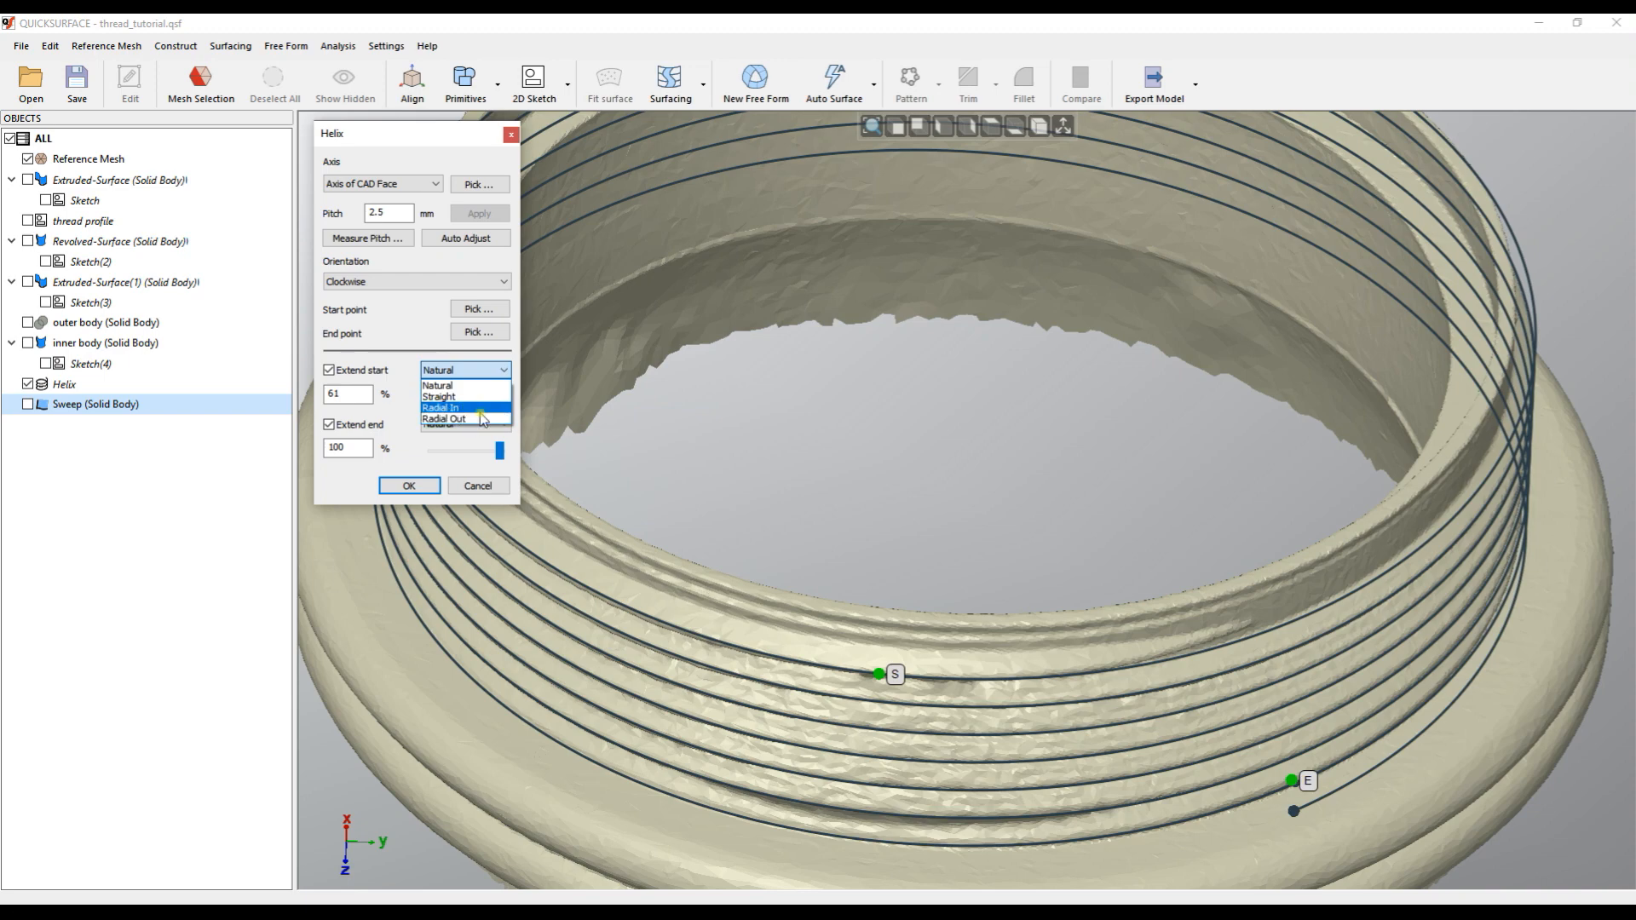
click(449, 407)
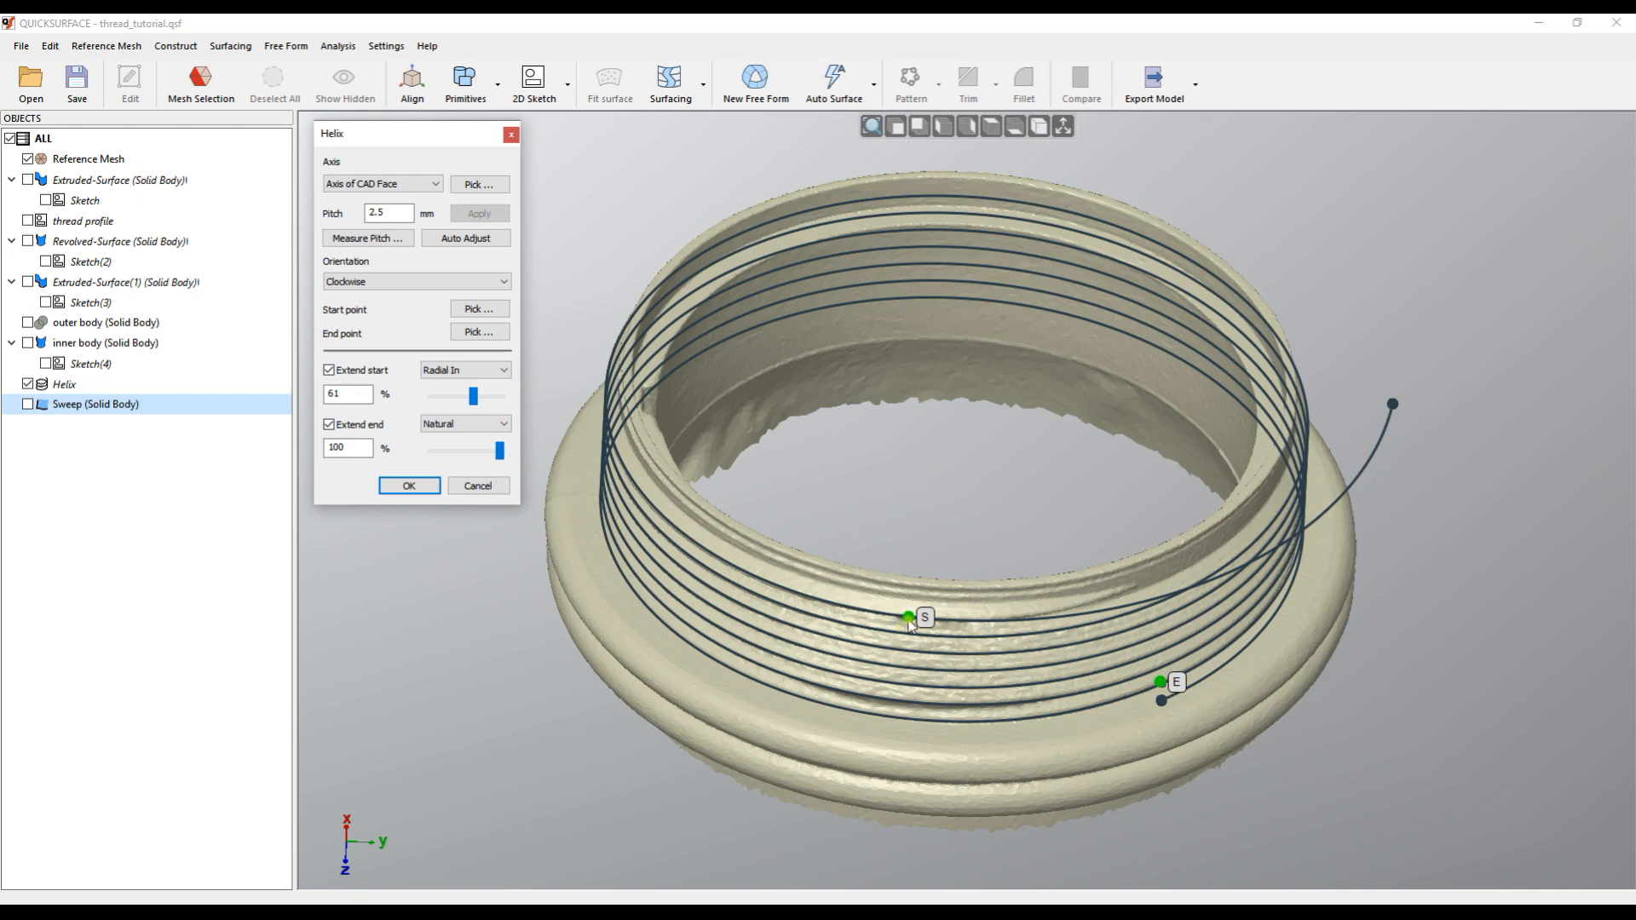
mouse_move(938, 447)
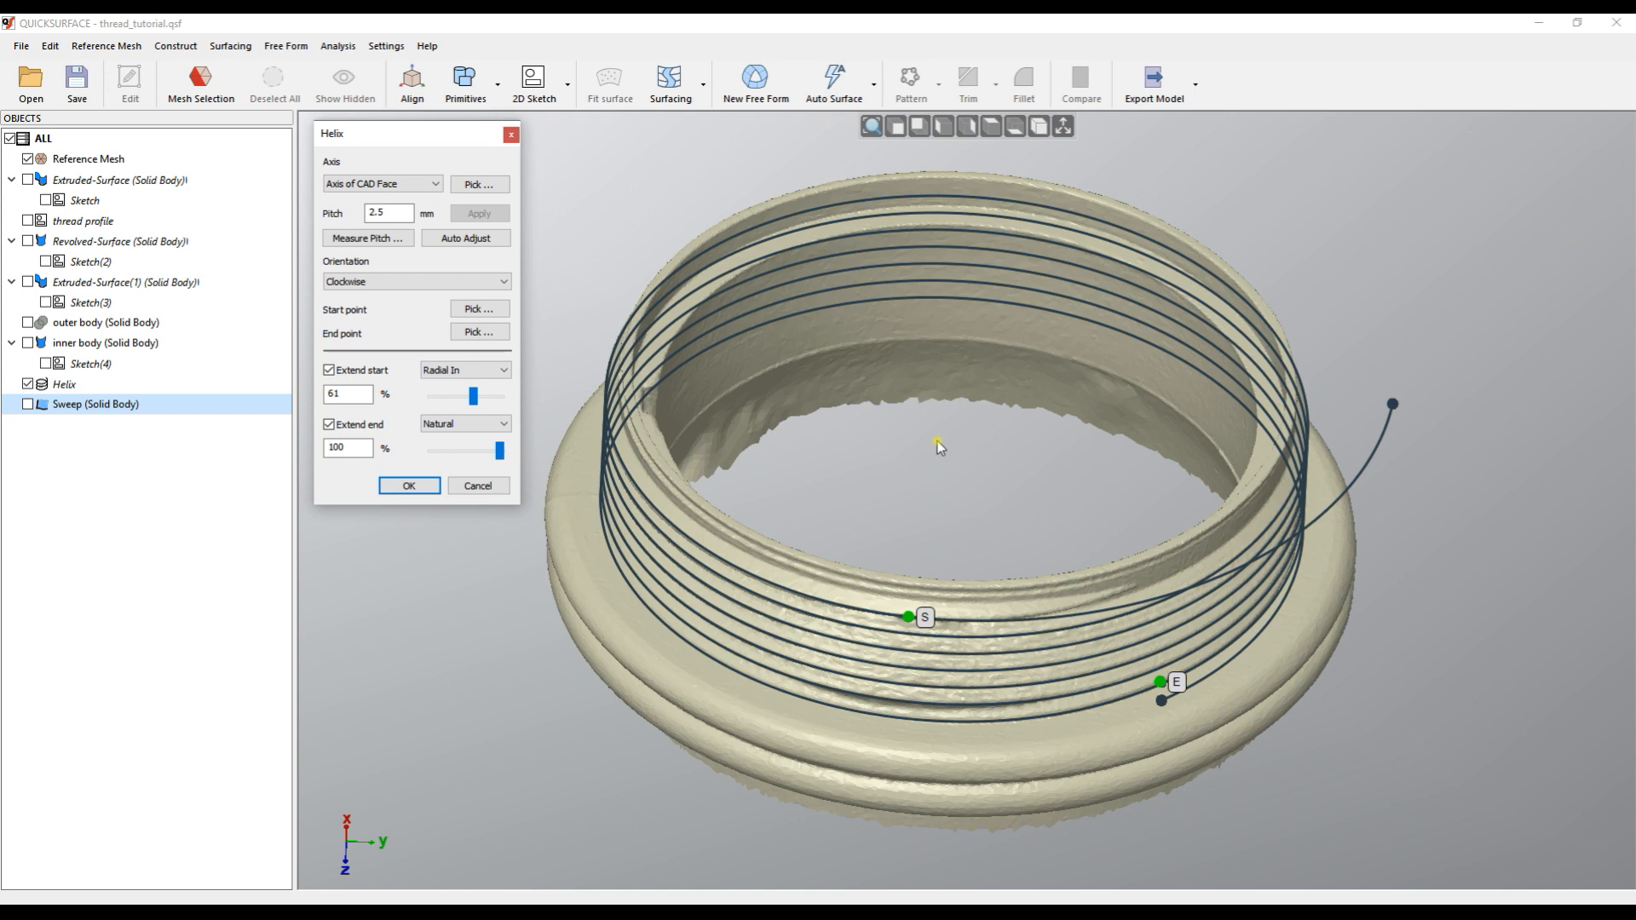
mouse_move(1020, 434)
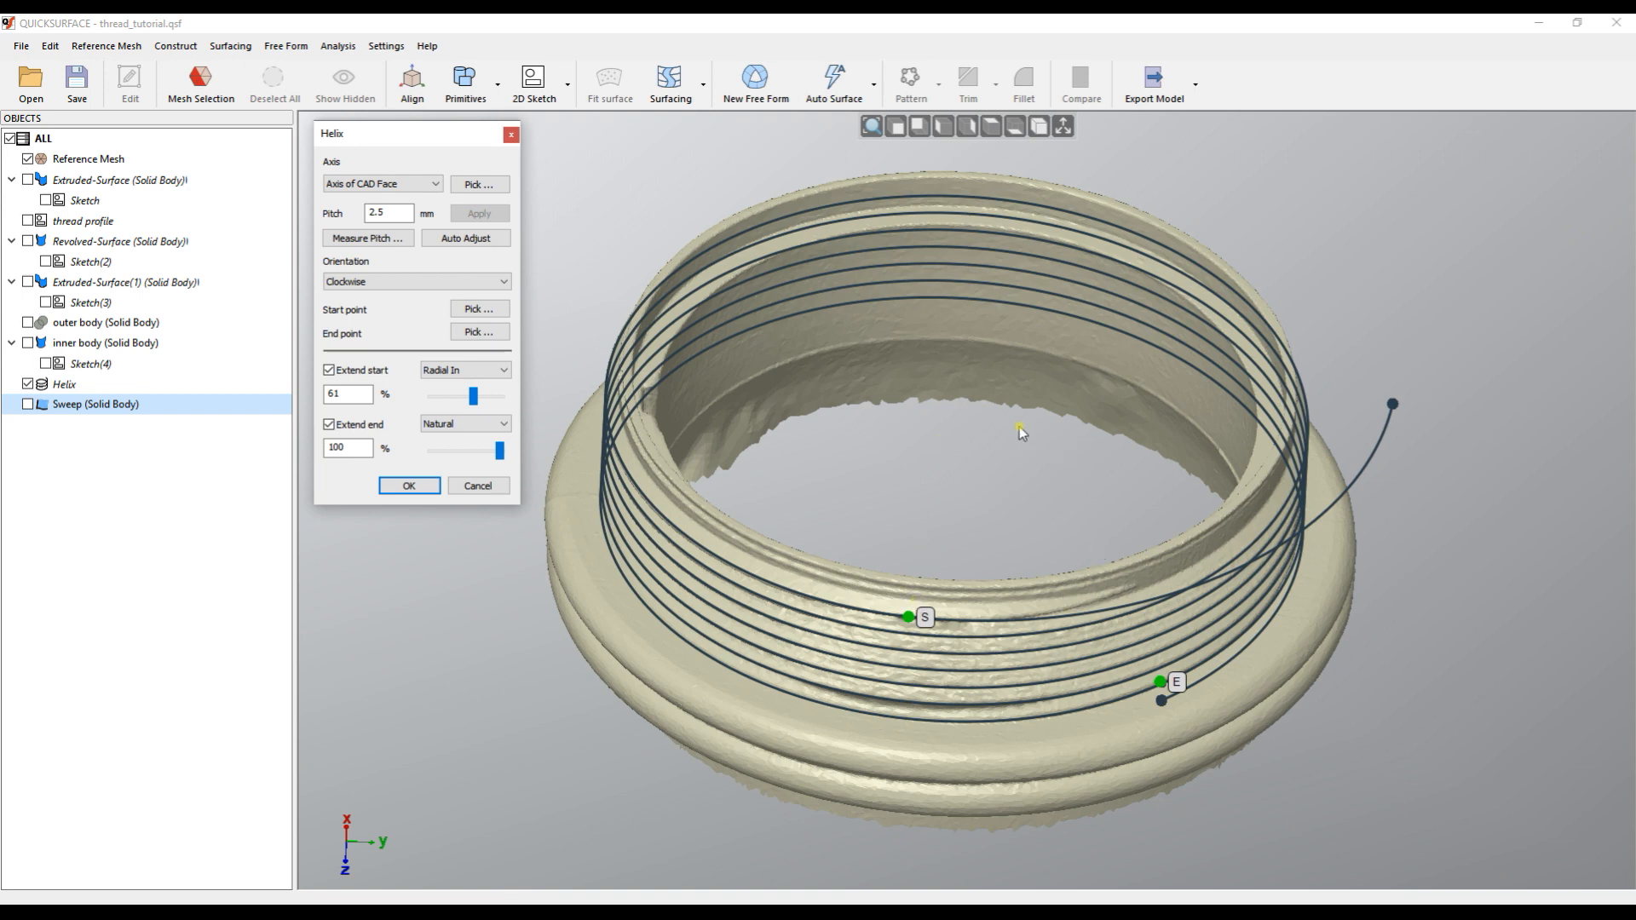
mouse_move(1166, 563)
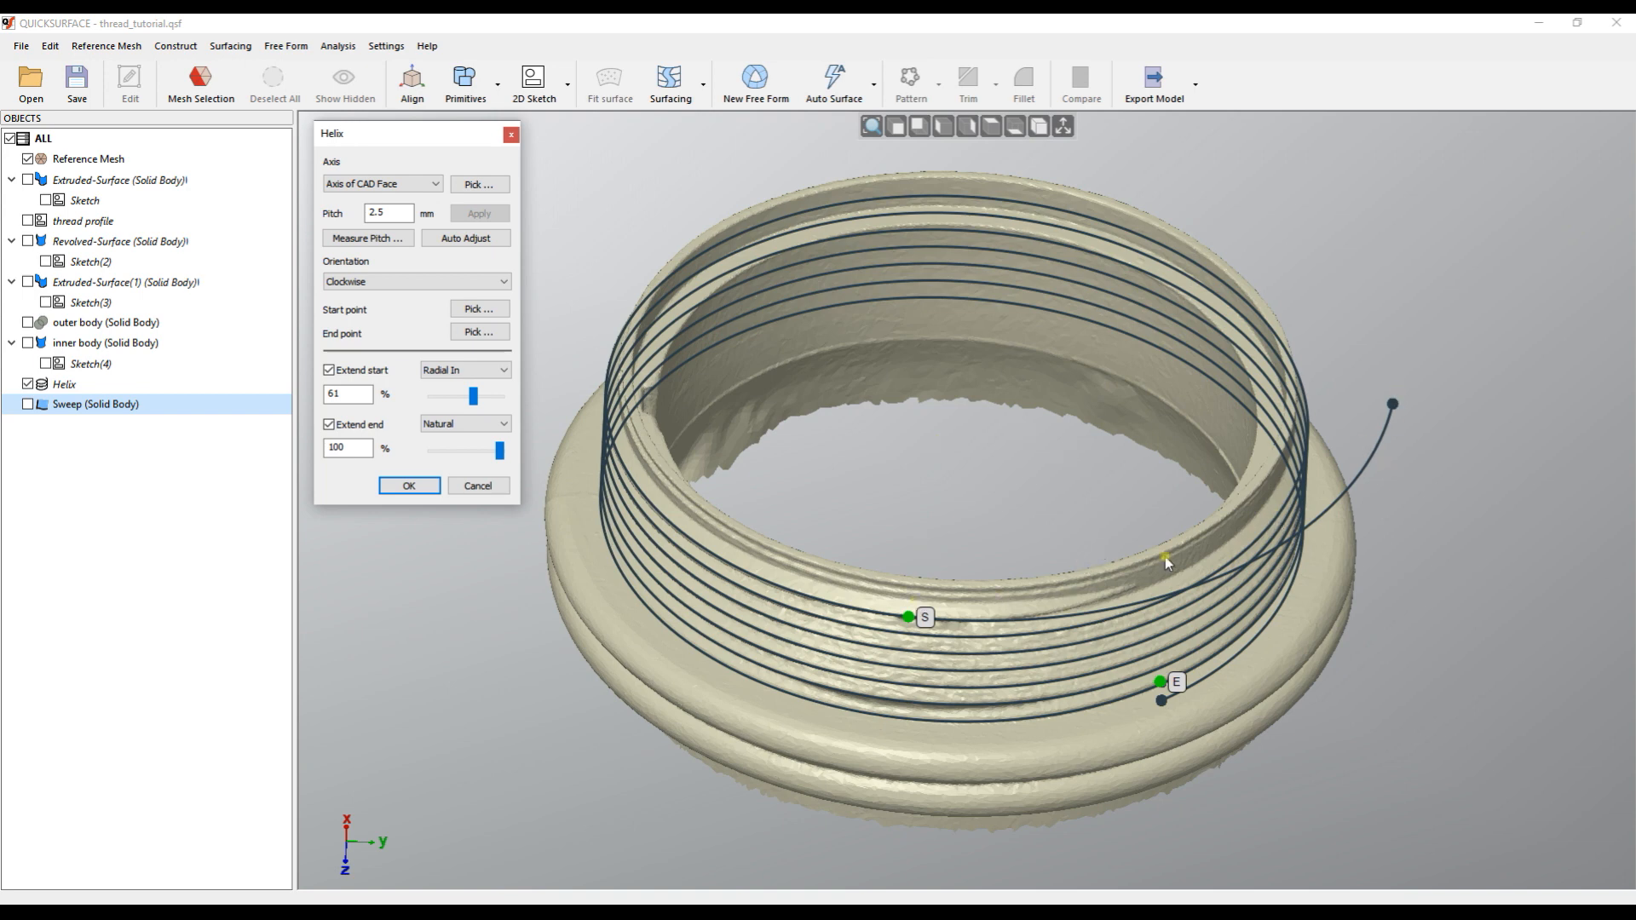
drag(473, 396, 466, 395)
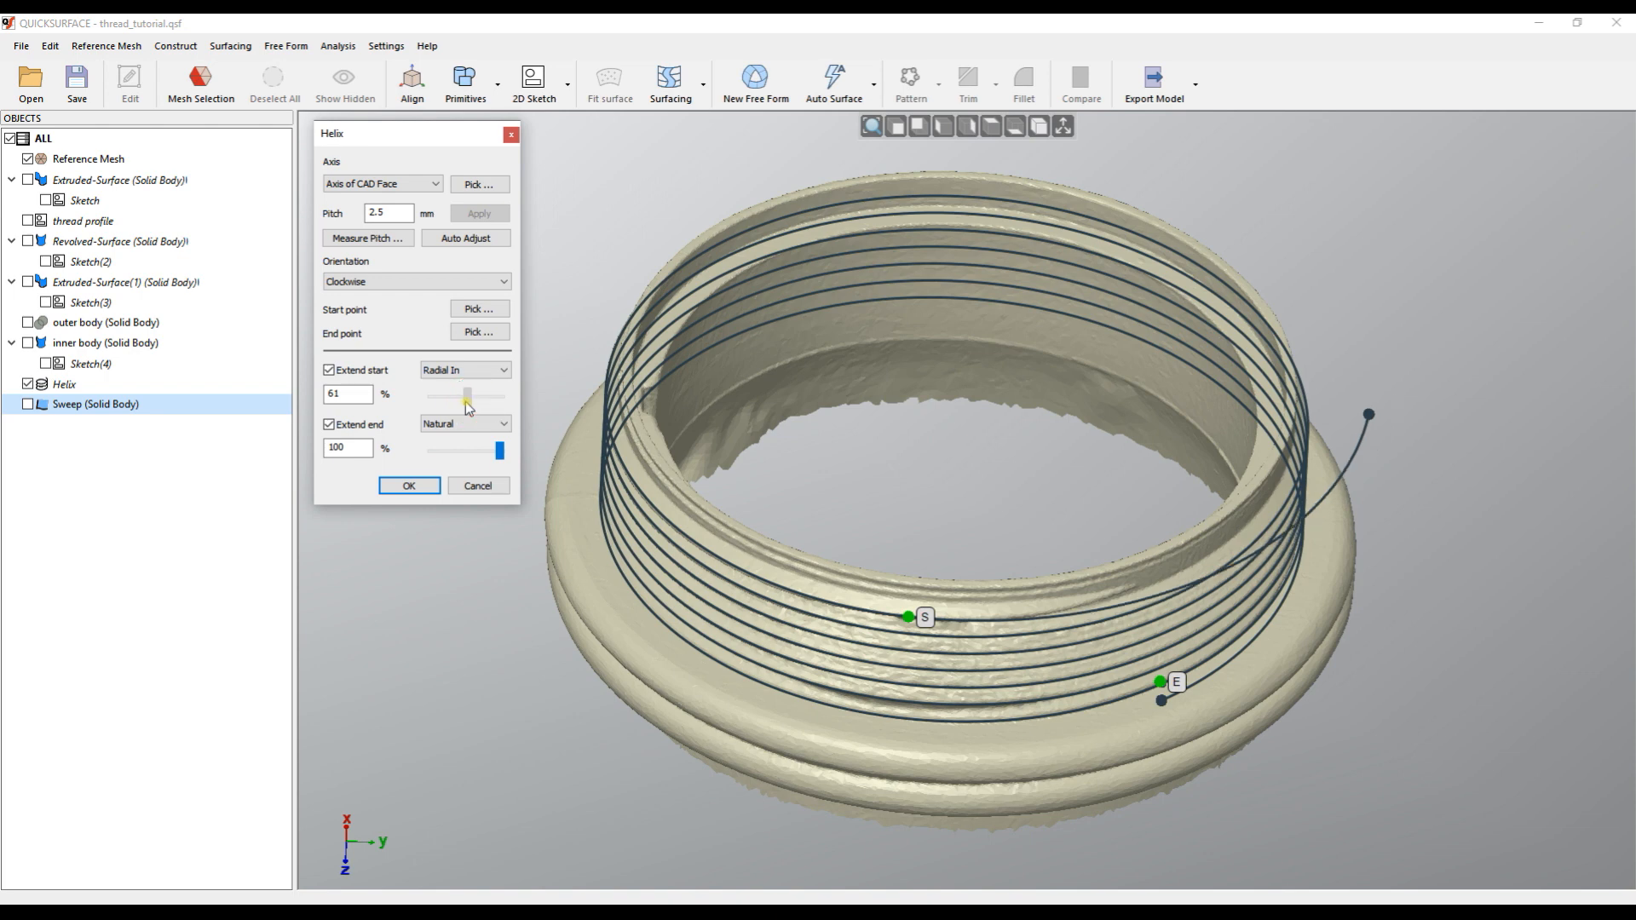
drag(467, 405, 451, 405)
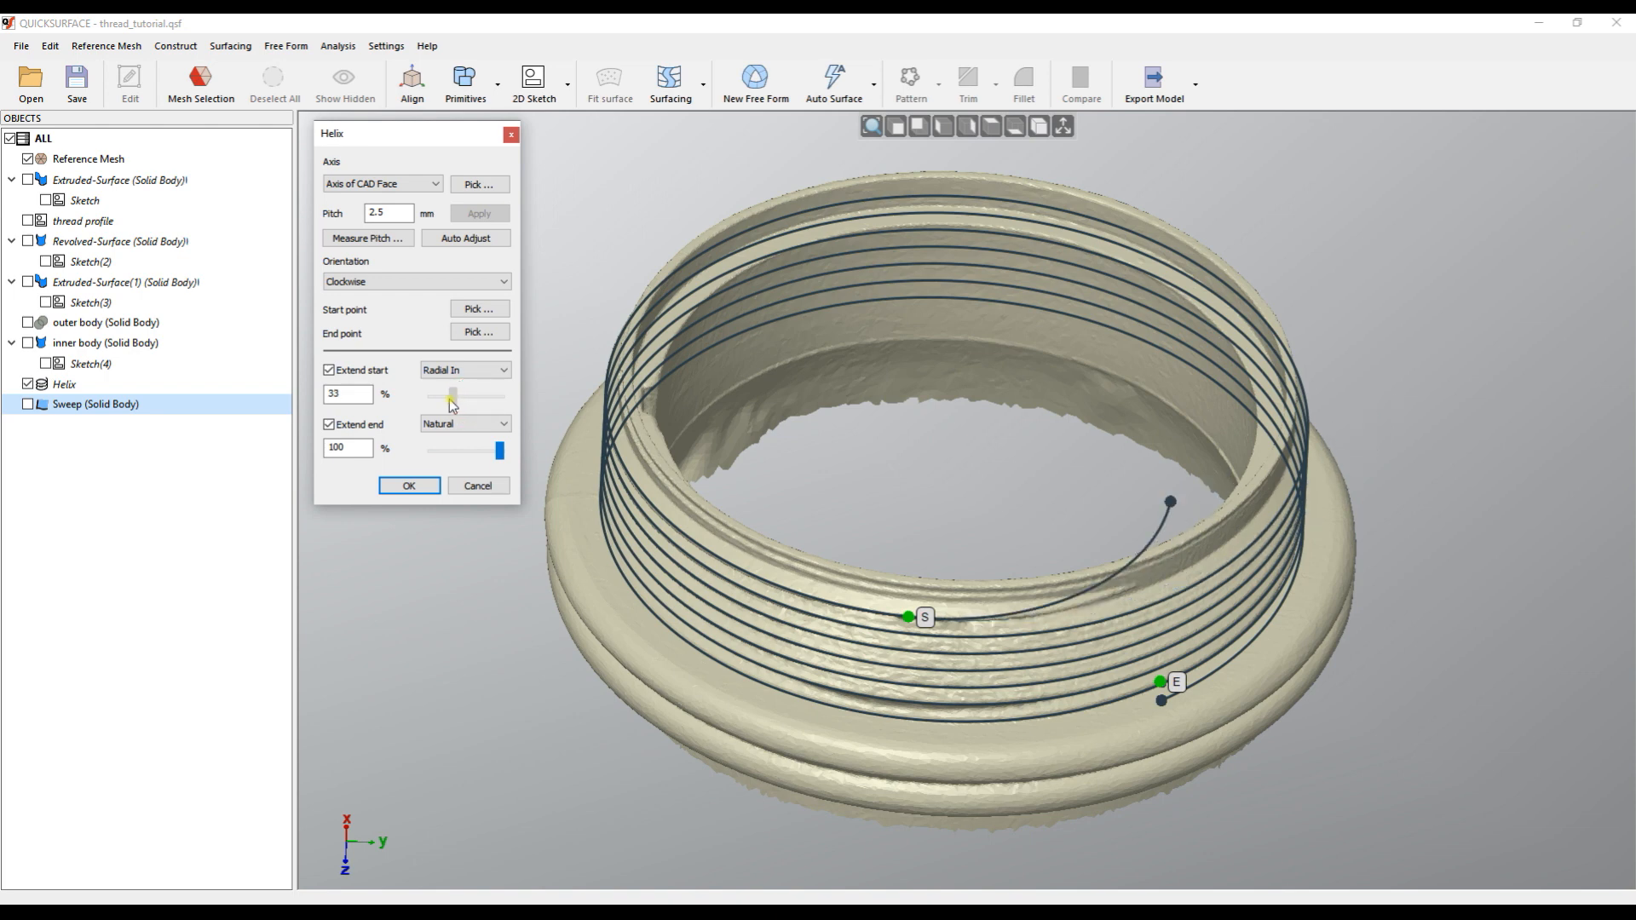
drag(450, 402, 436, 401)
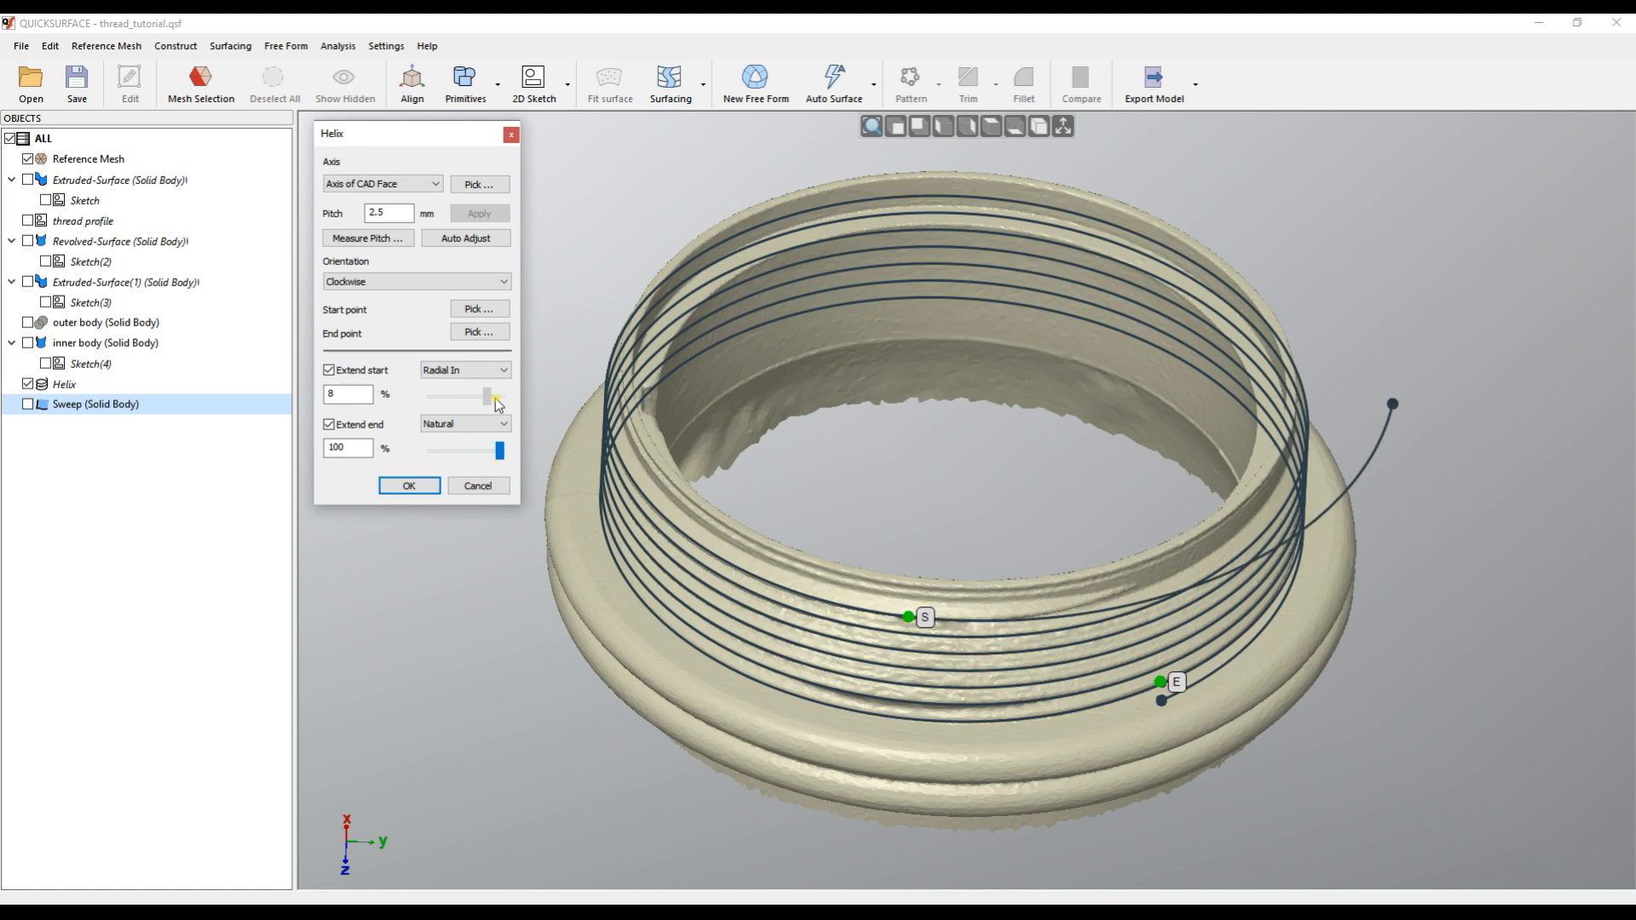
drag(484, 394, 501, 394)
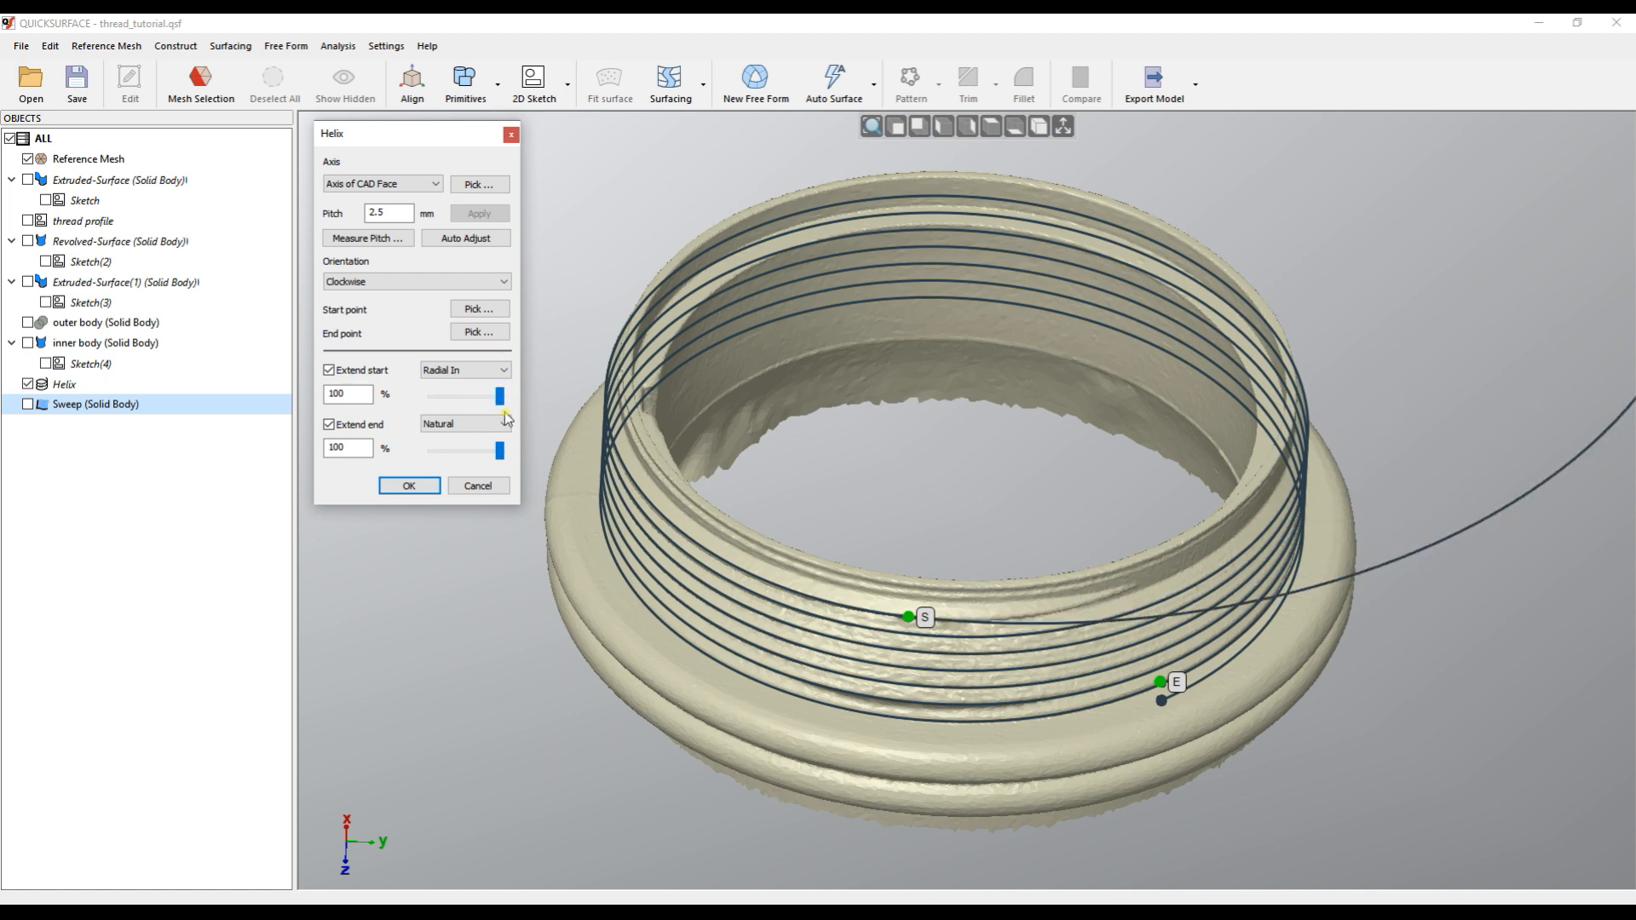
mouse_move(958, 451)
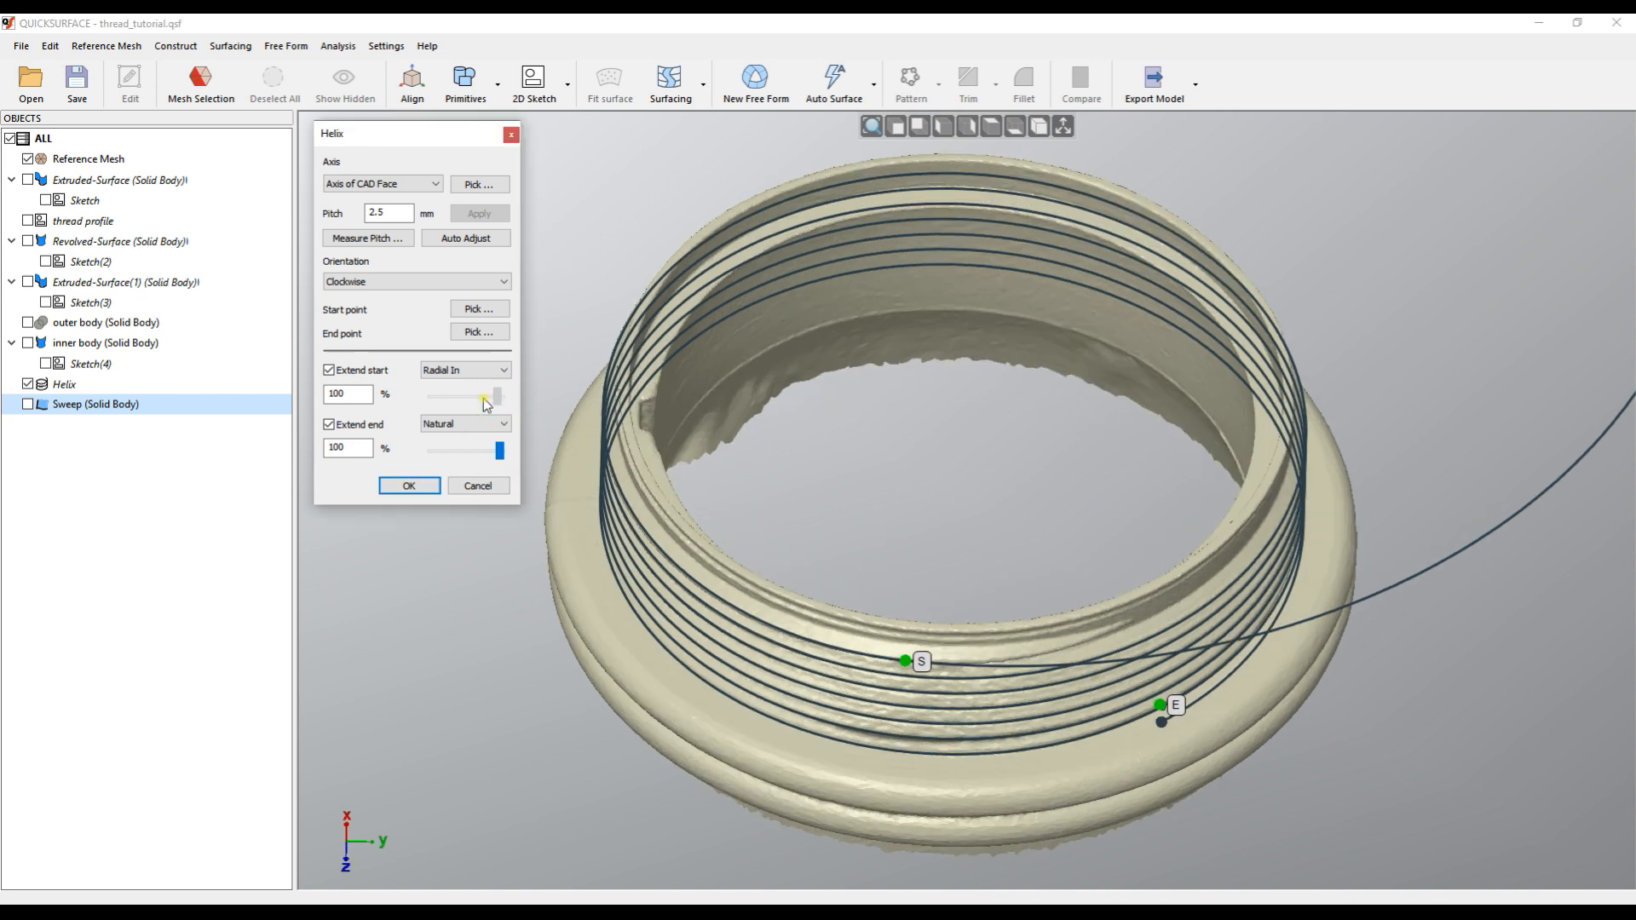
drag(496, 398, 456, 399)
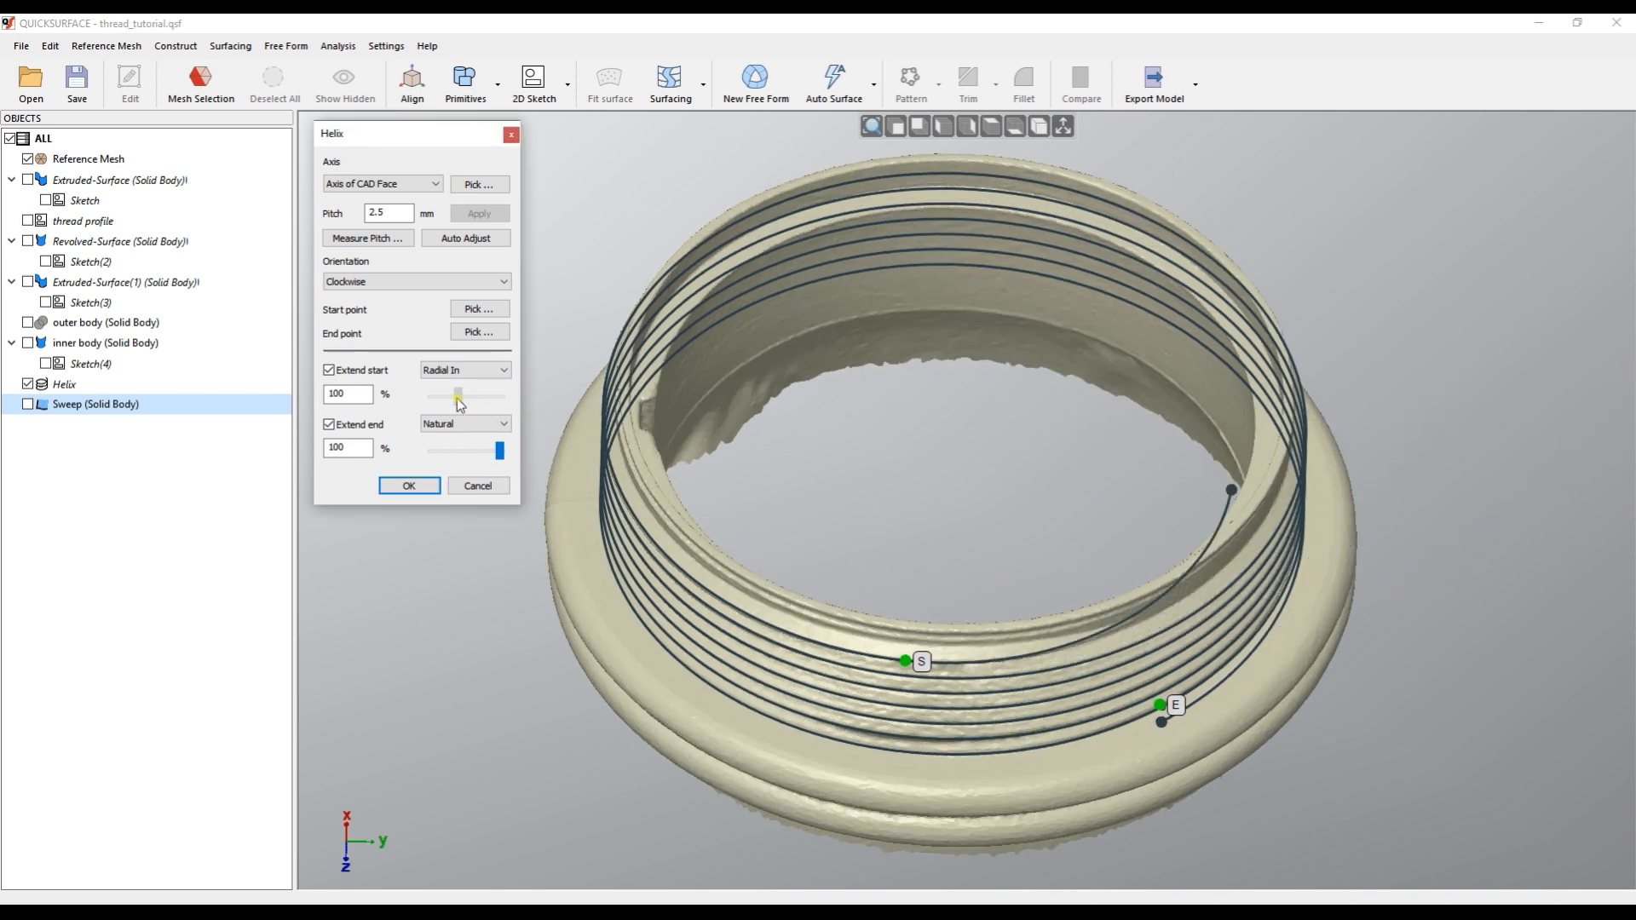
drag(491, 395, 462, 394)
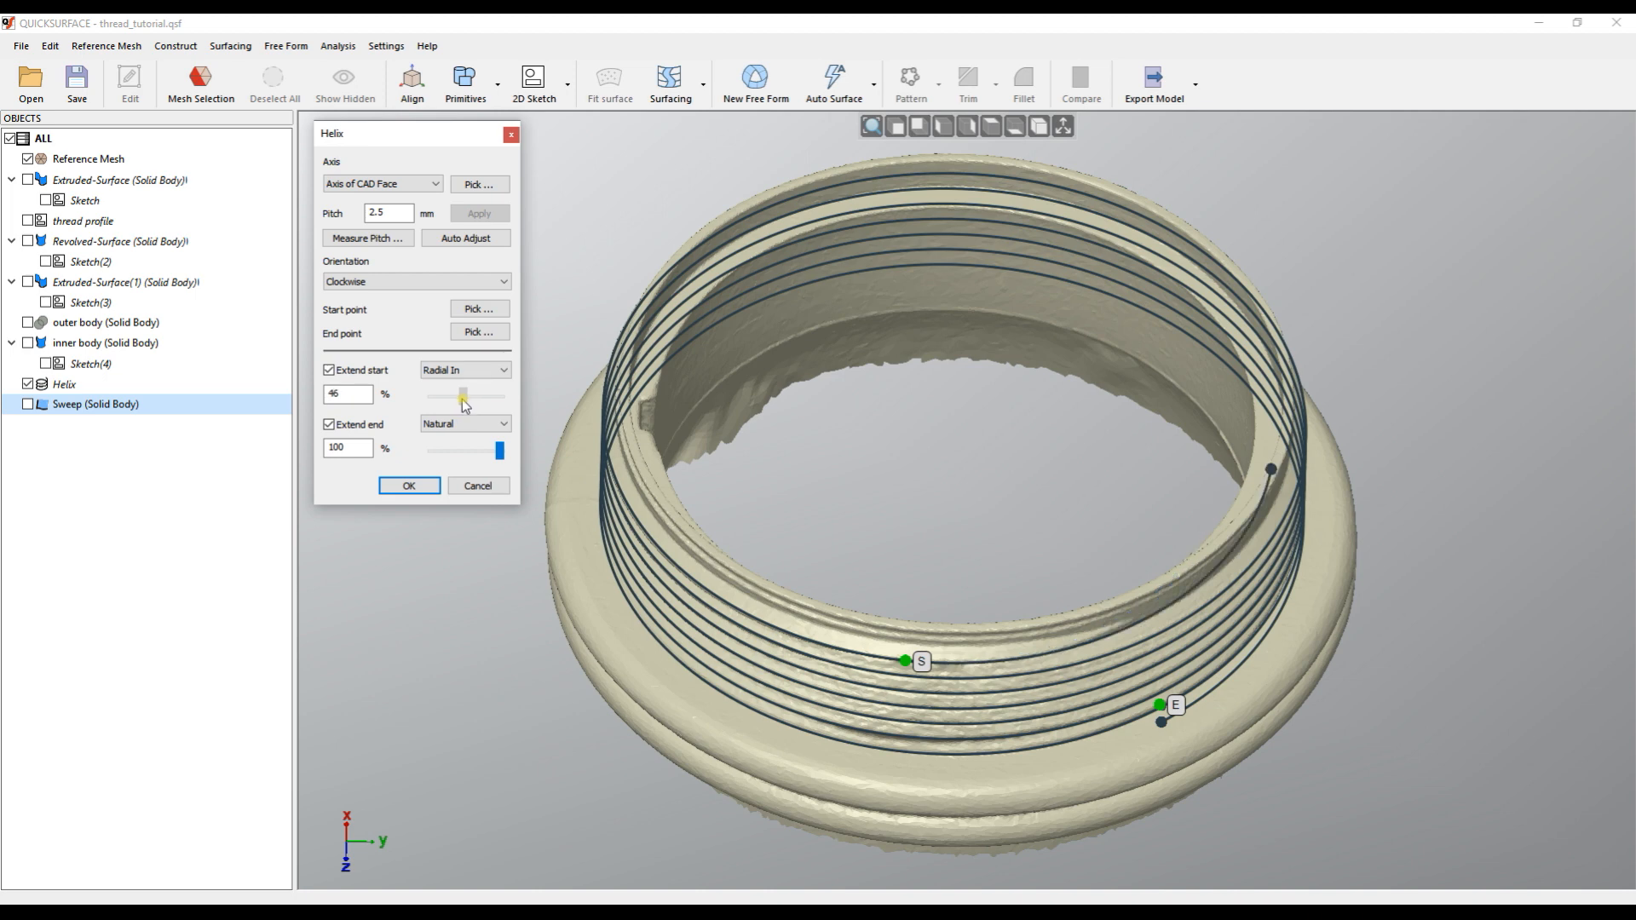
drag(464, 395, 461, 395)
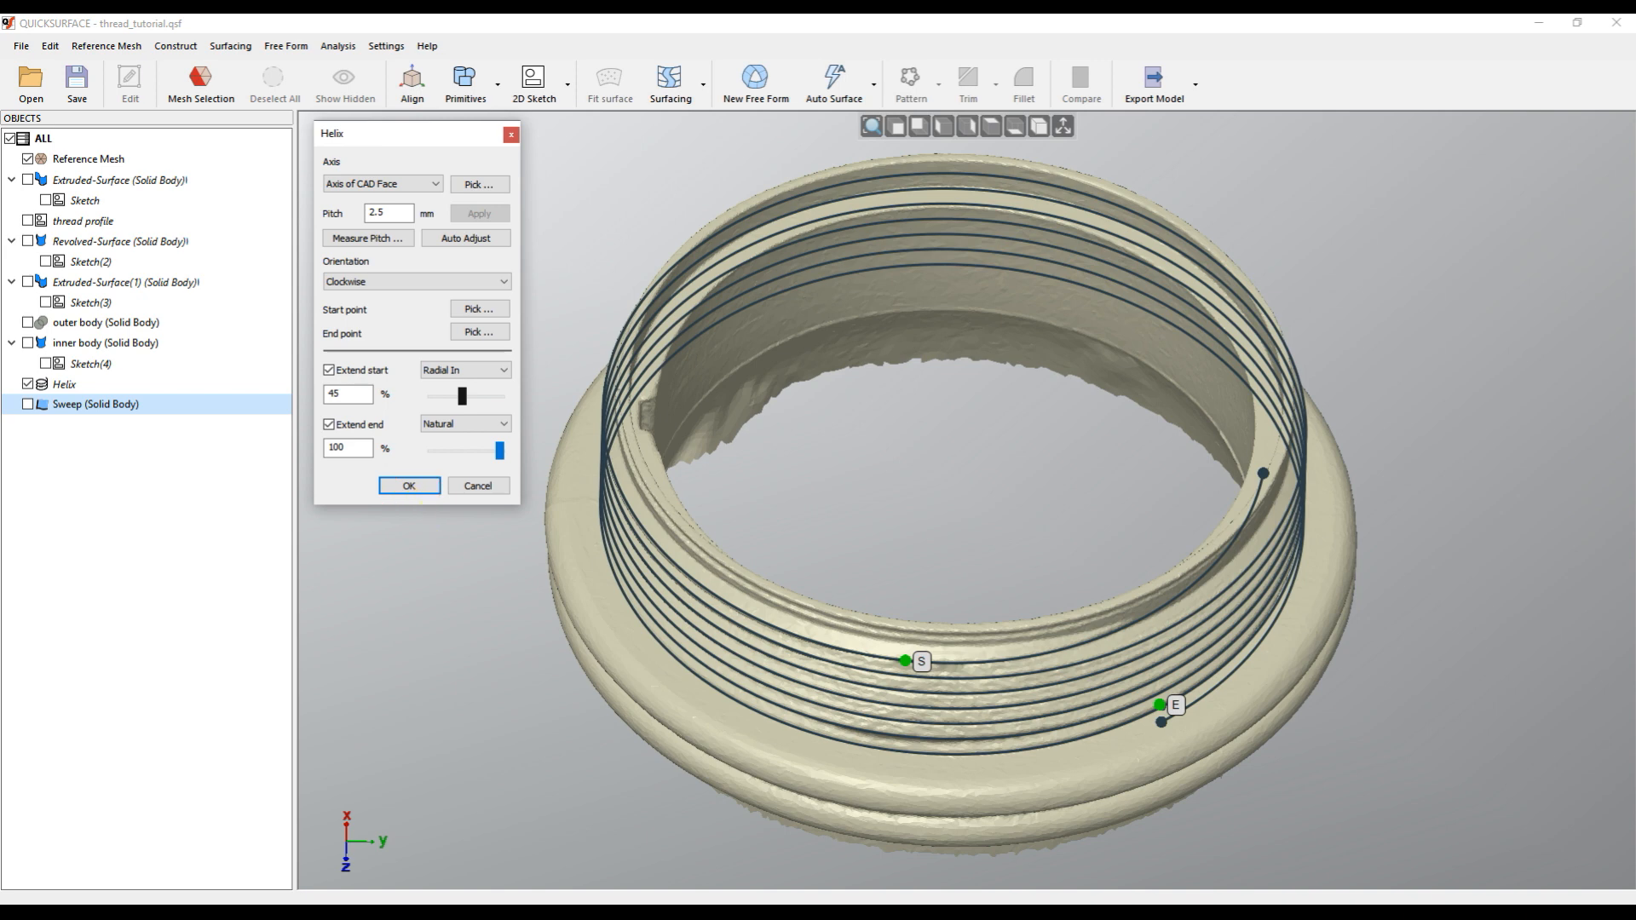
Accept the helix edit, show the scanned reference mesh, and hide the helix curve
click(408, 485)
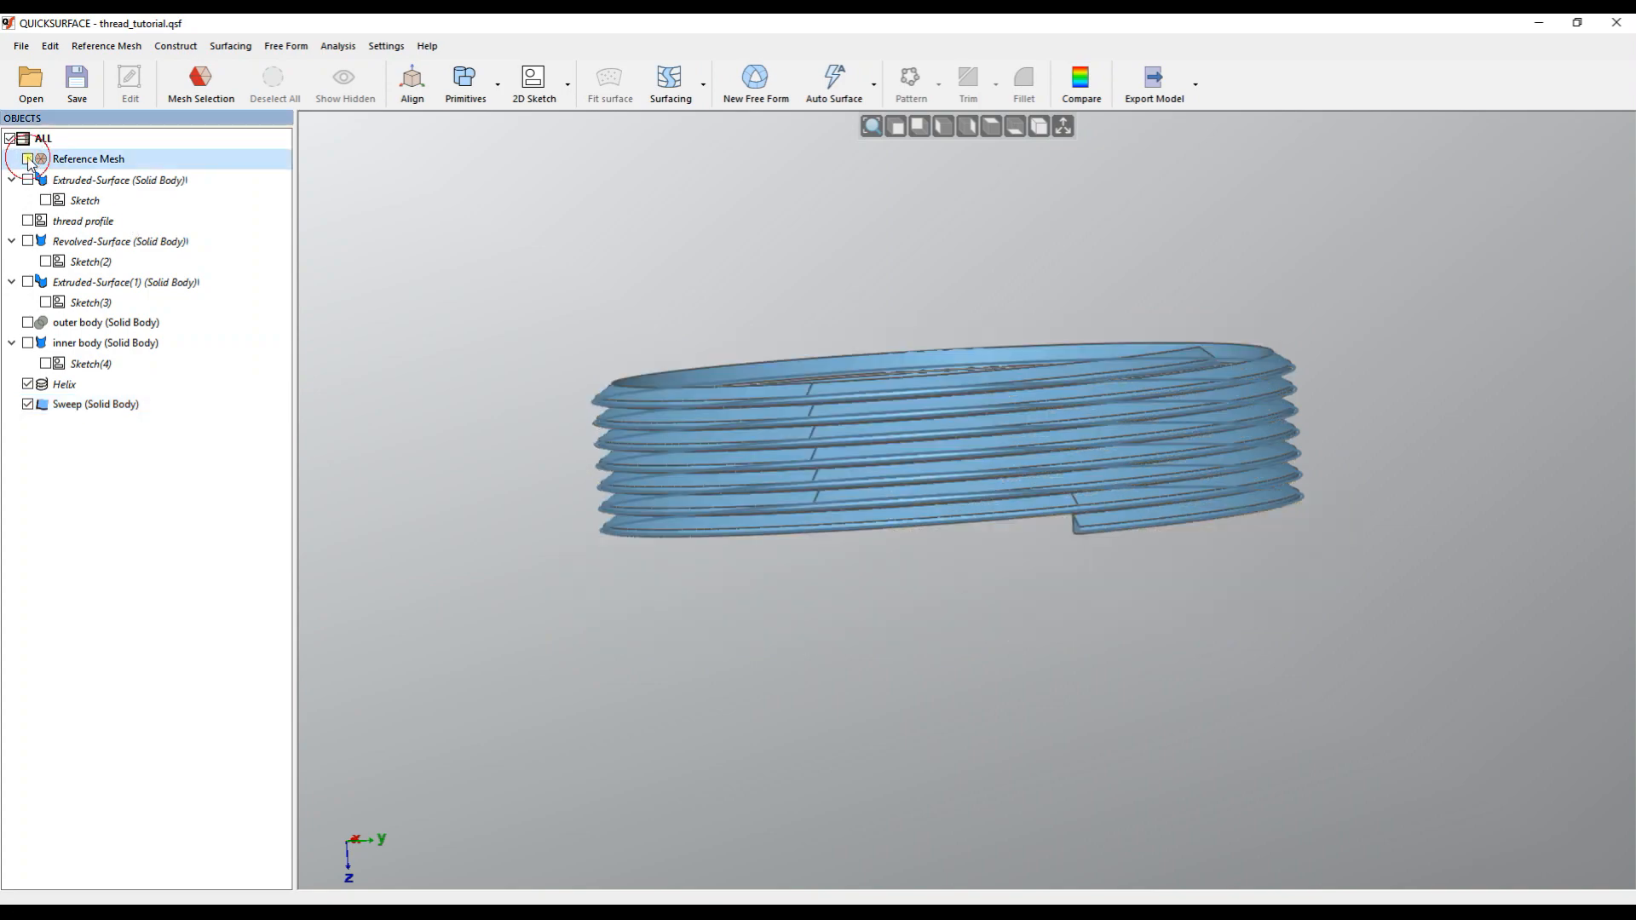
click(27, 158)
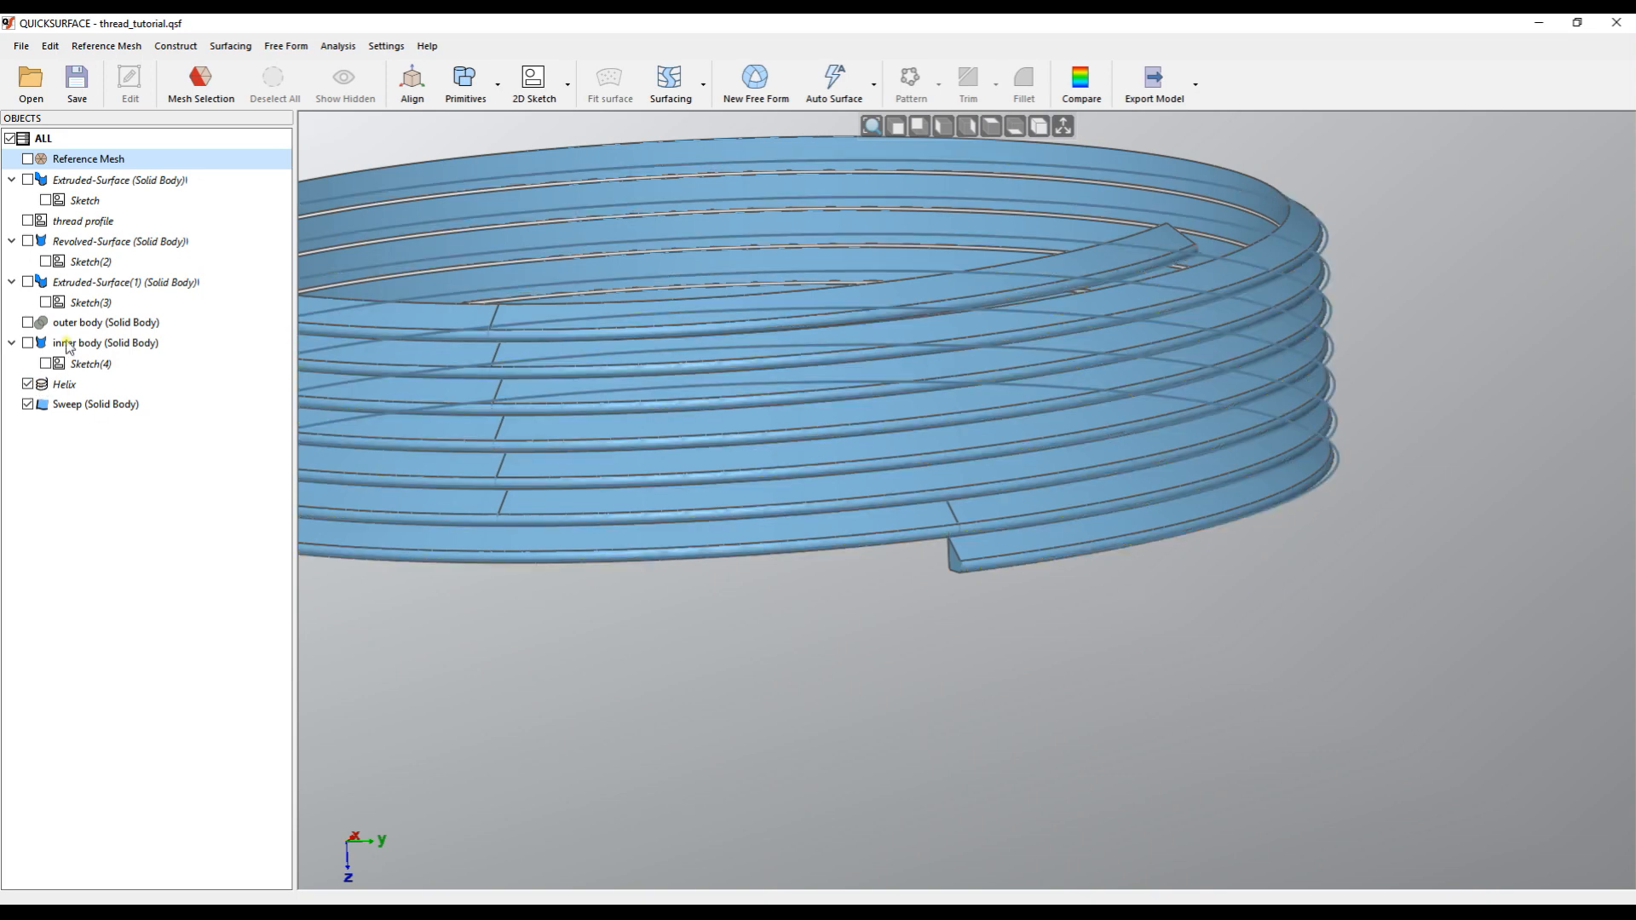
click(28, 158)
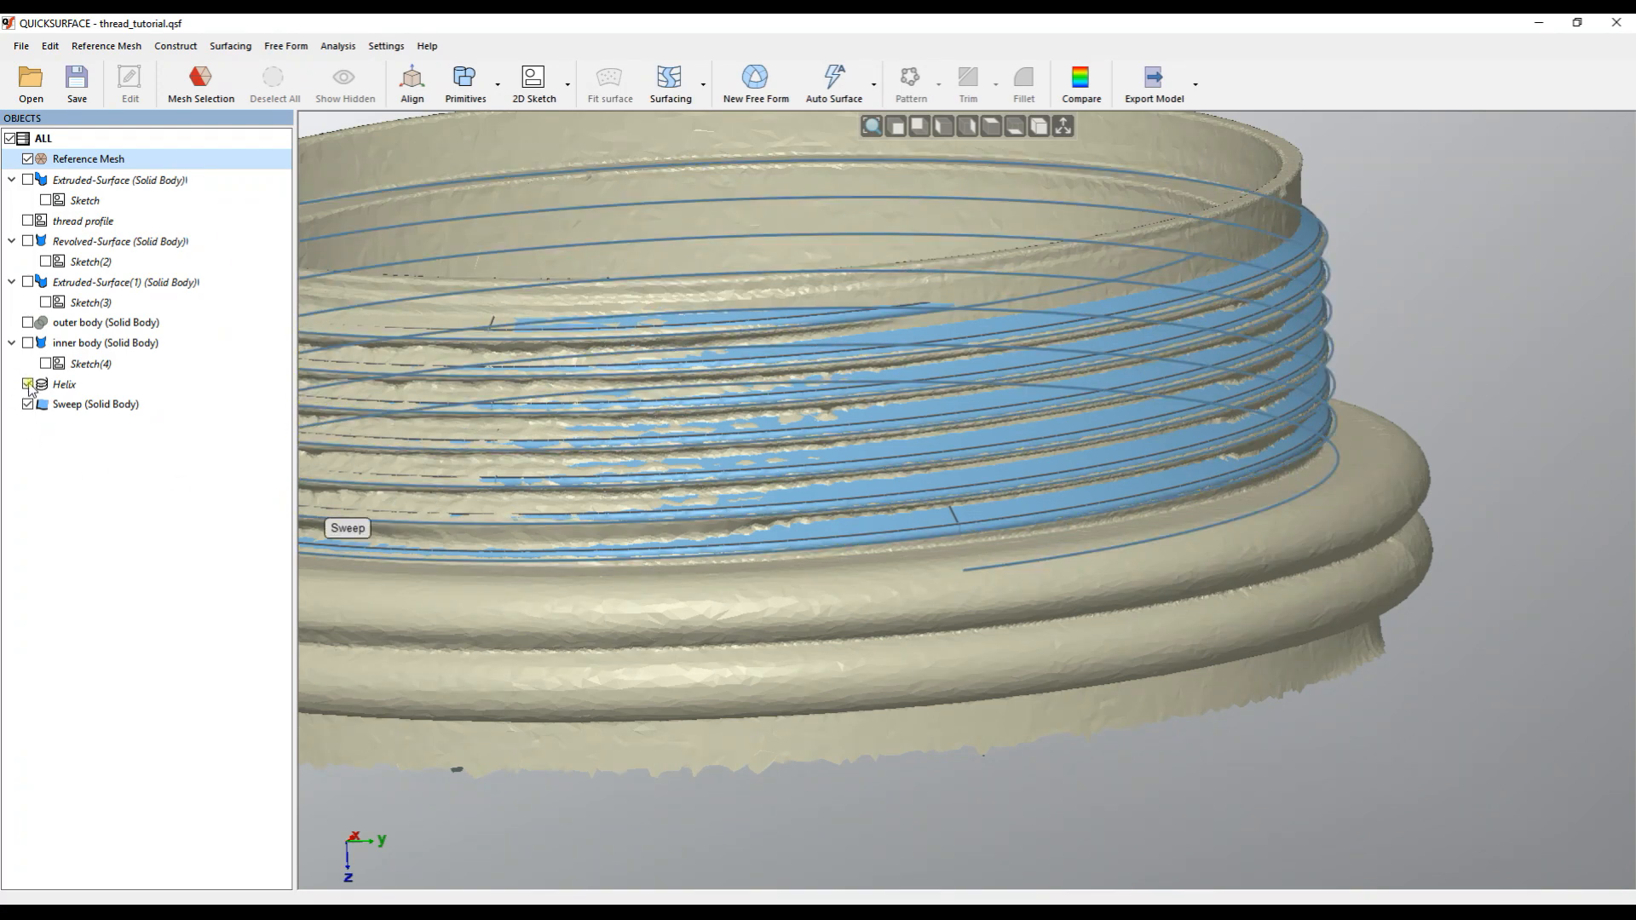
click(27, 384)
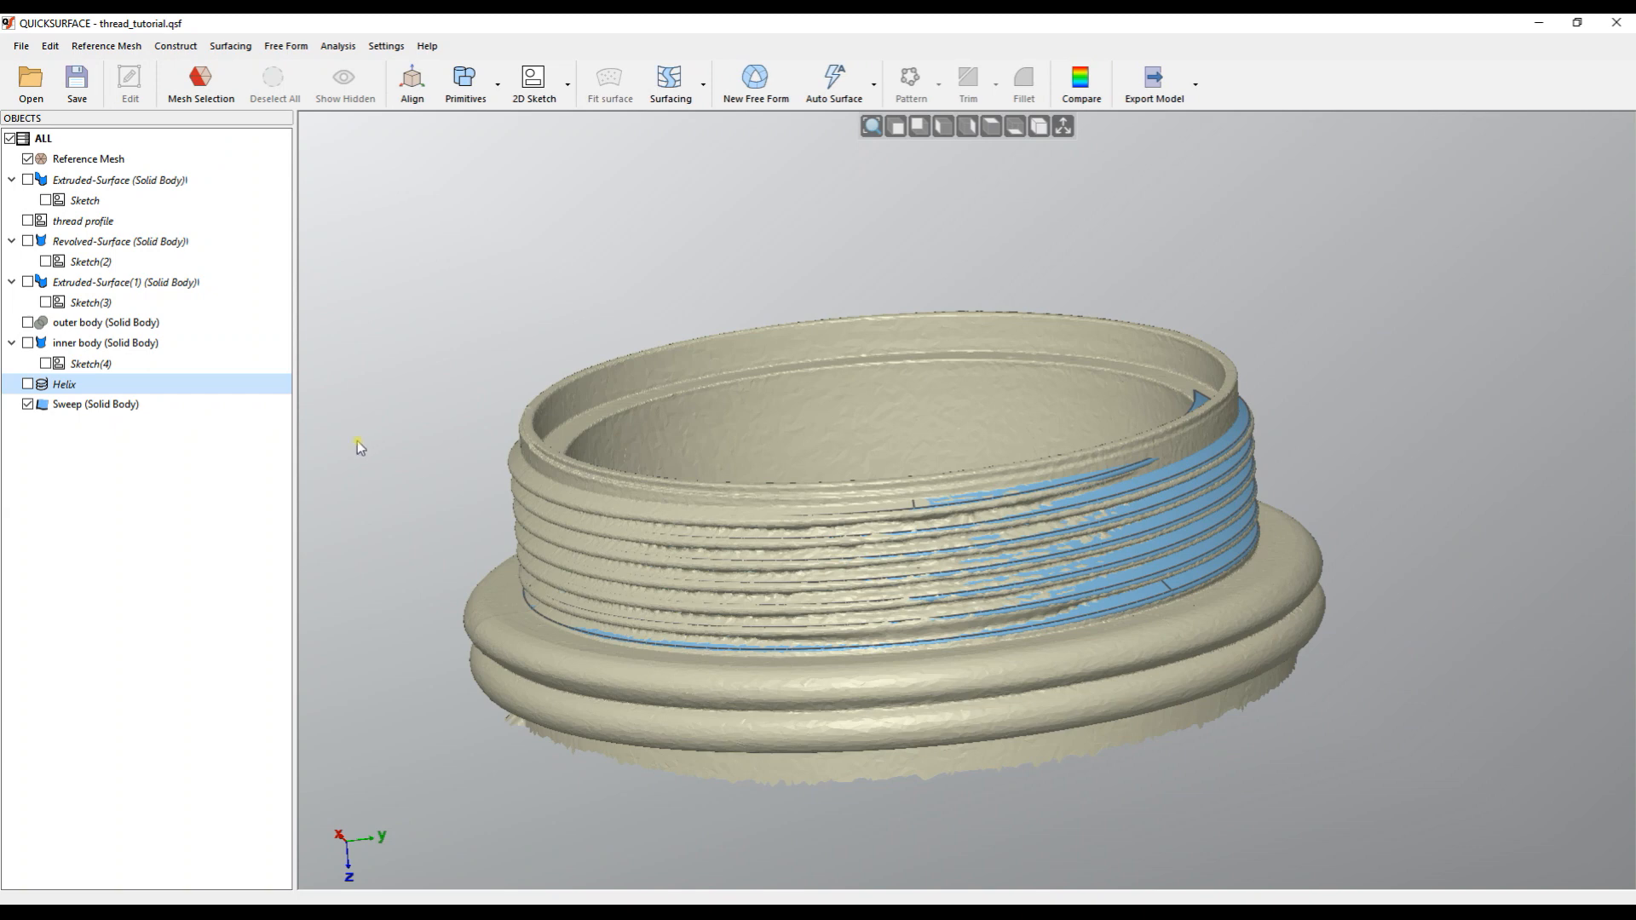
Show the outer body solid and hide the scanned reference mesh
click(28, 322)
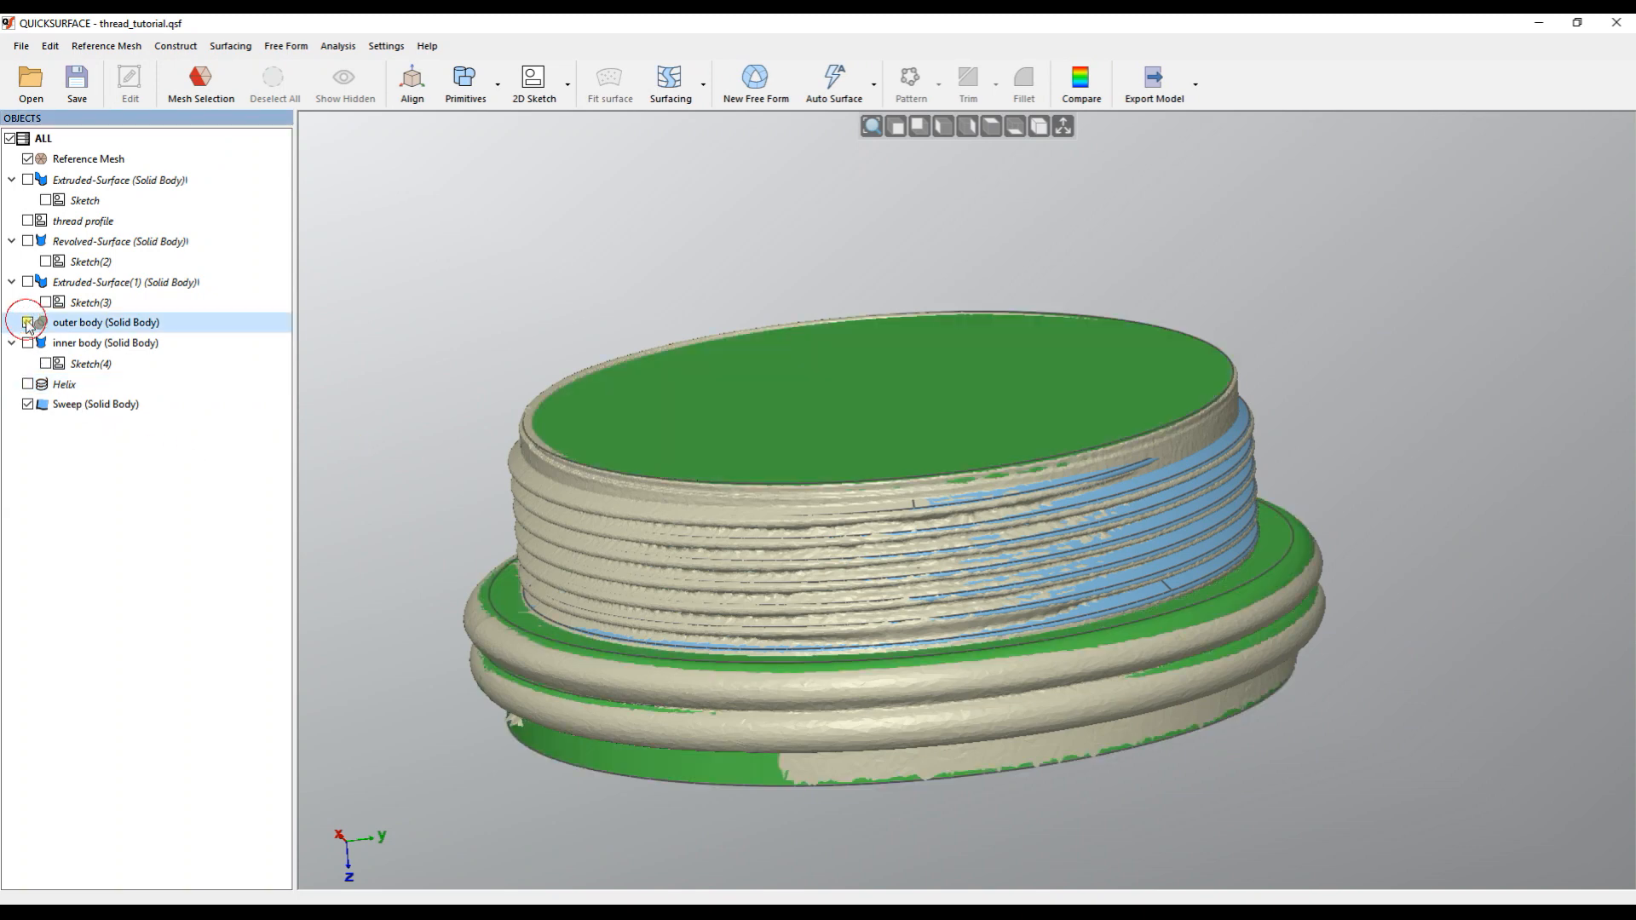
click(28, 322)
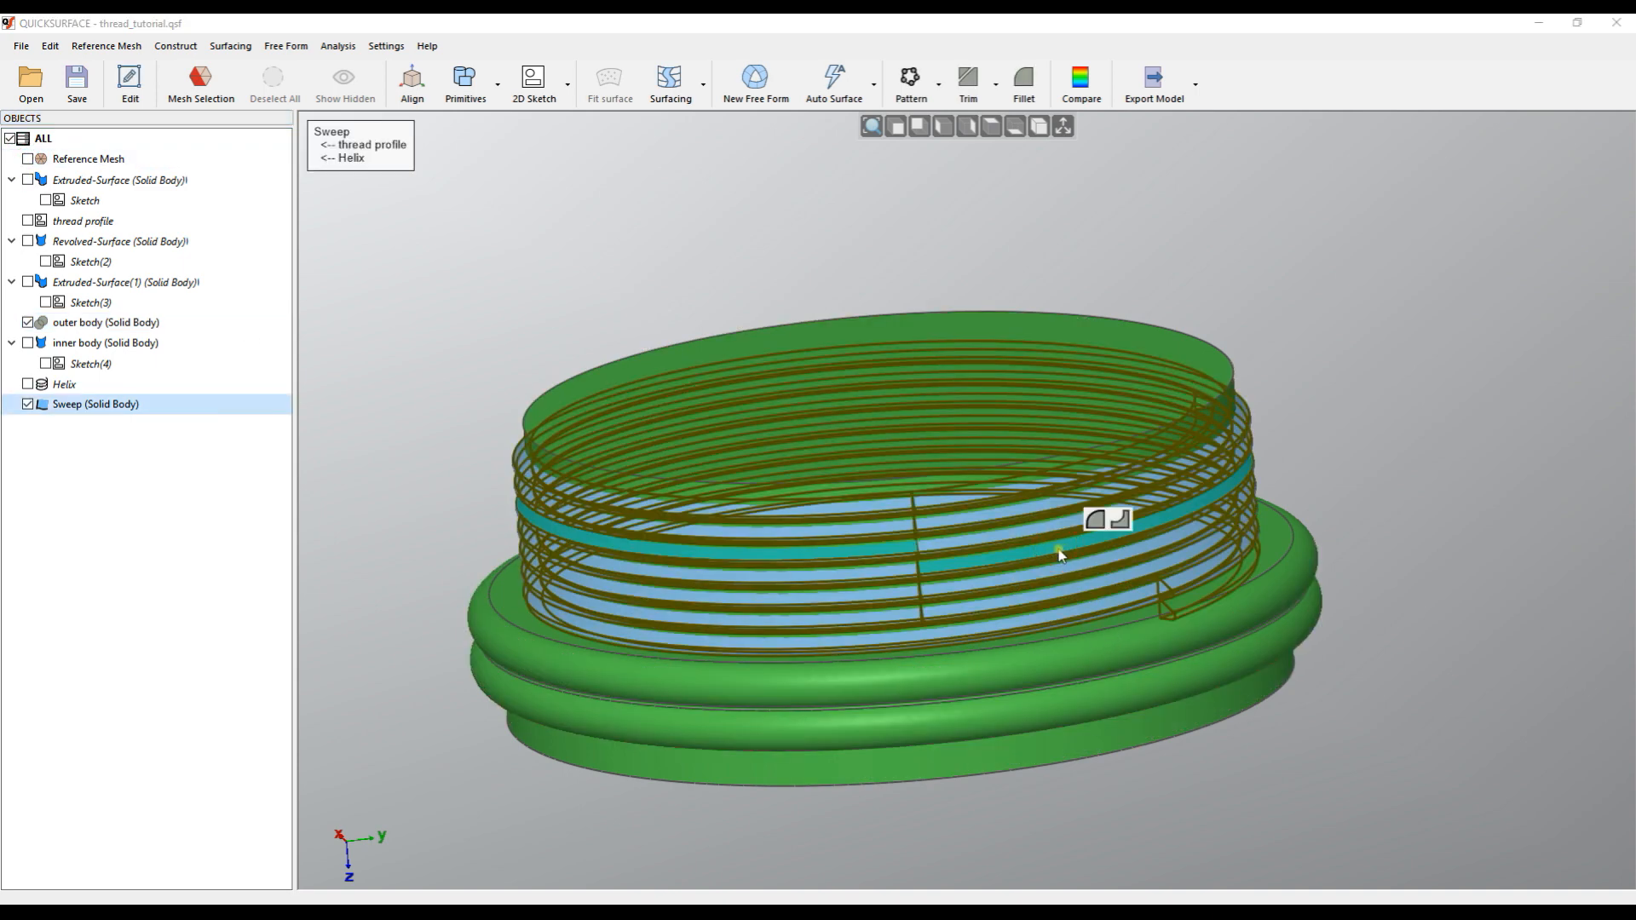
mouse_move(1151, 352)
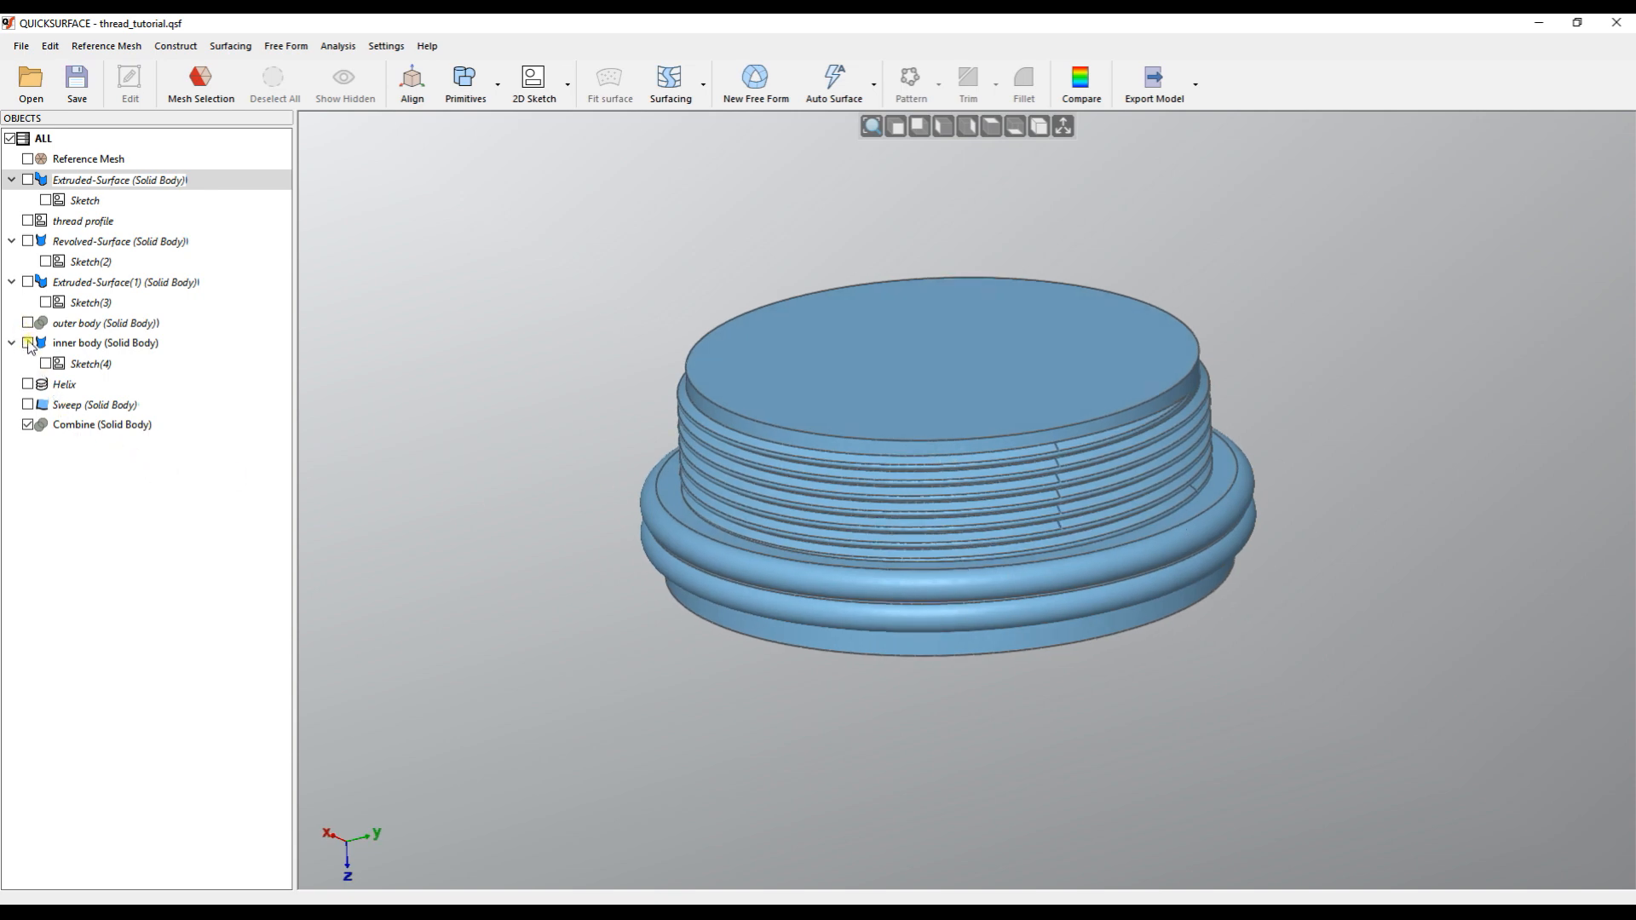
Show the inner body and confirm cutting it from the combined thread solid
click(119, 241)
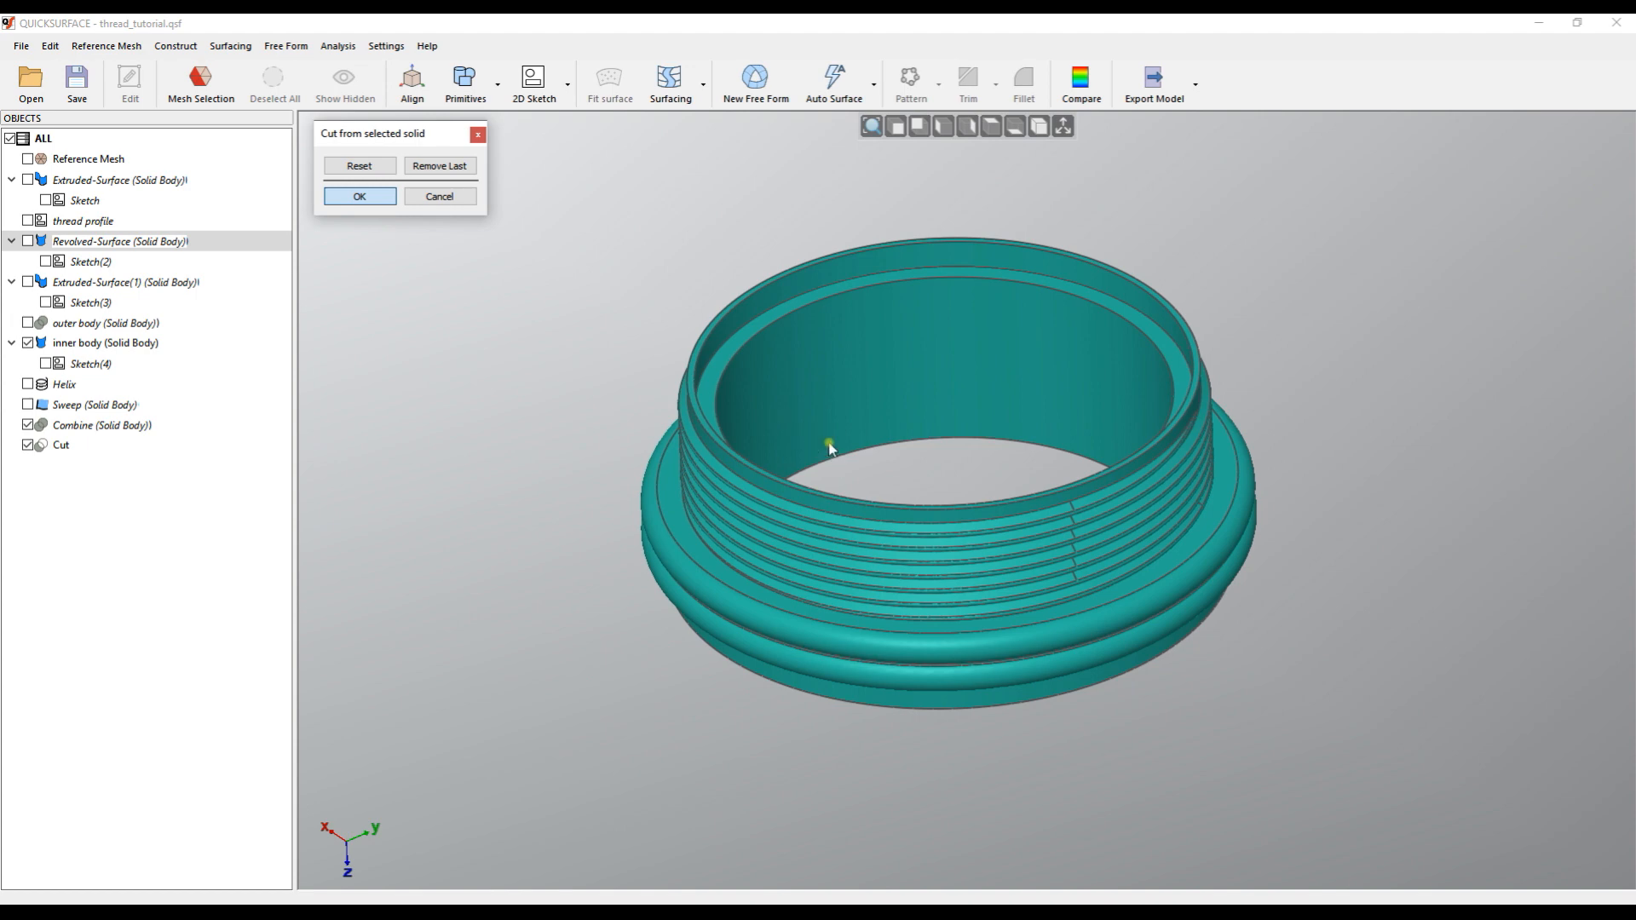
click(359, 196)
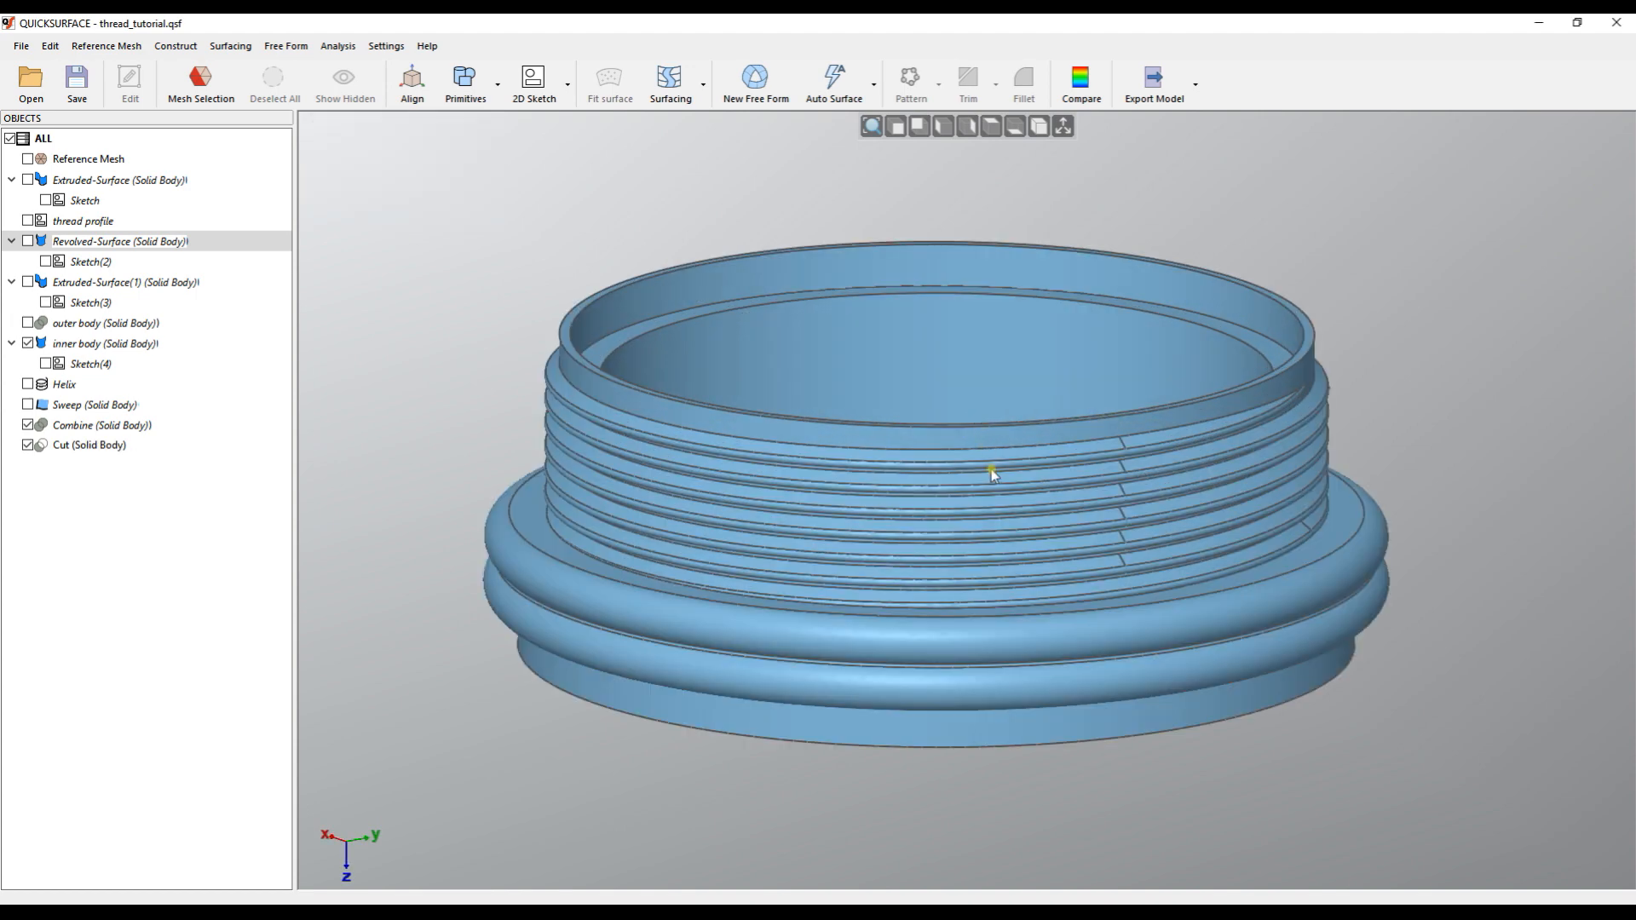
mouse_move(1446, 608)
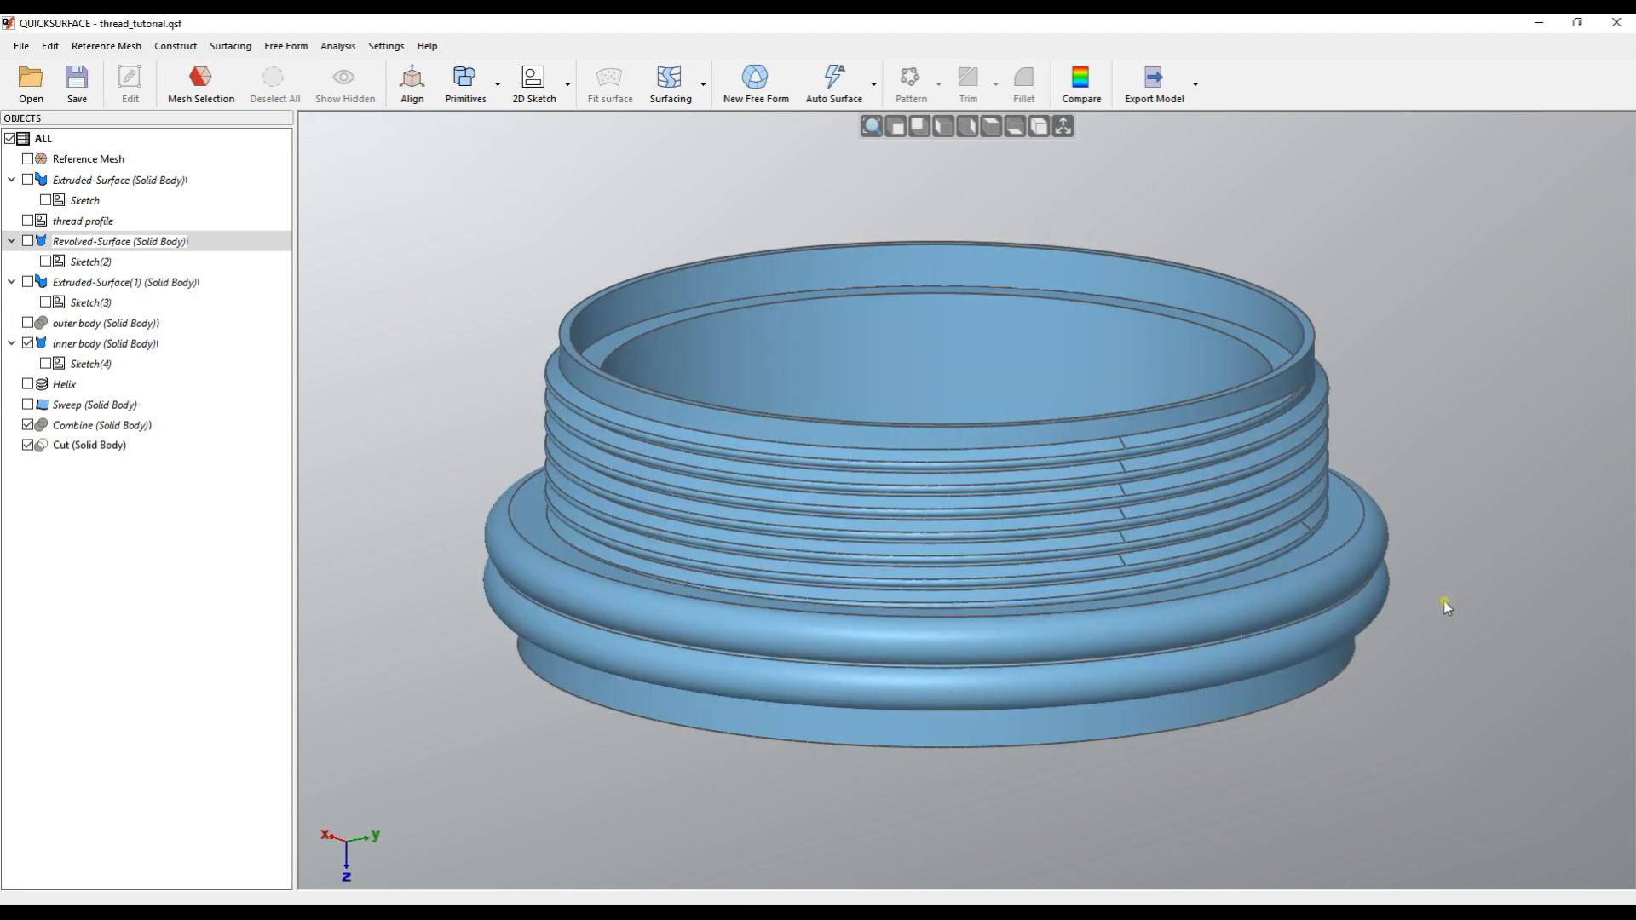